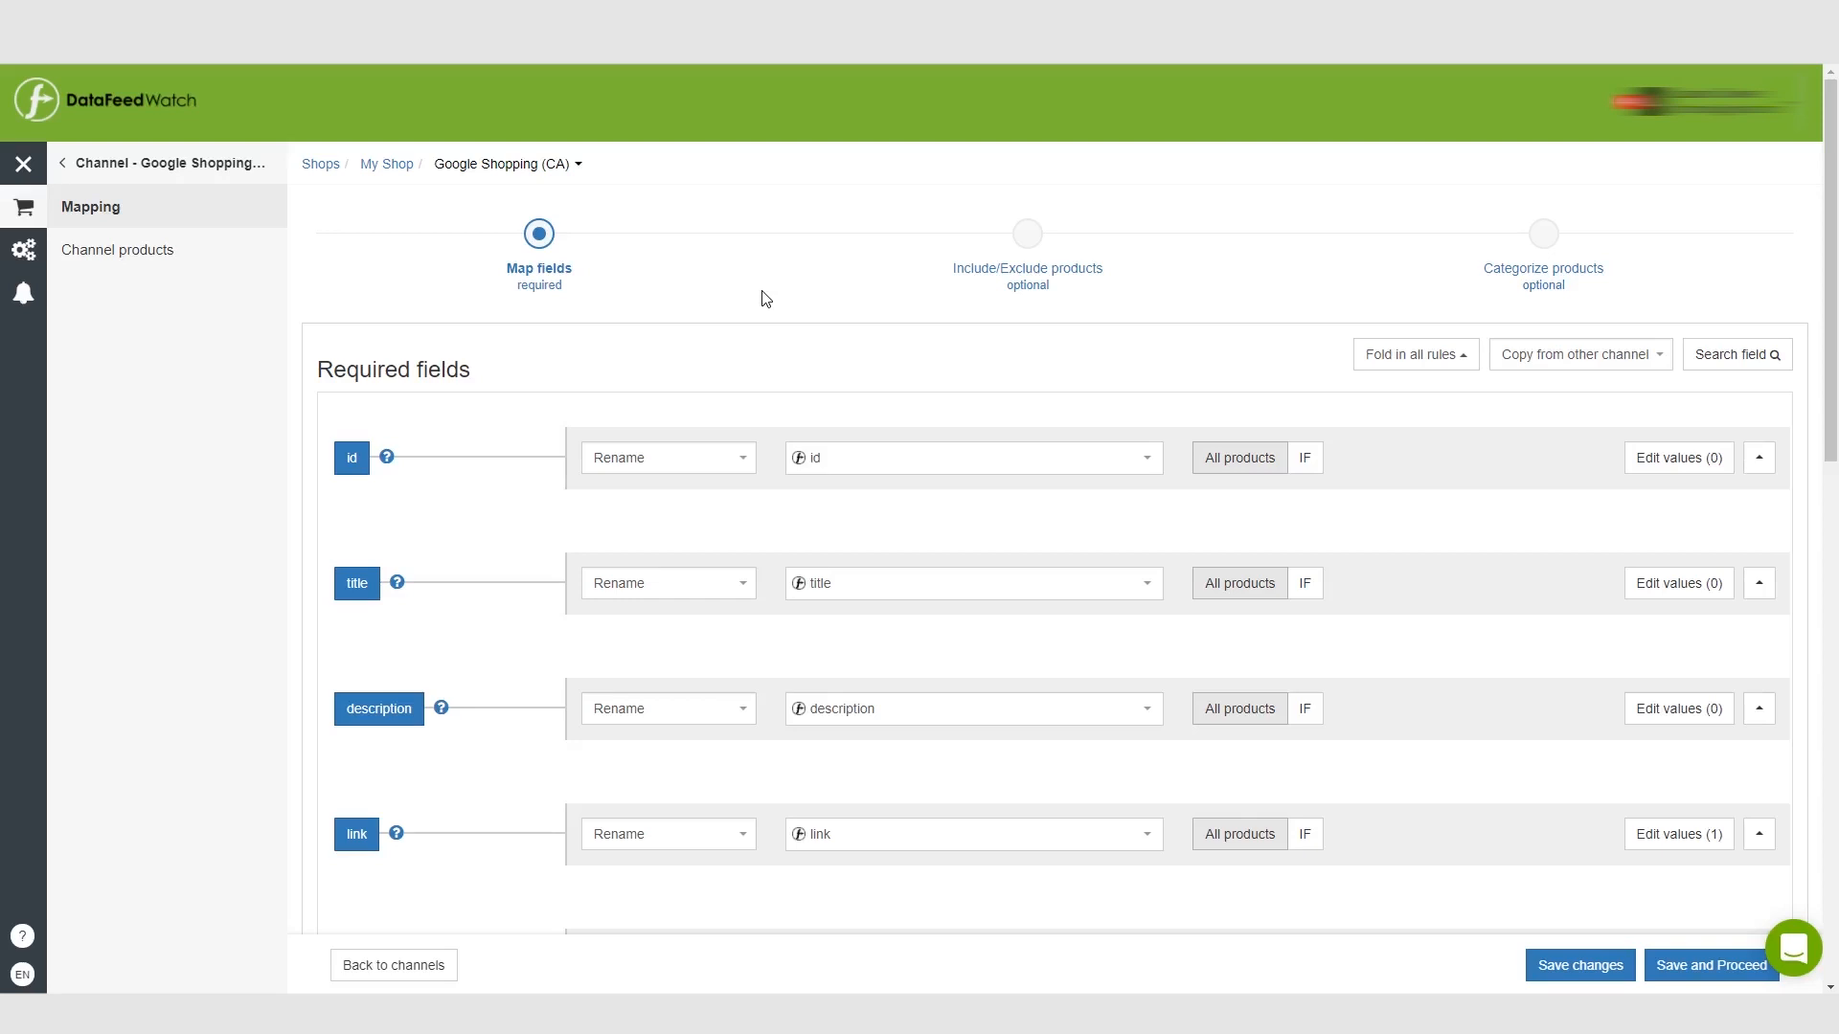
{"action": "mouse_move", "coordinate": [720, 306]}
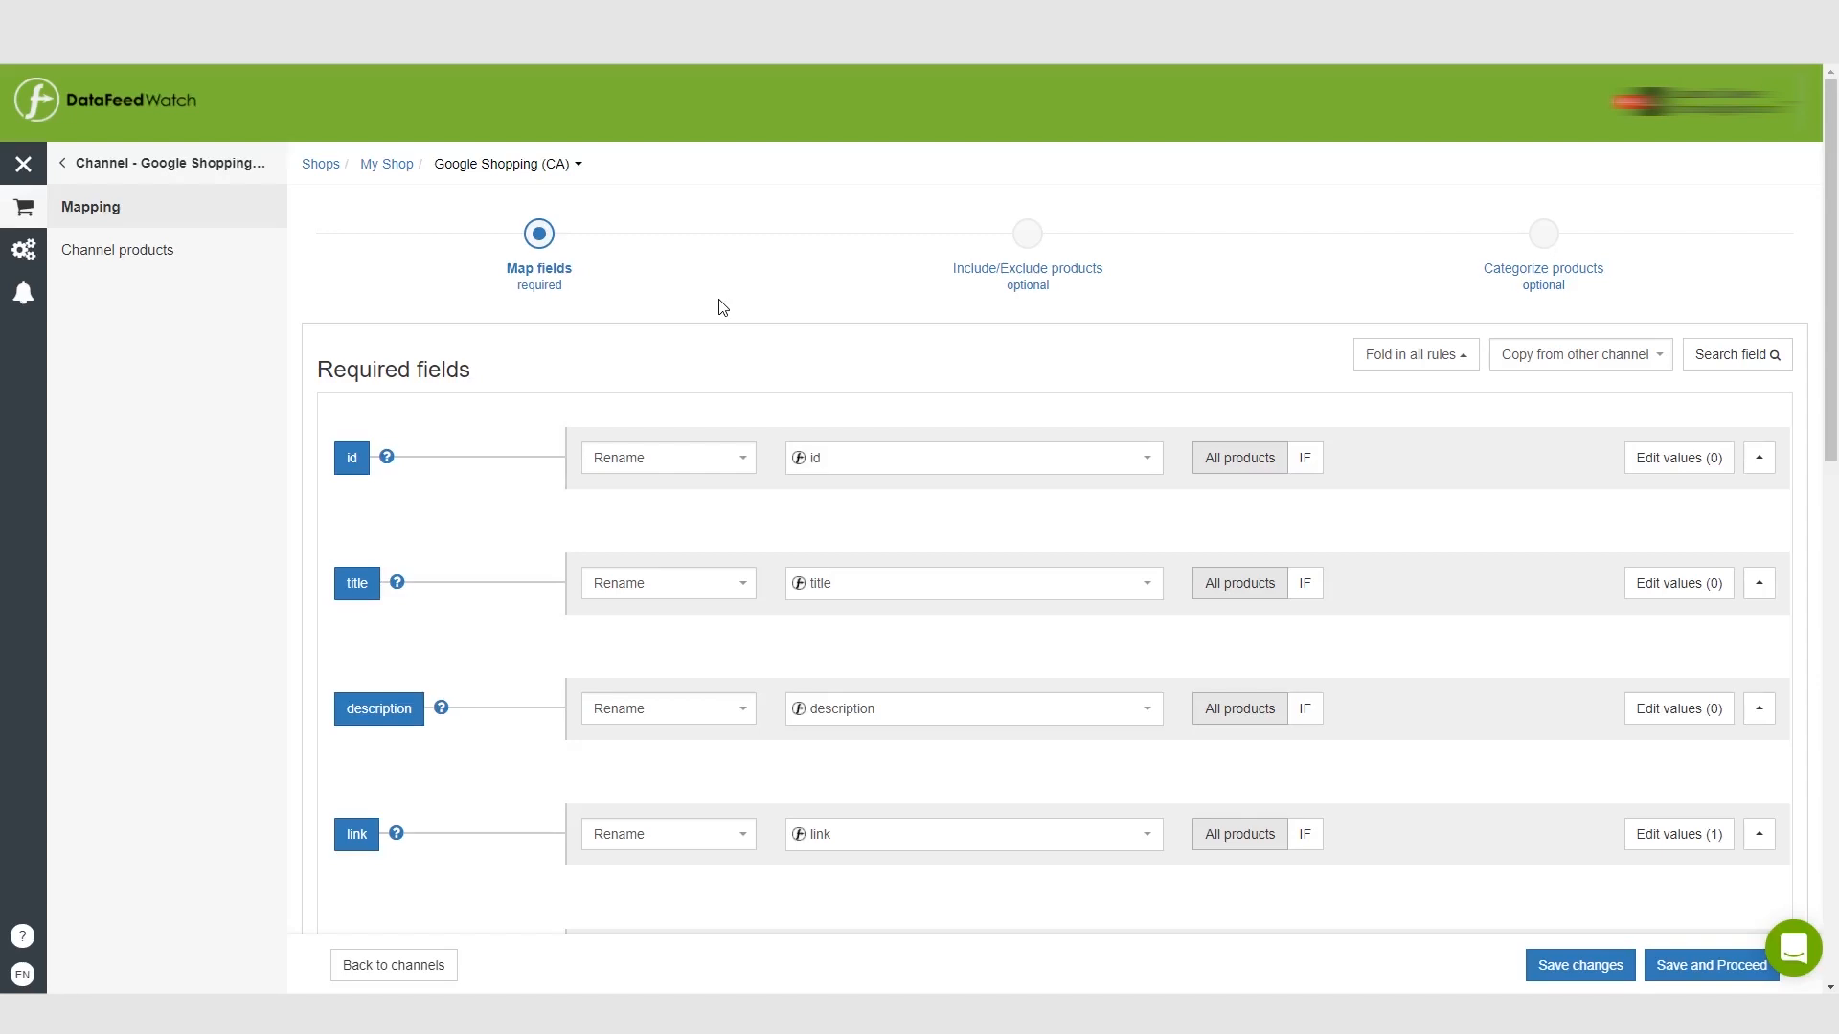
{"action": "mouse_move", "coordinate": [879, 684]}
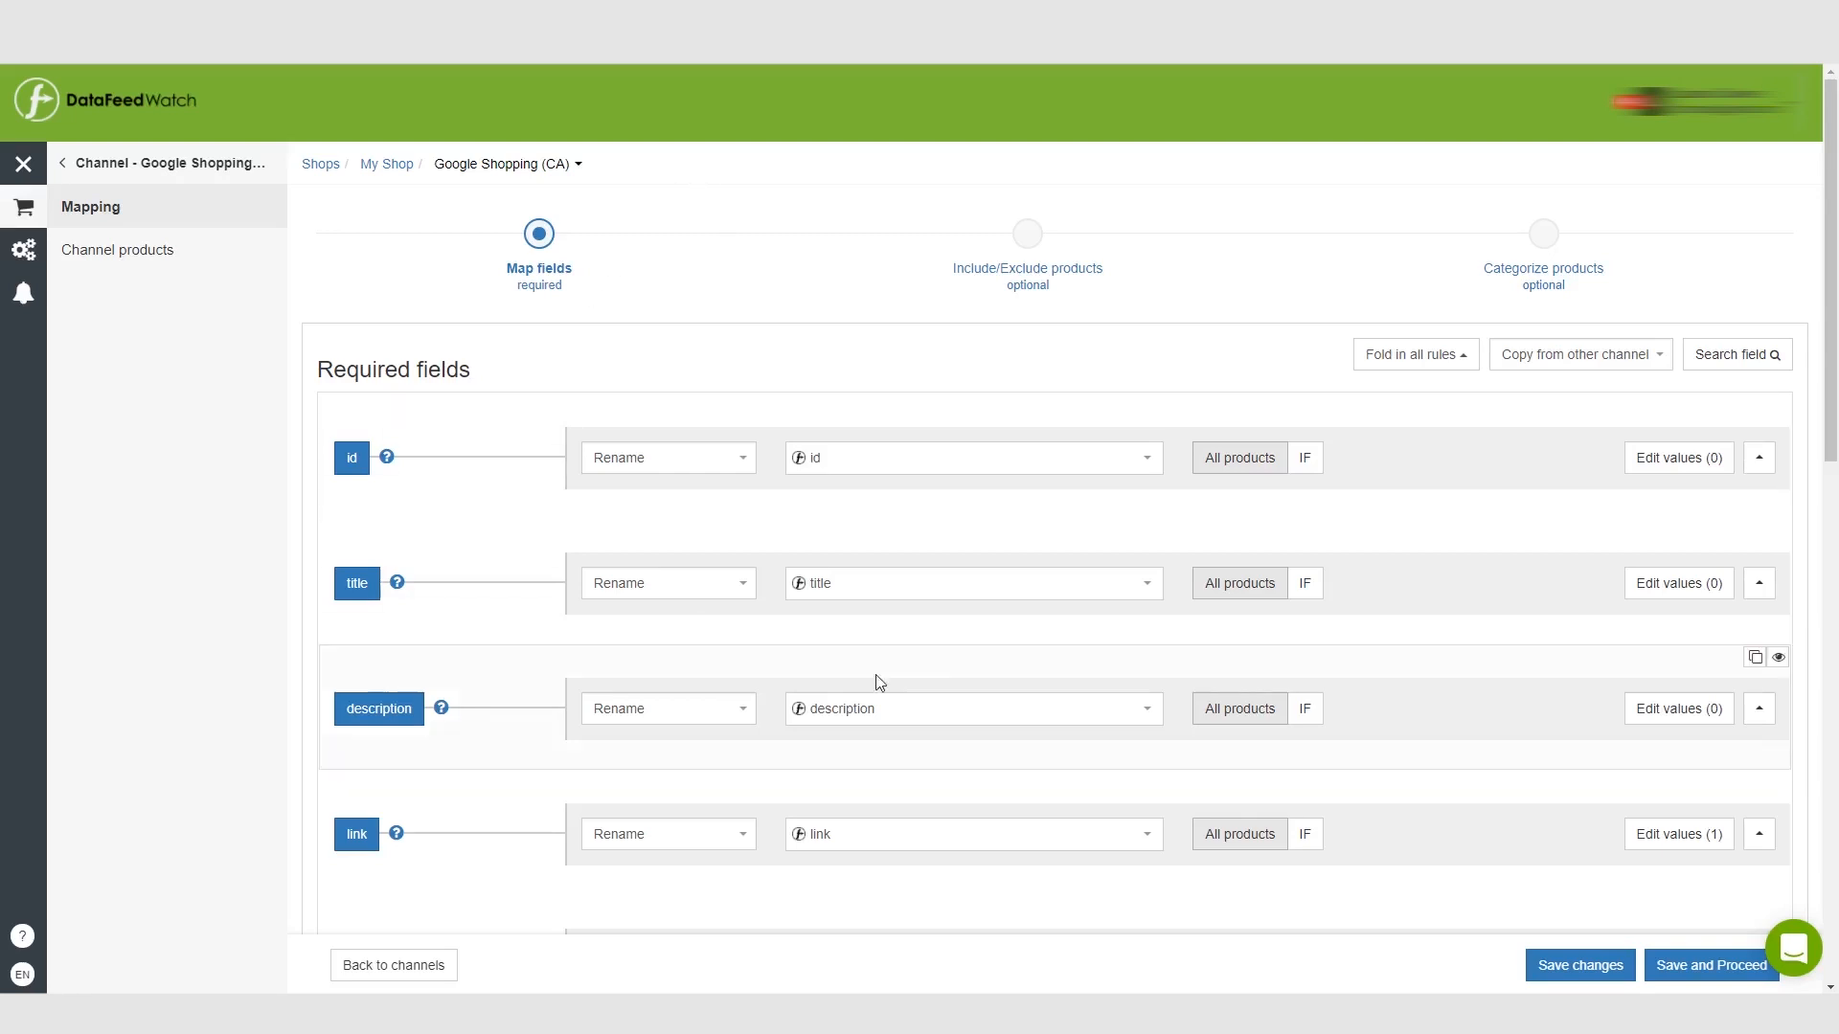
{"action": "mouse_move", "coordinate": [839, 277]}
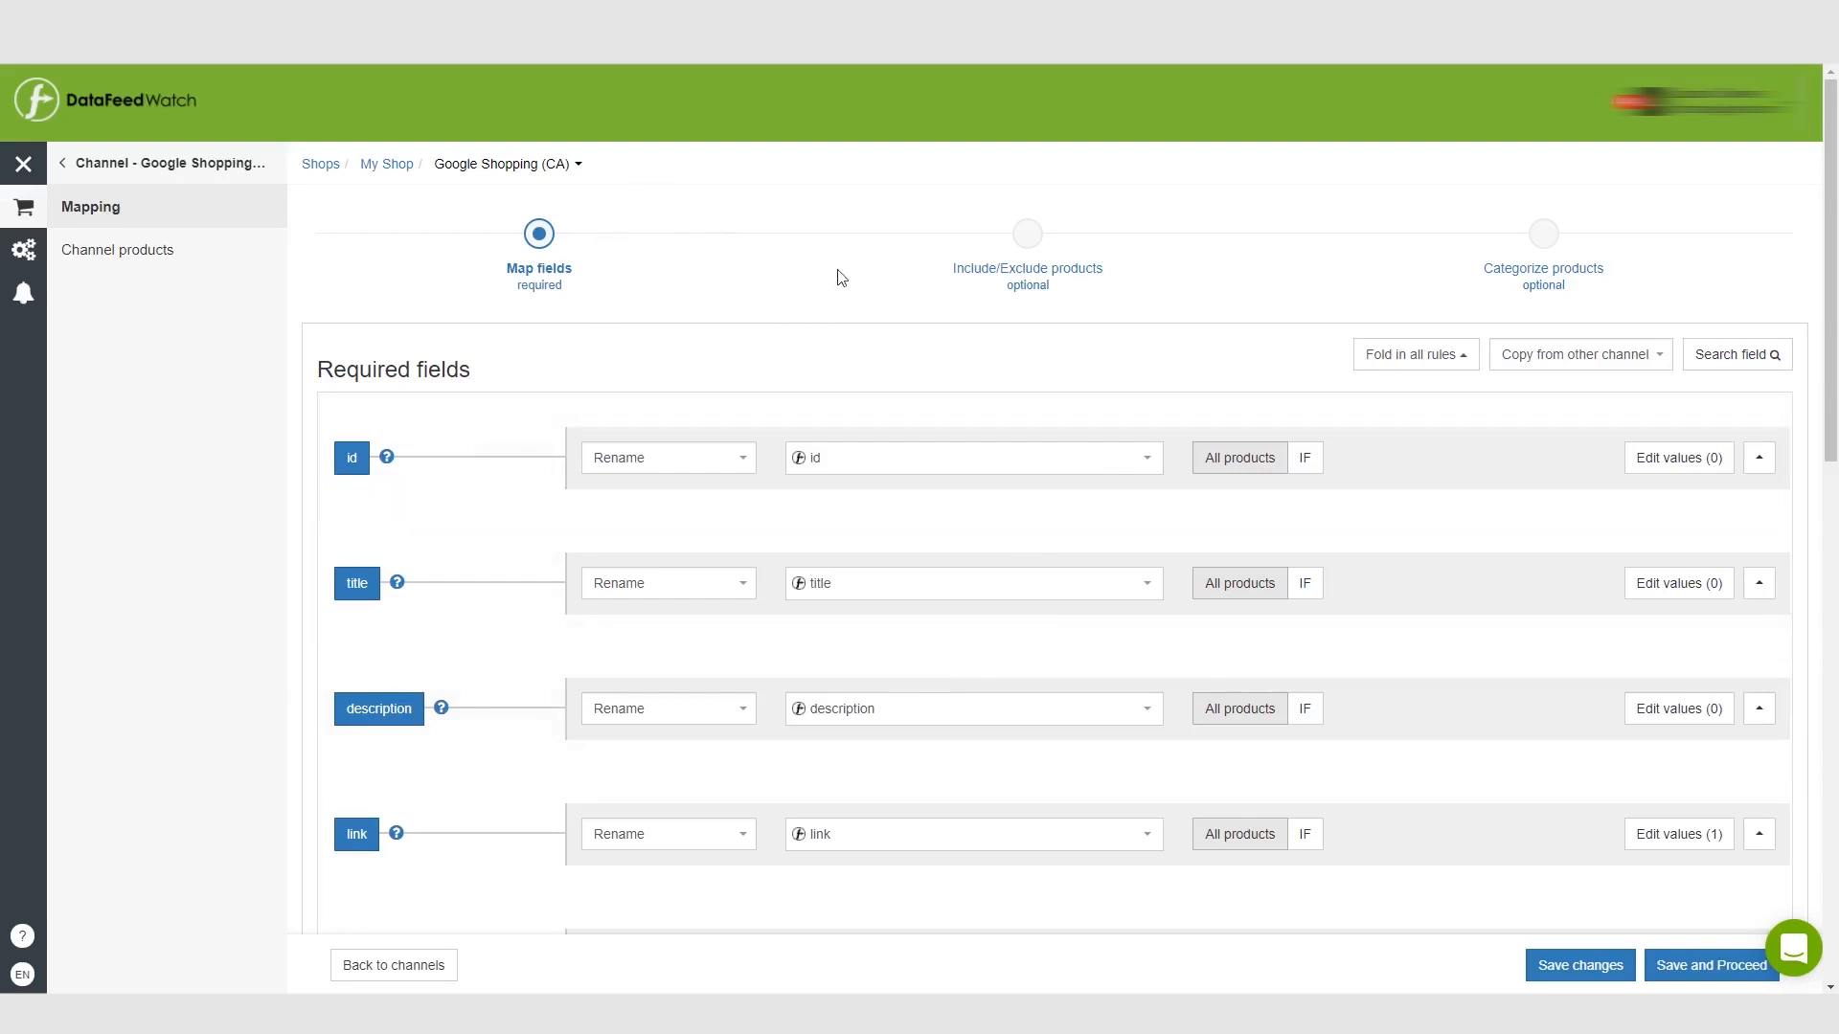
{"action": "mouse_move", "coordinate": [807, 264]}
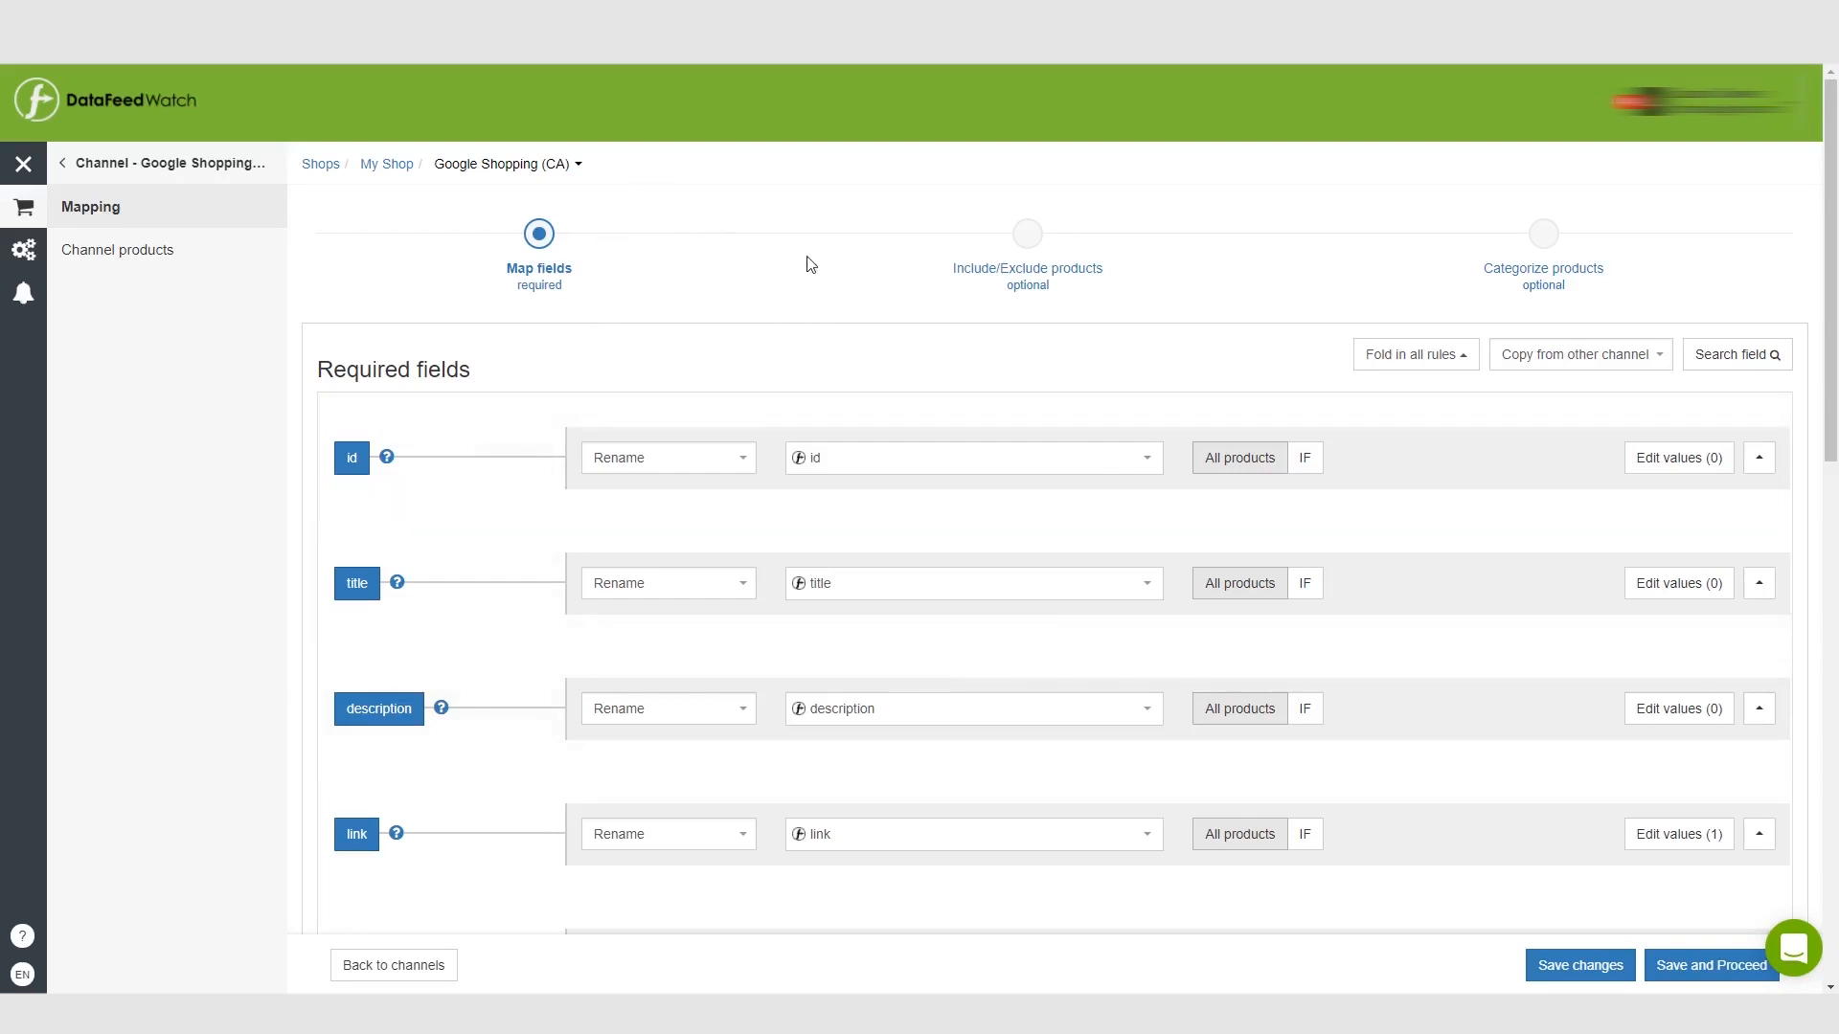
{"action": "mouse_move", "coordinate": [806, 270]}
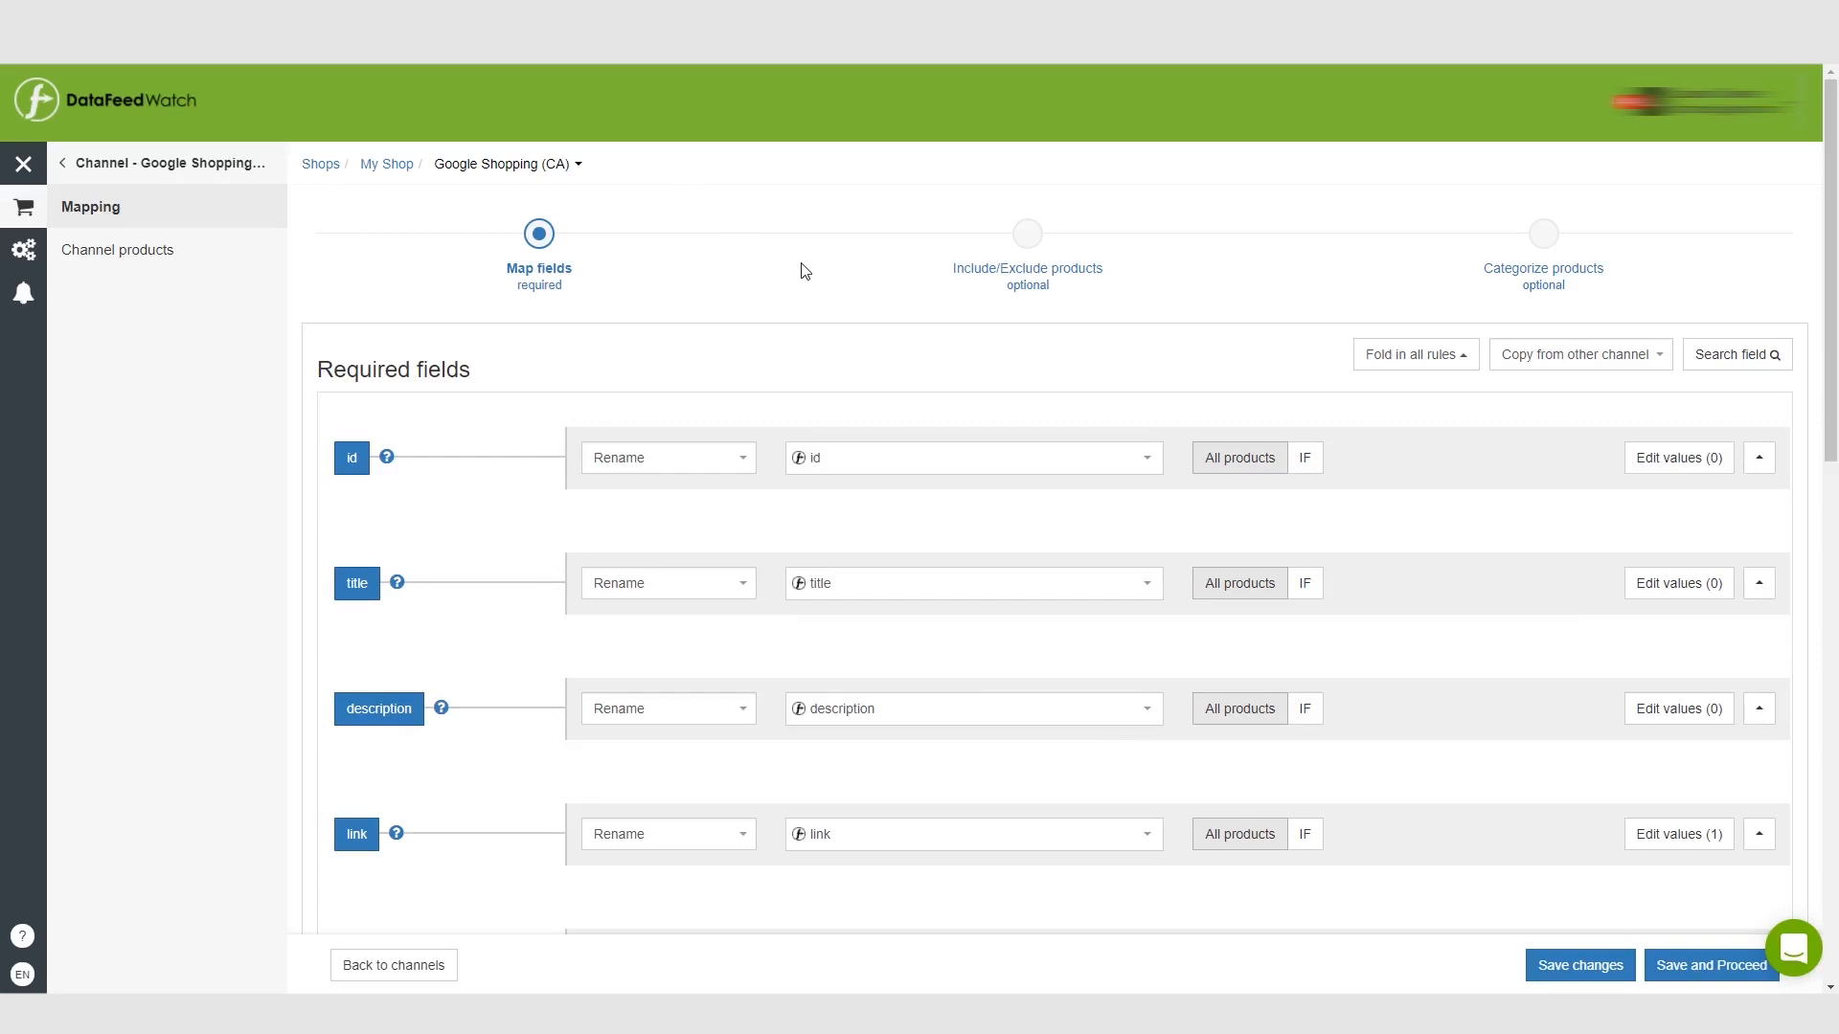
{"action": "mouse_move", "coordinate": [420, 349]}
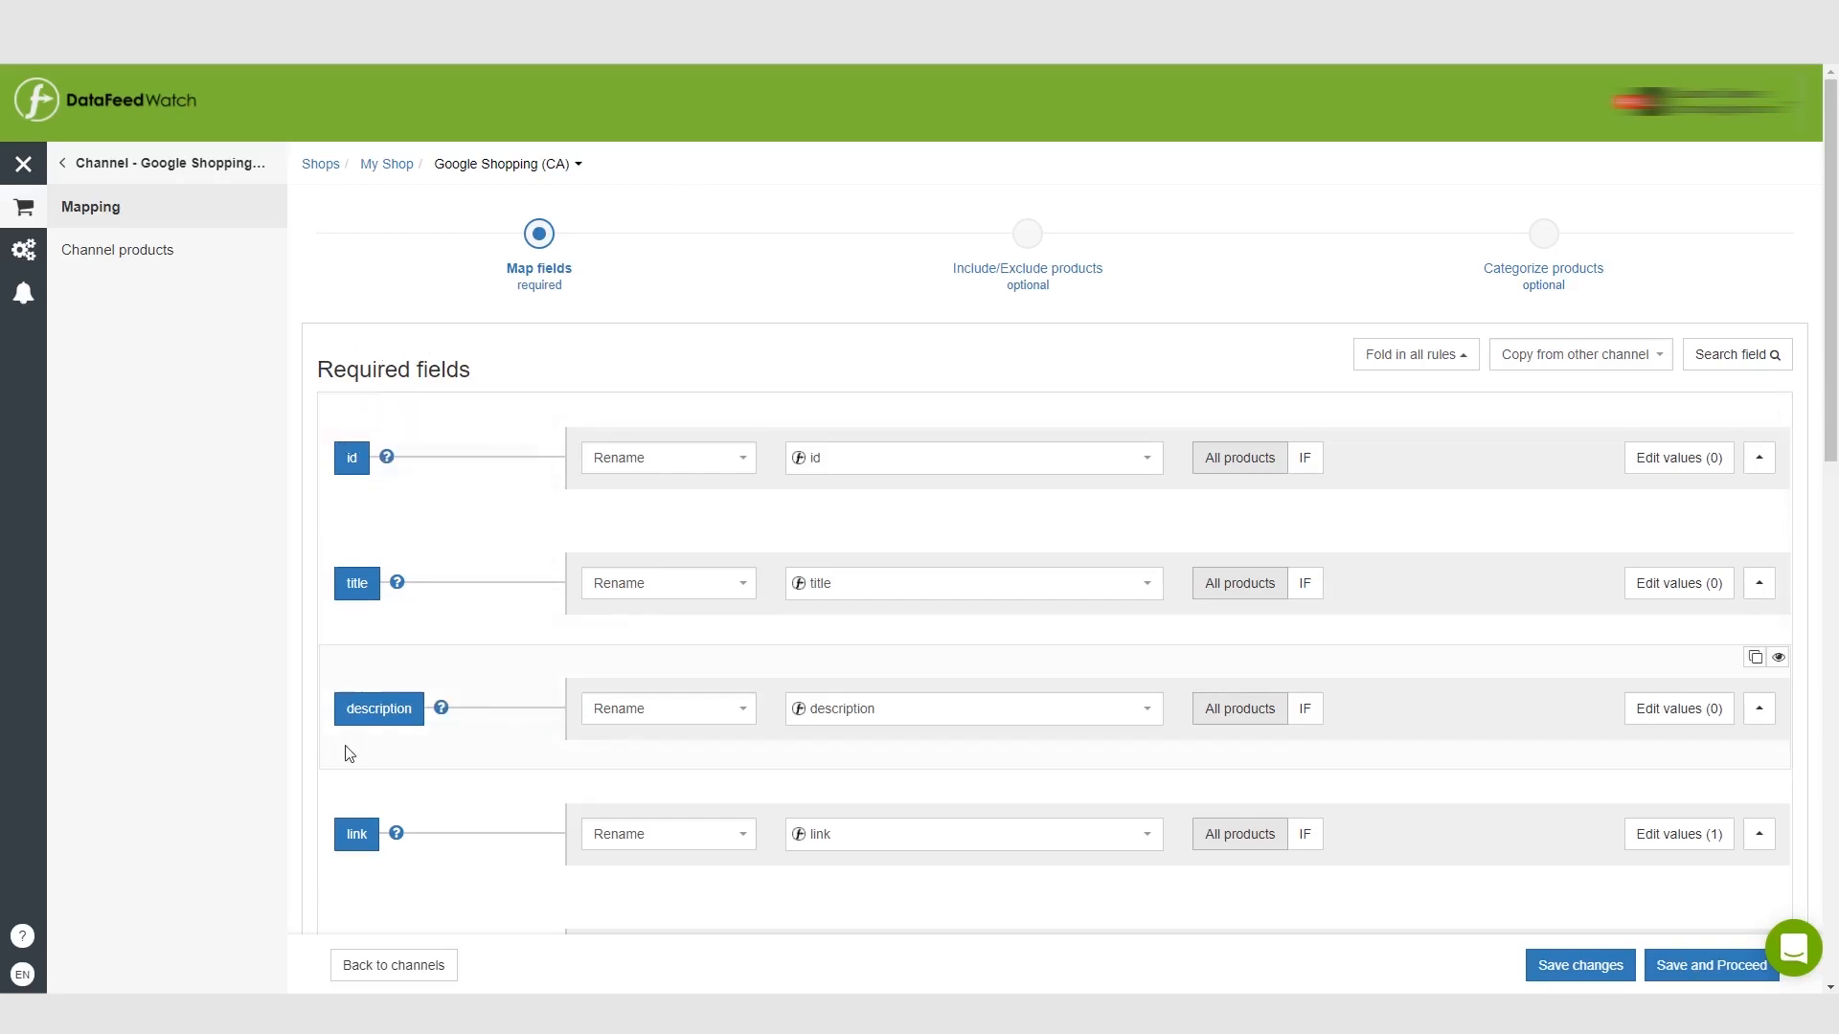
{"action": "mouse_move", "coordinate": [356, 735]}
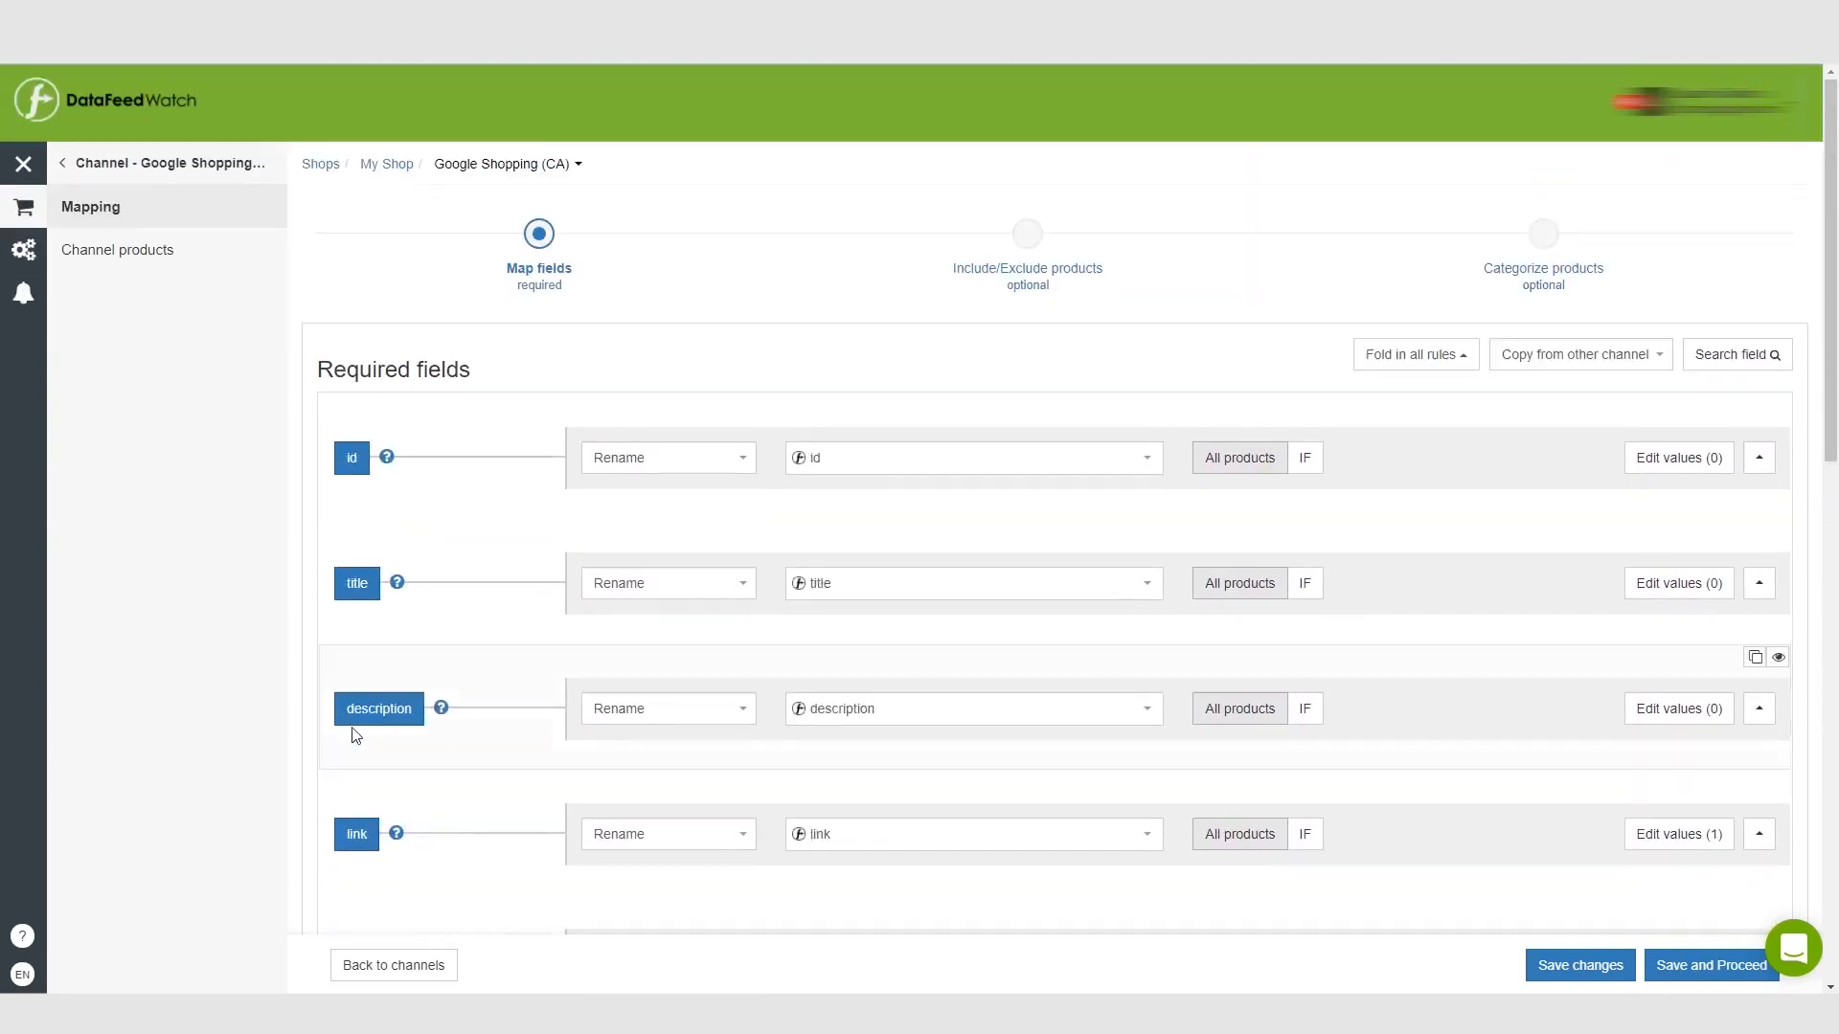
{"action": "mouse_move", "coordinate": [540, 370]}
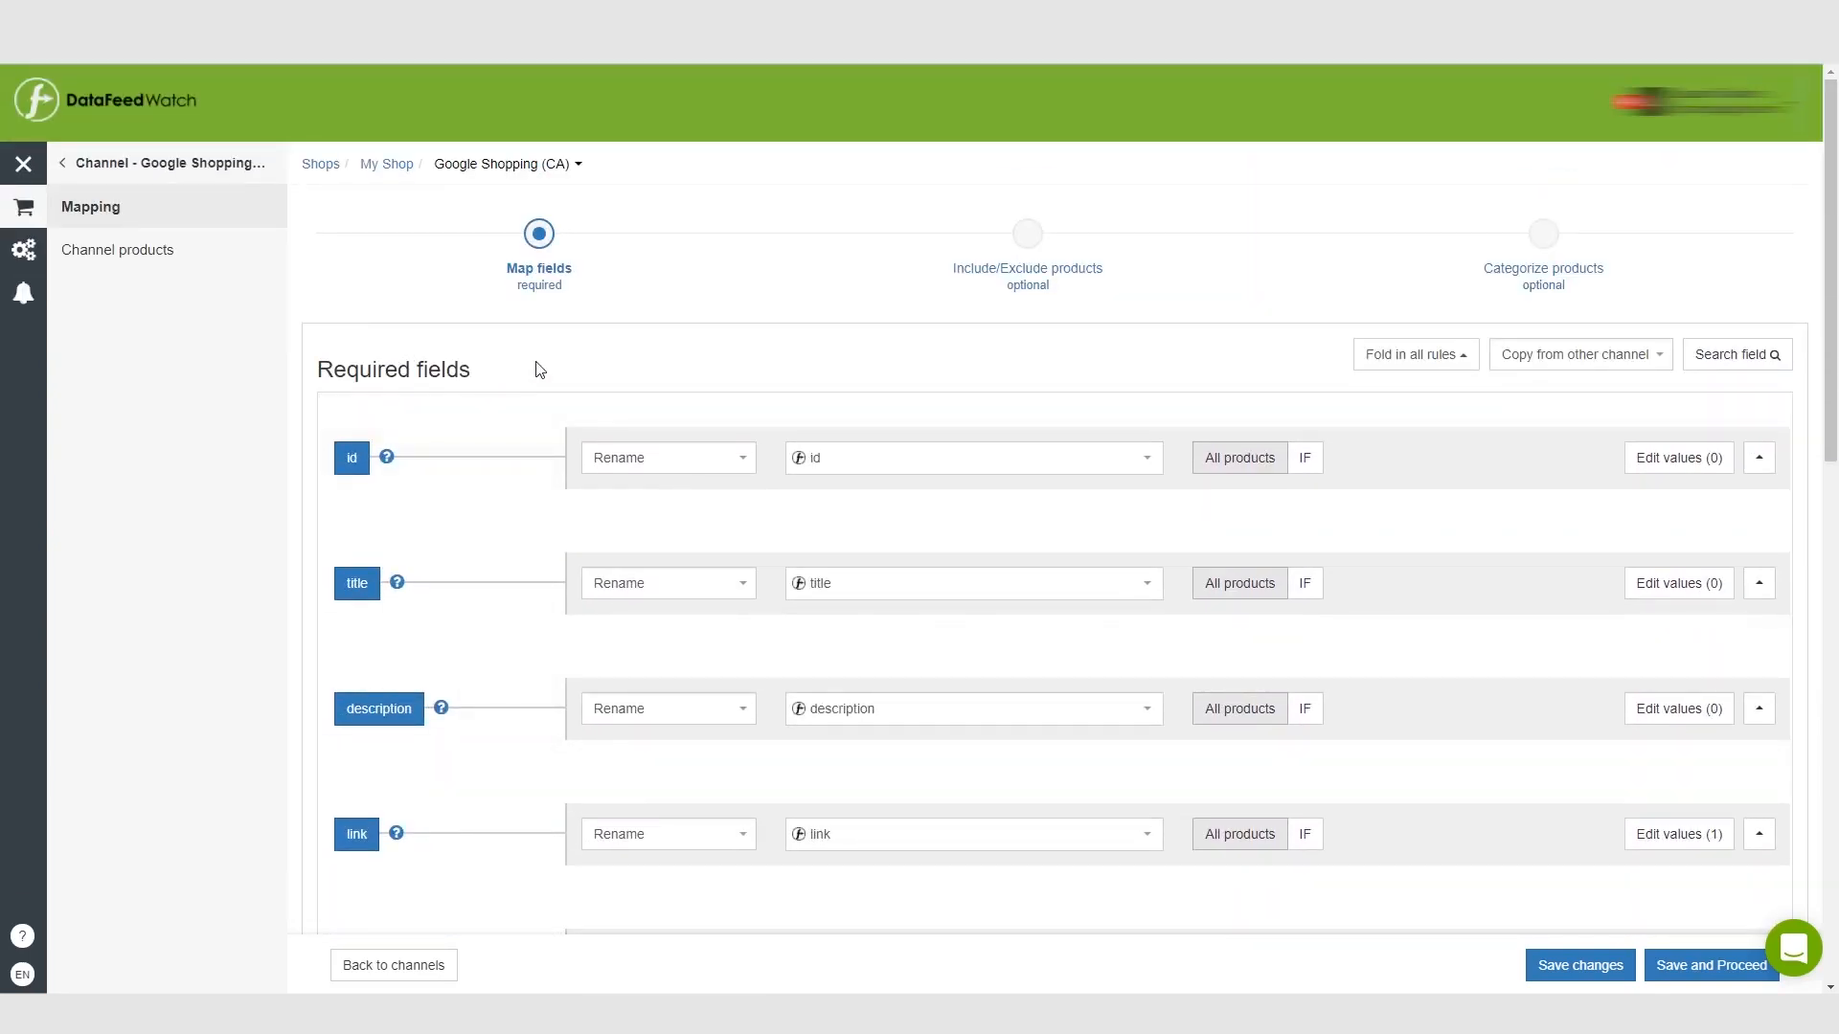
{"action": "mouse_move", "coordinate": [508, 356]}
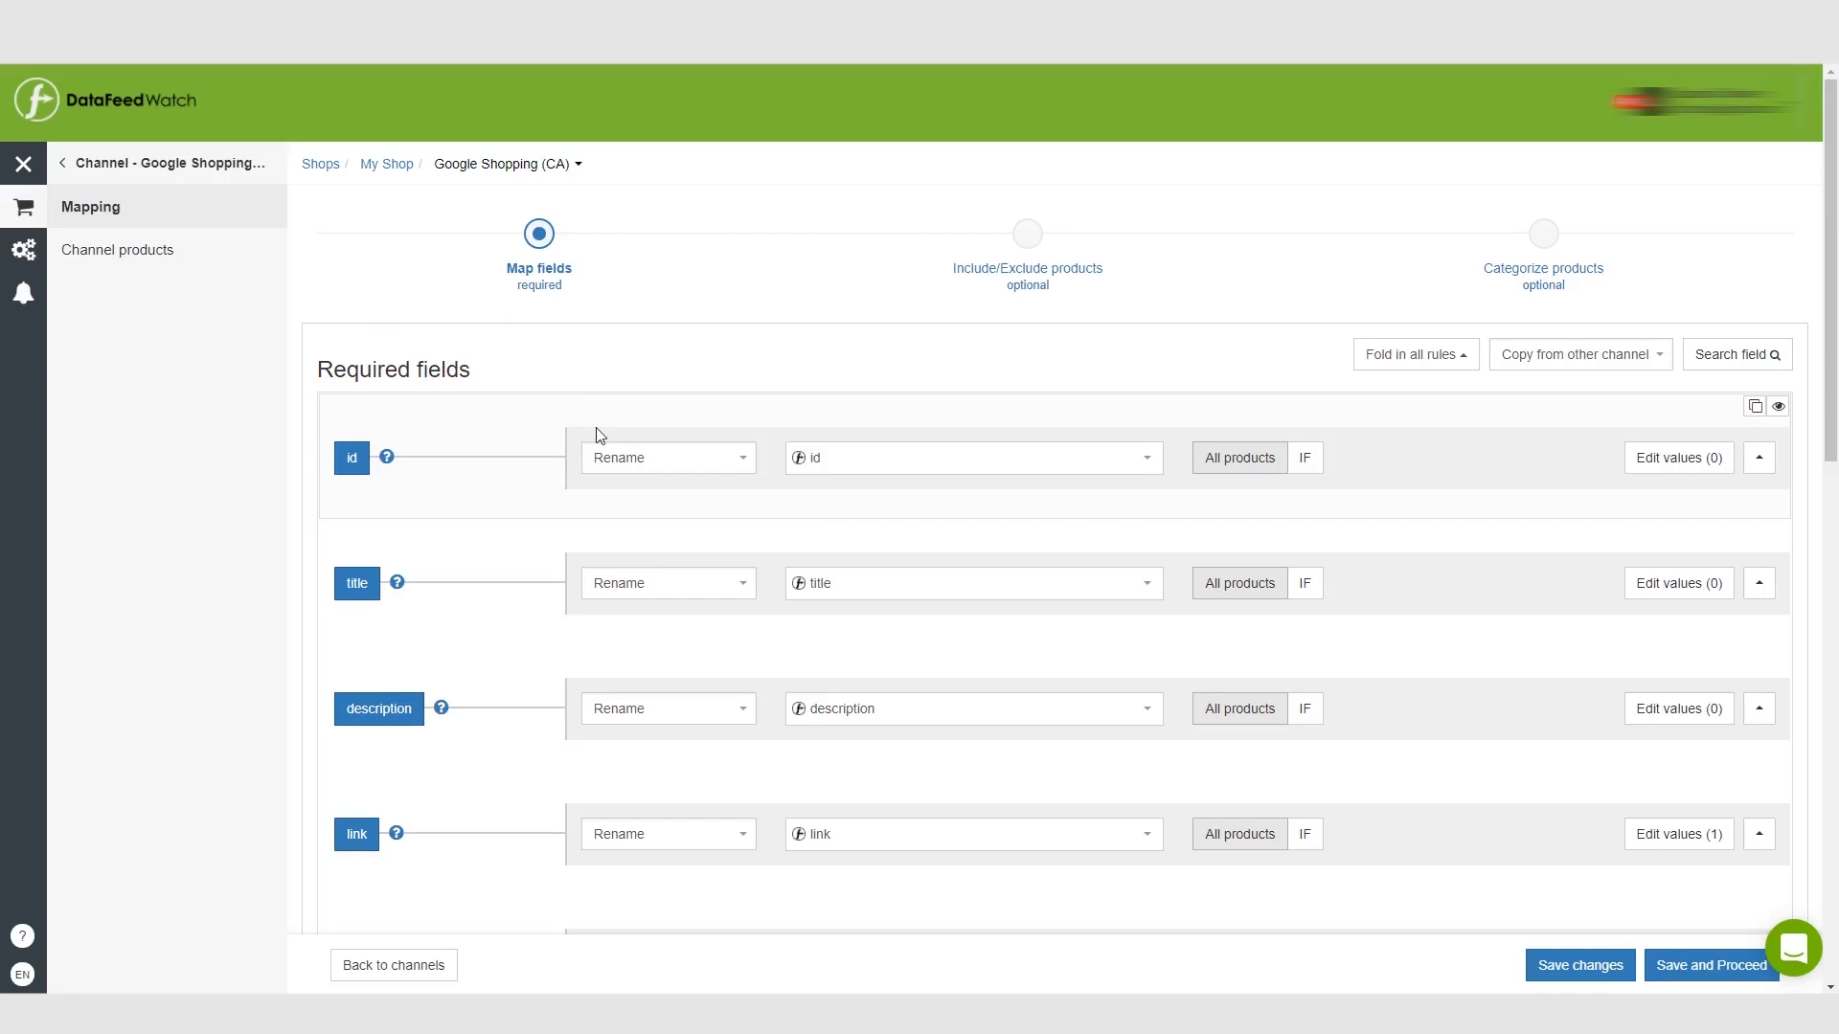
- Review the existing mapping rows and remove the item_group_id optional field
{"action": "left_click", "coordinate": [666, 458]}
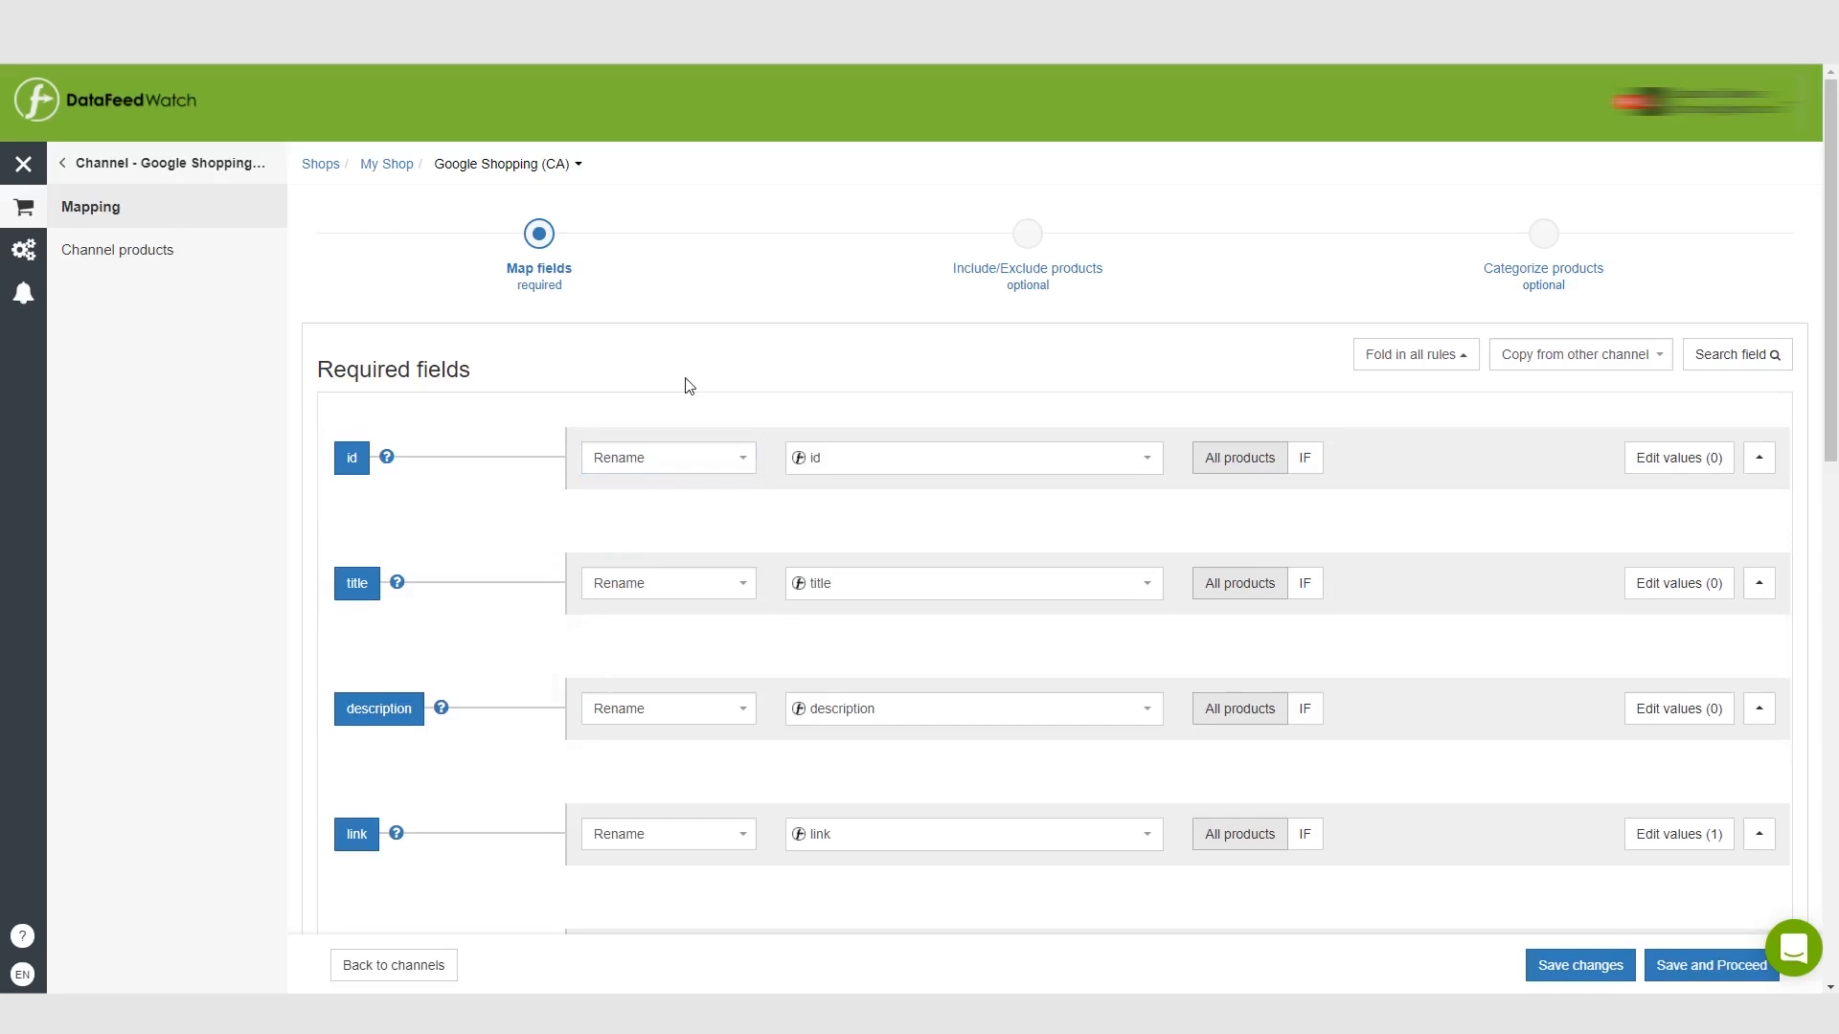
{"action": "mouse_move", "coordinate": [818, 348]}
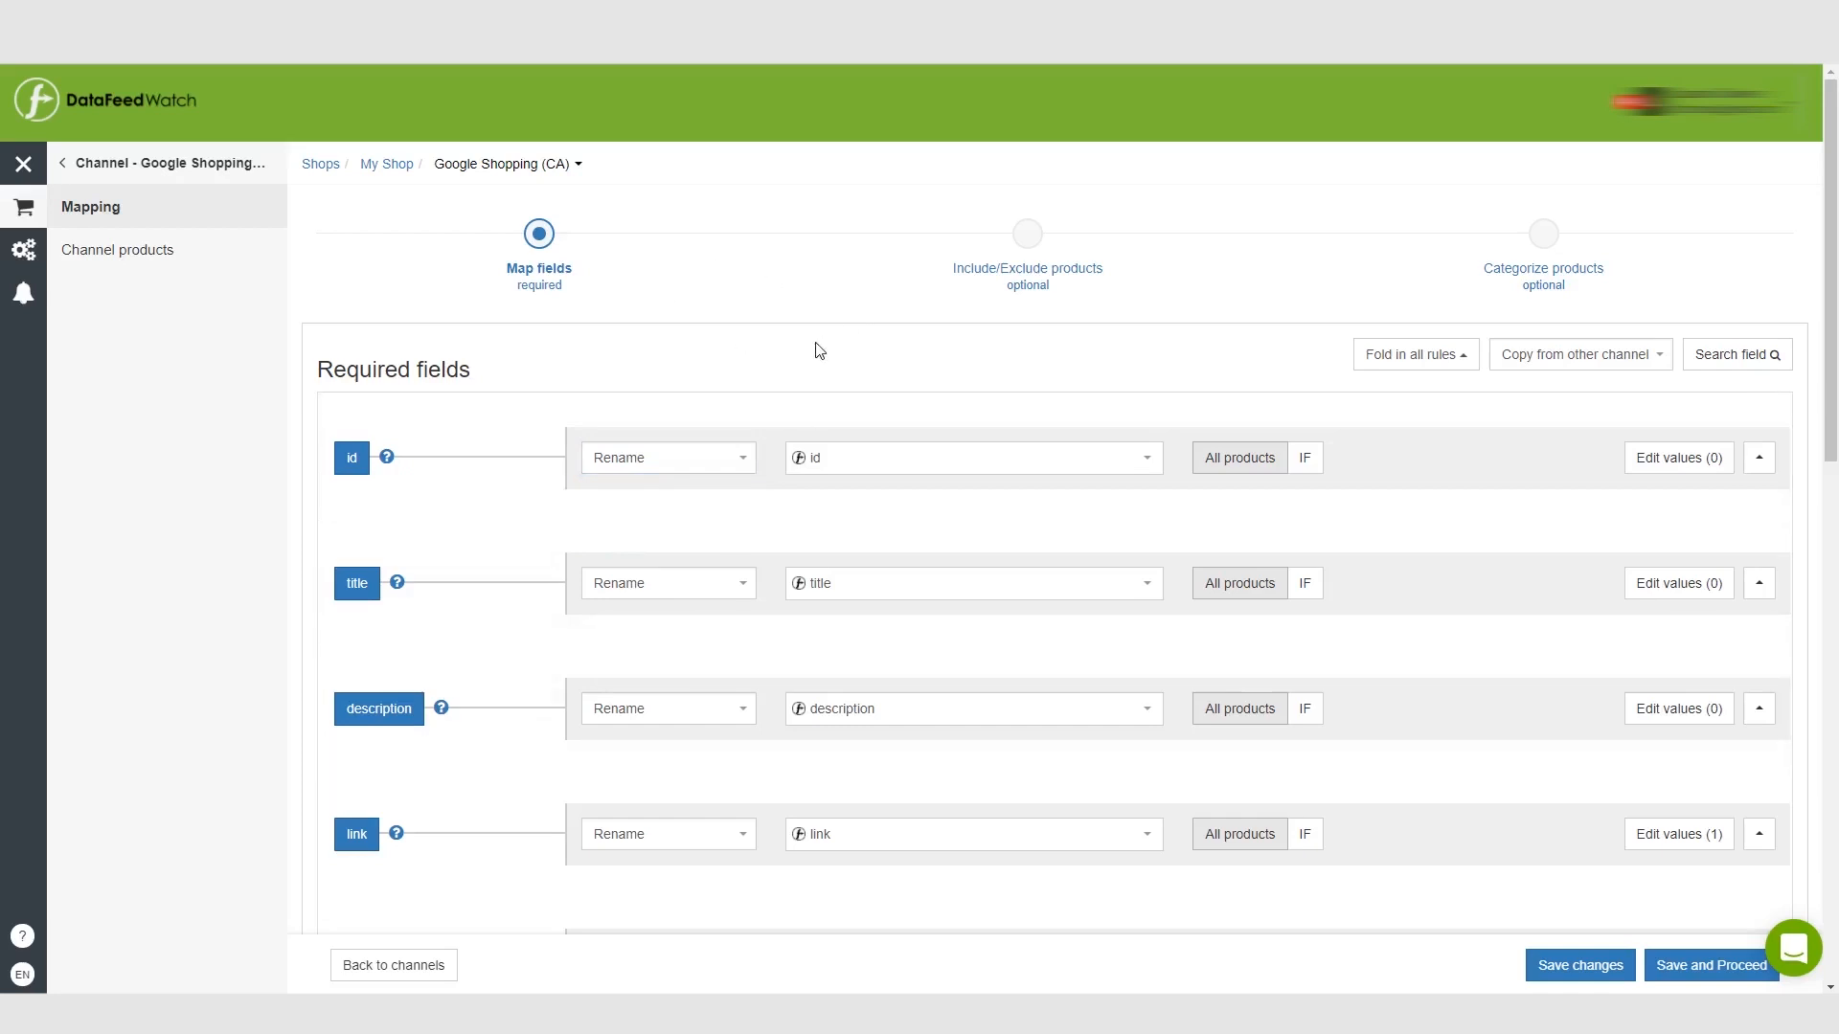
{"action": "mouse_move", "coordinate": [933, 452]}
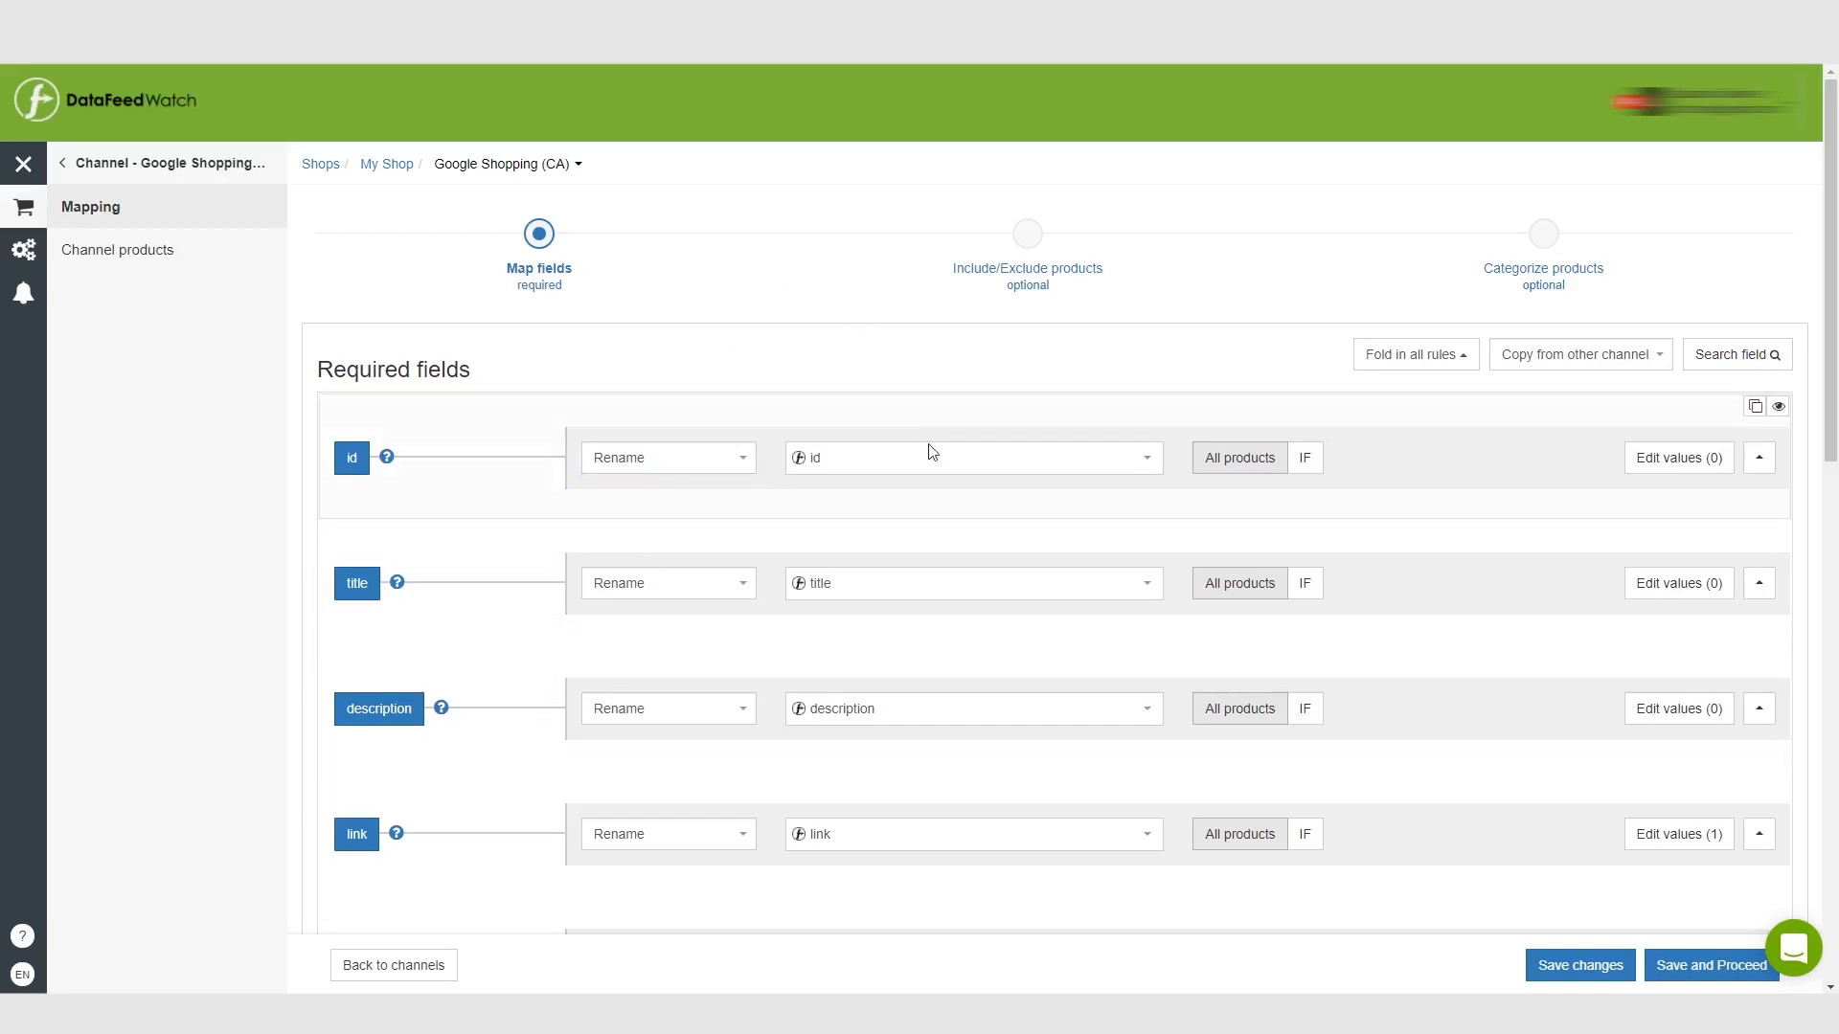
{"action": "mouse_move", "coordinate": [942, 461]}
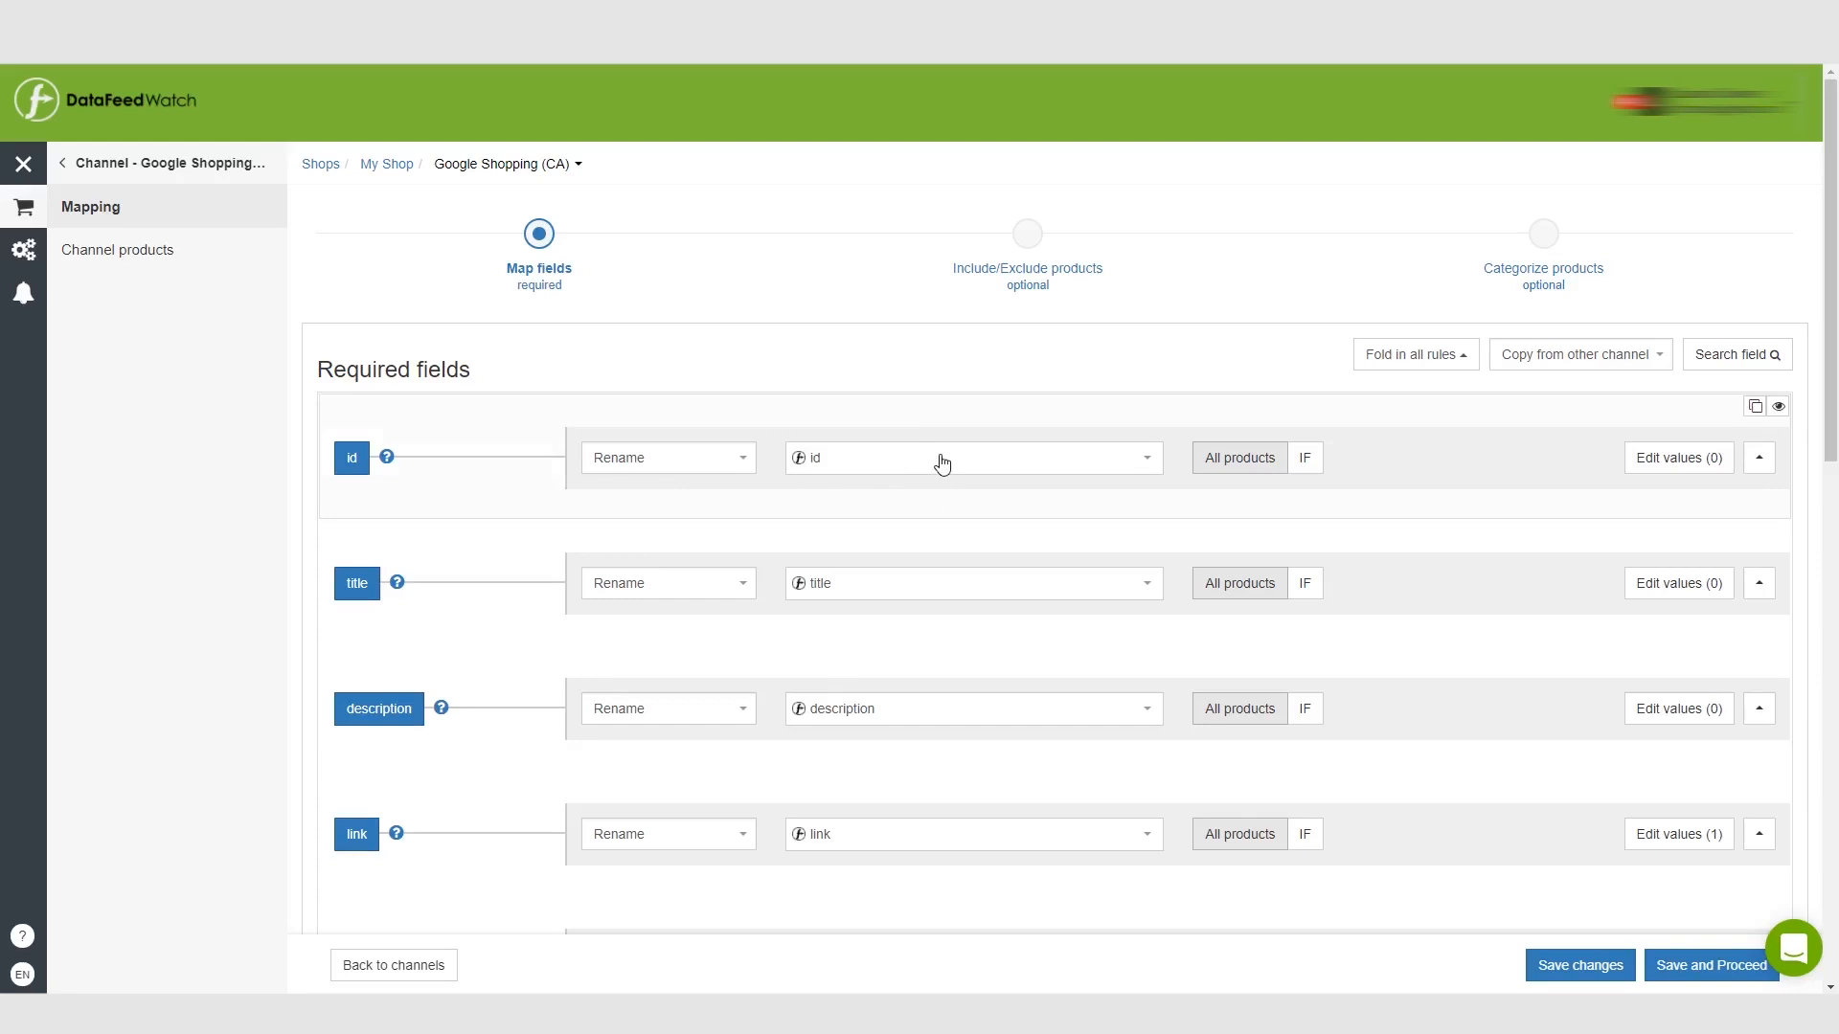
{"action": "mouse_move", "coordinate": [996, 482]}
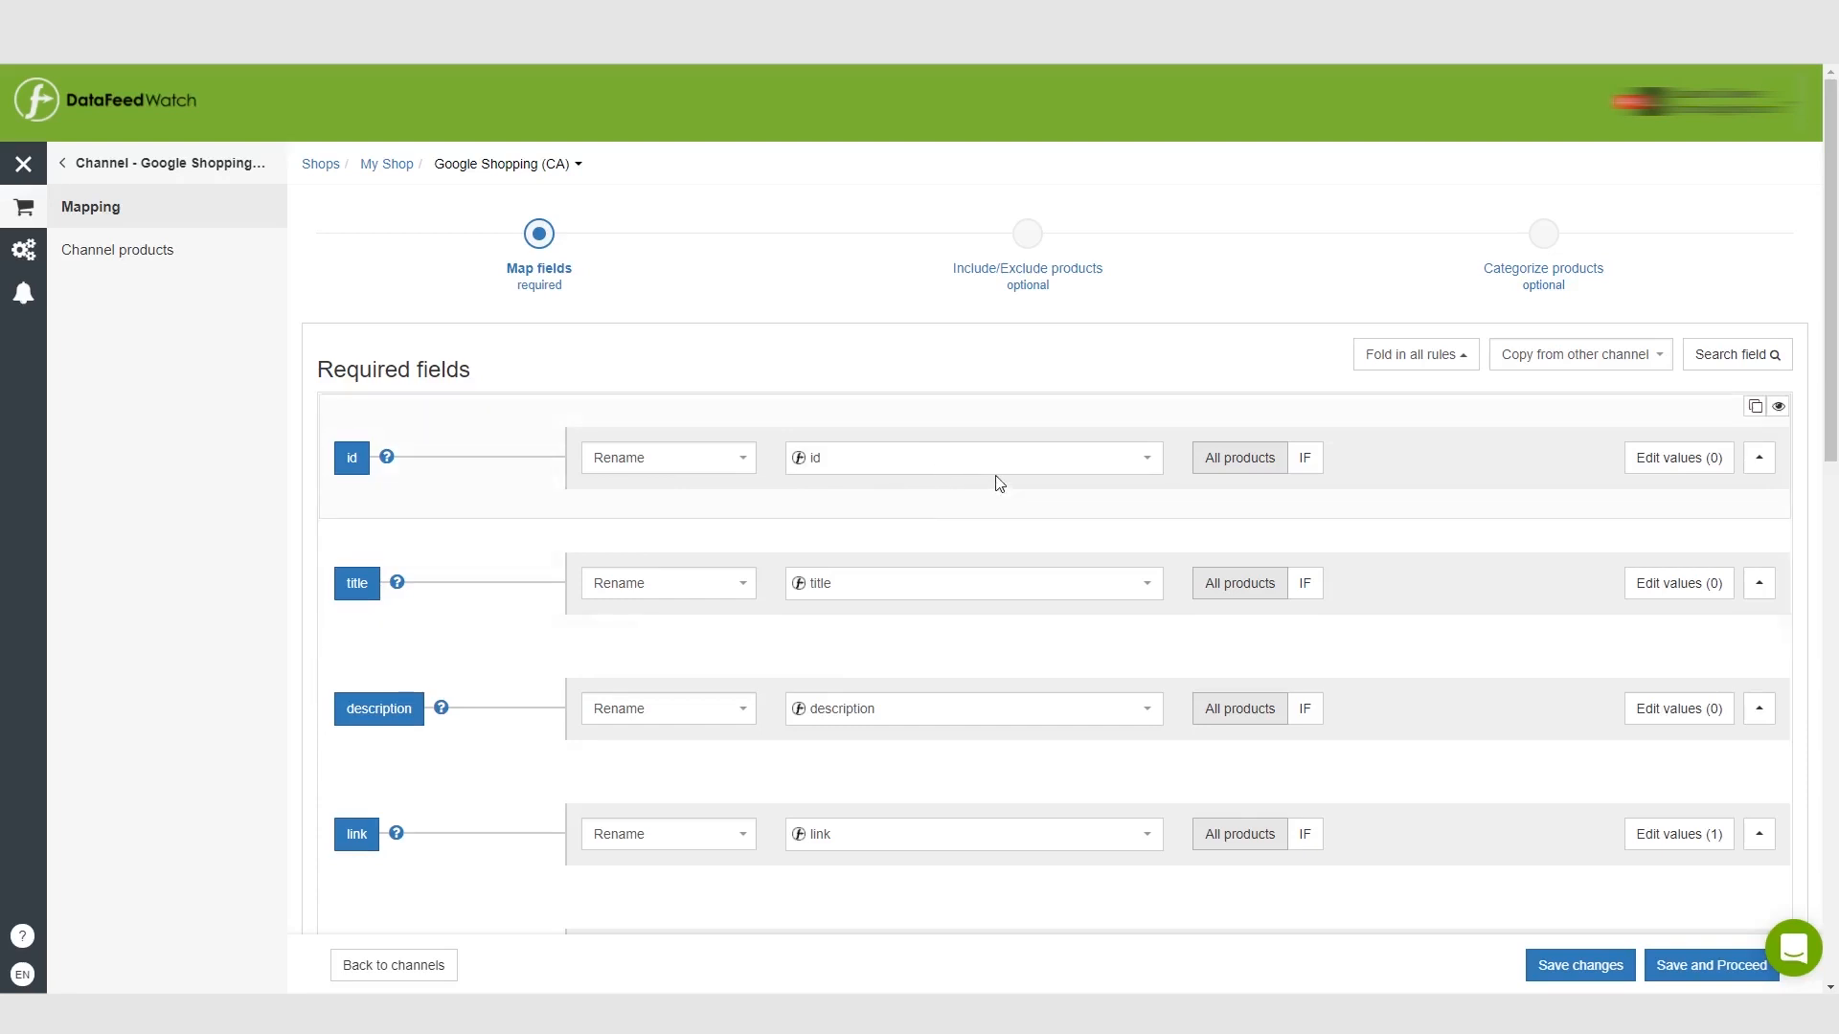
{"action": "mouse_move", "coordinate": [1068, 467]}
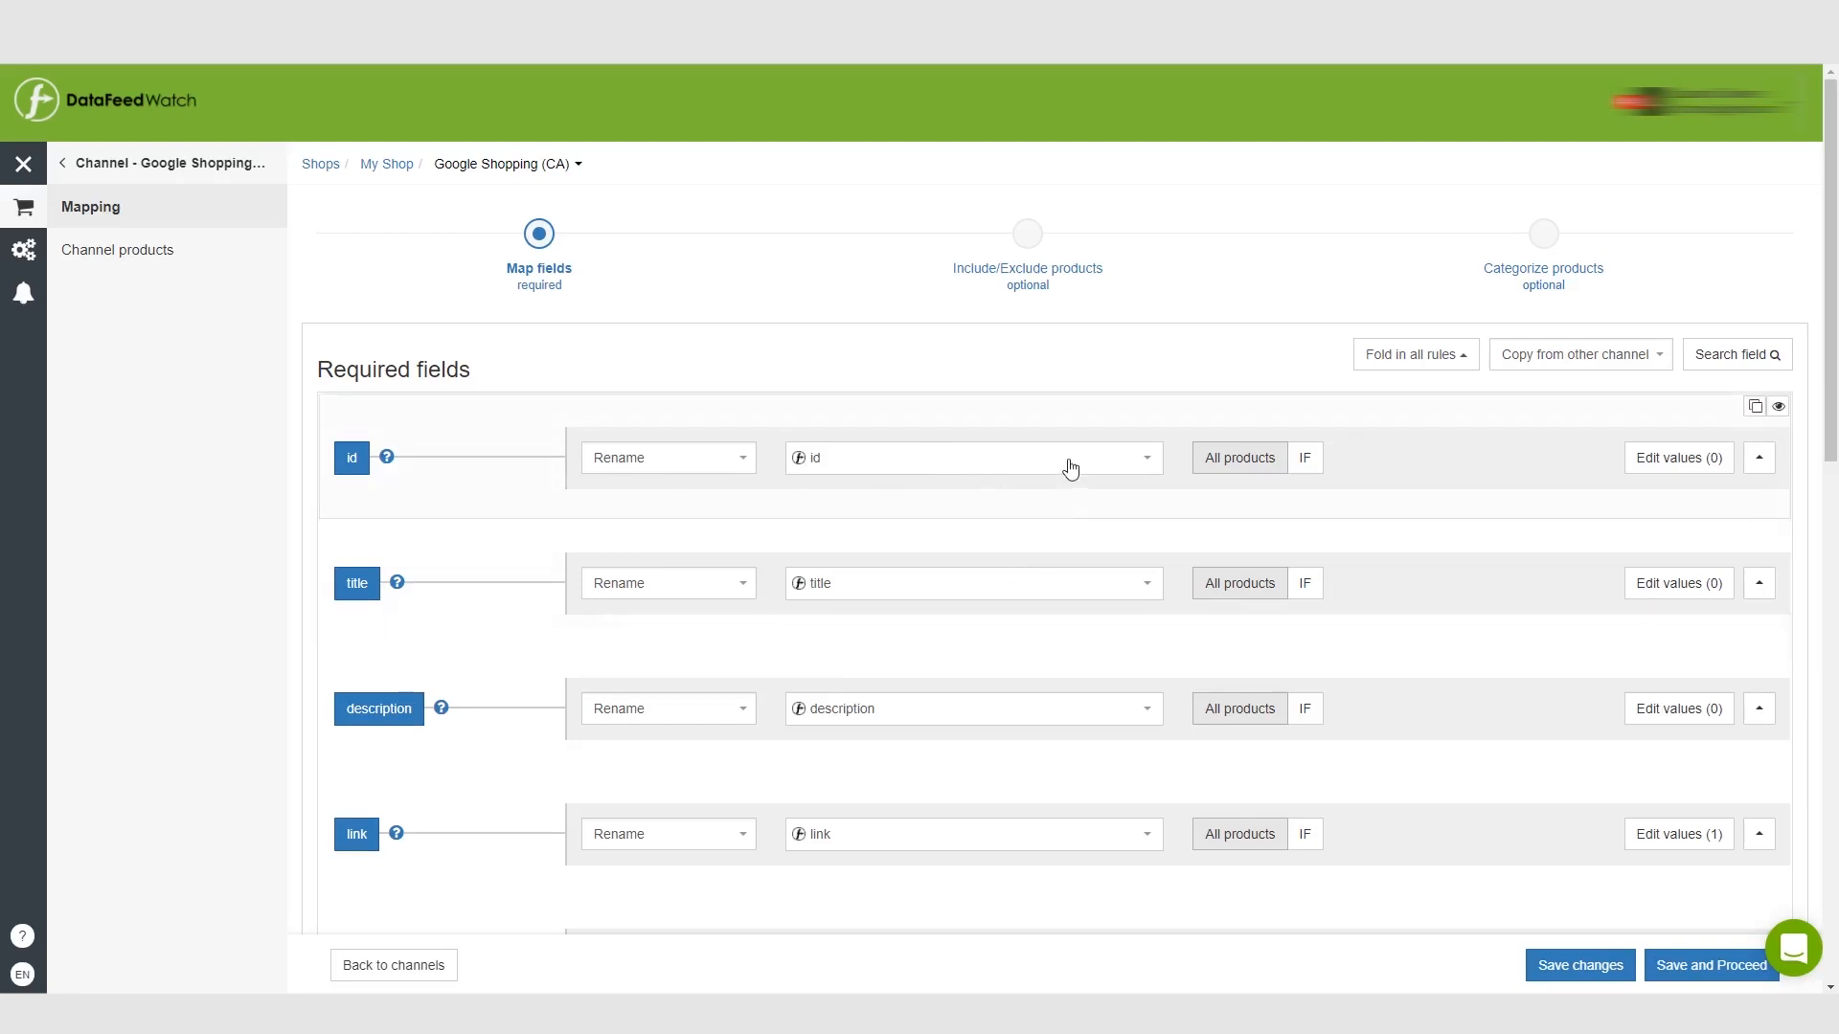
{"action": "left_click", "coordinate": [971, 458]}
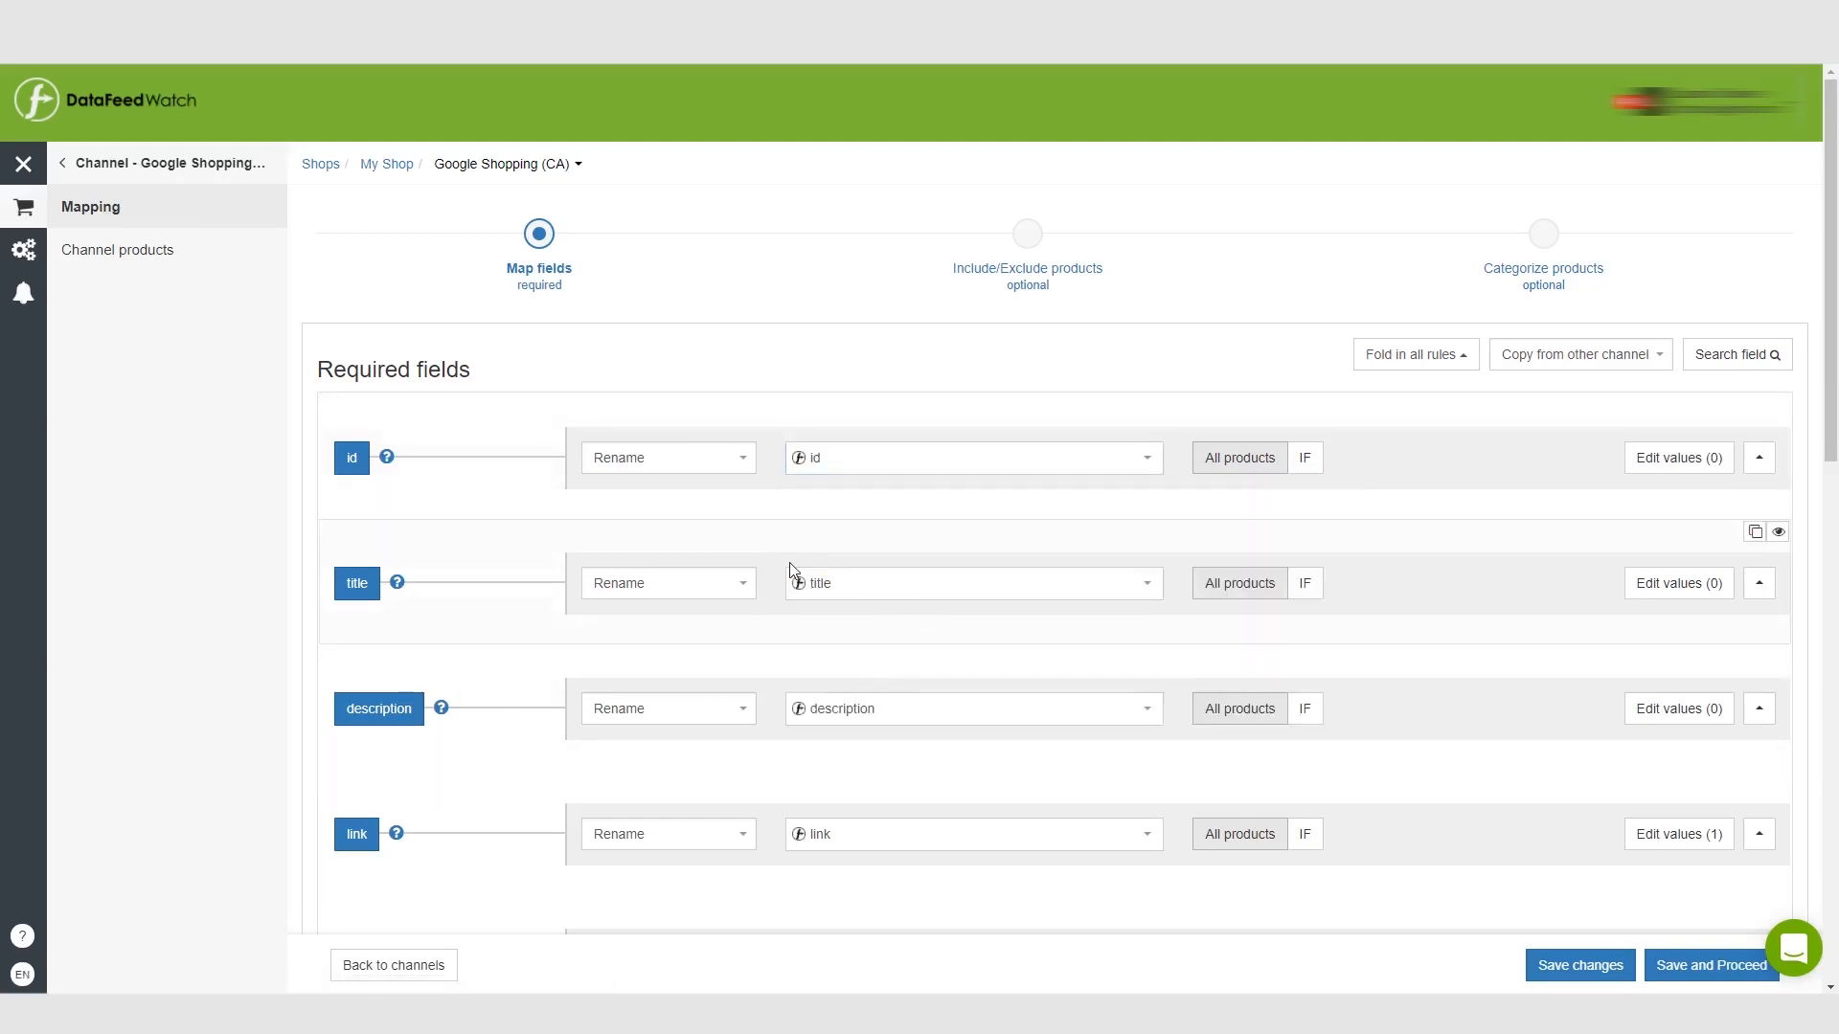
{"action": "mouse_move", "coordinate": [852, 586]}
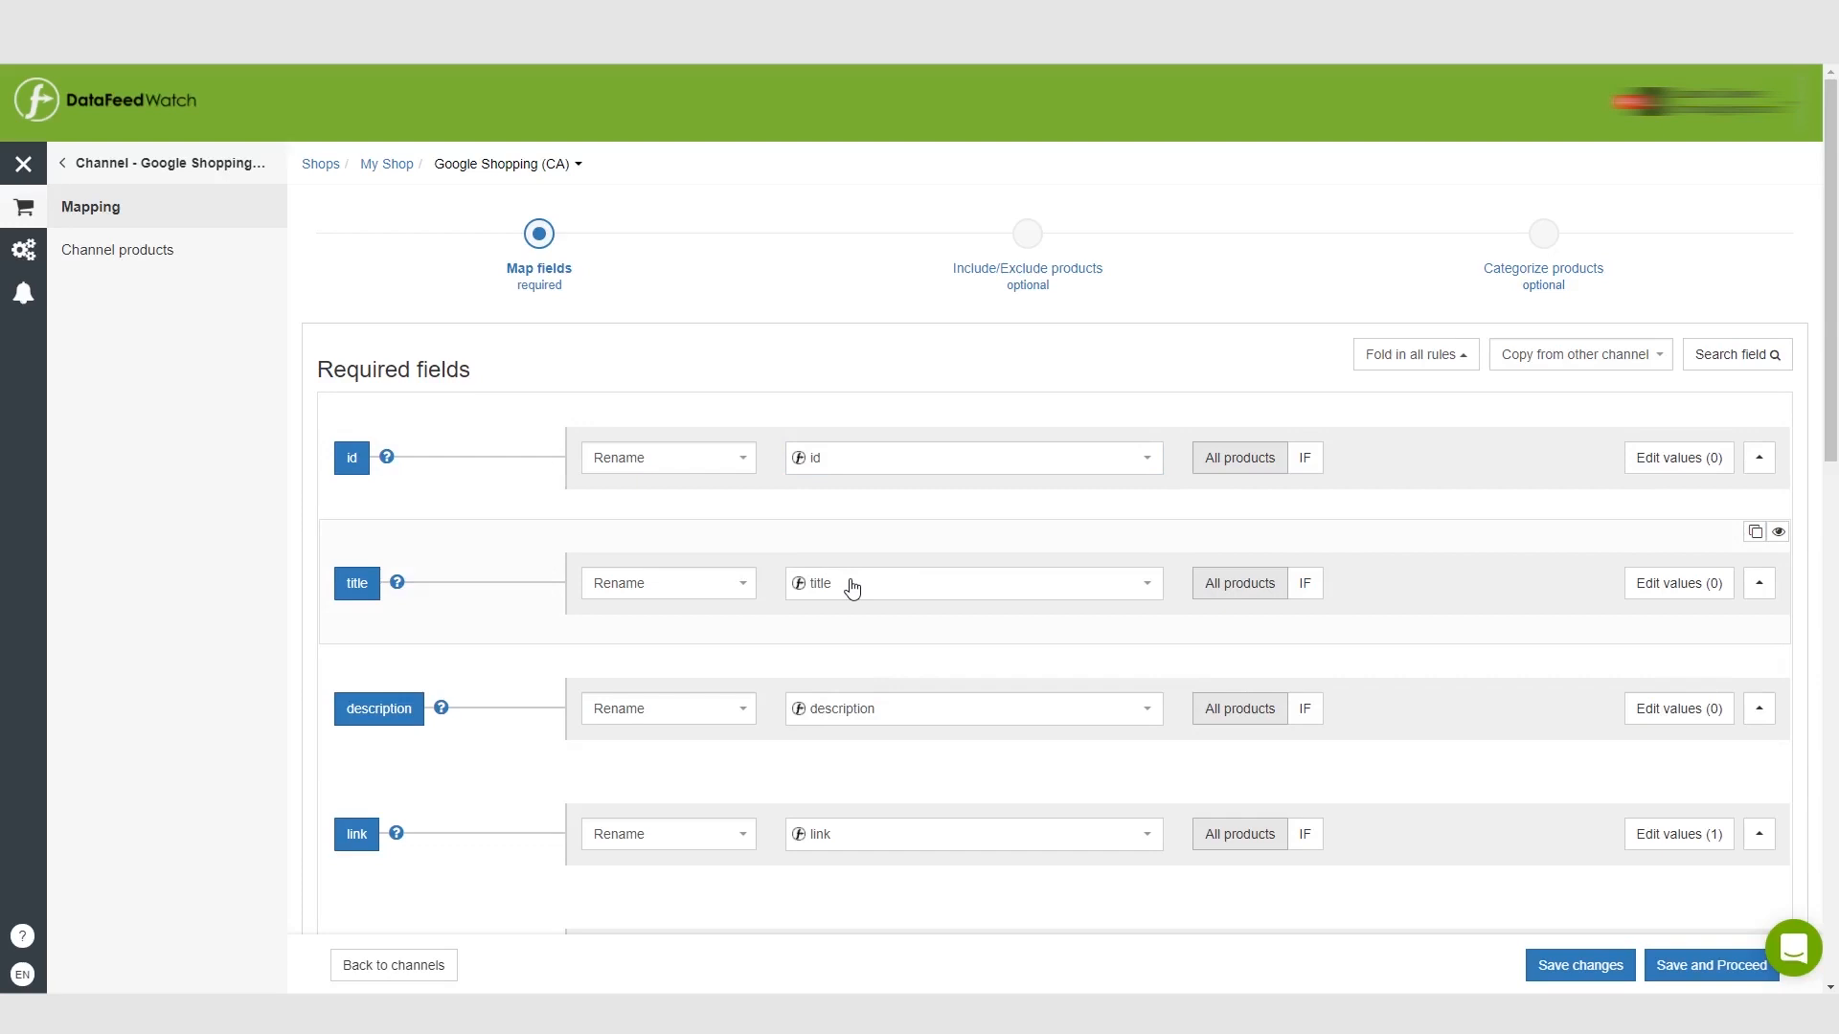
{"action": "scroll", "scroll_direction": "down", "scroll_amount": 3}
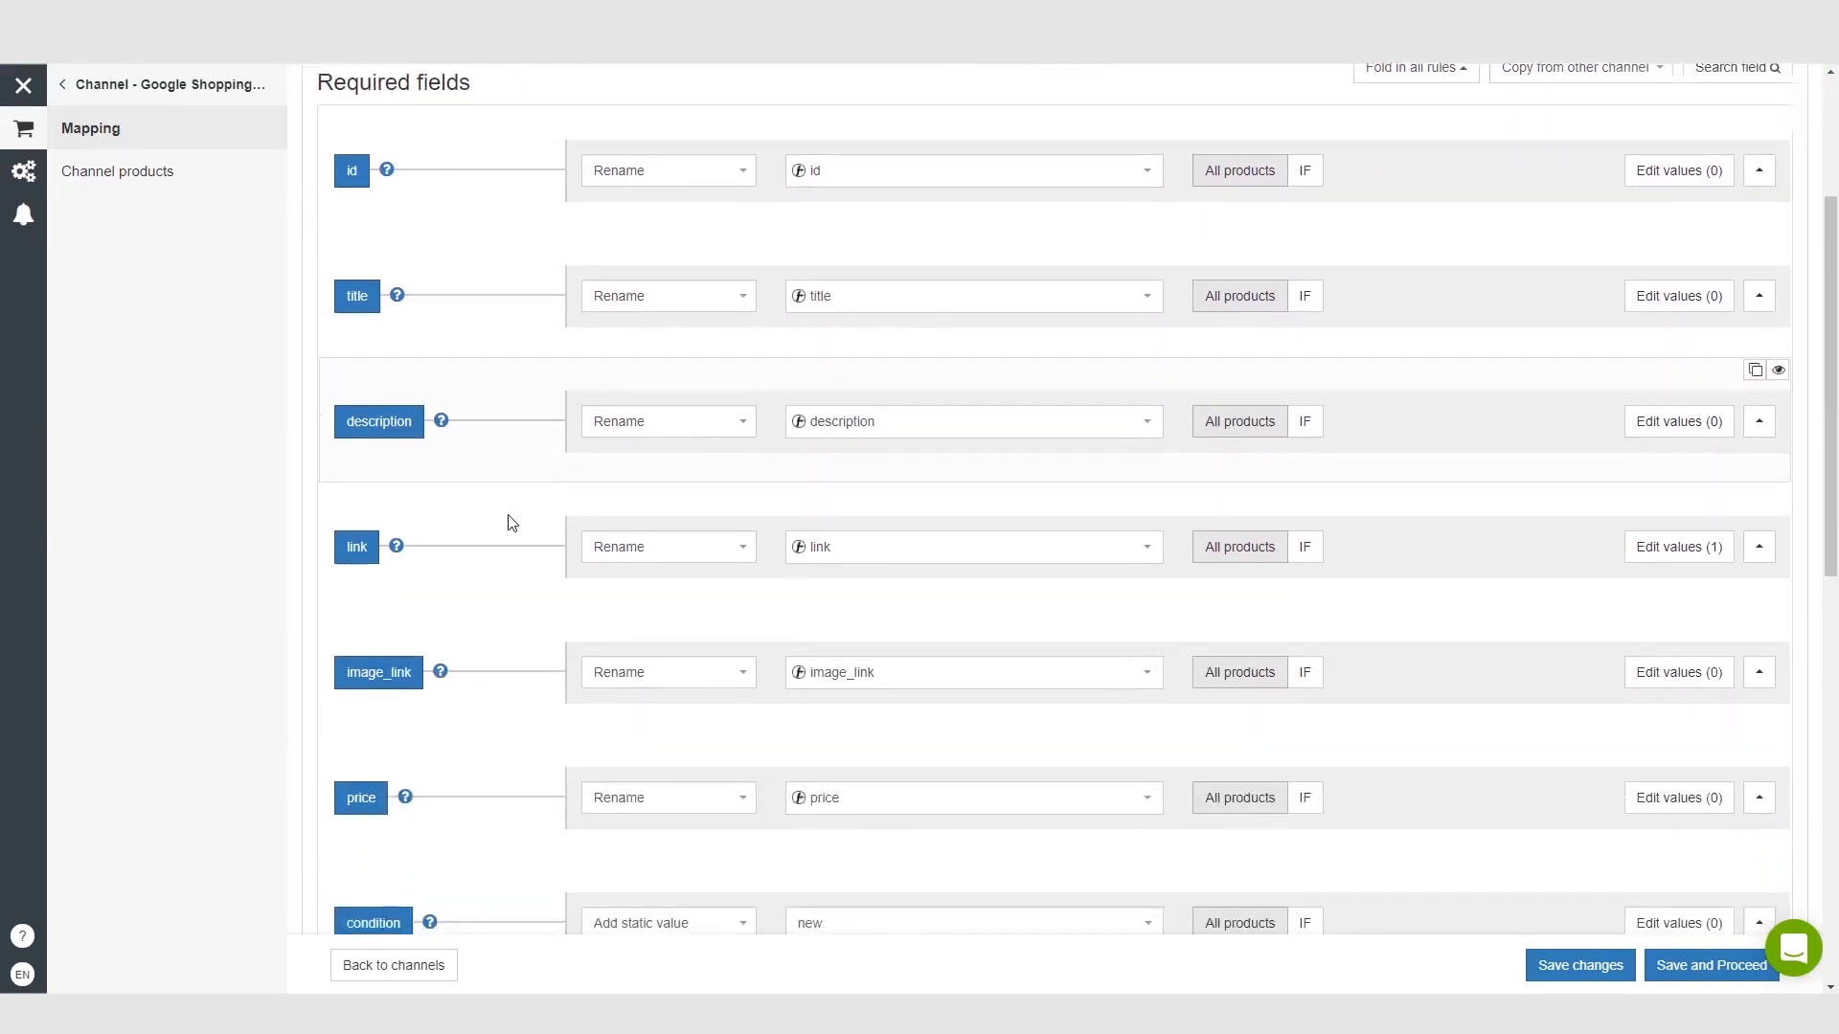
{"action": "scroll", "scroll_direction": "up", "scroll_amount": 3}
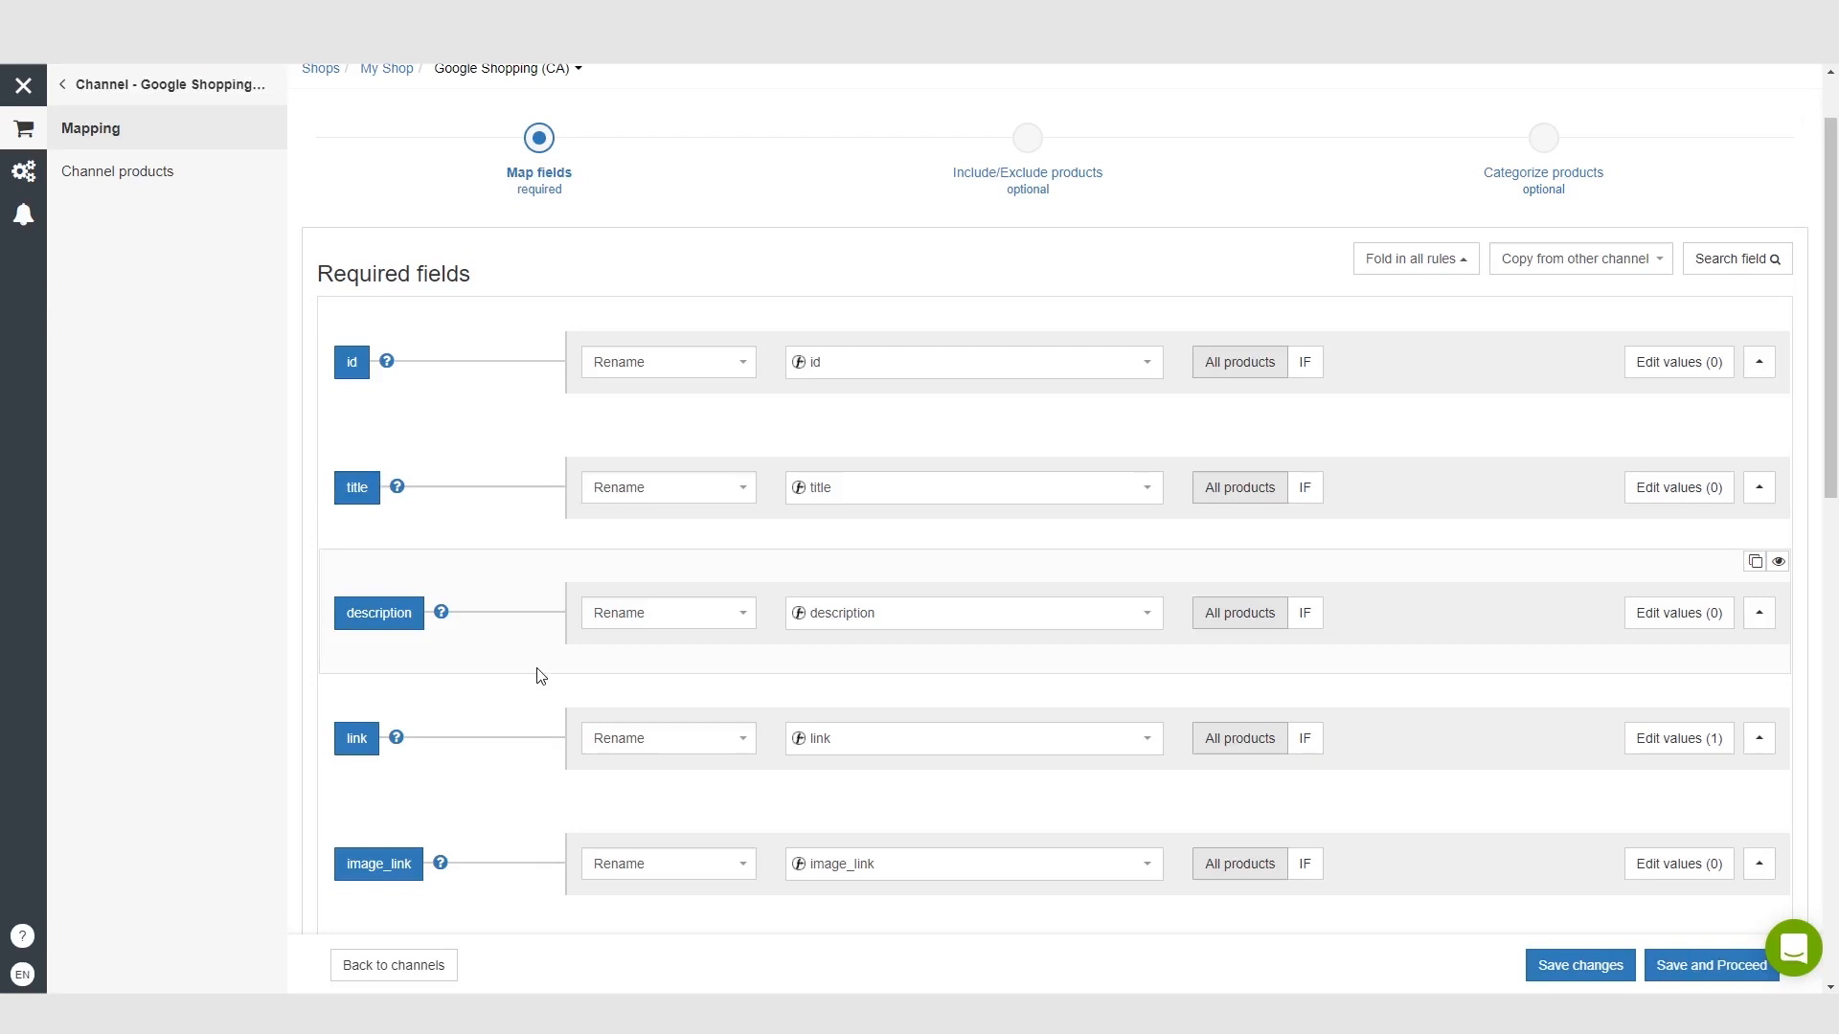
{"action": "scroll", "scroll_direction": "down", "scroll_amount": 3}
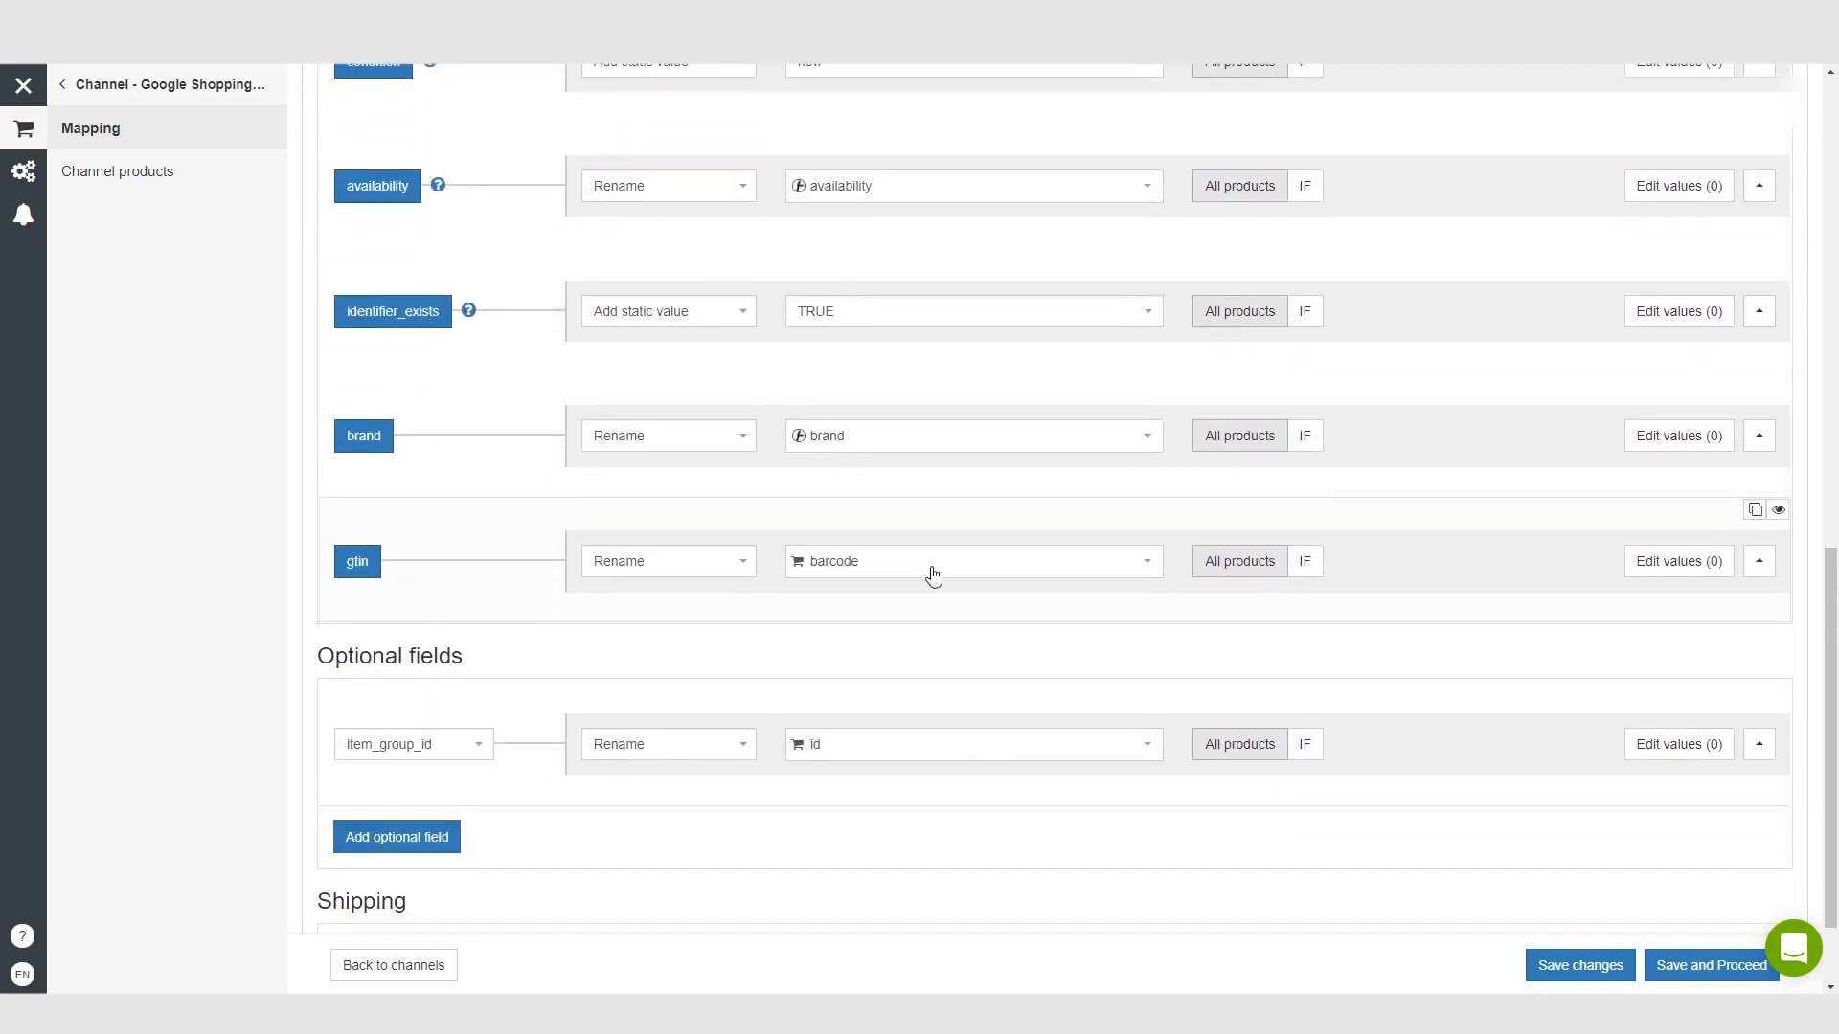
{"action": "mouse_move", "coordinate": [825, 569]}
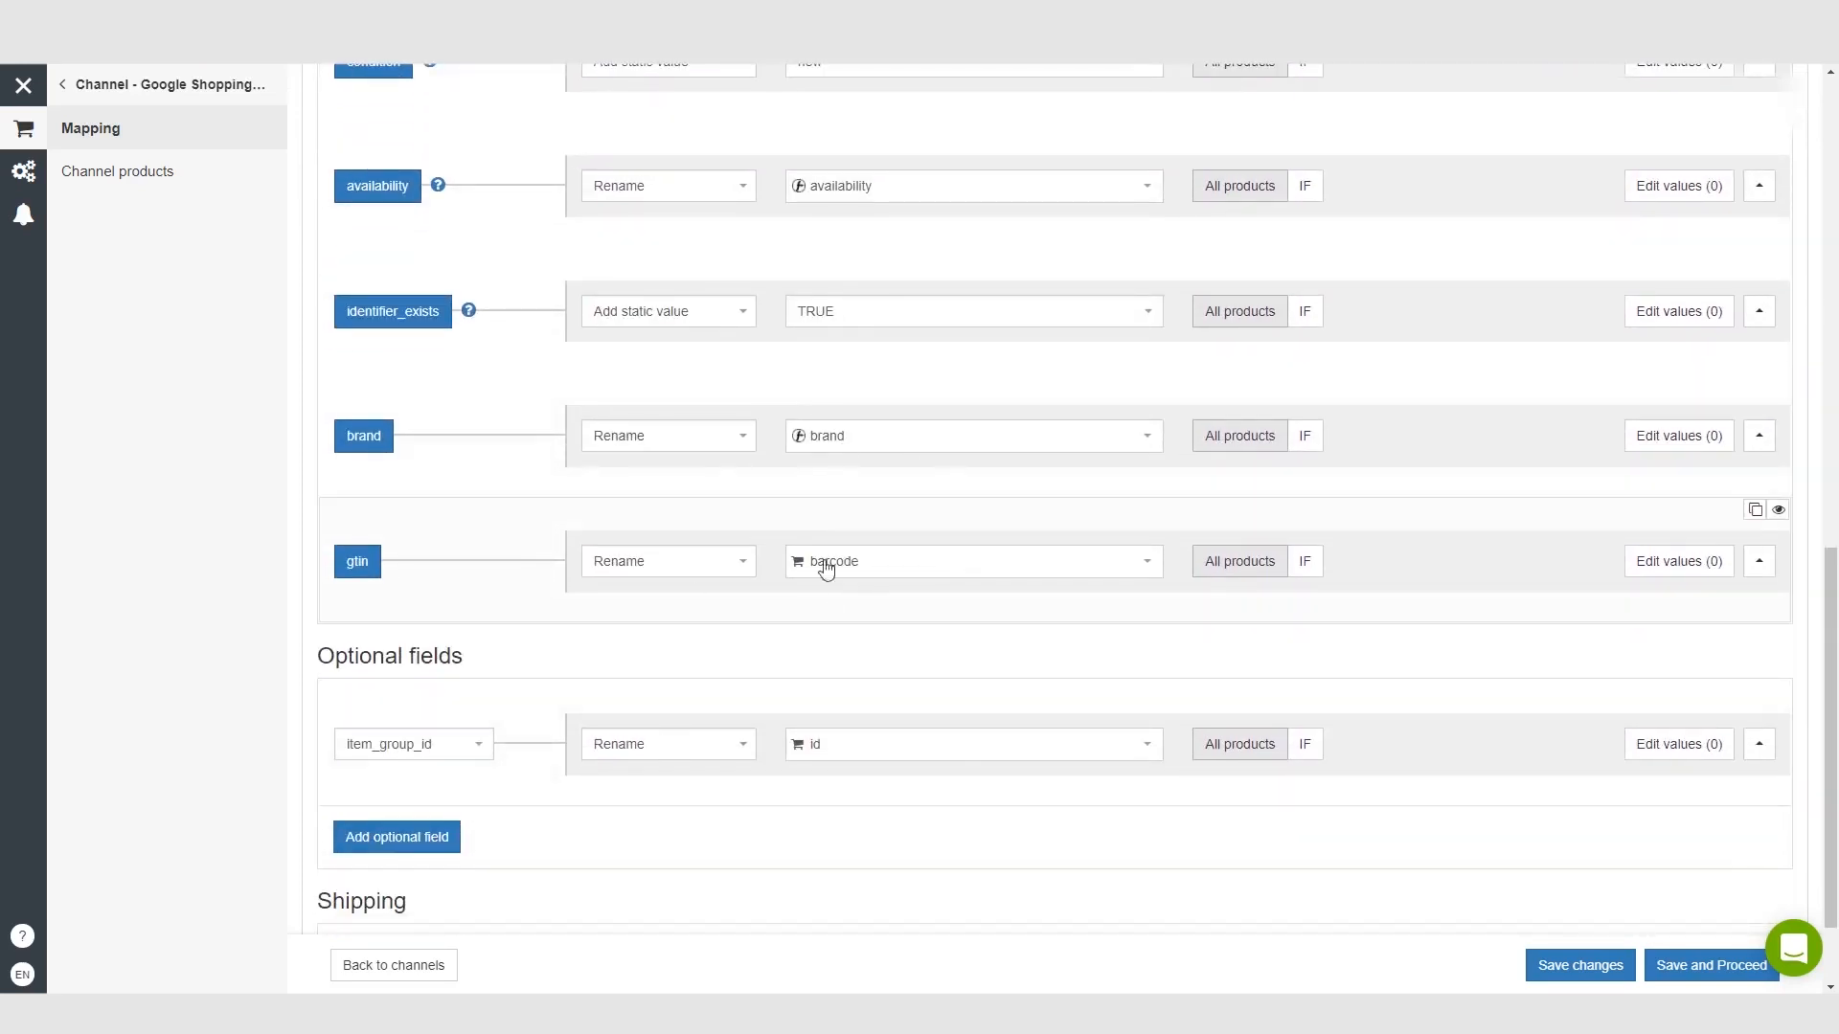
{"action": "scroll", "scroll_direction": "down", "scroll_amount": 3}
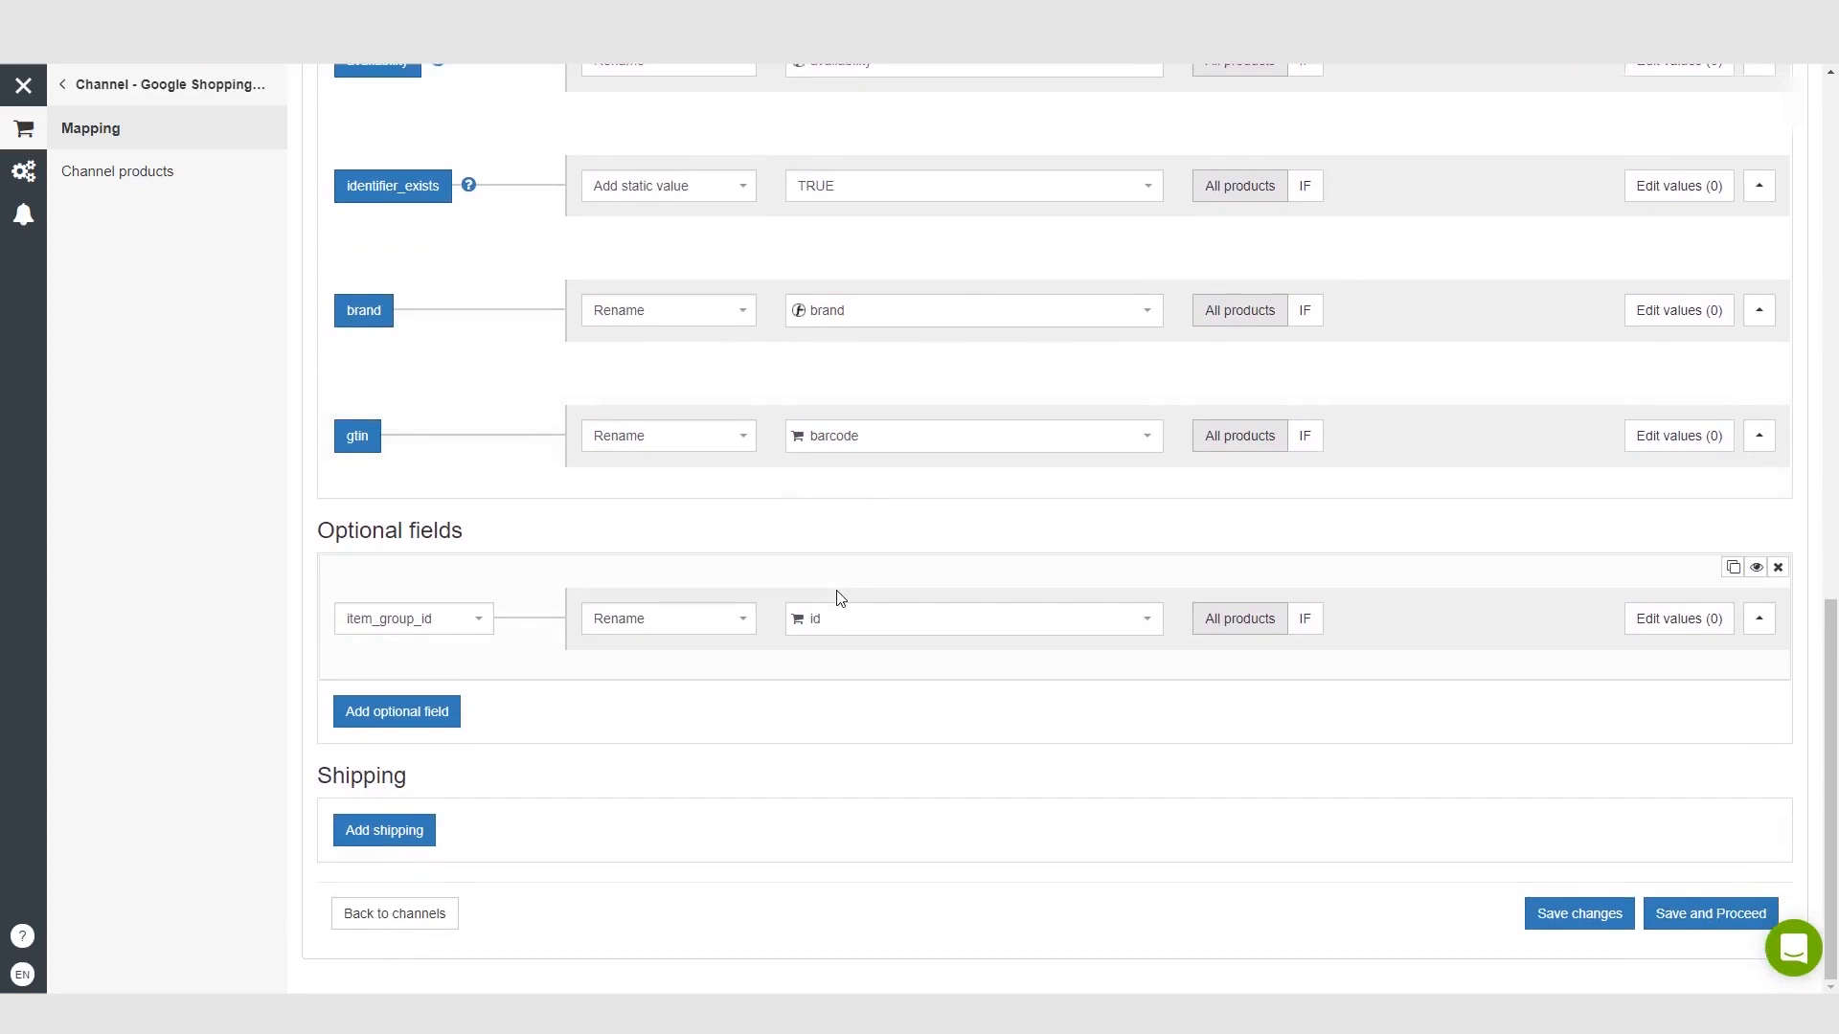
{"action": "scroll", "scroll_direction": "up", "scroll_amount": 3}
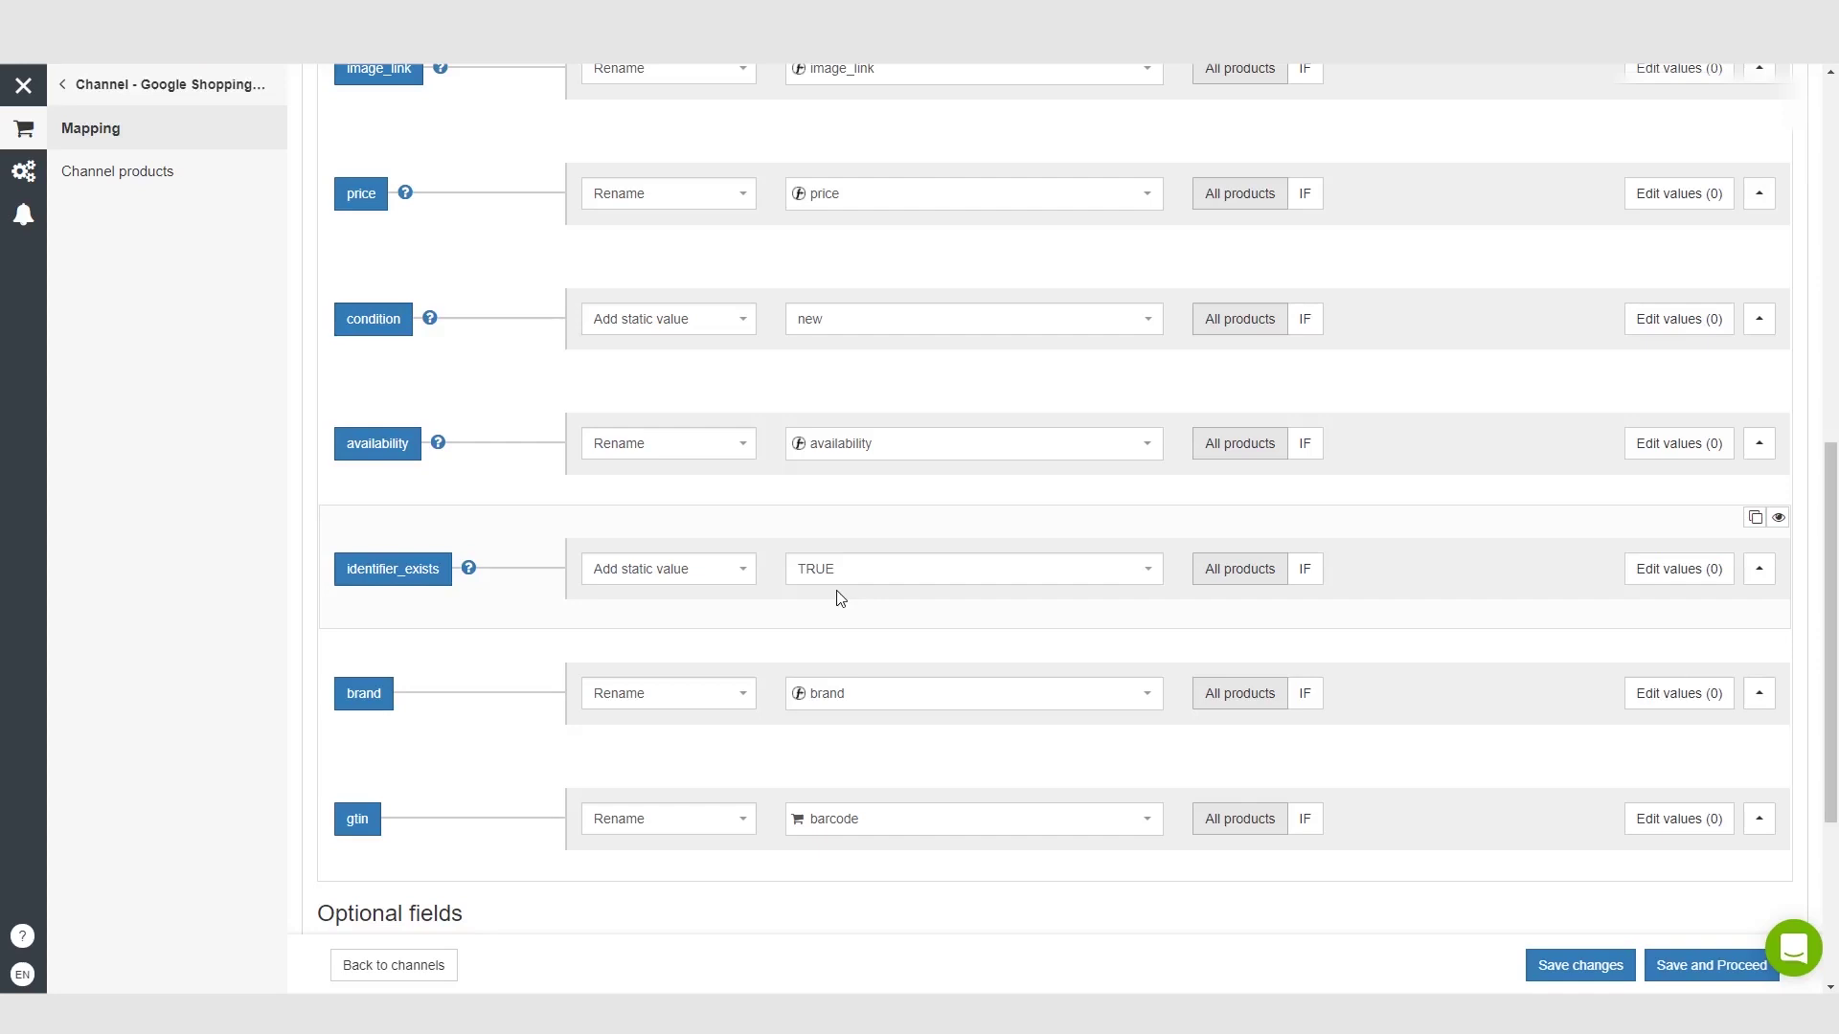
{"action": "scroll", "scroll_direction": "up", "scroll_amount": 3}
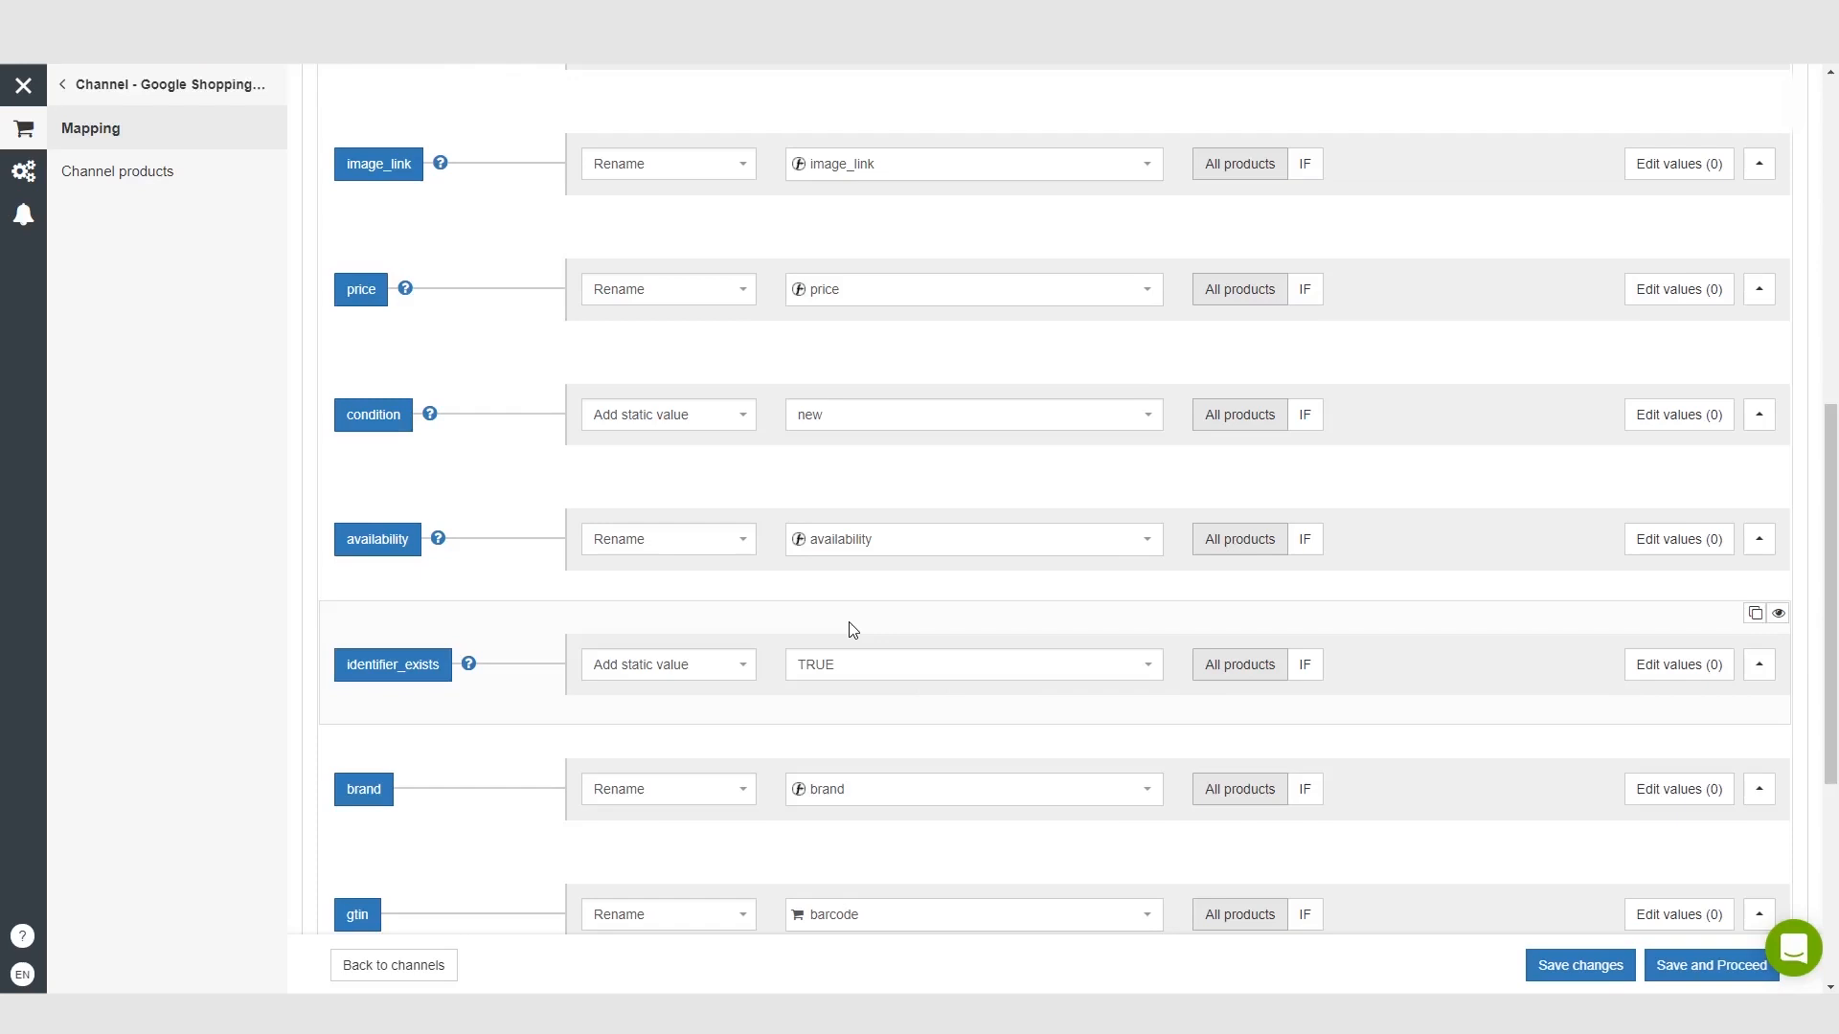
{"action": "scroll", "scroll_direction": "down", "scroll_amount": 3}
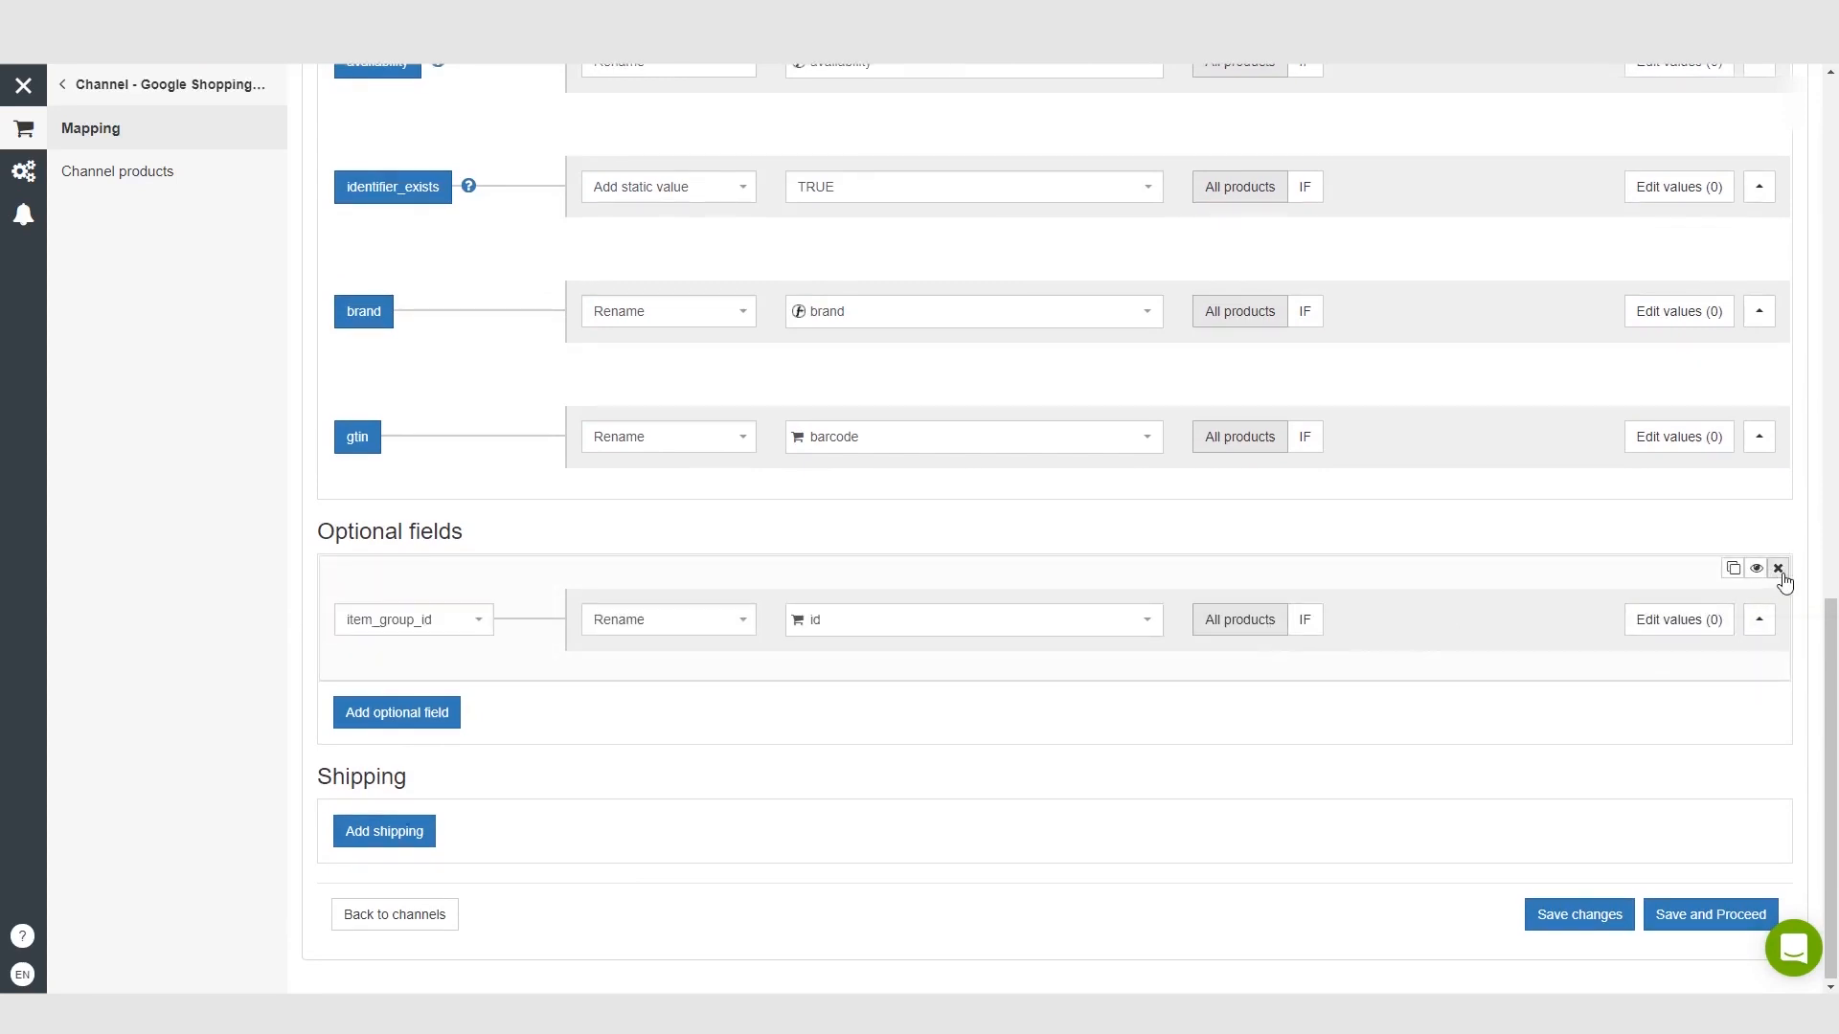
{"action": "left_click", "coordinate": [1777, 569]}
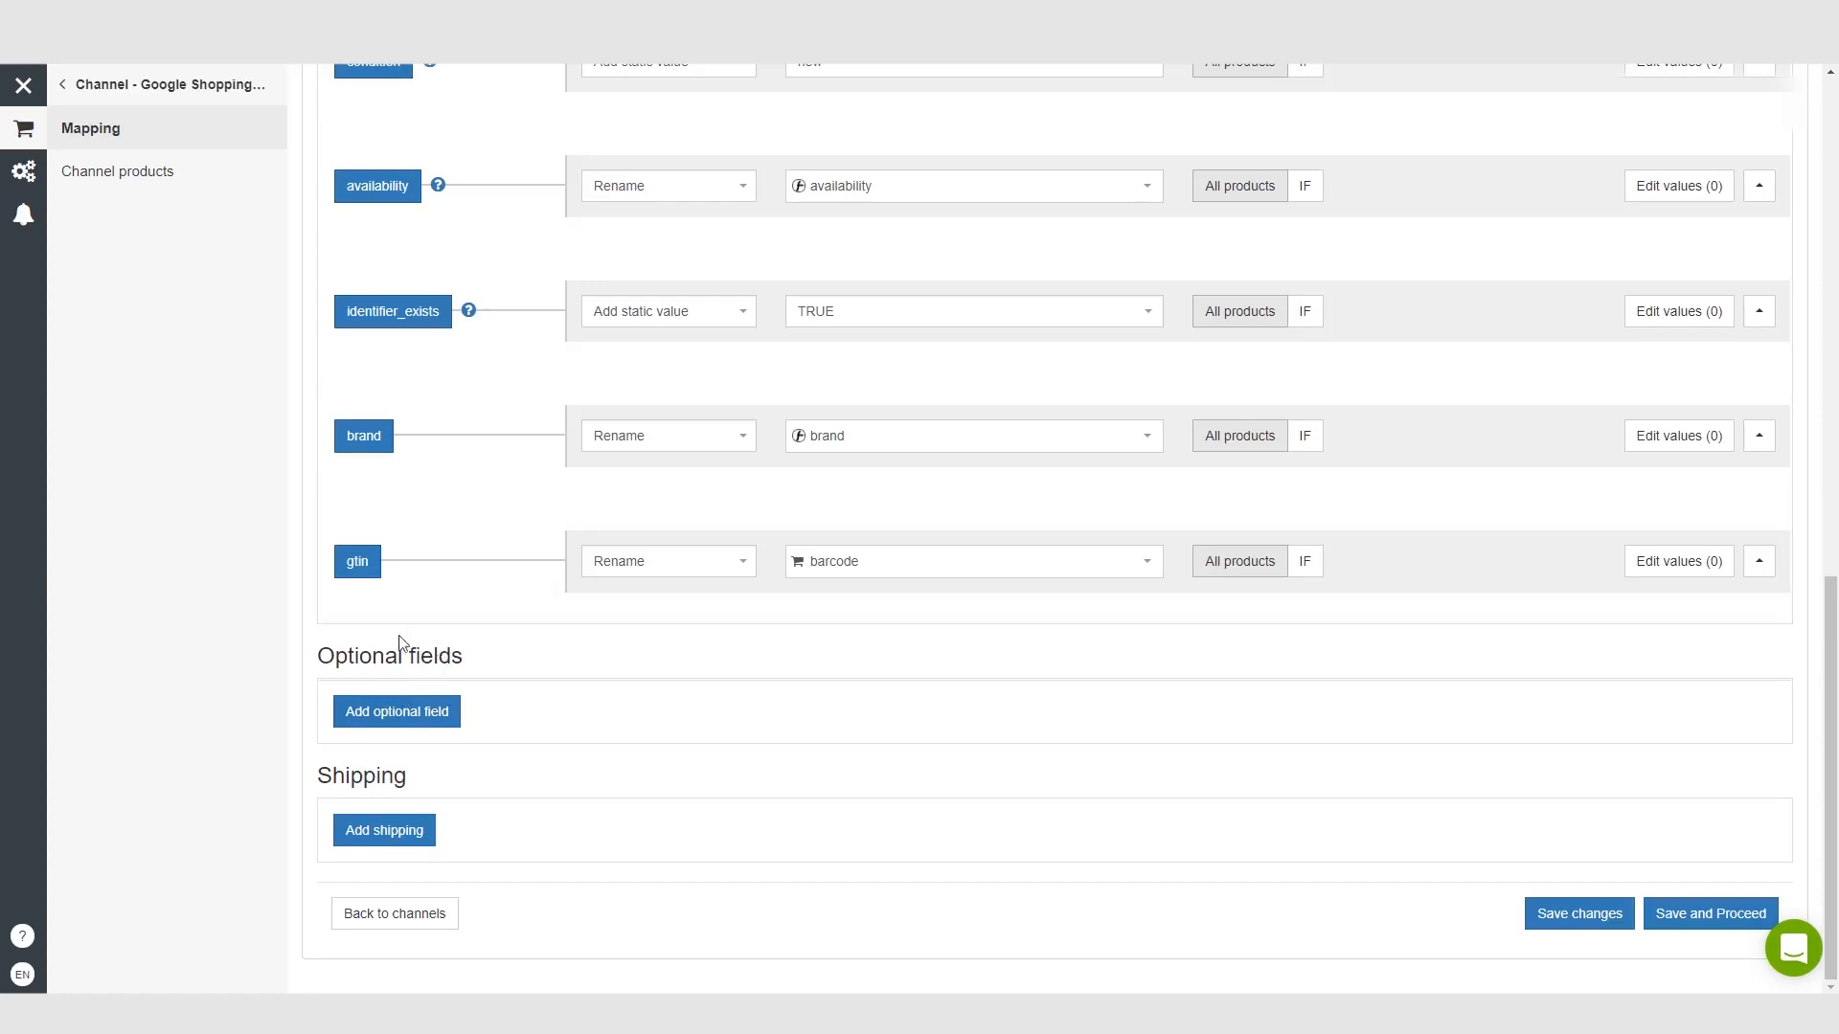
{"action": "mouse_move", "coordinate": [415, 688]}
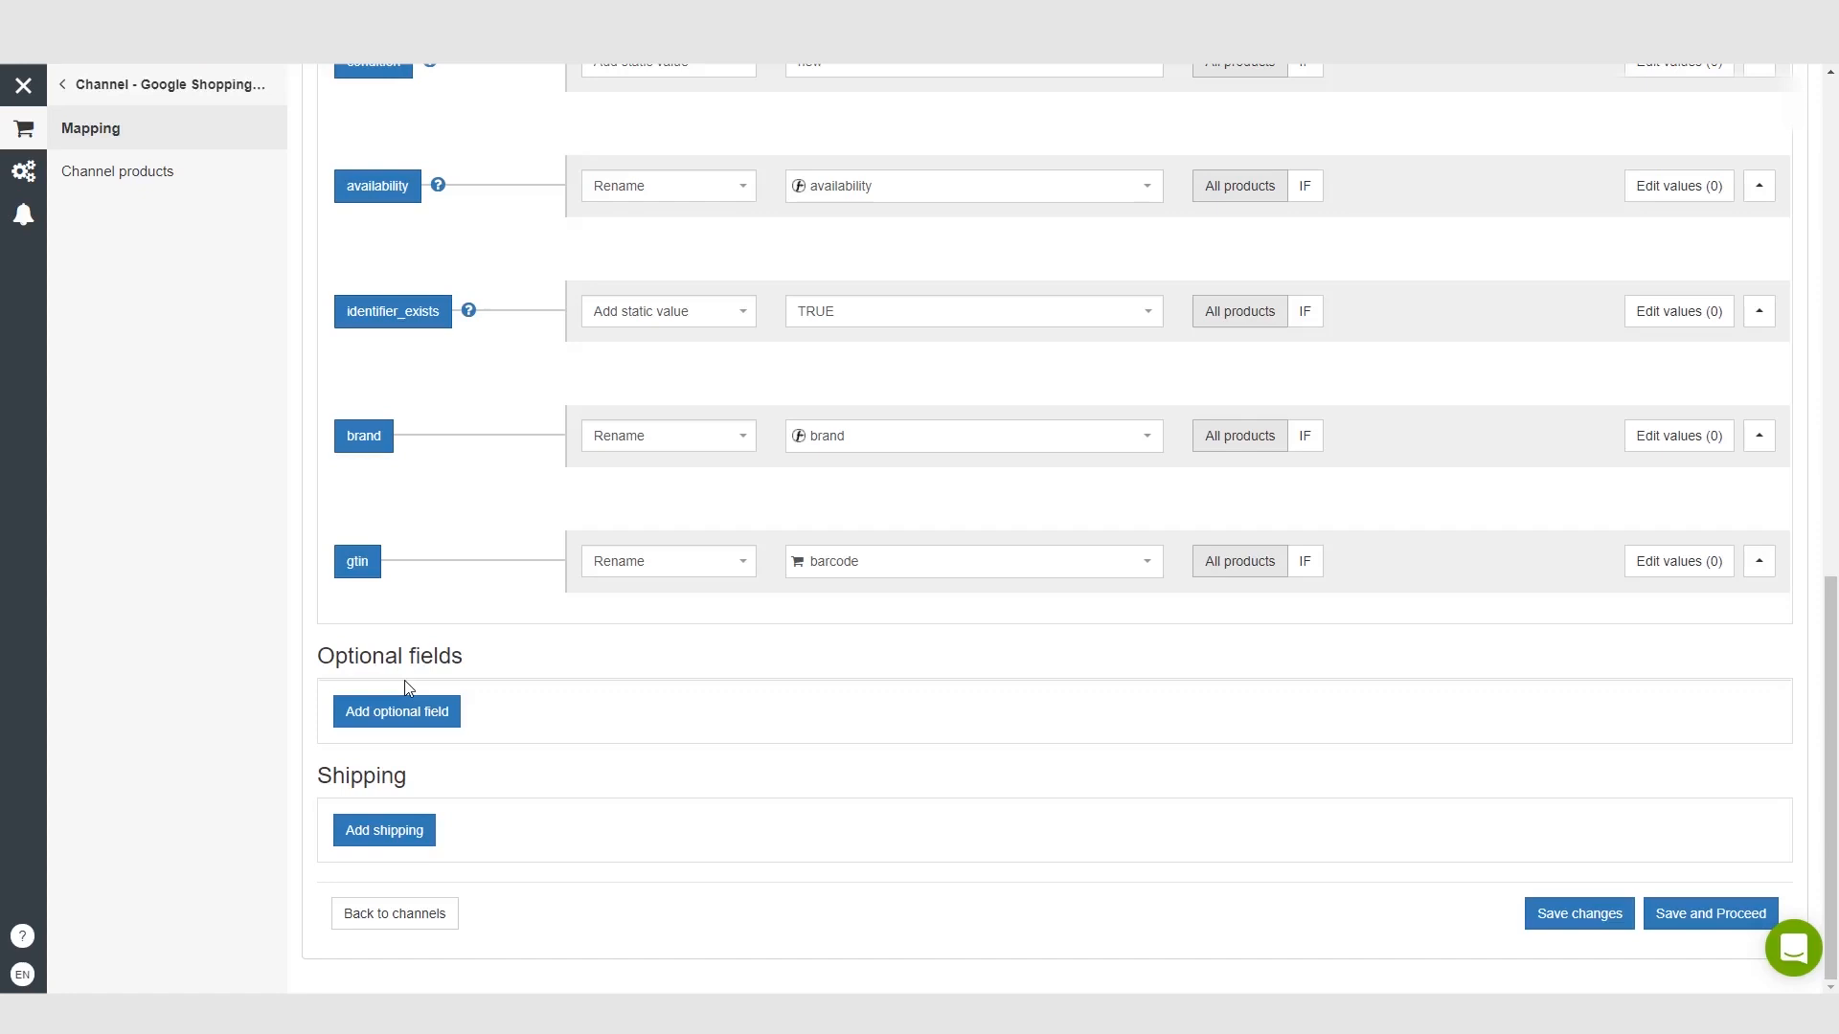
{"action": "mouse_move", "coordinate": [408, 684]}
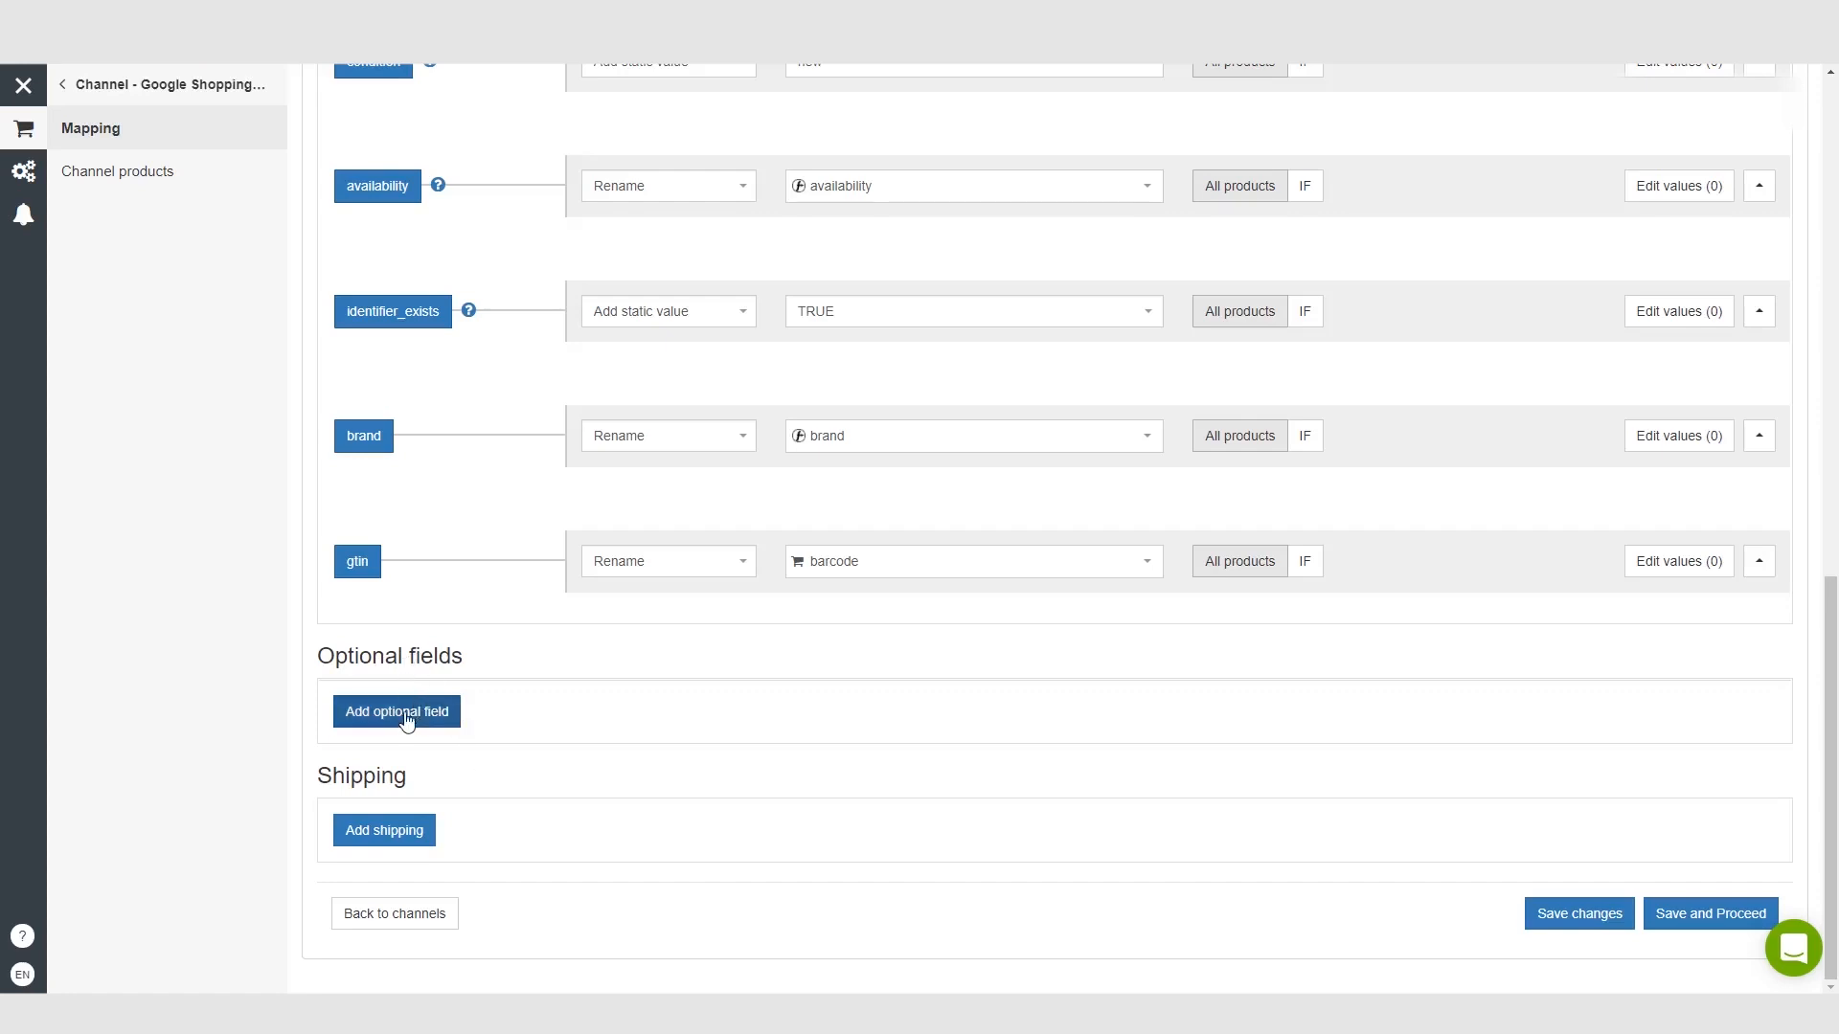
{"action": "mouse_move", "coordinate": [425, 717]}
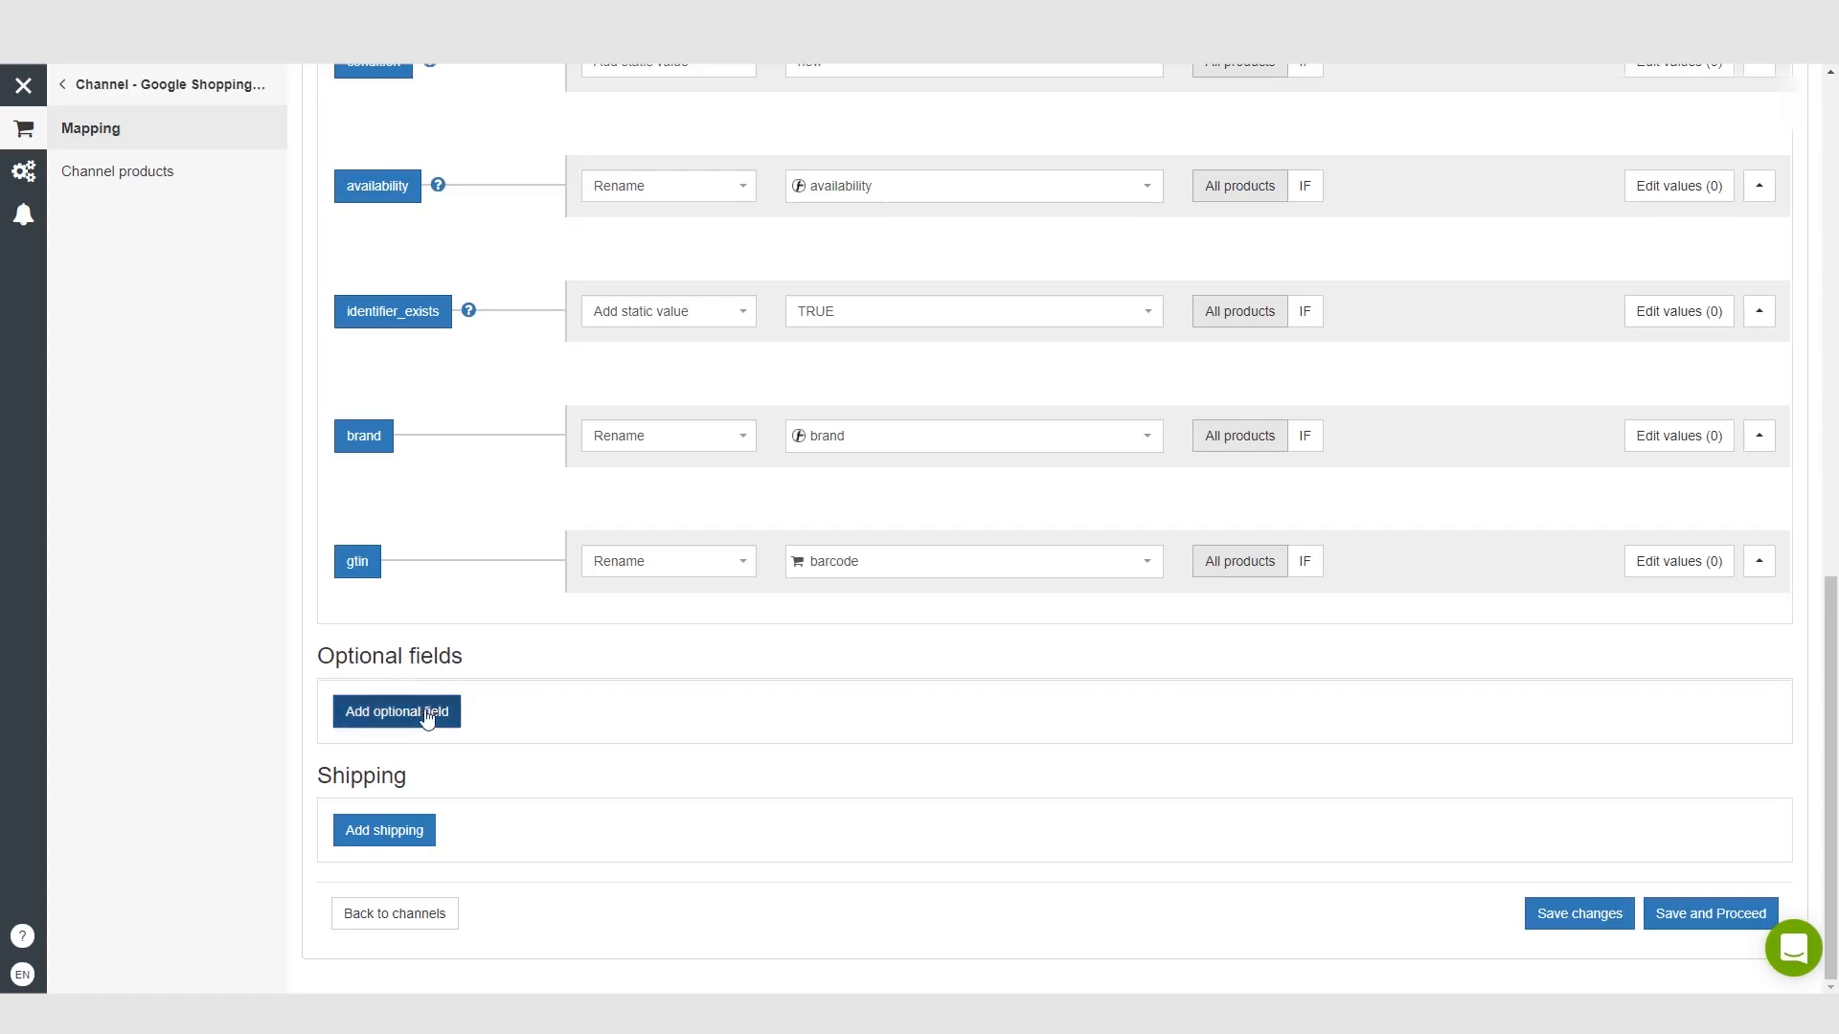
- Add color as a new optional field to the Google Shopping mapping
{"action": "left_click", "coordinate": [397, 713]}
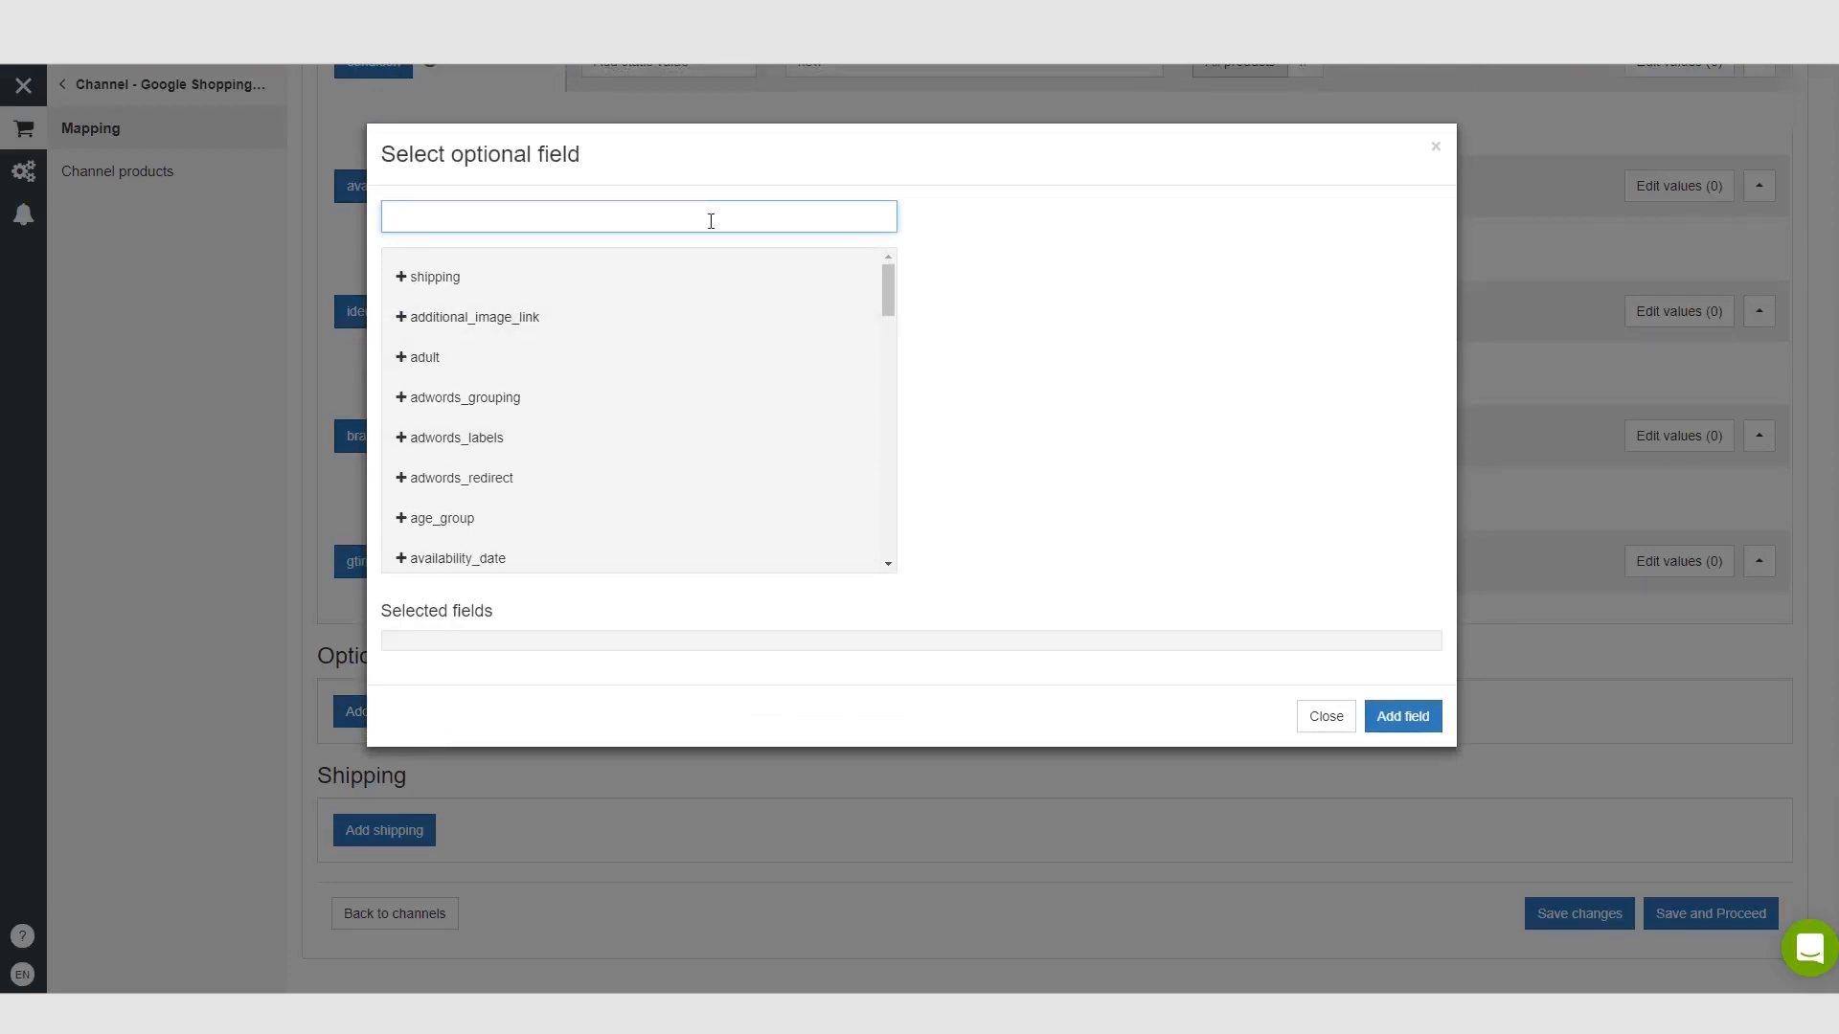
{"action": "type", "text": "colo"}
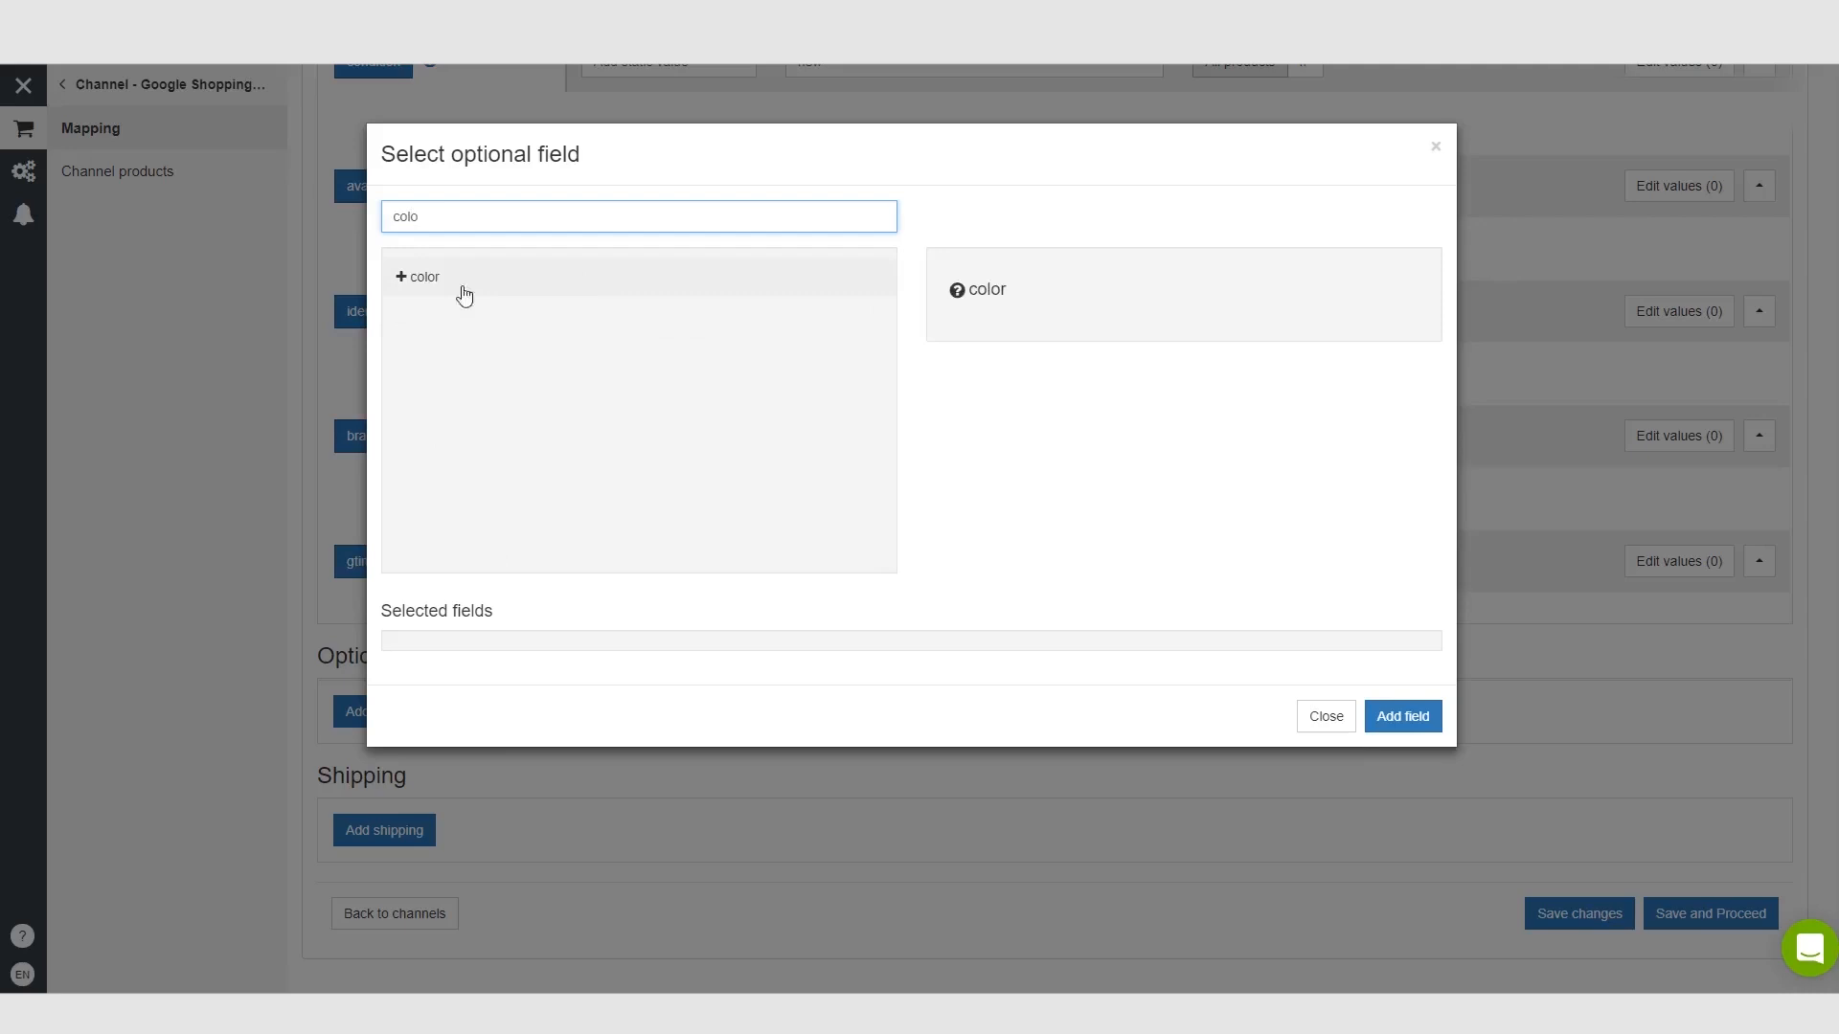
{"action": "left_click", "coordinate": [420, 276]}
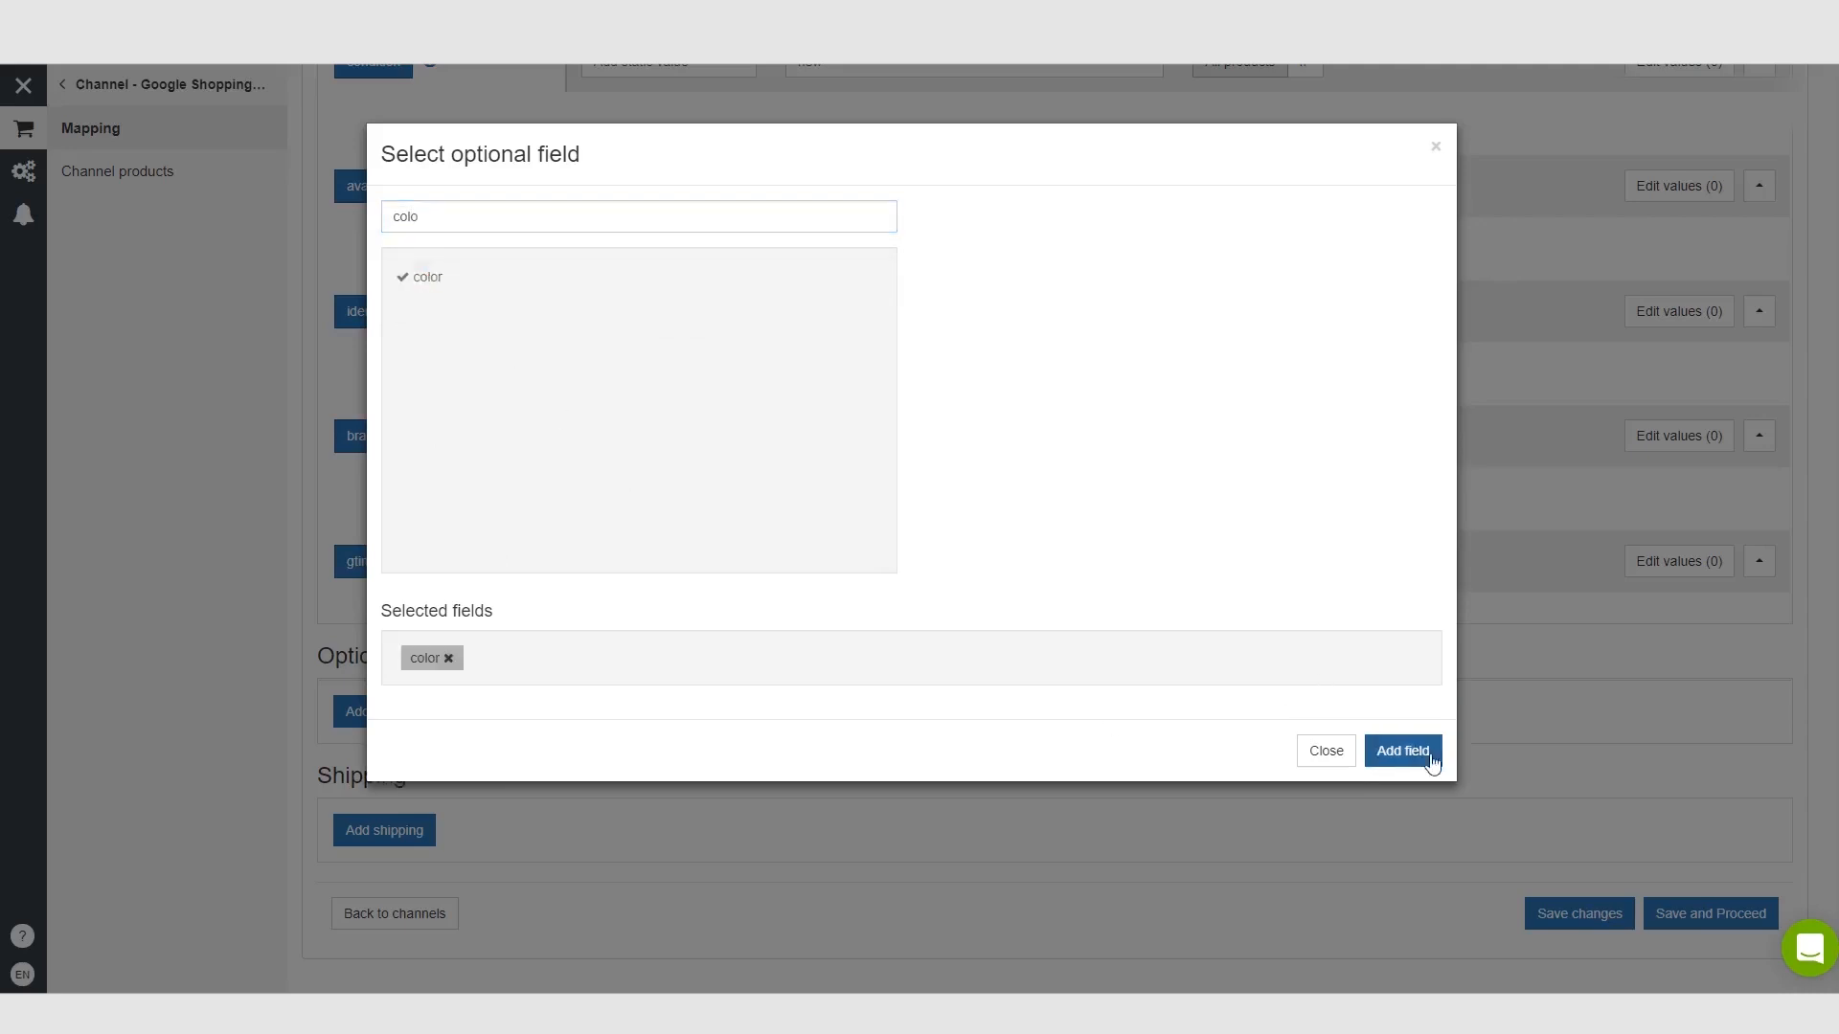
{"action": "left_click", "coordinate": [1402, 751]}
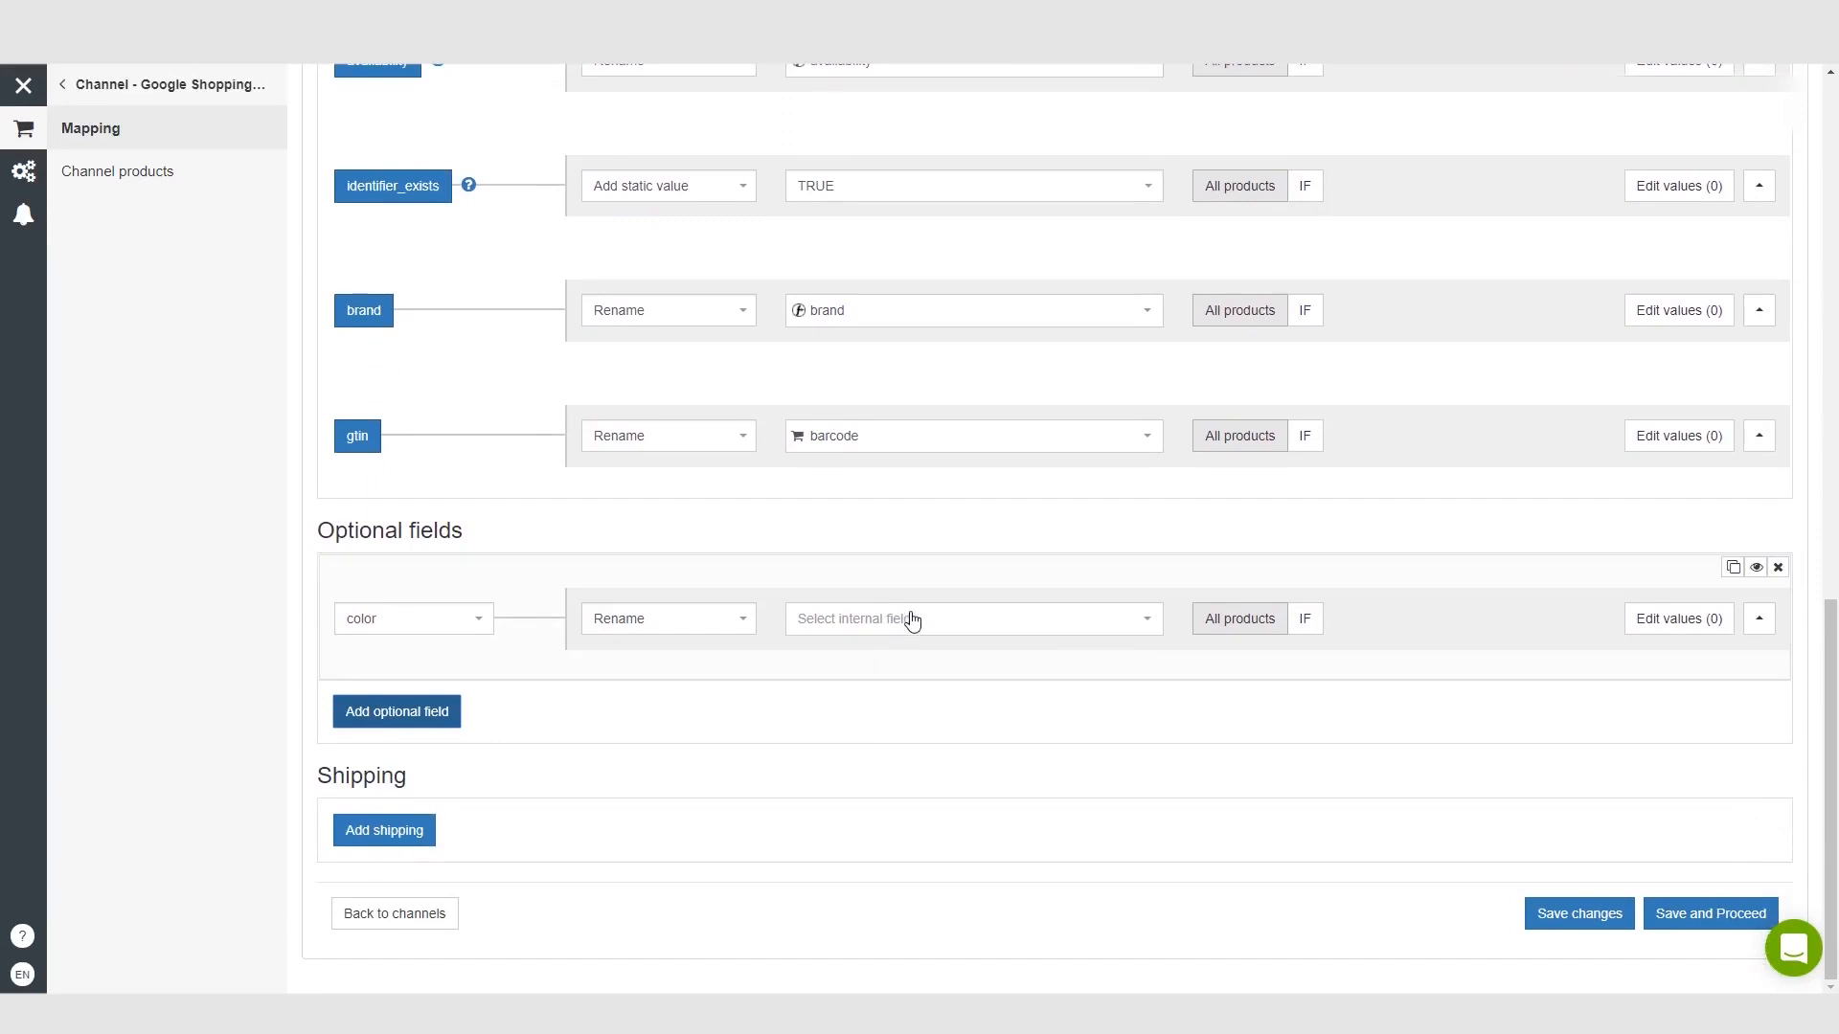
- Switch the color field from Rename to Add static value and enter Red
{"action": "left_click", "coordinate": [971, 619]}
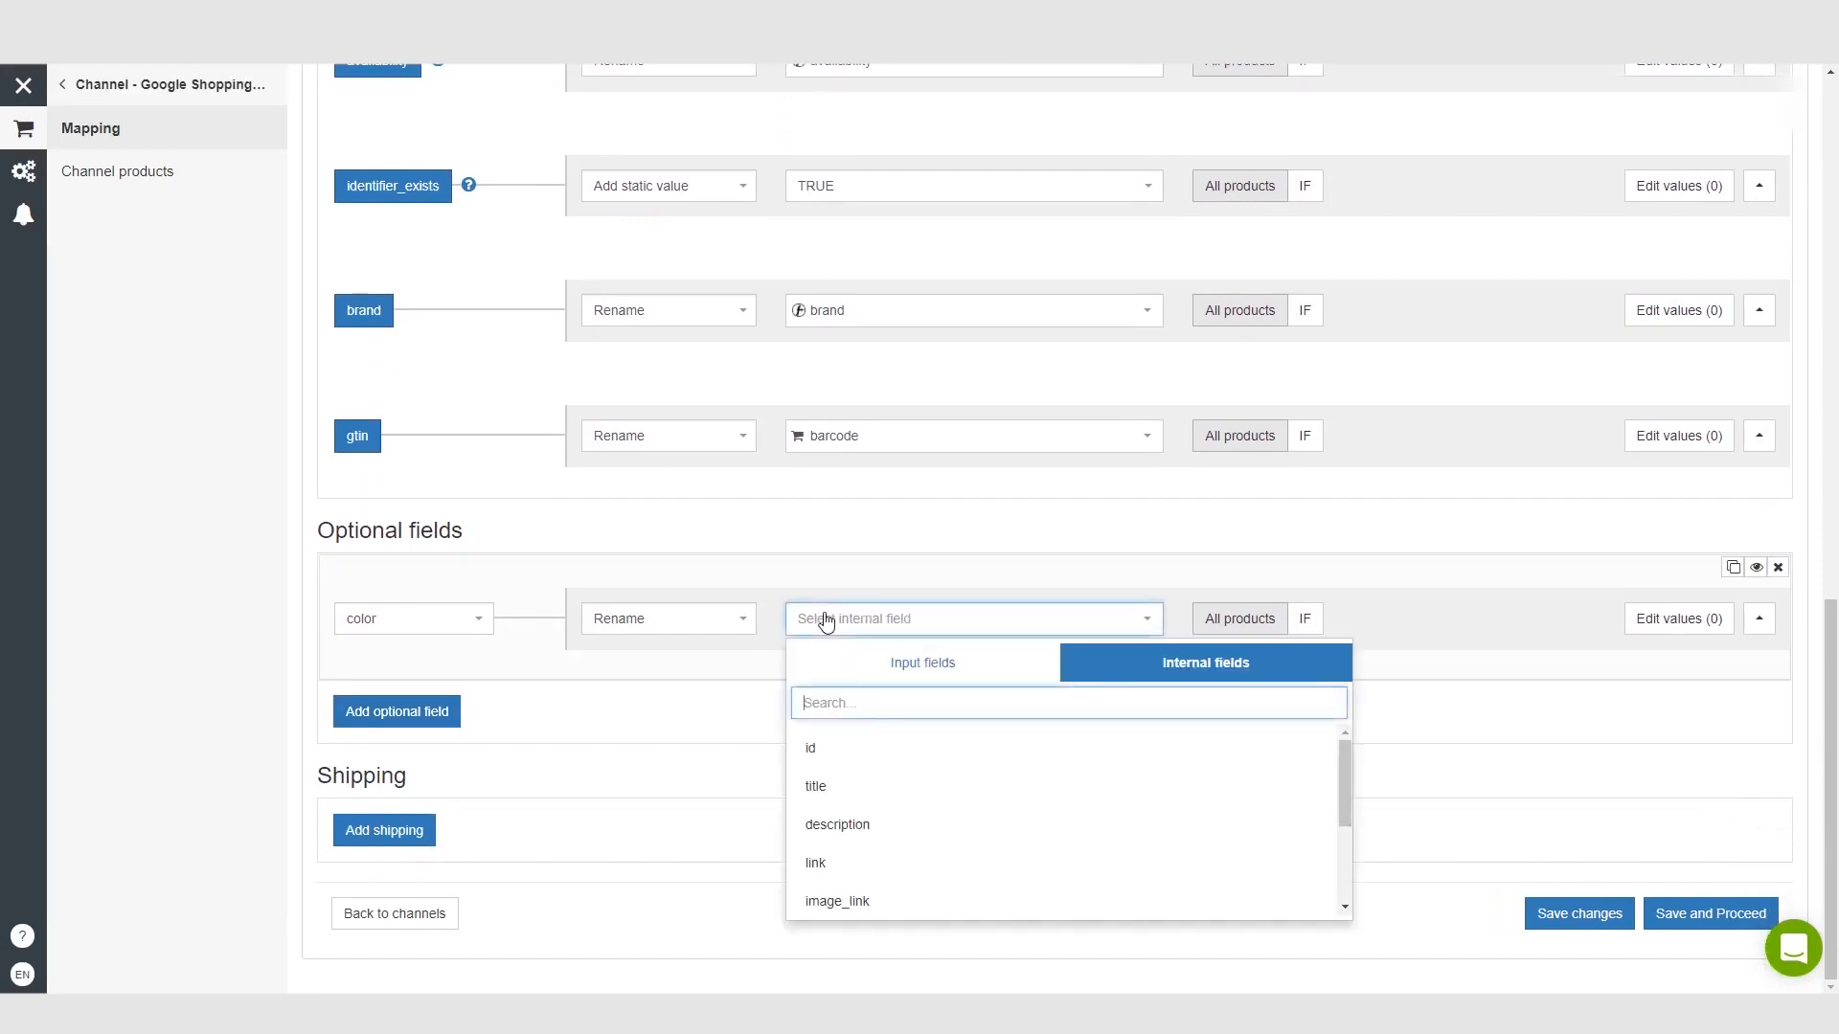
{"action": "mouse_move", "coordinate": [1241, 594]}
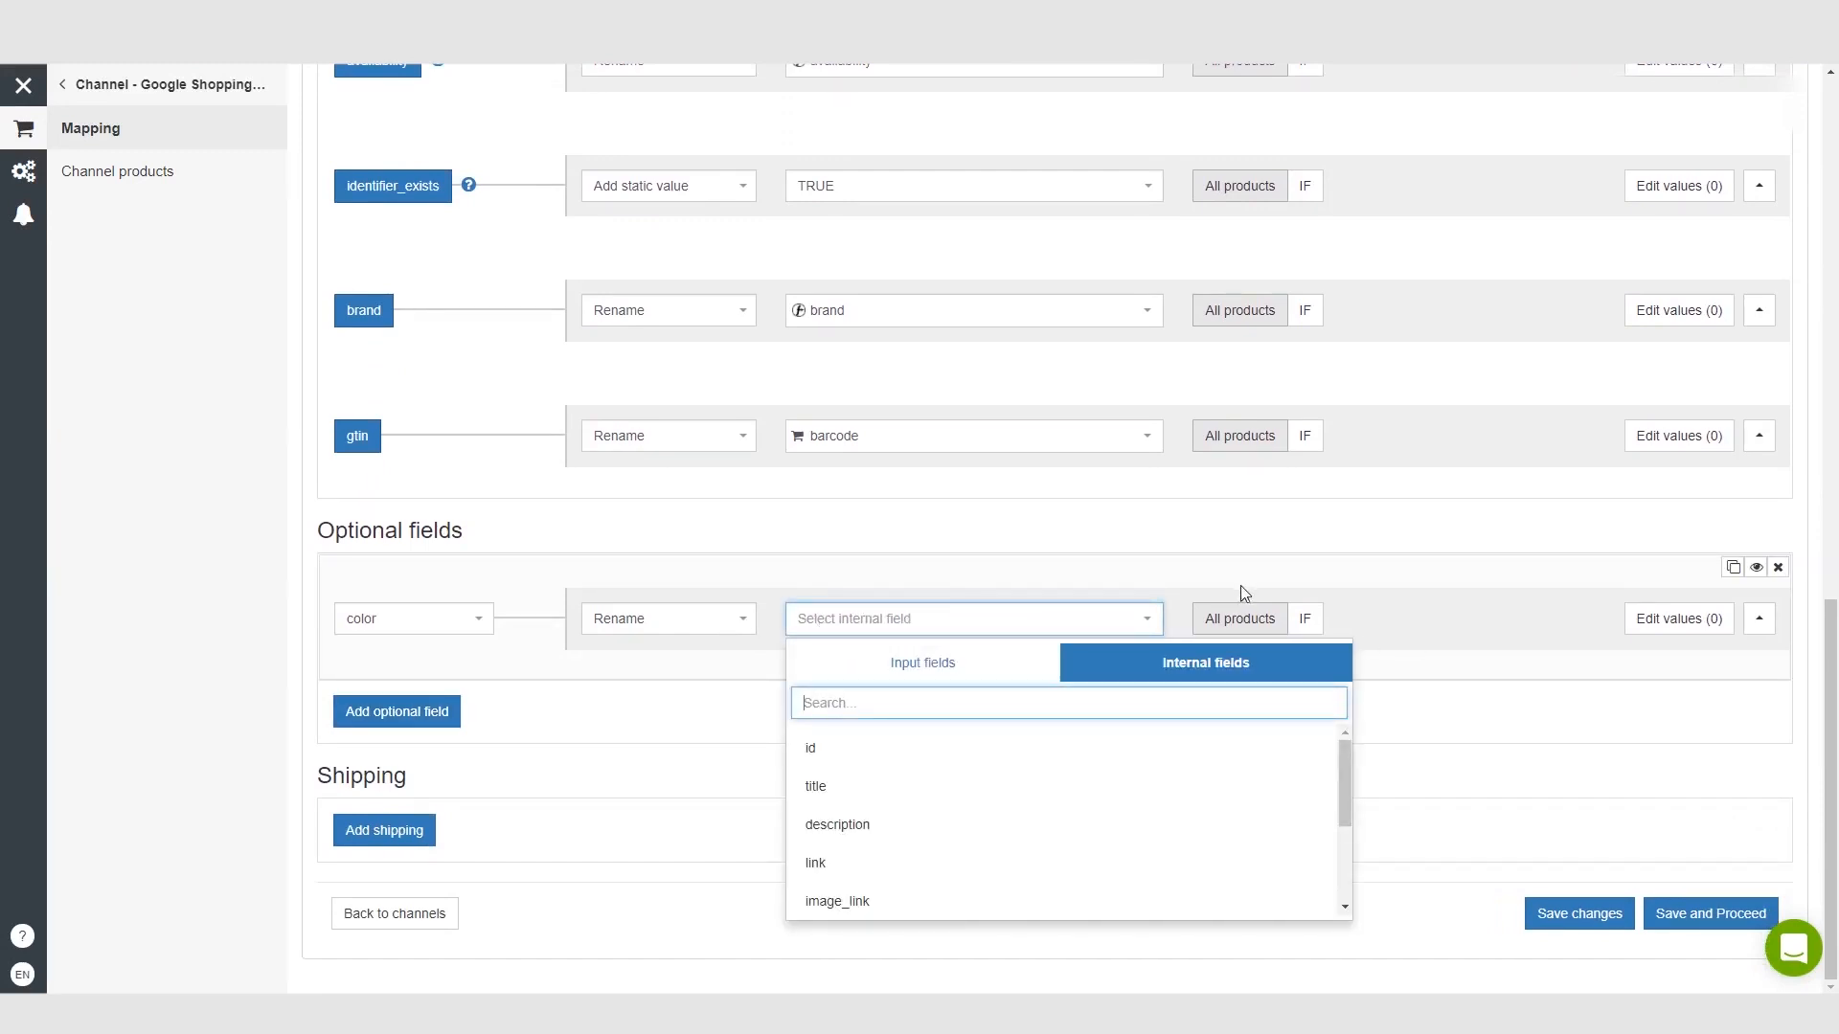
{"action": "left_click", "coordinate": [666, 618]}
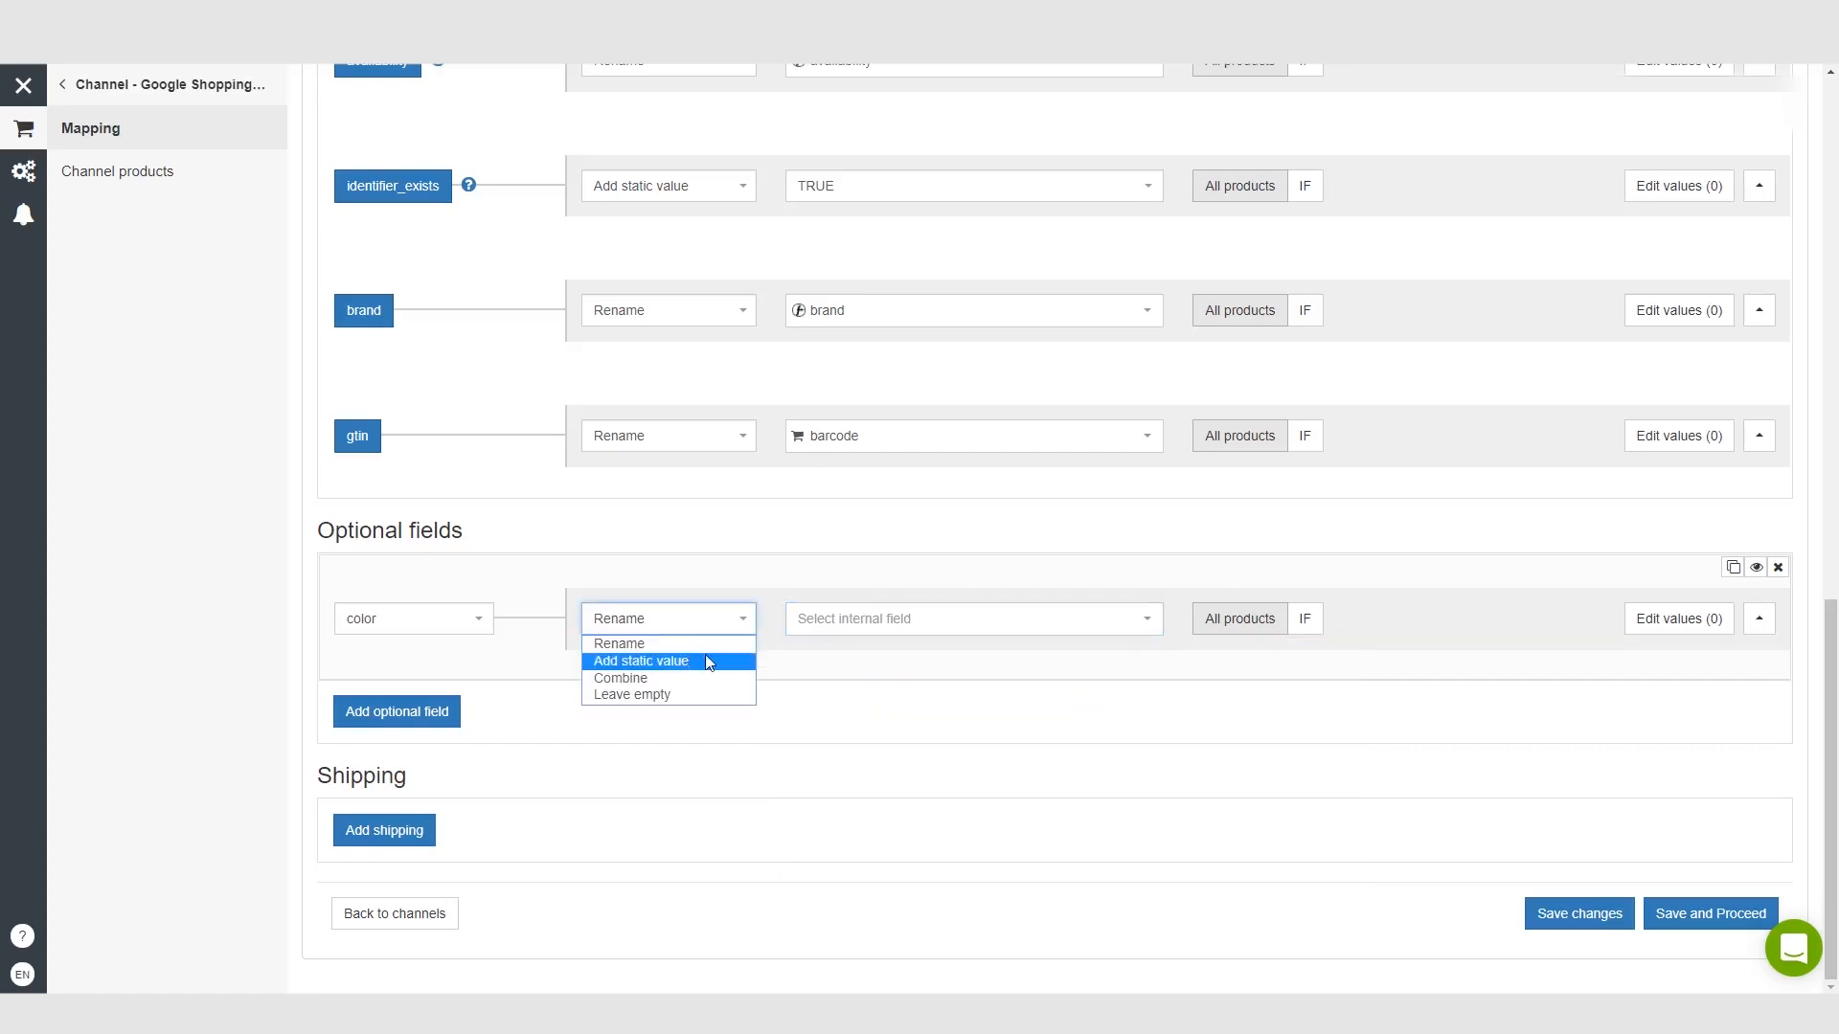
{"action": "left_click", "coordinate": [640, 660]}
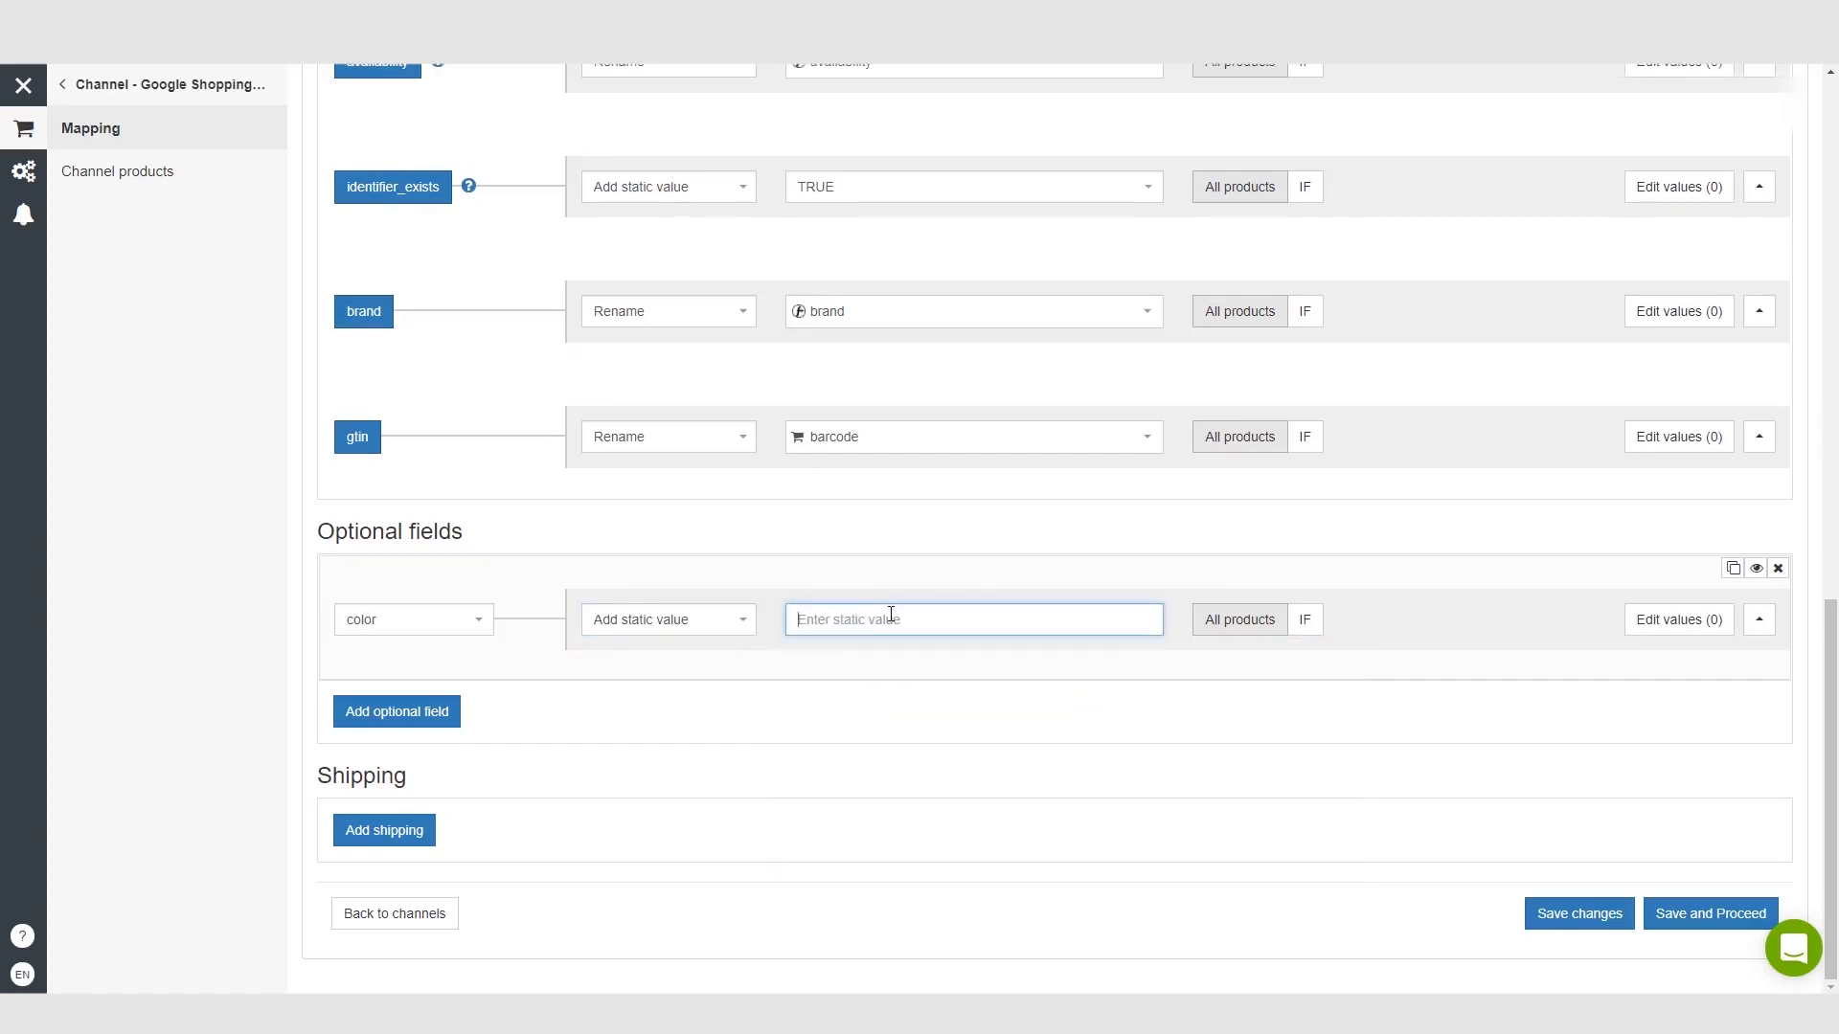
{"action": "mouse_move", "coordinate": [994, 629]}
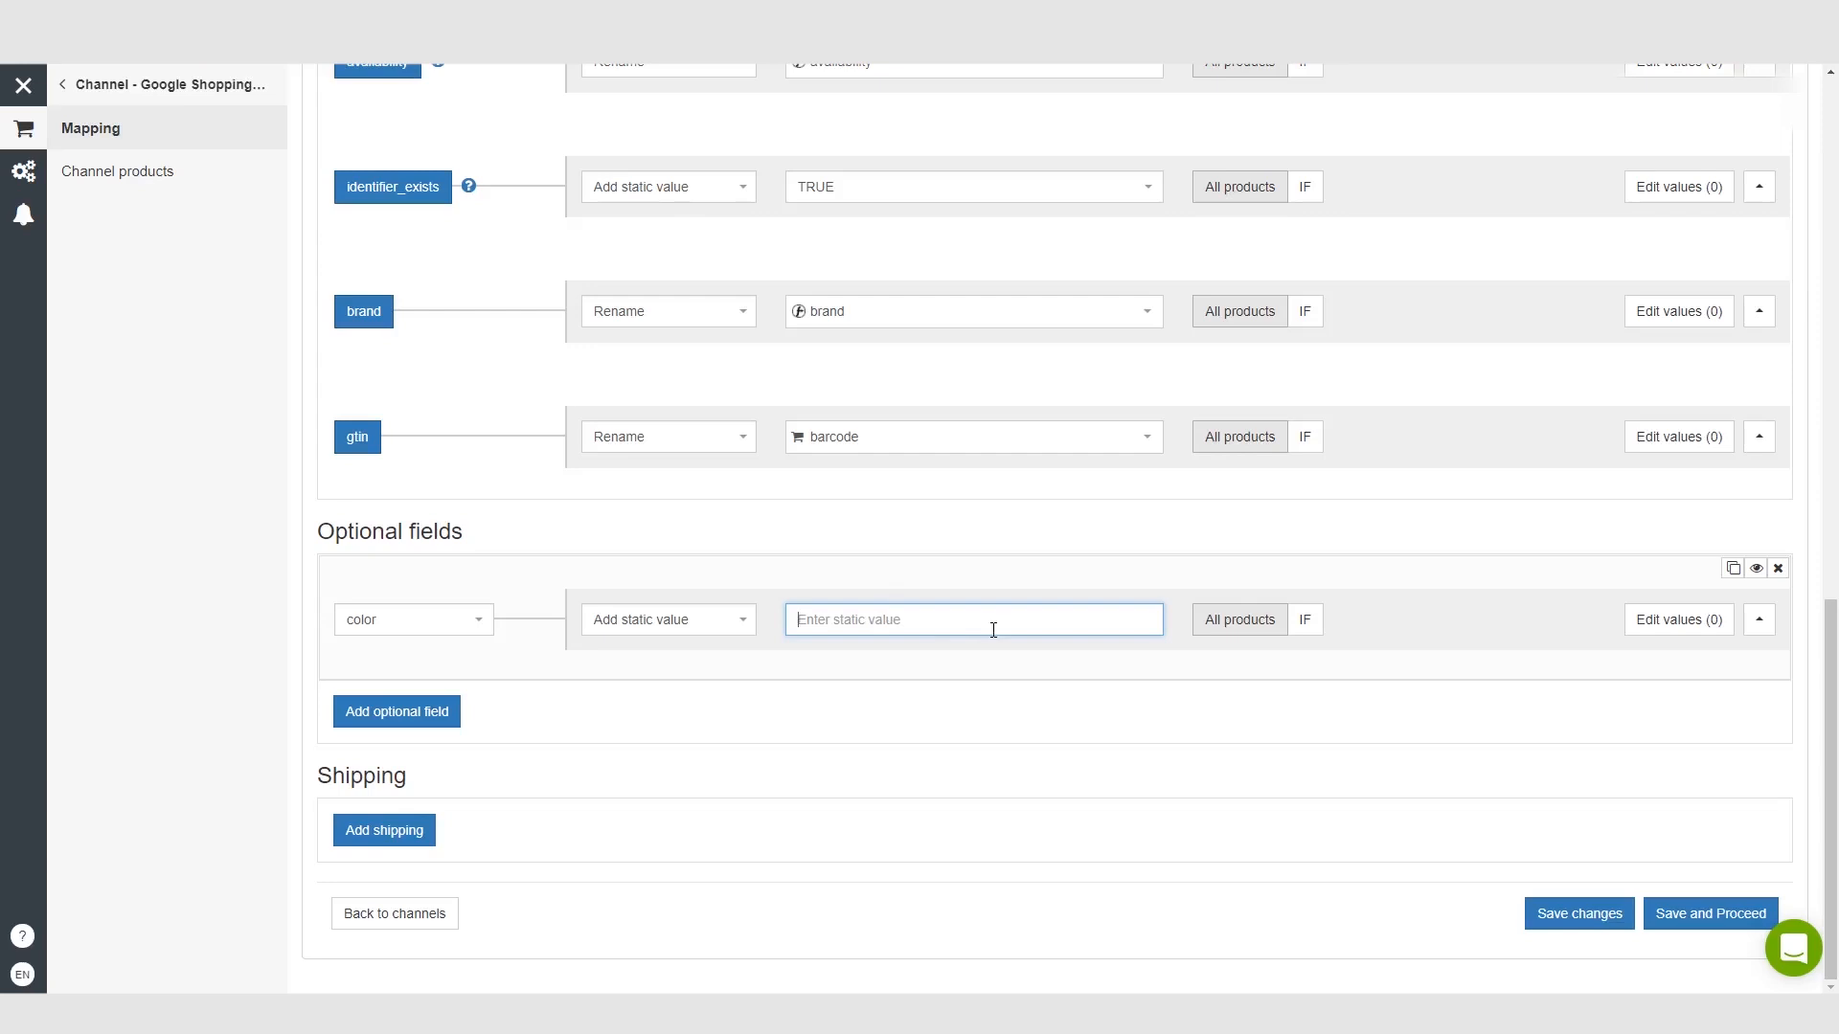
{"action": "type", "text": "Red"}
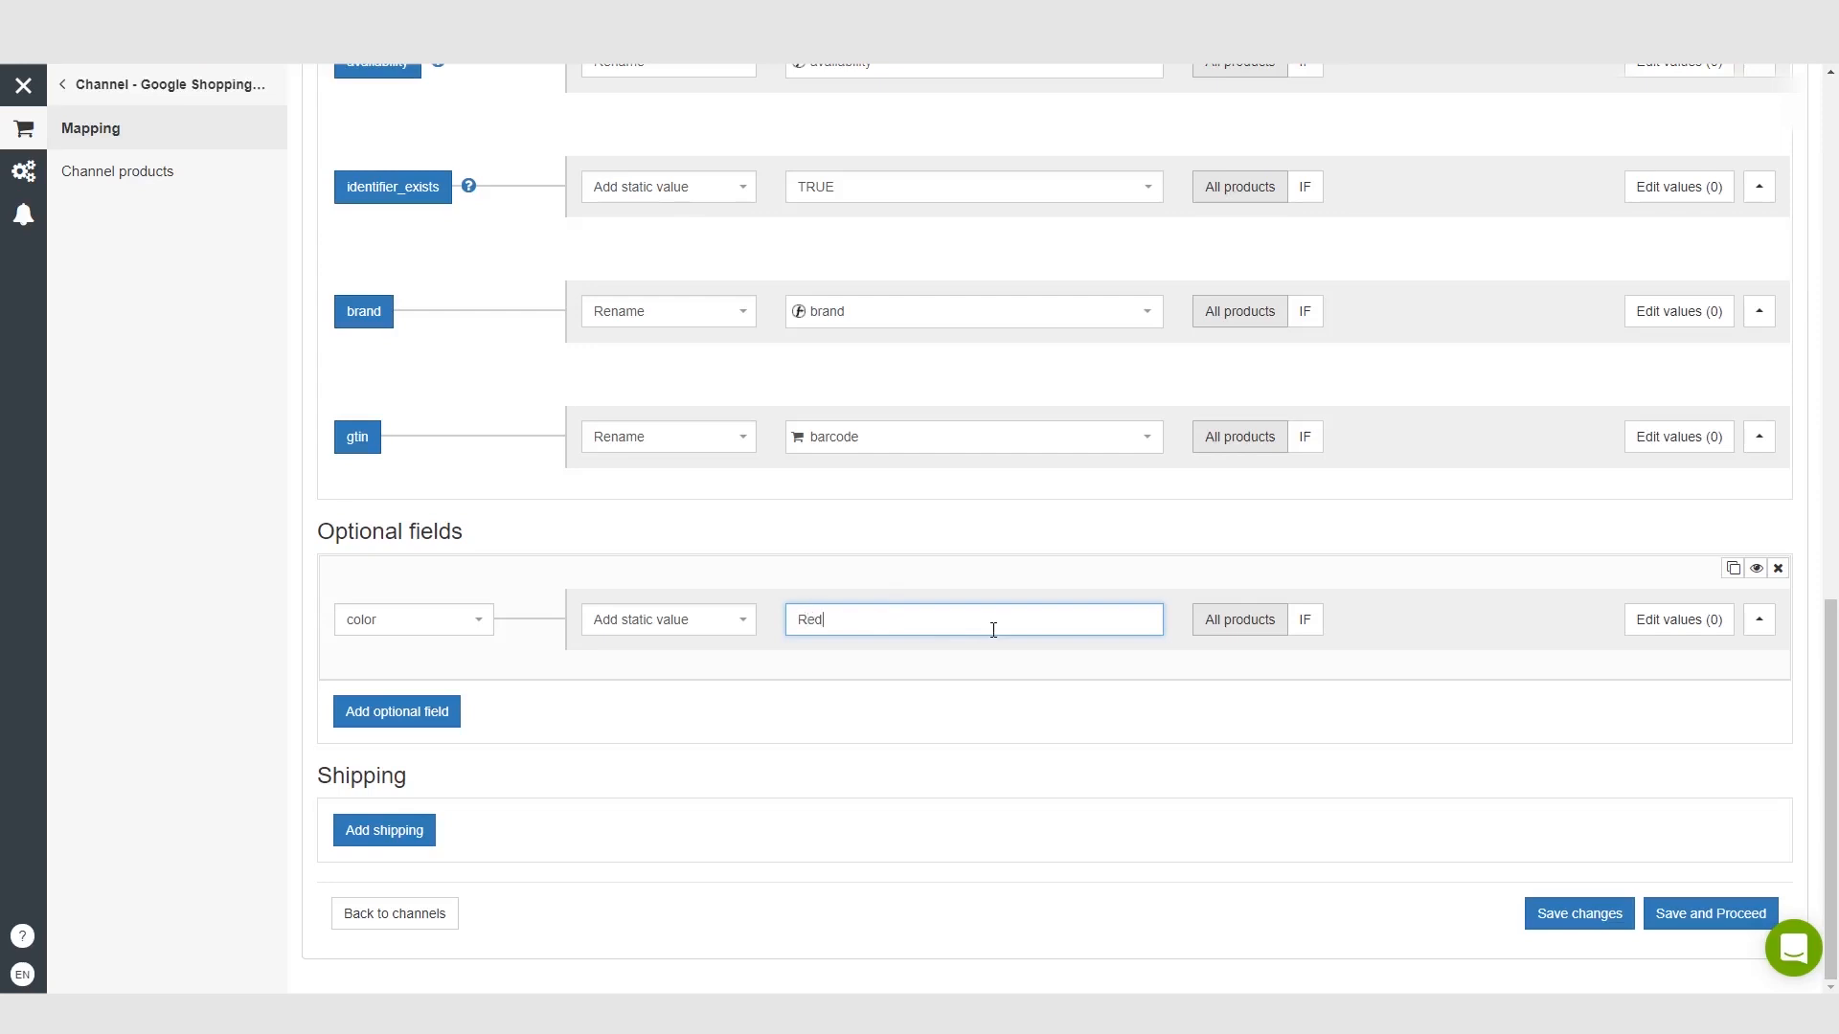
{"action": "mouse_move", "coordinate": [764, 586]}
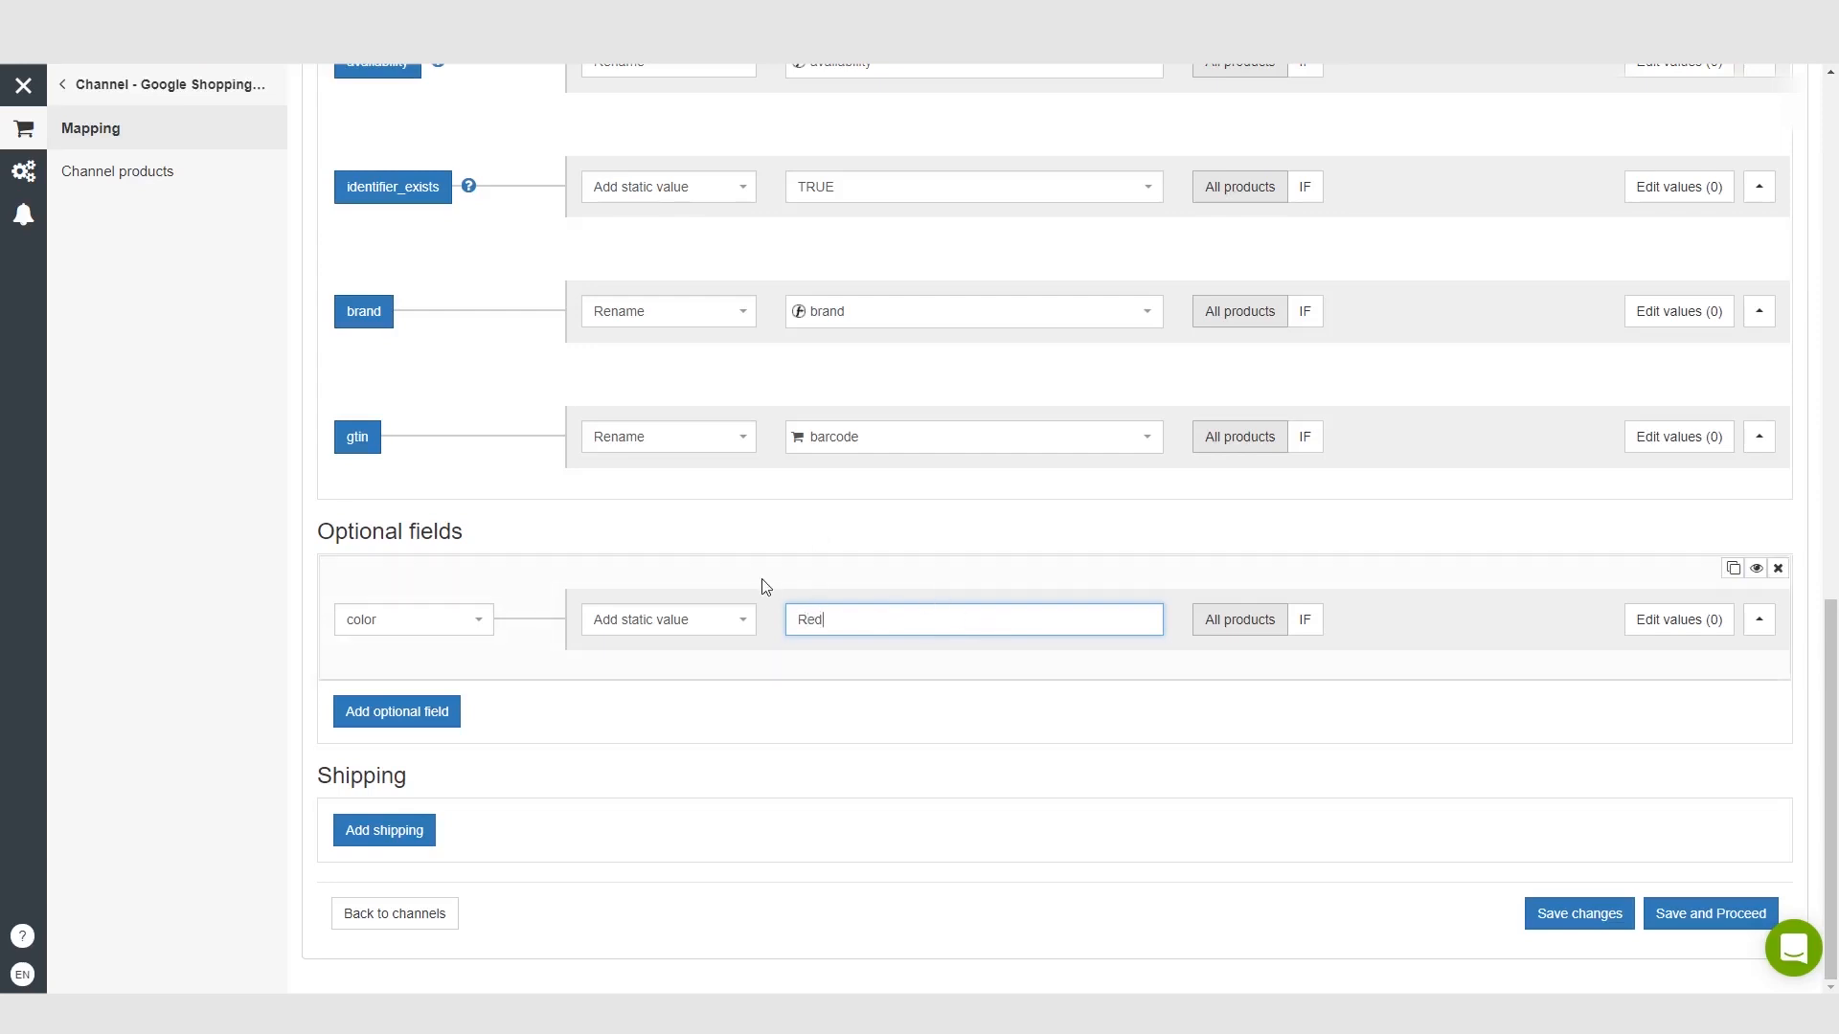
{"action": "mouse_move", "coordinate": [868, 582]}
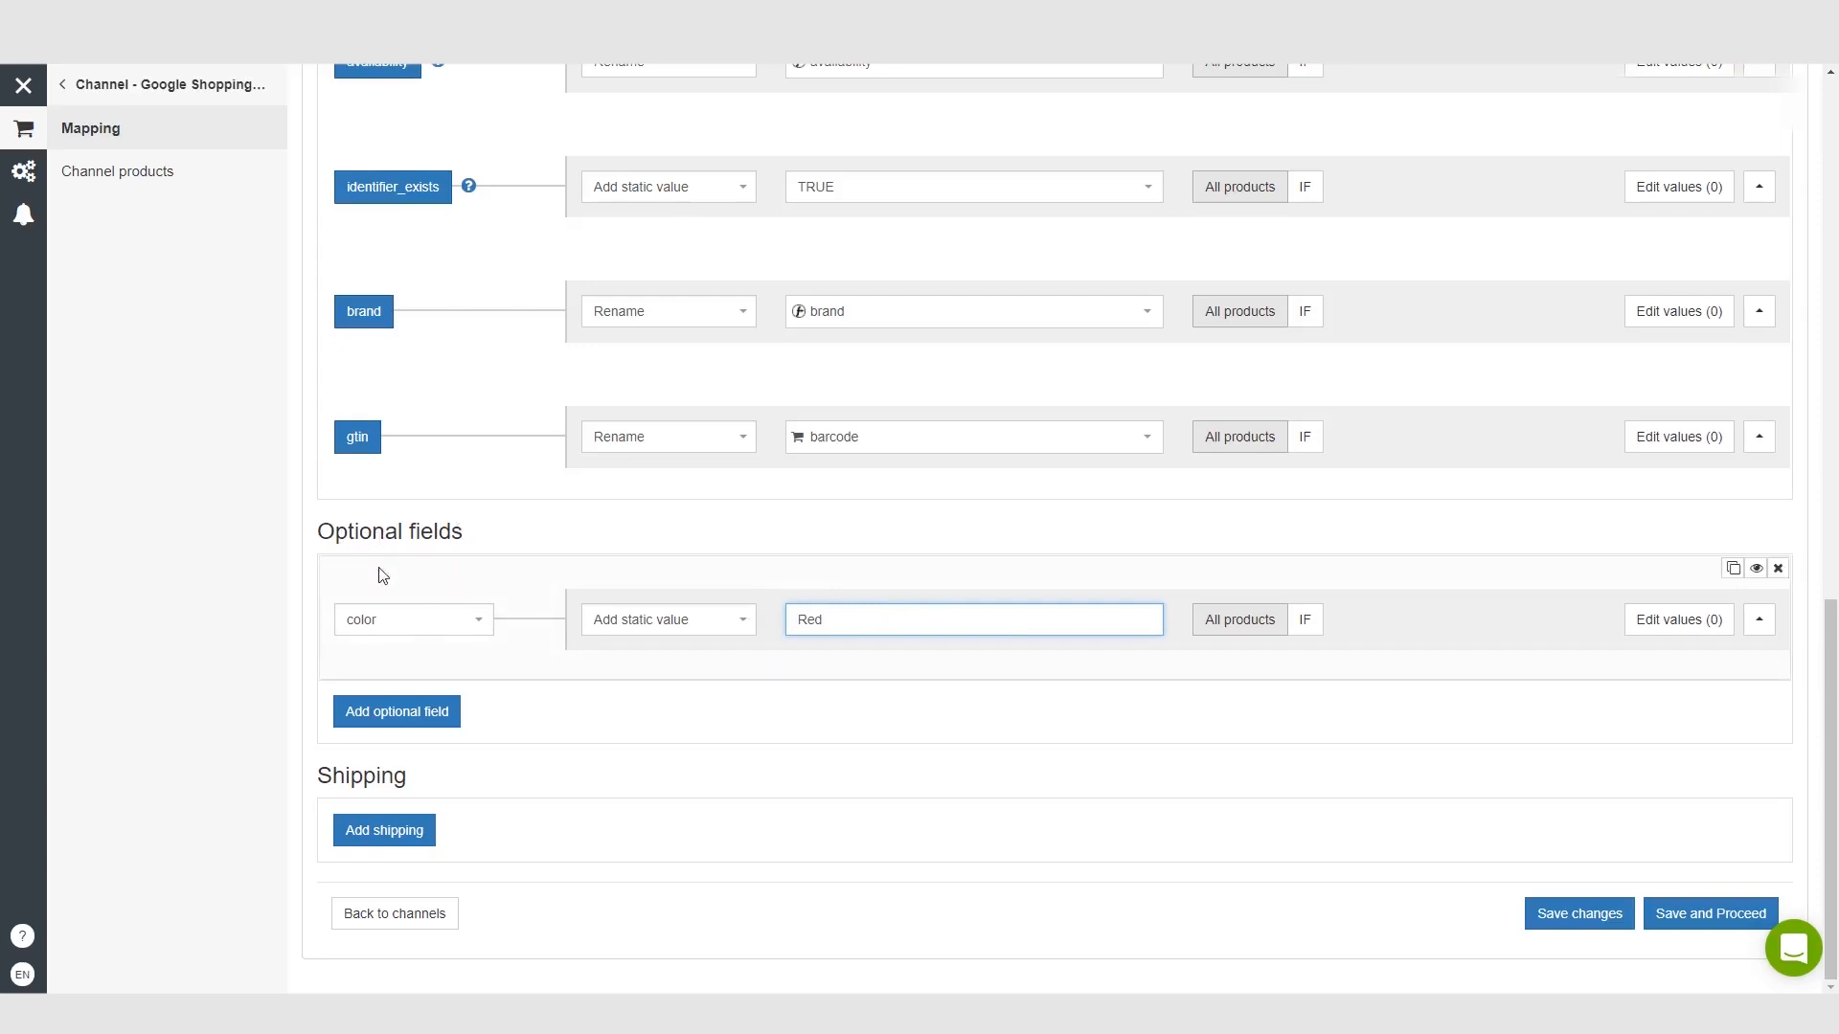
{"action": "mouse_move", "coordinate": [400, 657]}
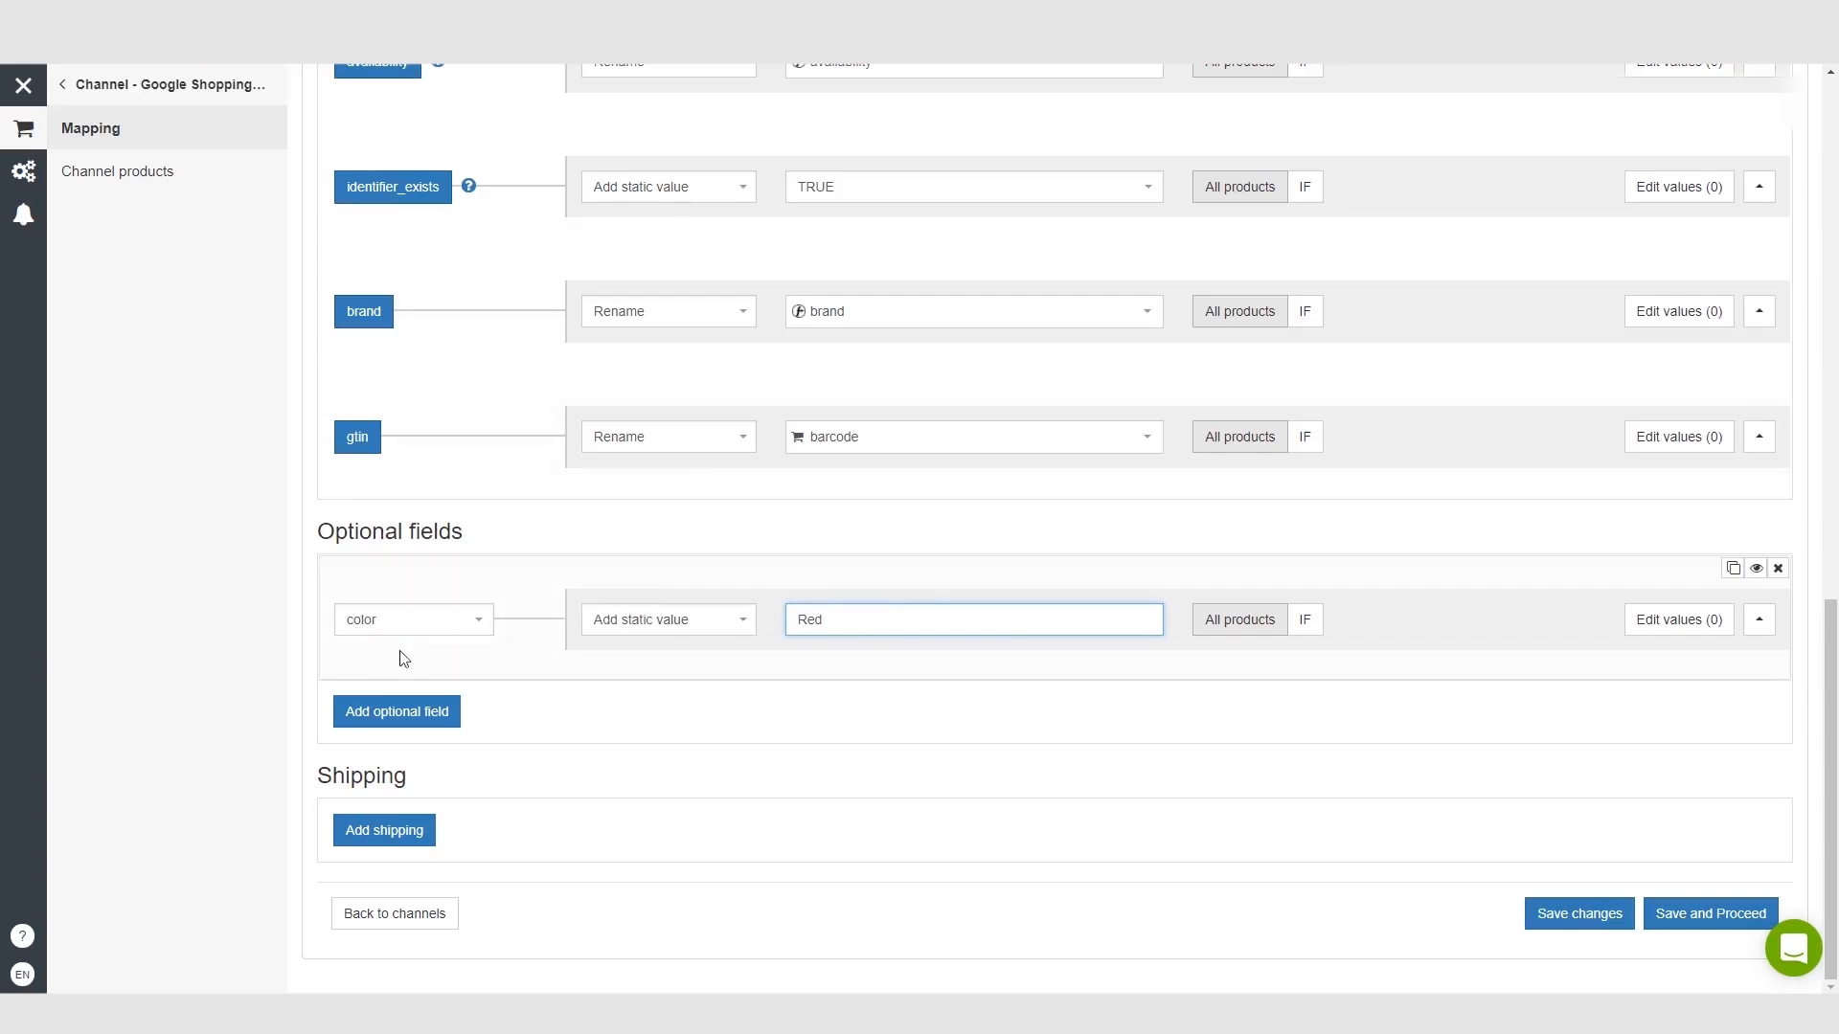
{"action": "mouse_move", "coordinate": [335, 594]}
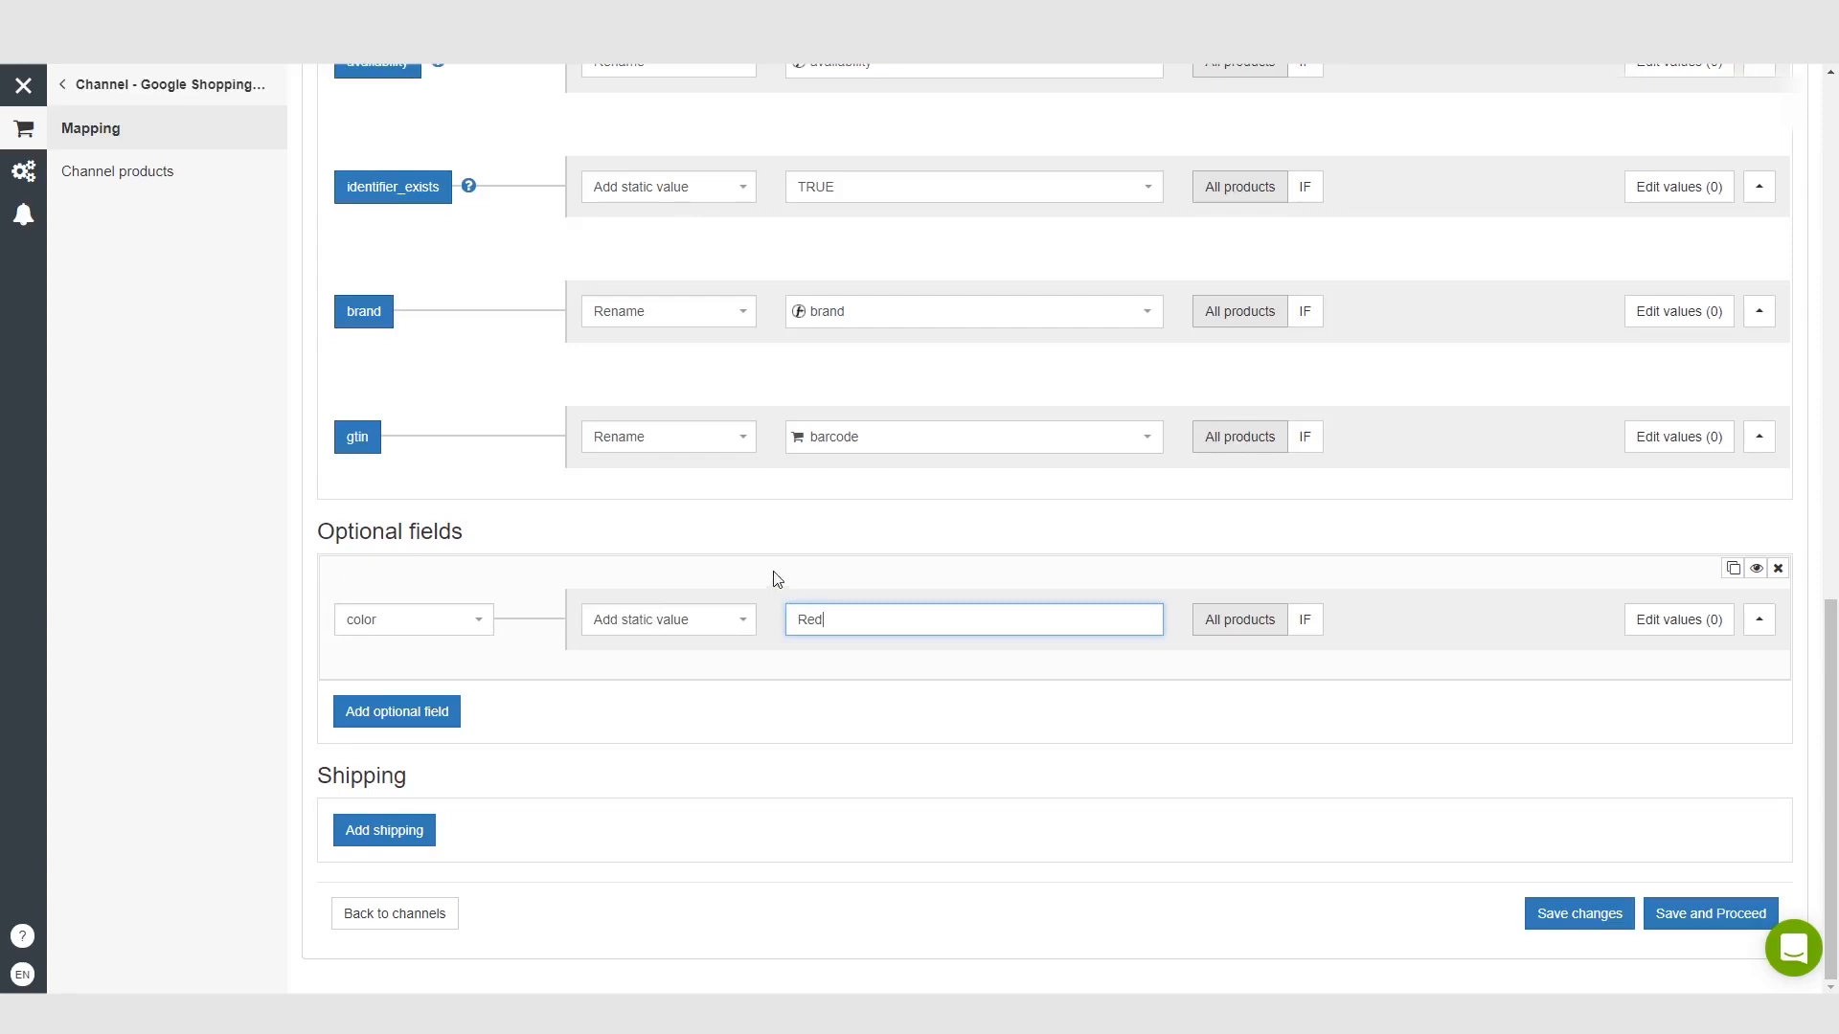
{"action": "mouse_move", "coordinate": [812, 588]}
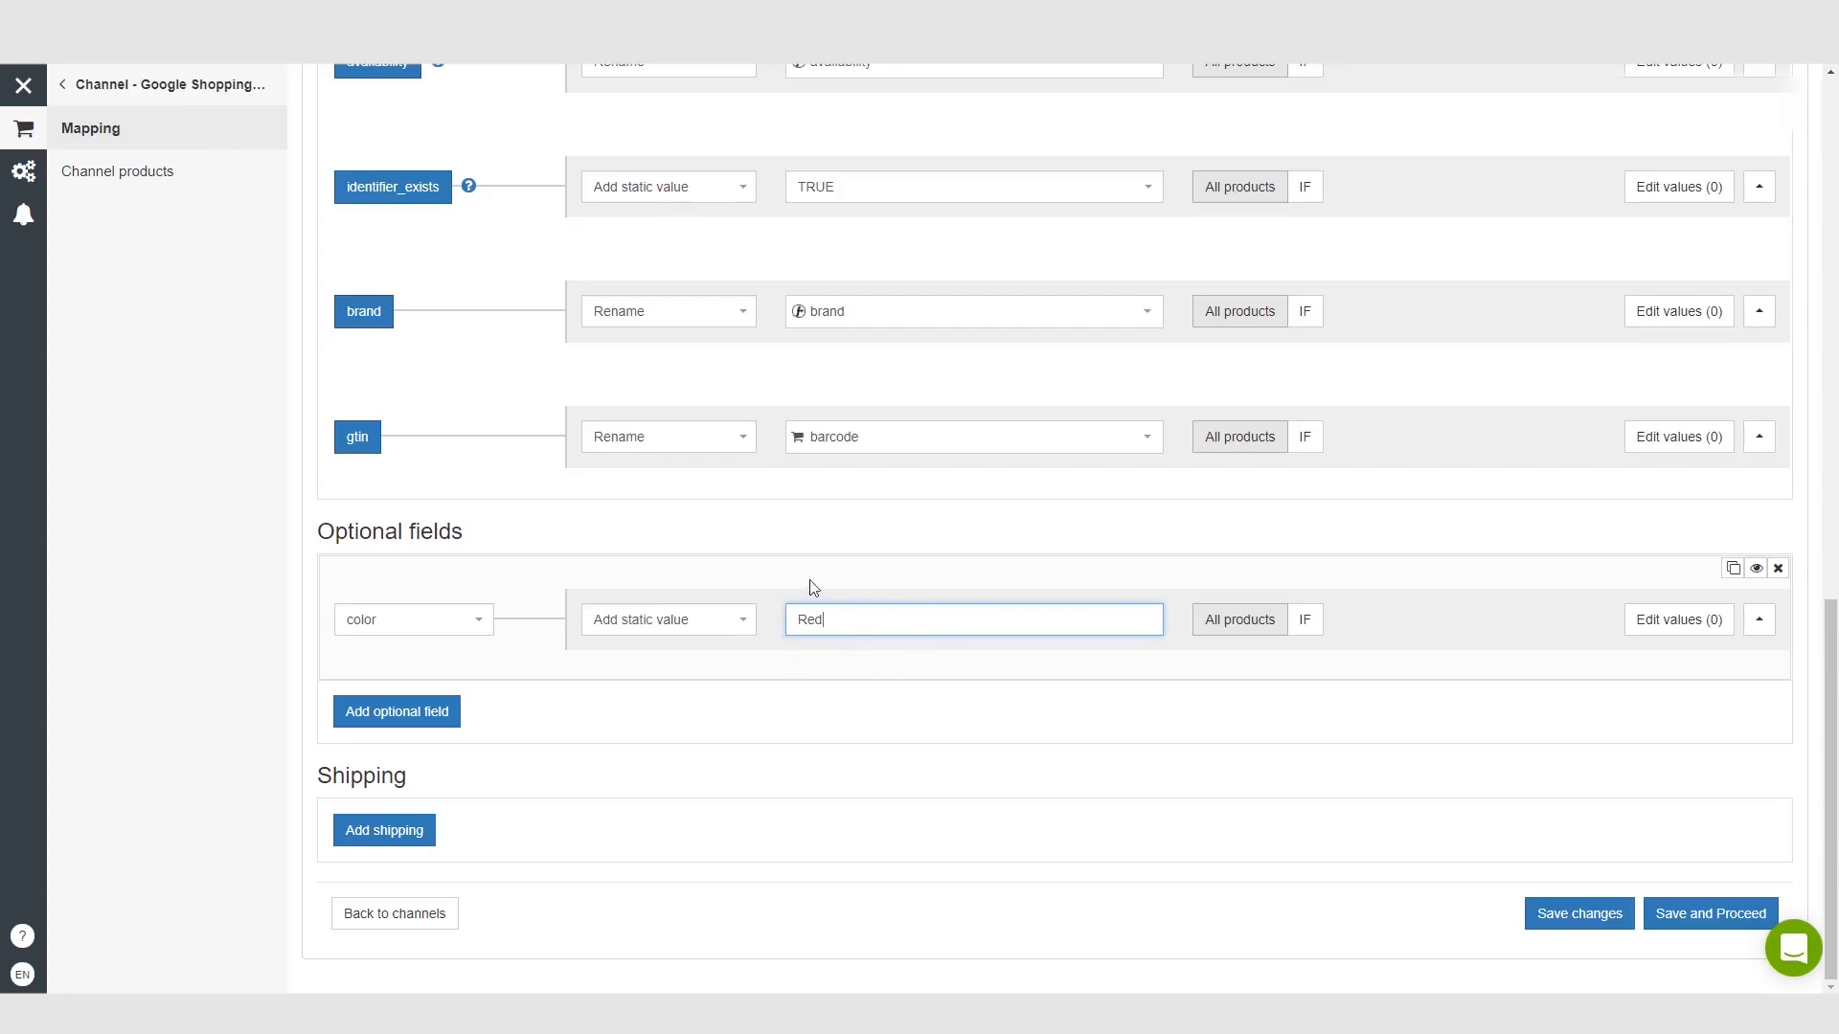
{"action": "mouse_move", "coordinate": [1305, 619]}
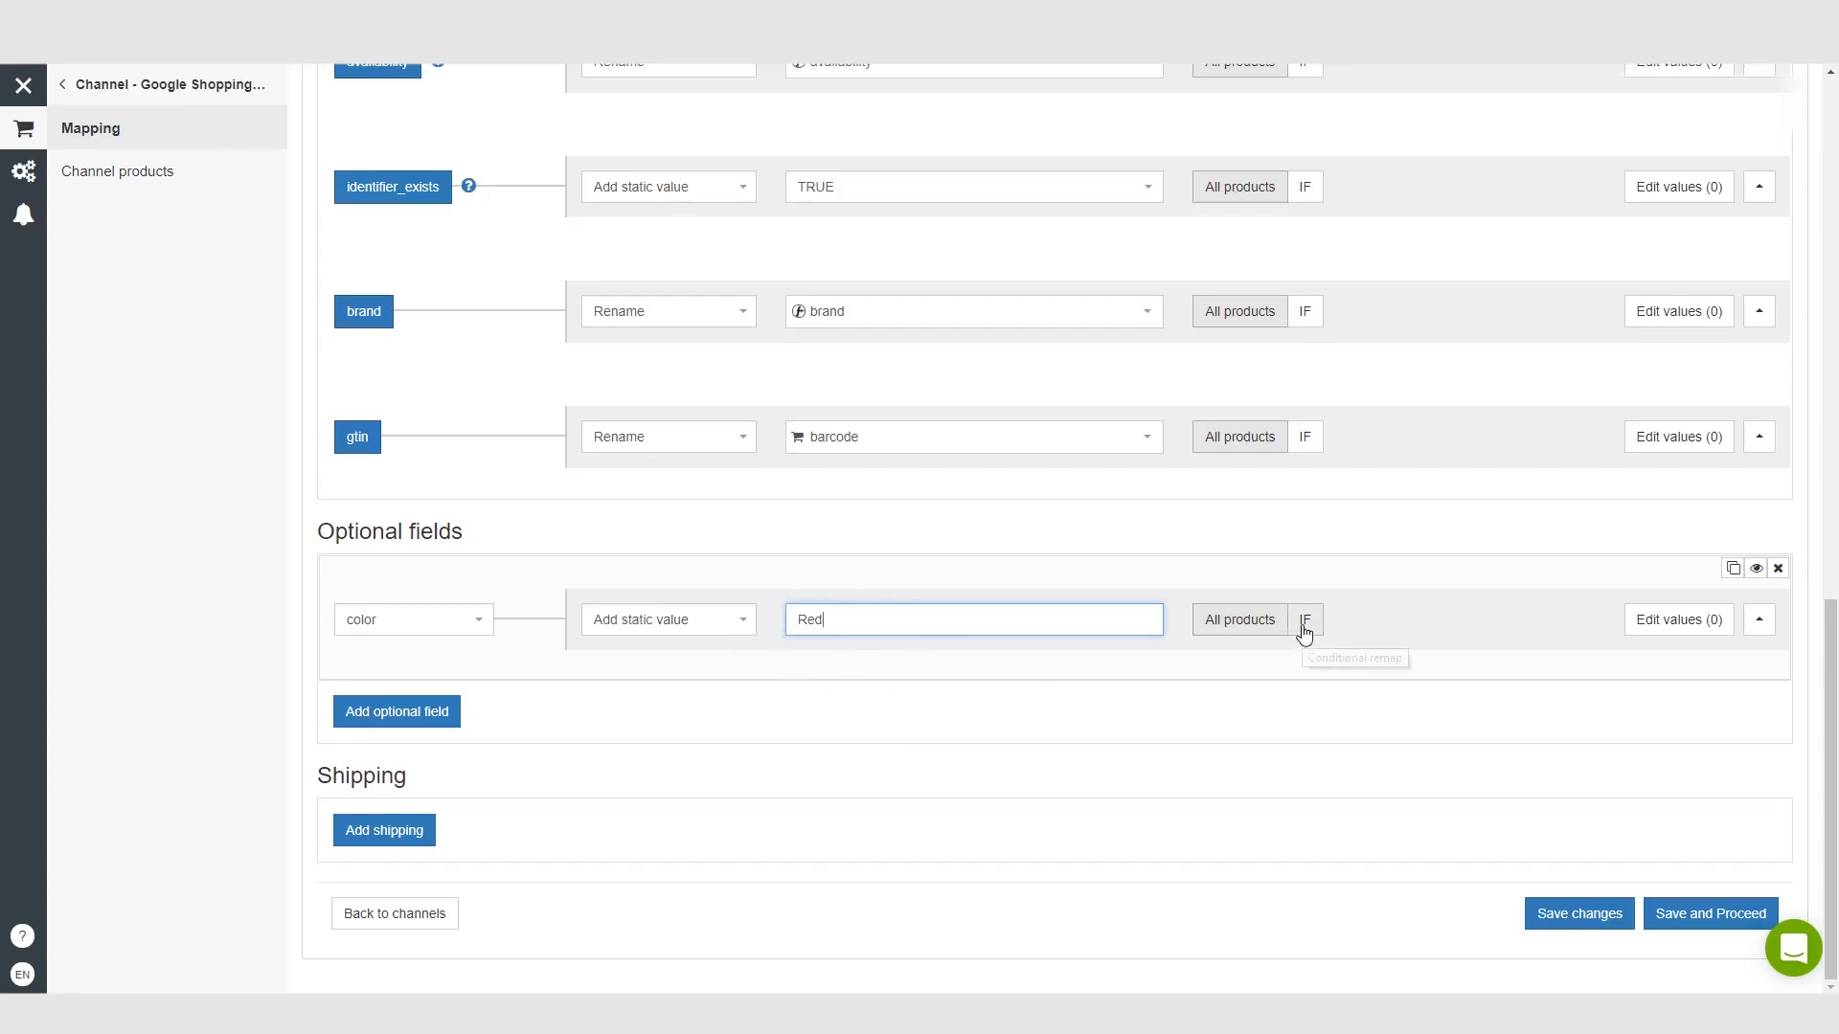
- Start an IF condition on the Red value and browse its field choices
{"action": "left_click", "coordinate": [1304, 619]}
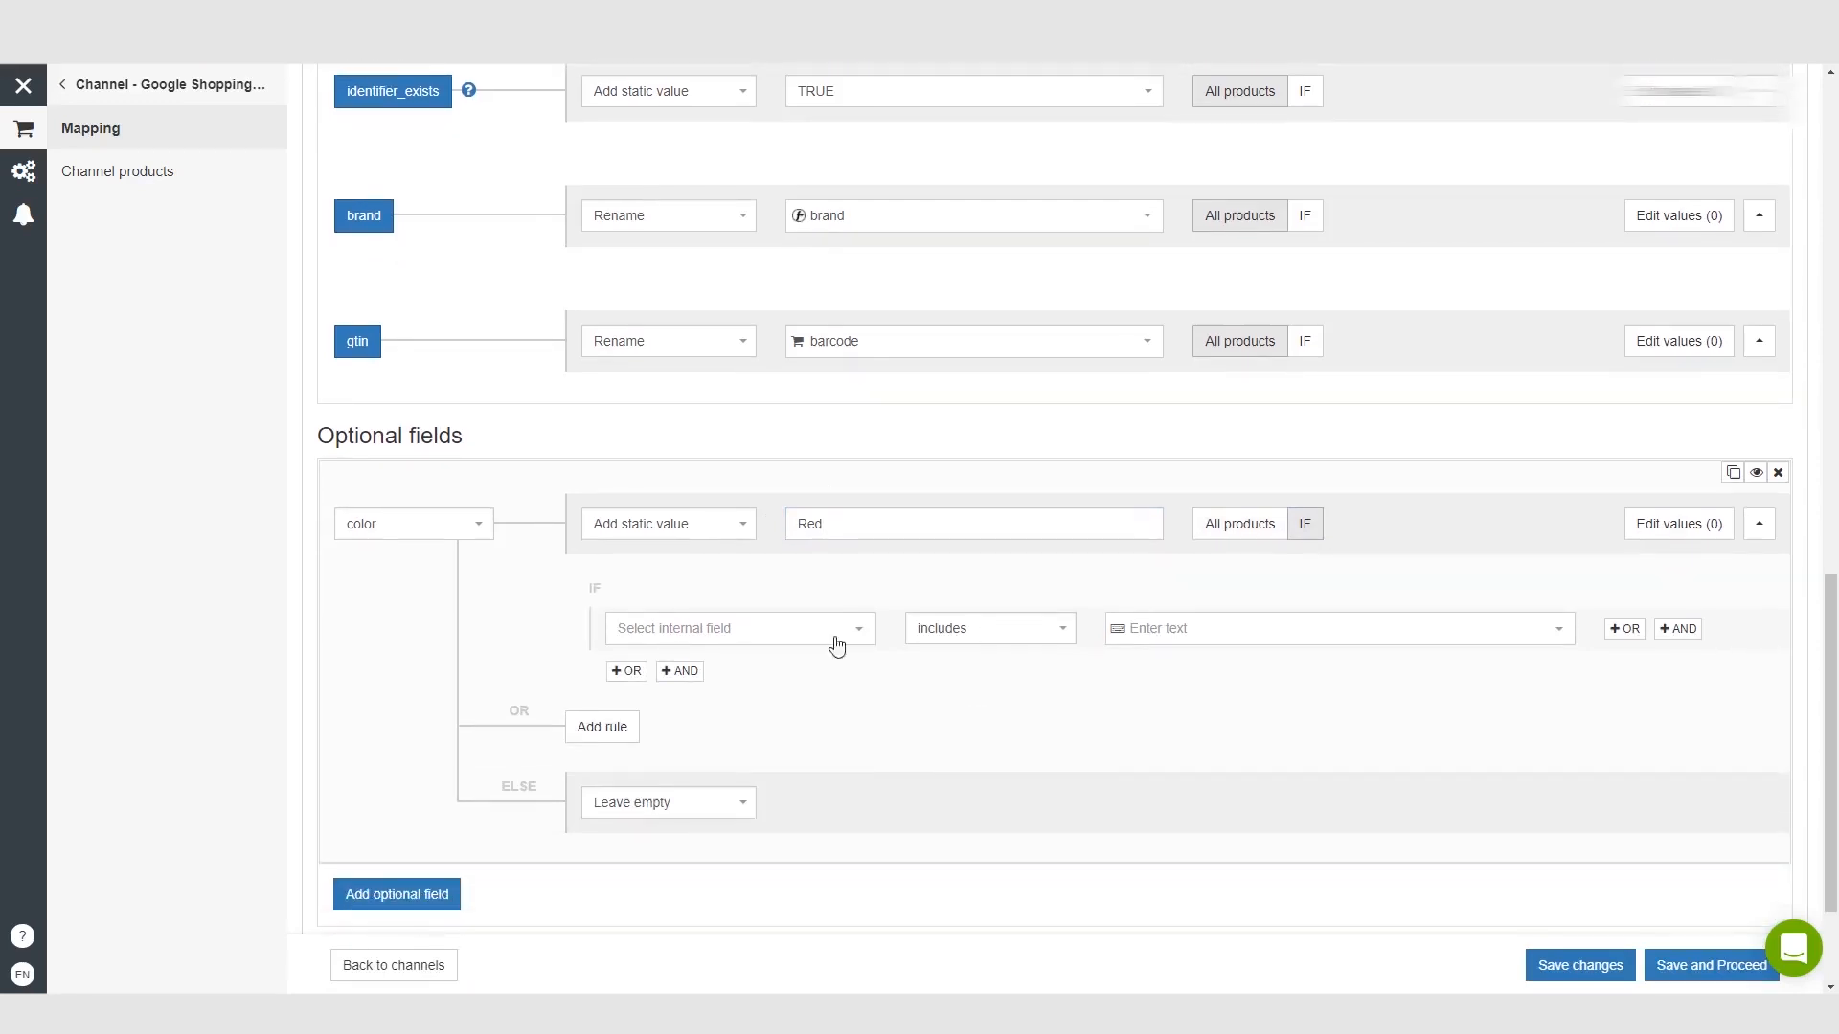
{"action": "left_click", "coordinate": [740, 628]}
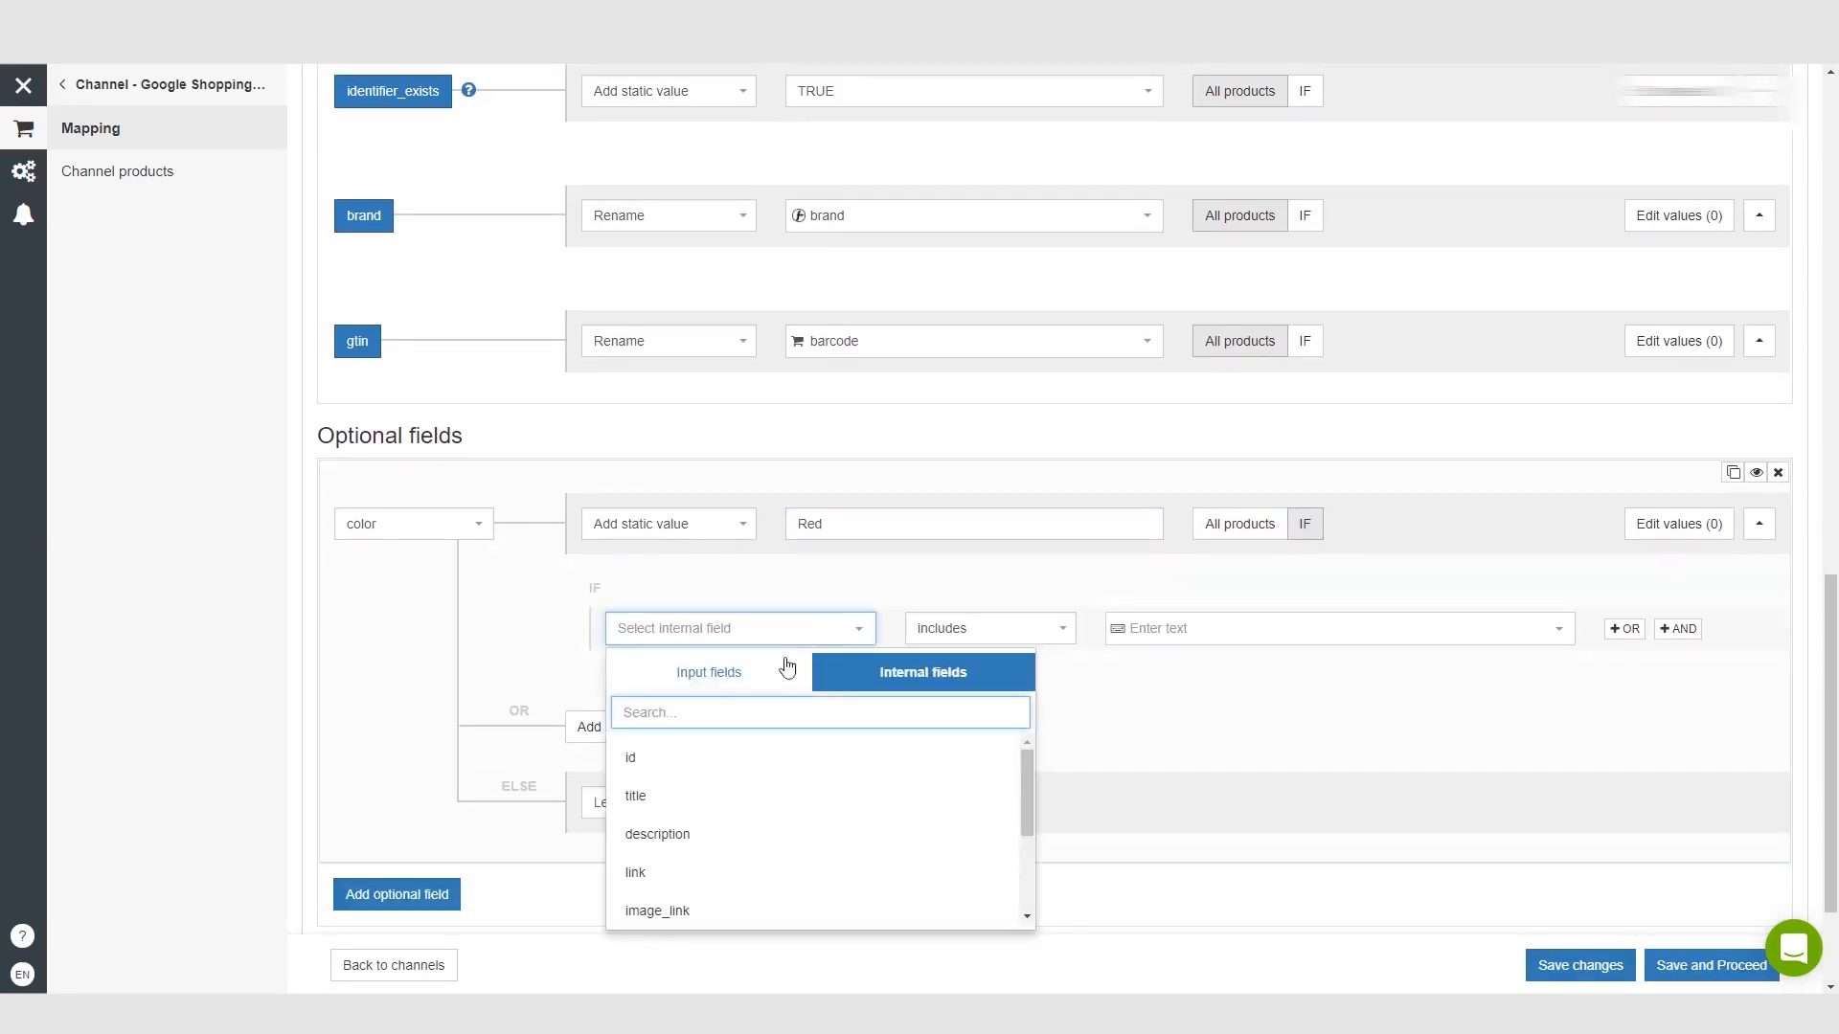
{"action": "type", "text": "de"}
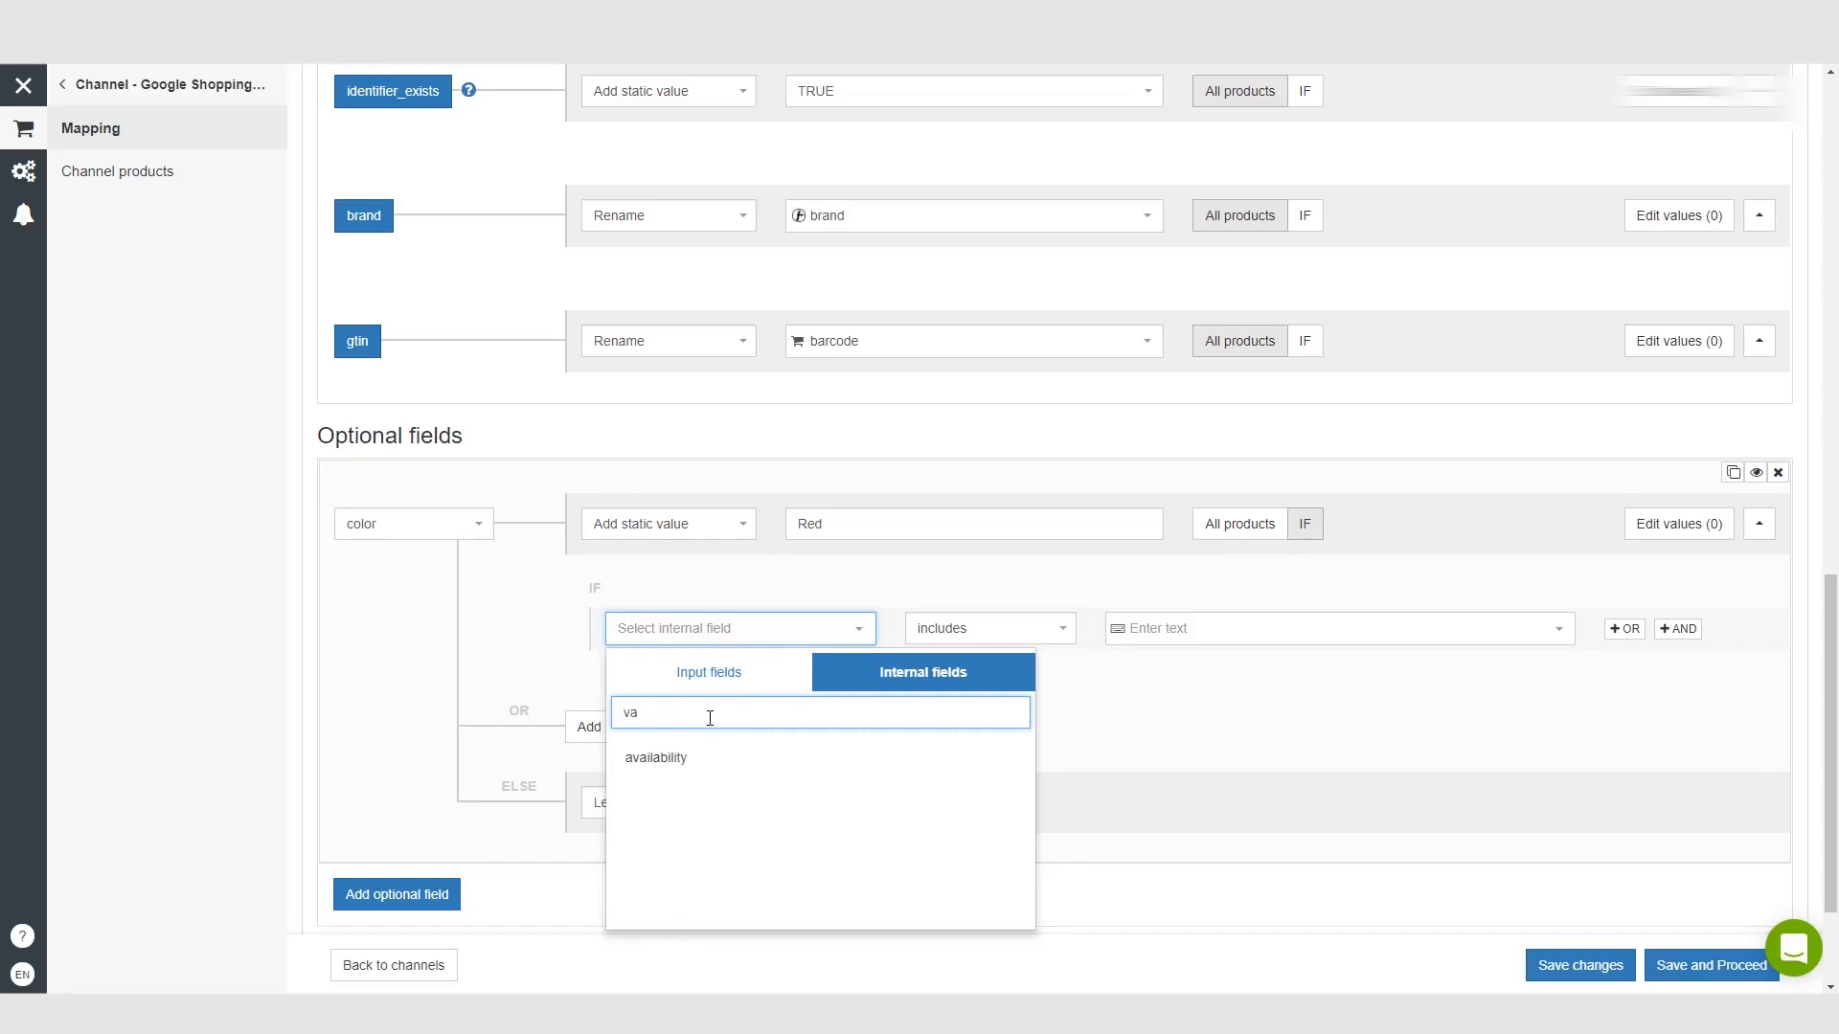
{"action": "key", "text": "backspace"}
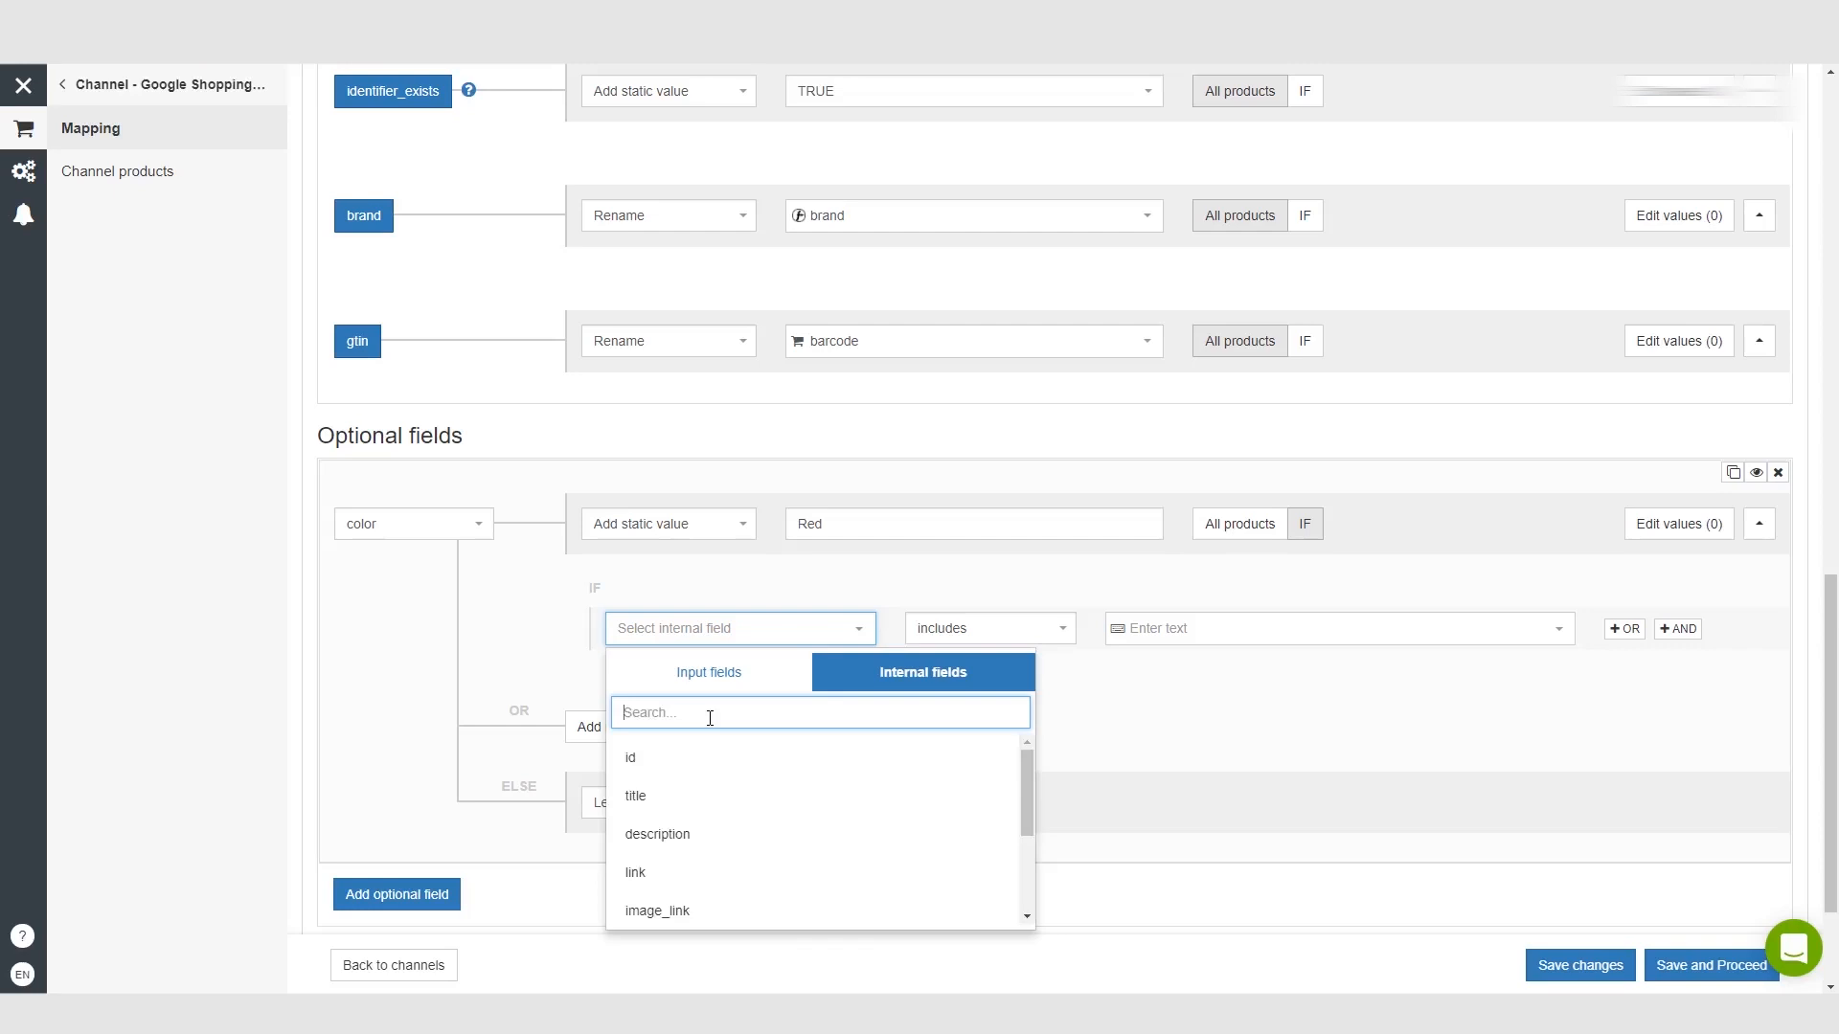
{"action": "scroll", "scroll_direction": "down", "scroll_amount": 3}
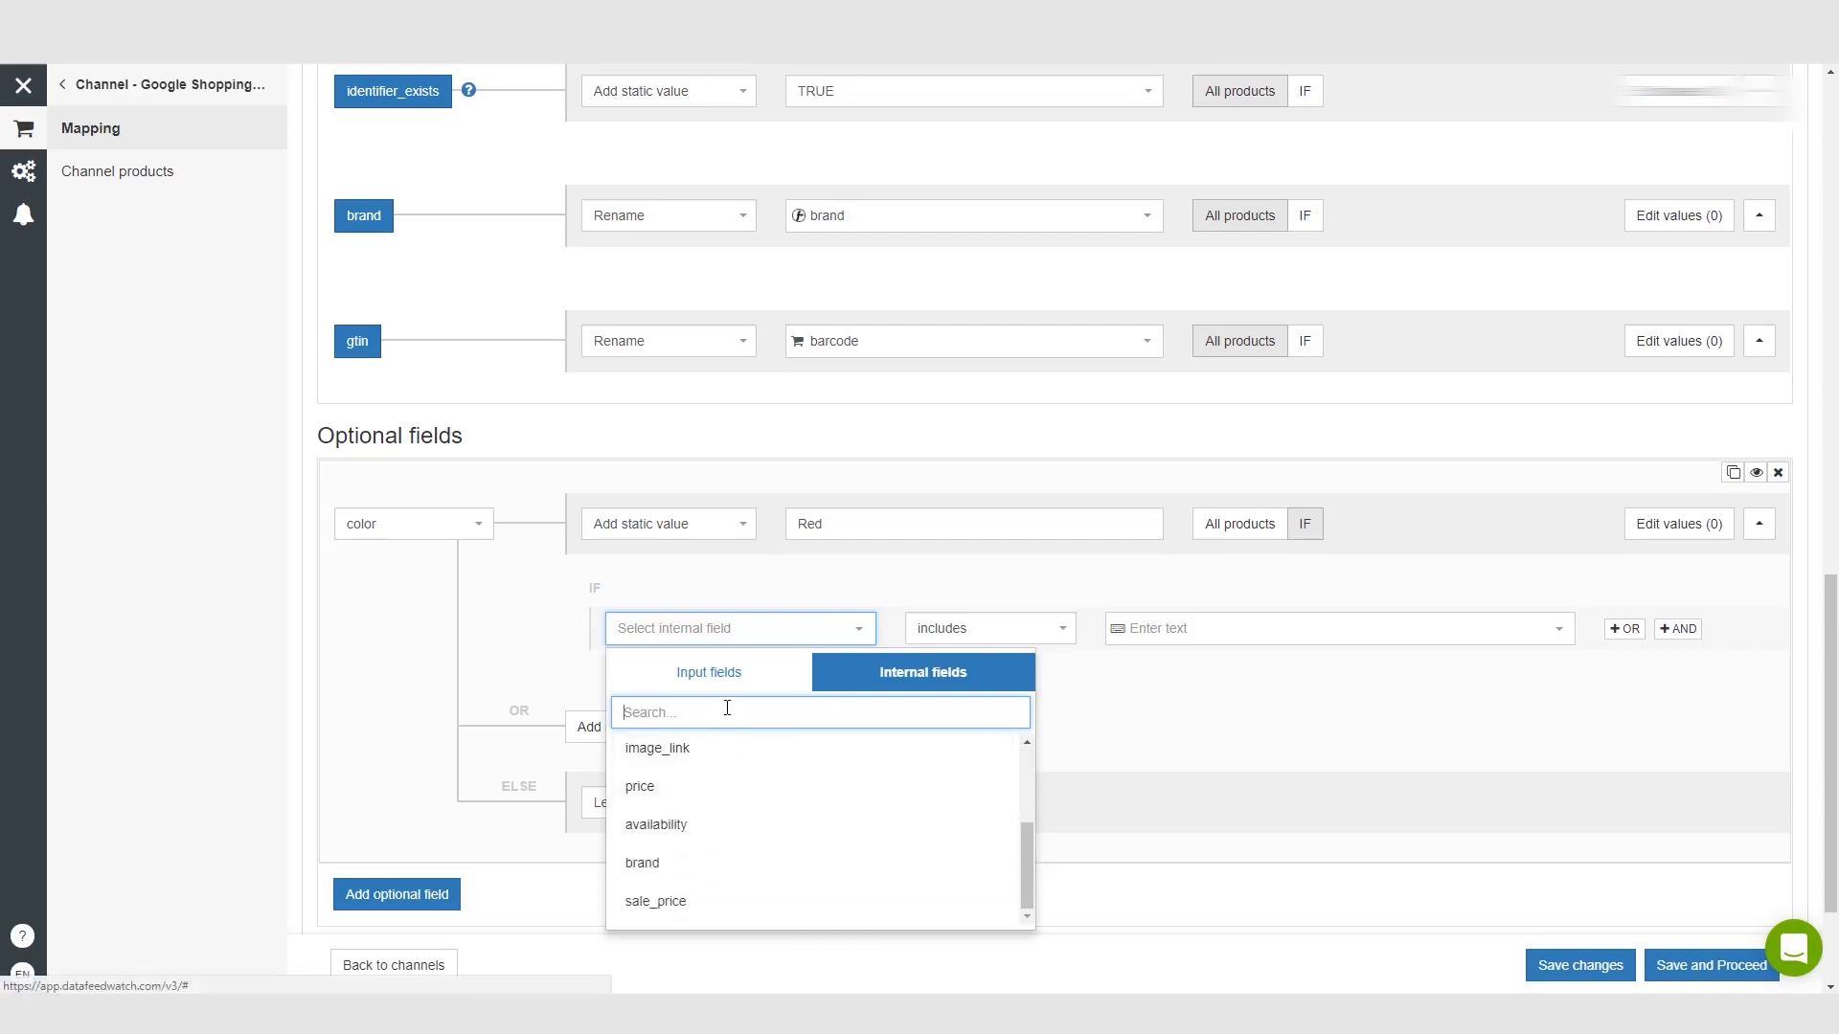
{"action": "scroll", "scroll_direction": "down", "scroll_amount": 3}
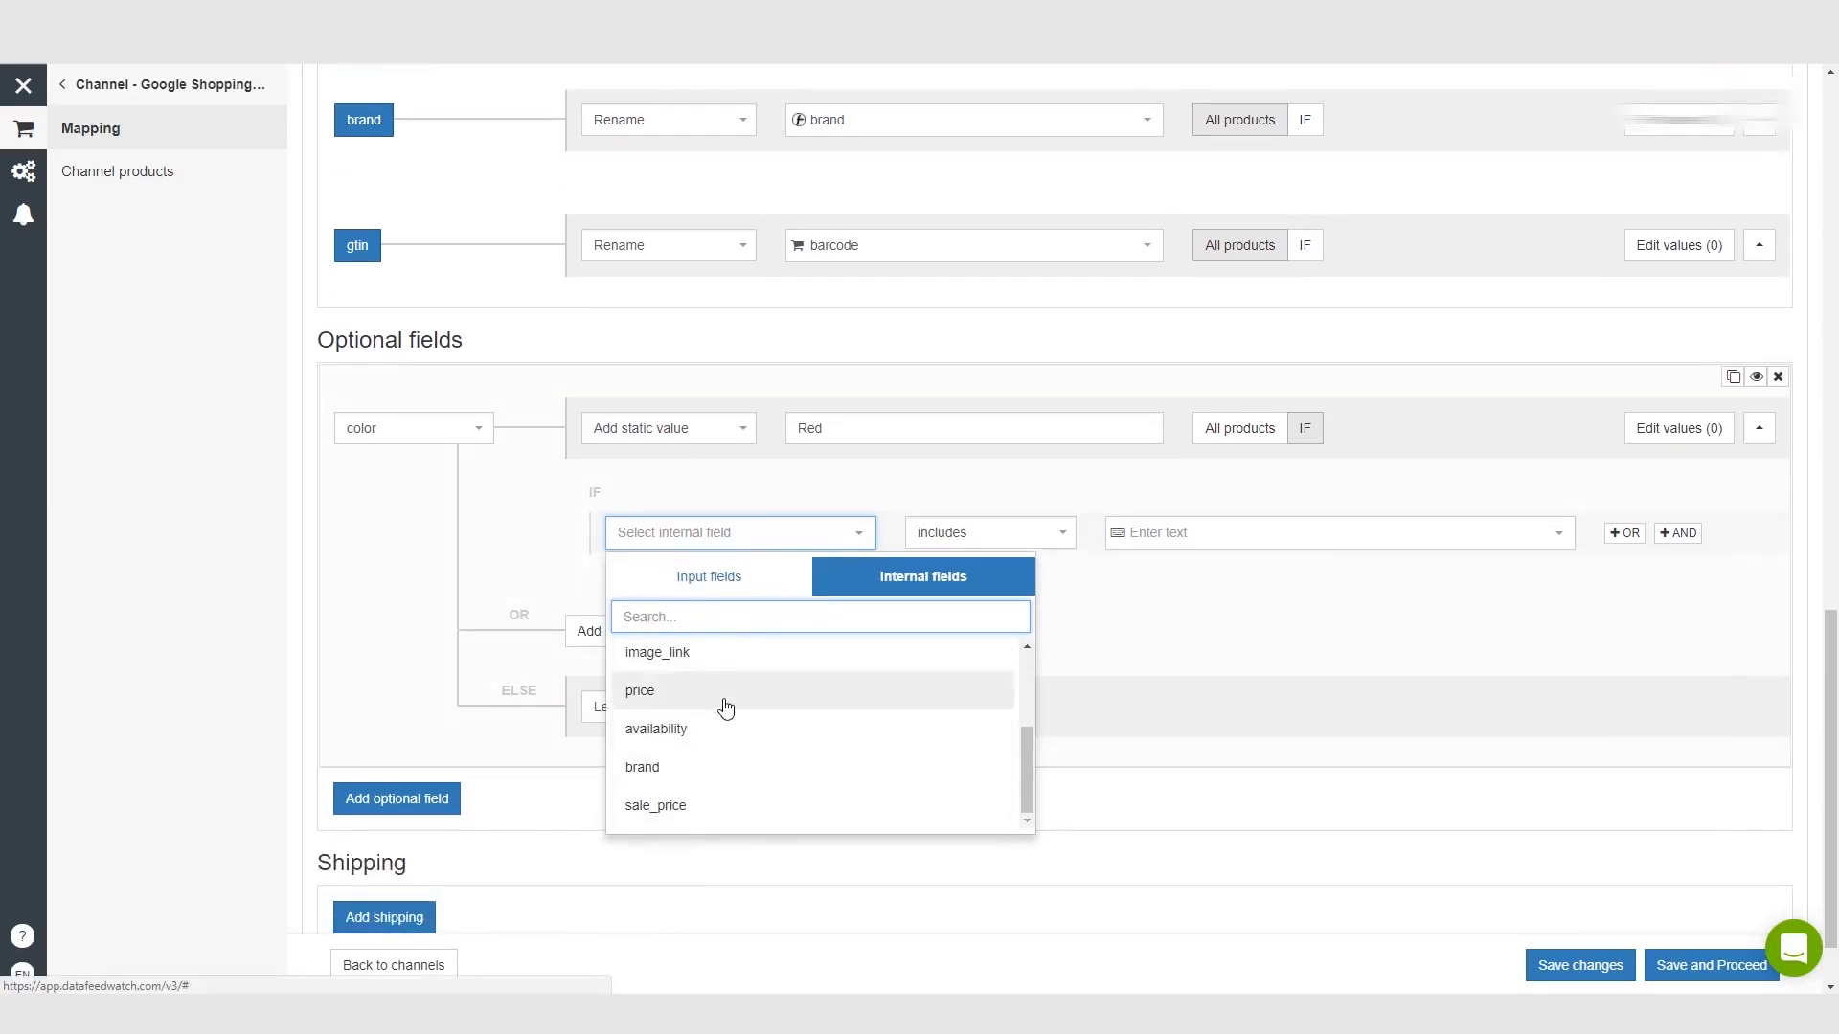
{"action": "scroll", "scroll_direction": "up", "scroll_amount": 3}
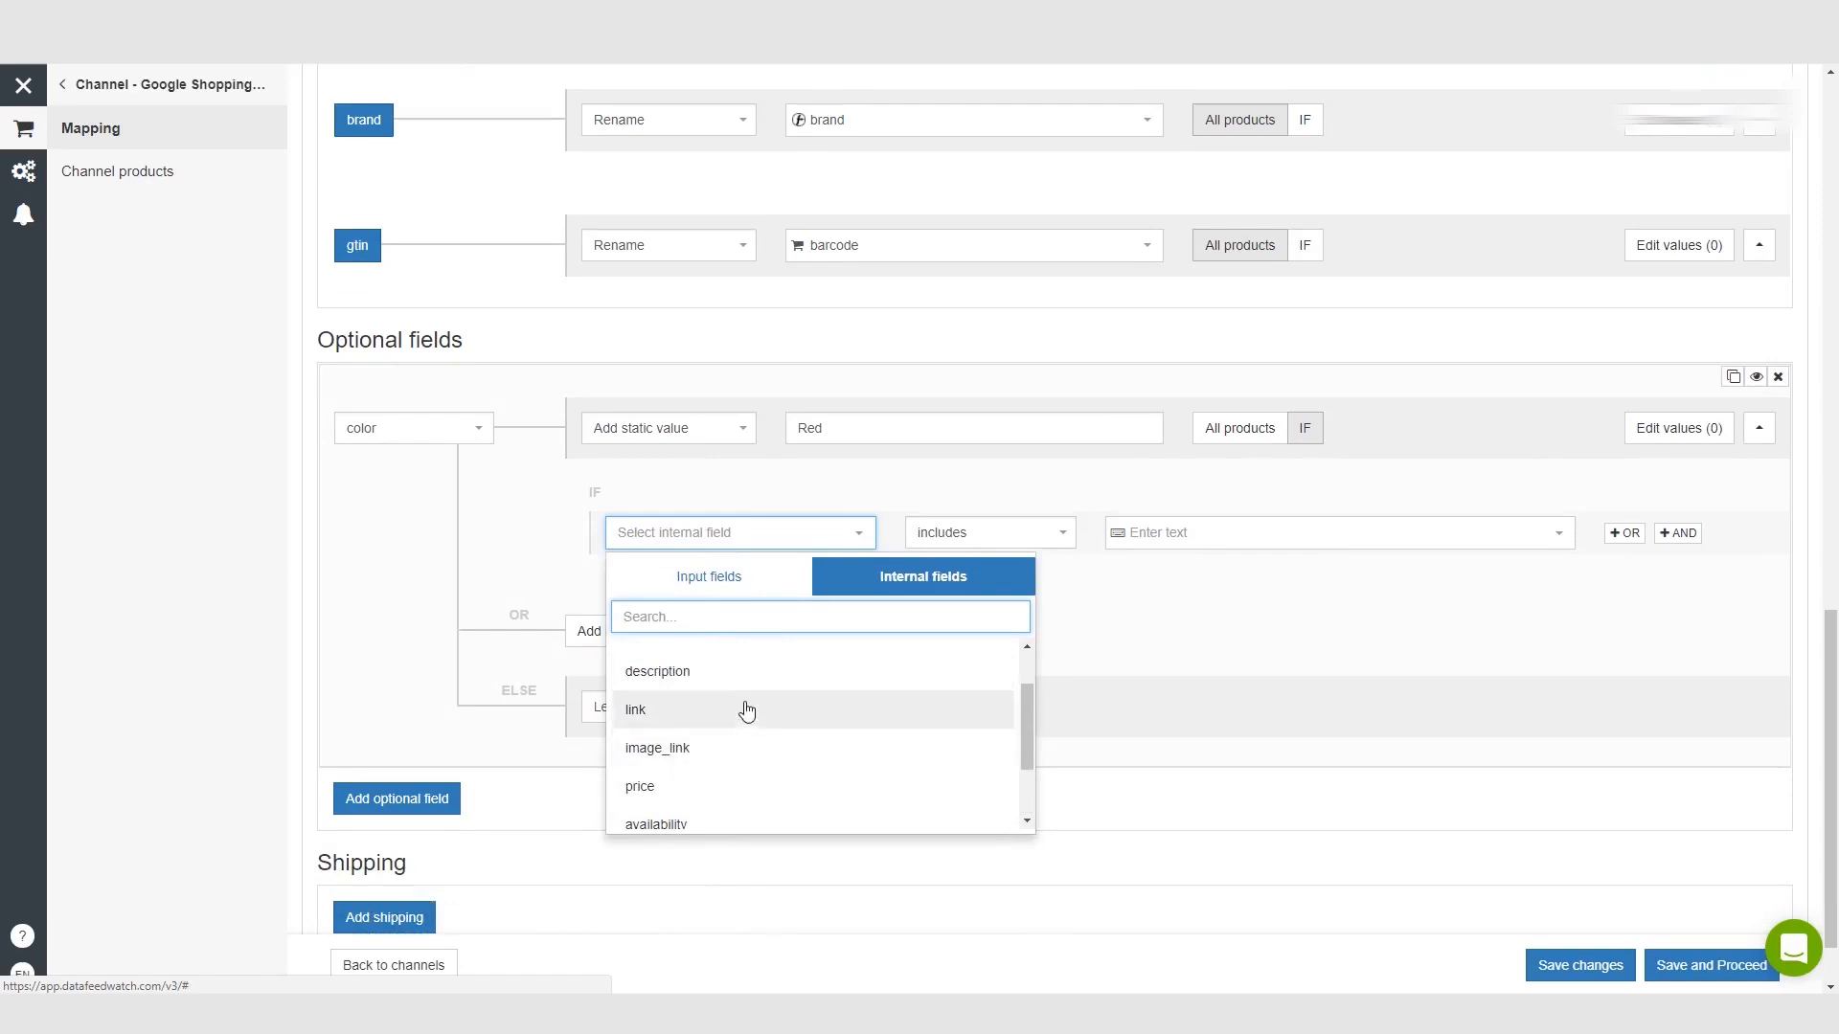
{"action": "scroll", "scroll_direction": "down", "scroll_amount": 3}
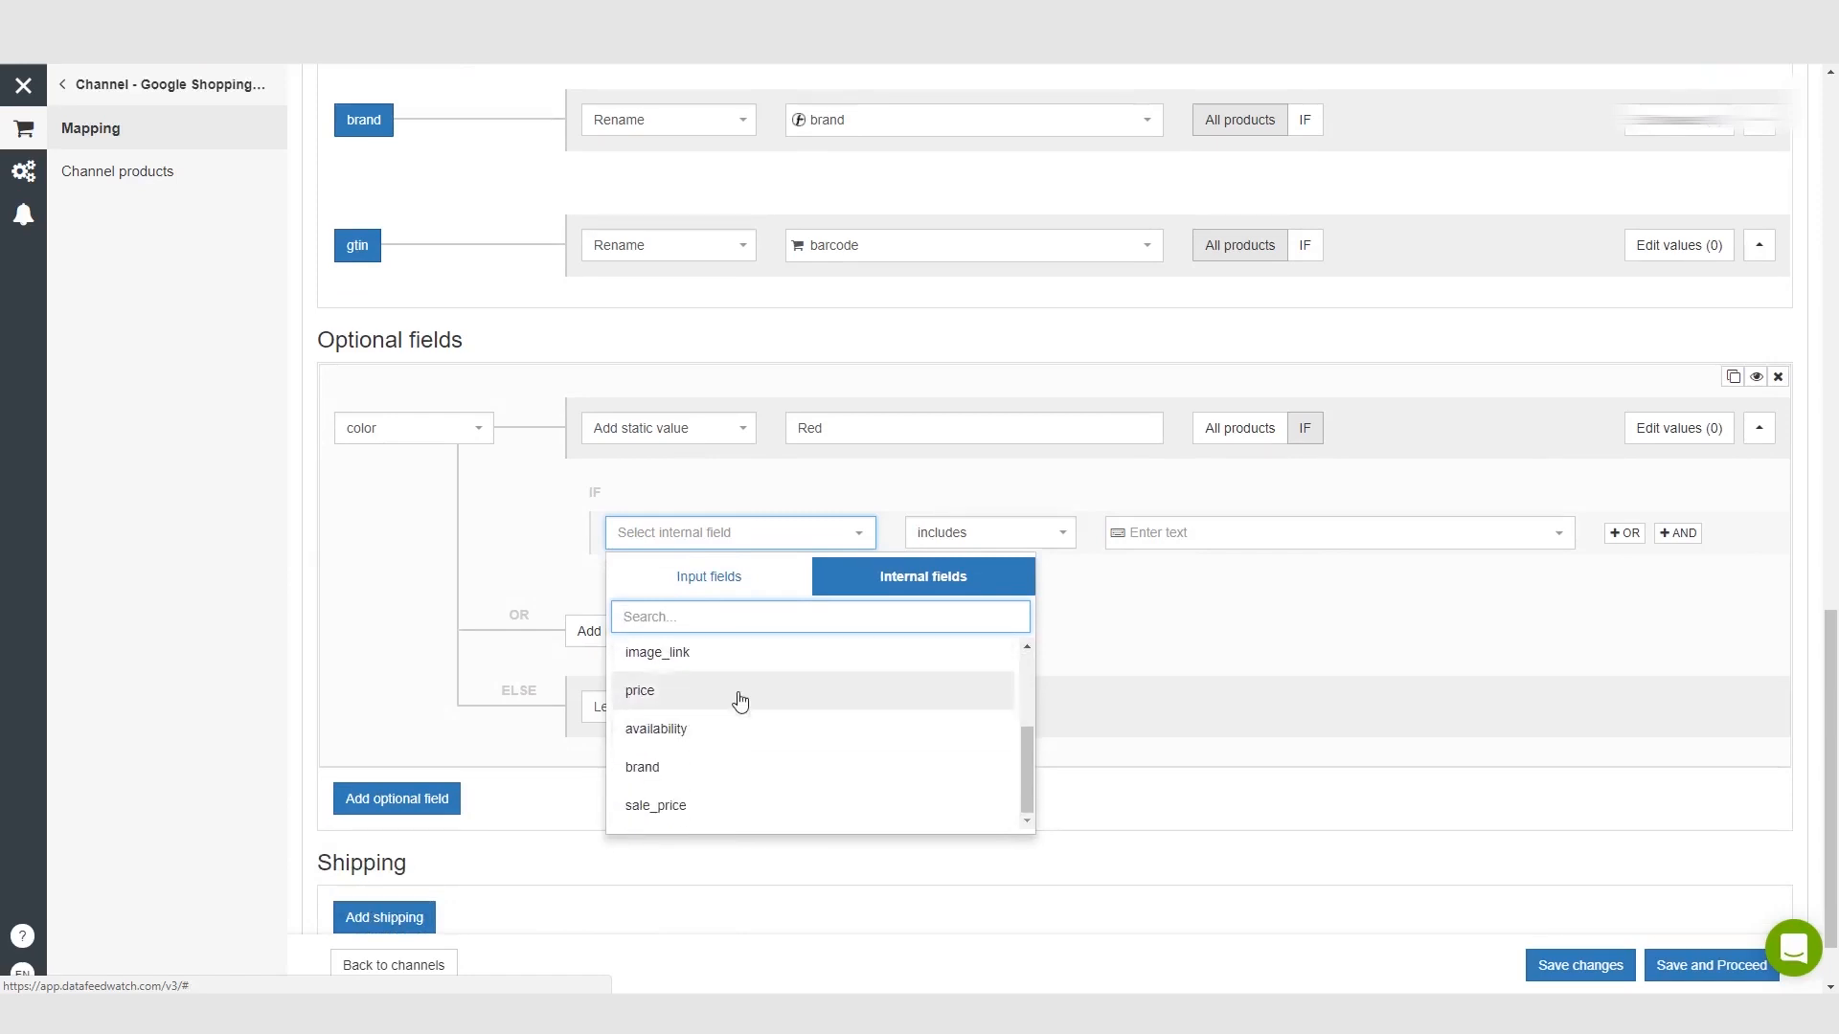
{"action": "scroll", "scroll_direction": "down", "scroll_amount": 3}
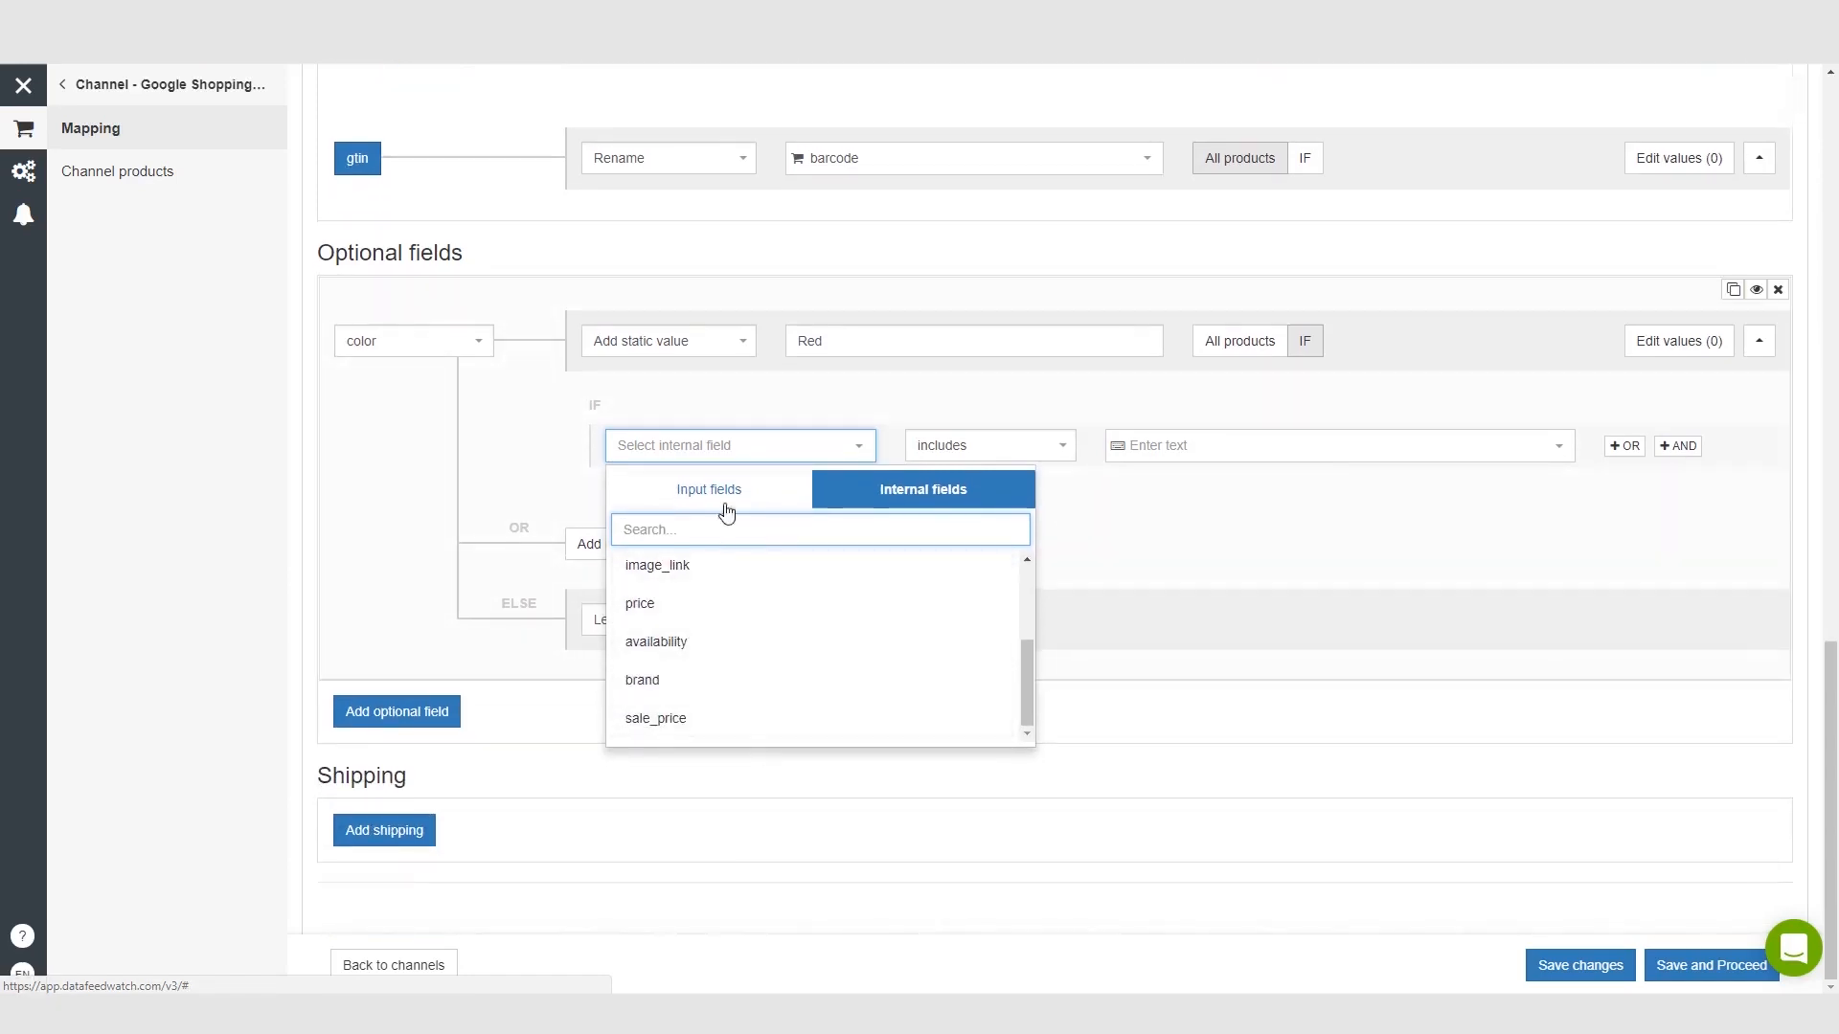
- Switch the condition to Input fields and filter them by 'var'
{"action": "left_click", "coordinate": [709, 488]}
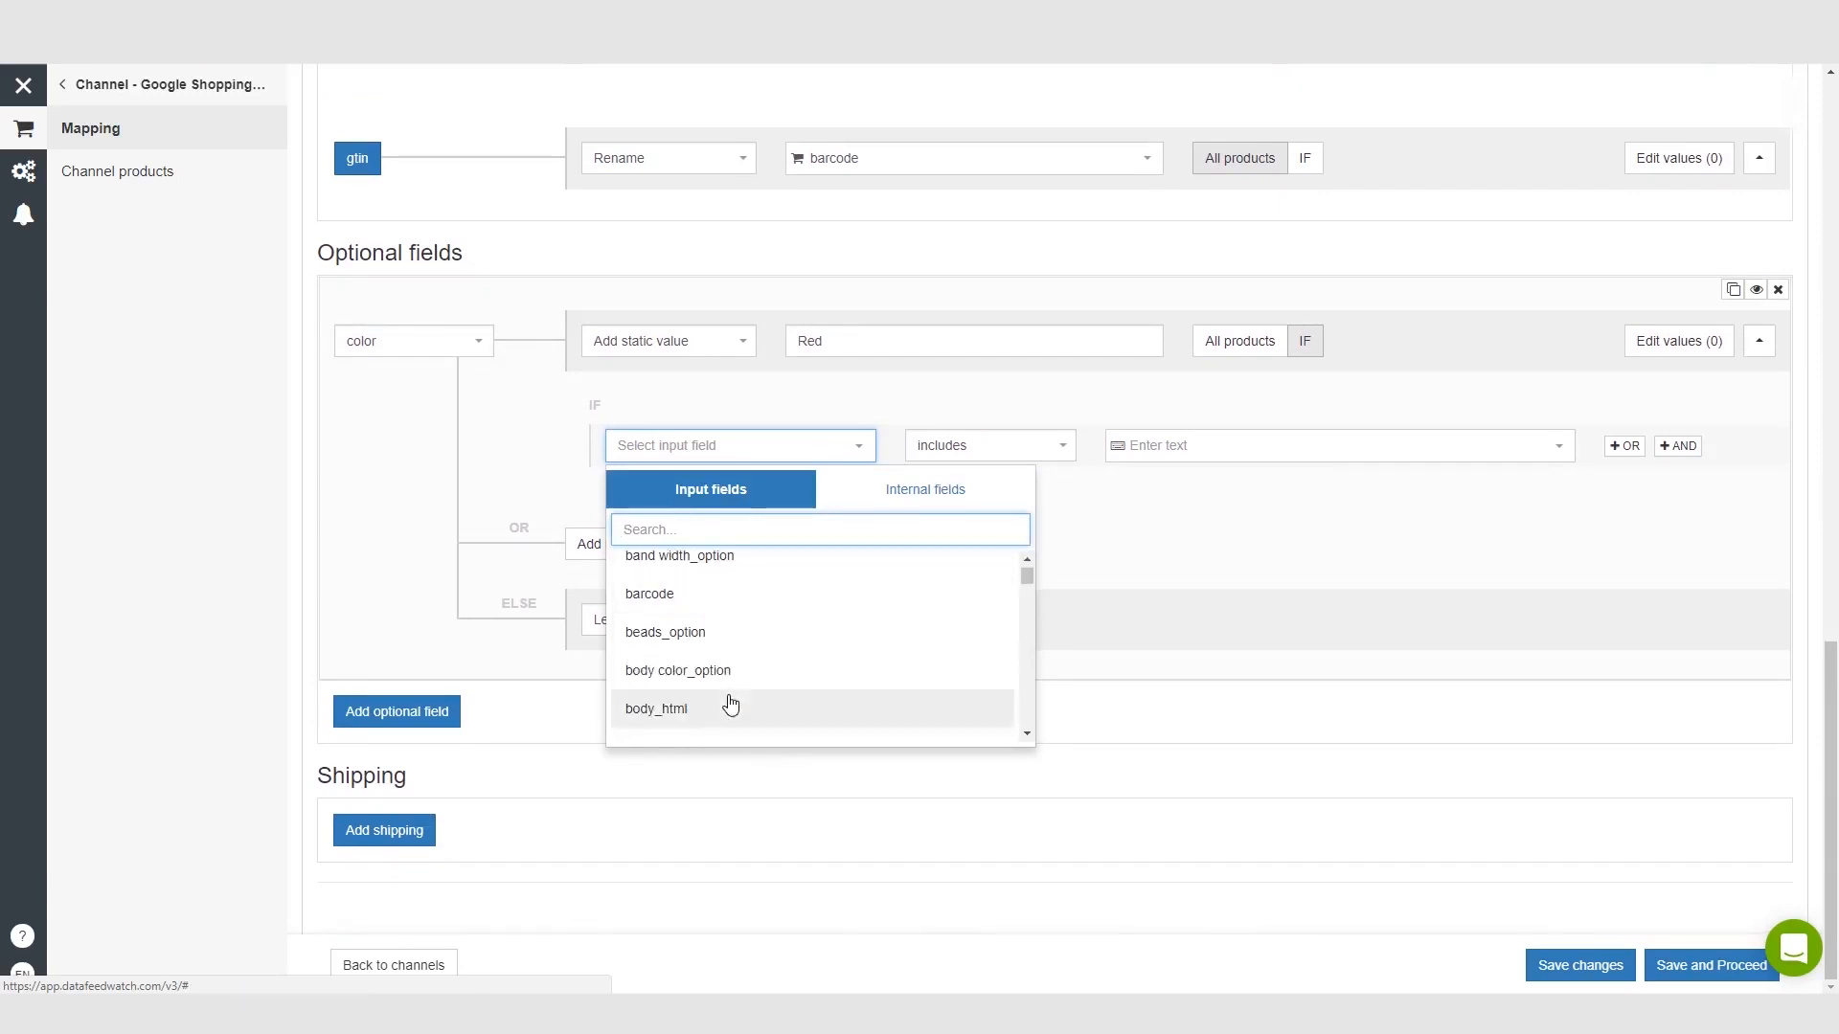
{"action": "scroll", "scroll_direction": "down", "scroll_amount": 3}
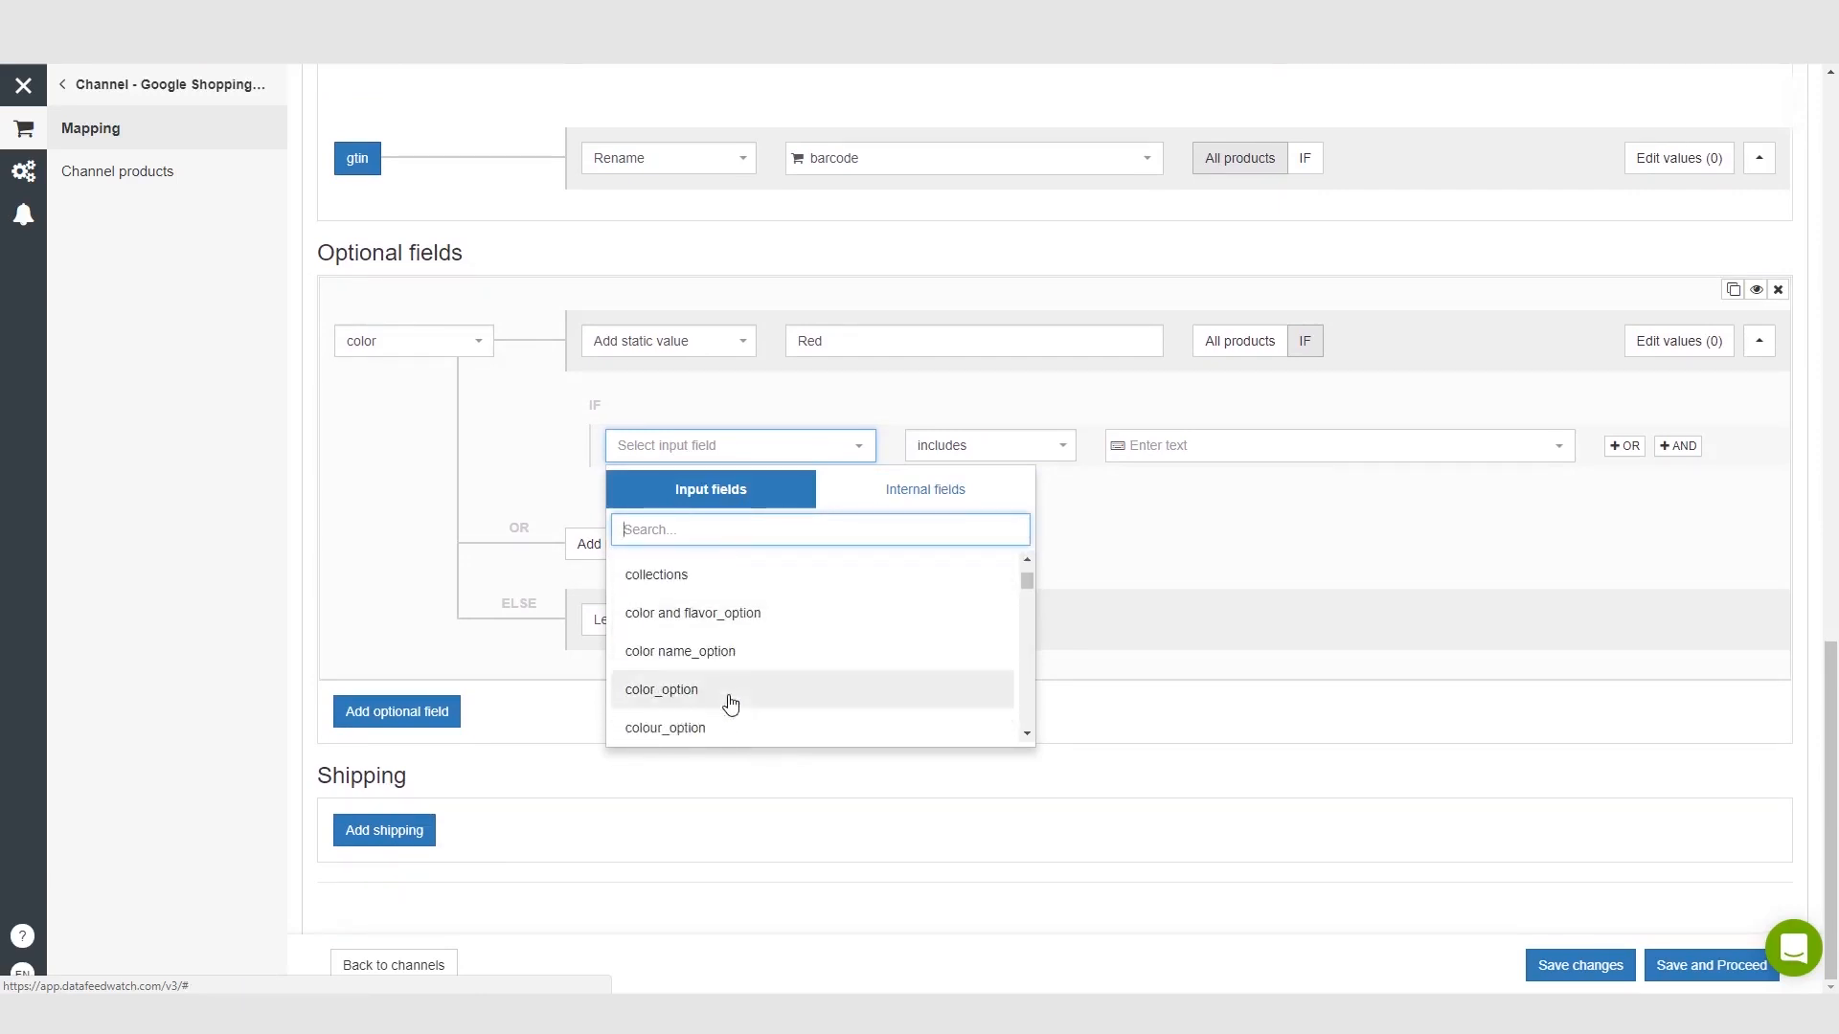
{"action": "scroll", "scroll_direction": "down", "scroll_amount": 3}
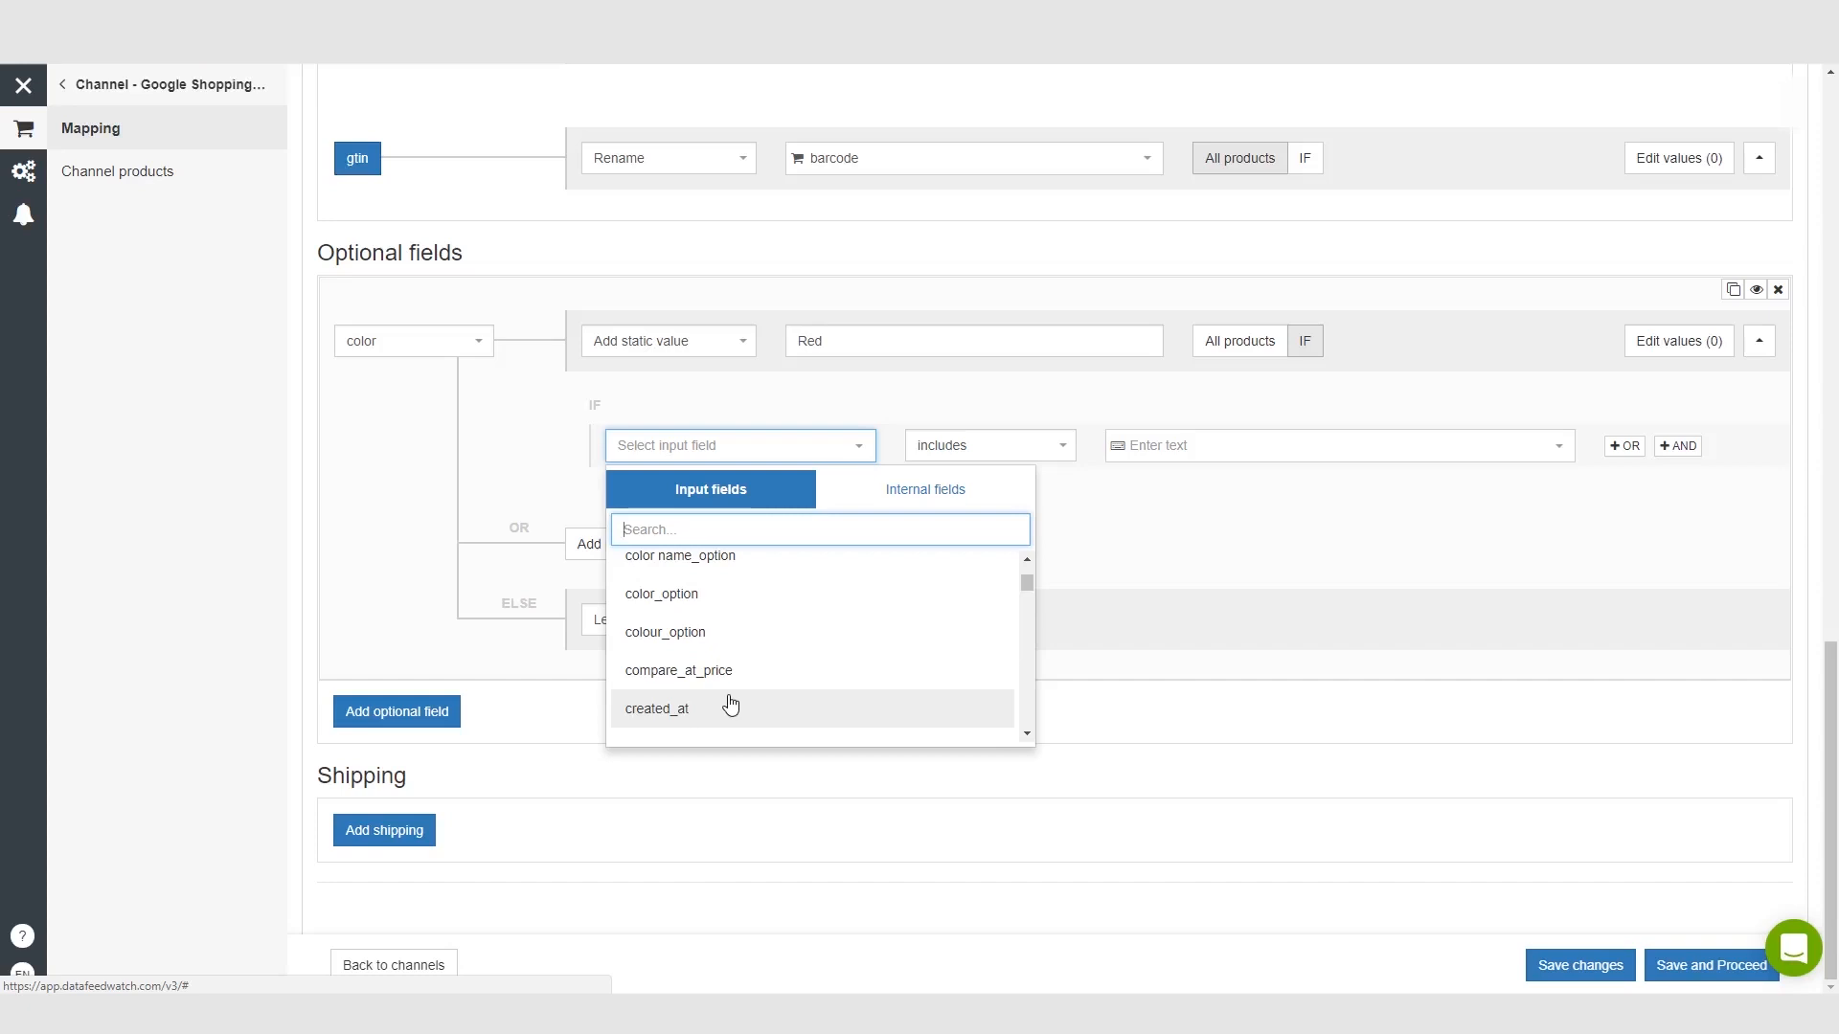
{"action": "scroll", "scroll_direction": "down", "scroll_amount": 3}
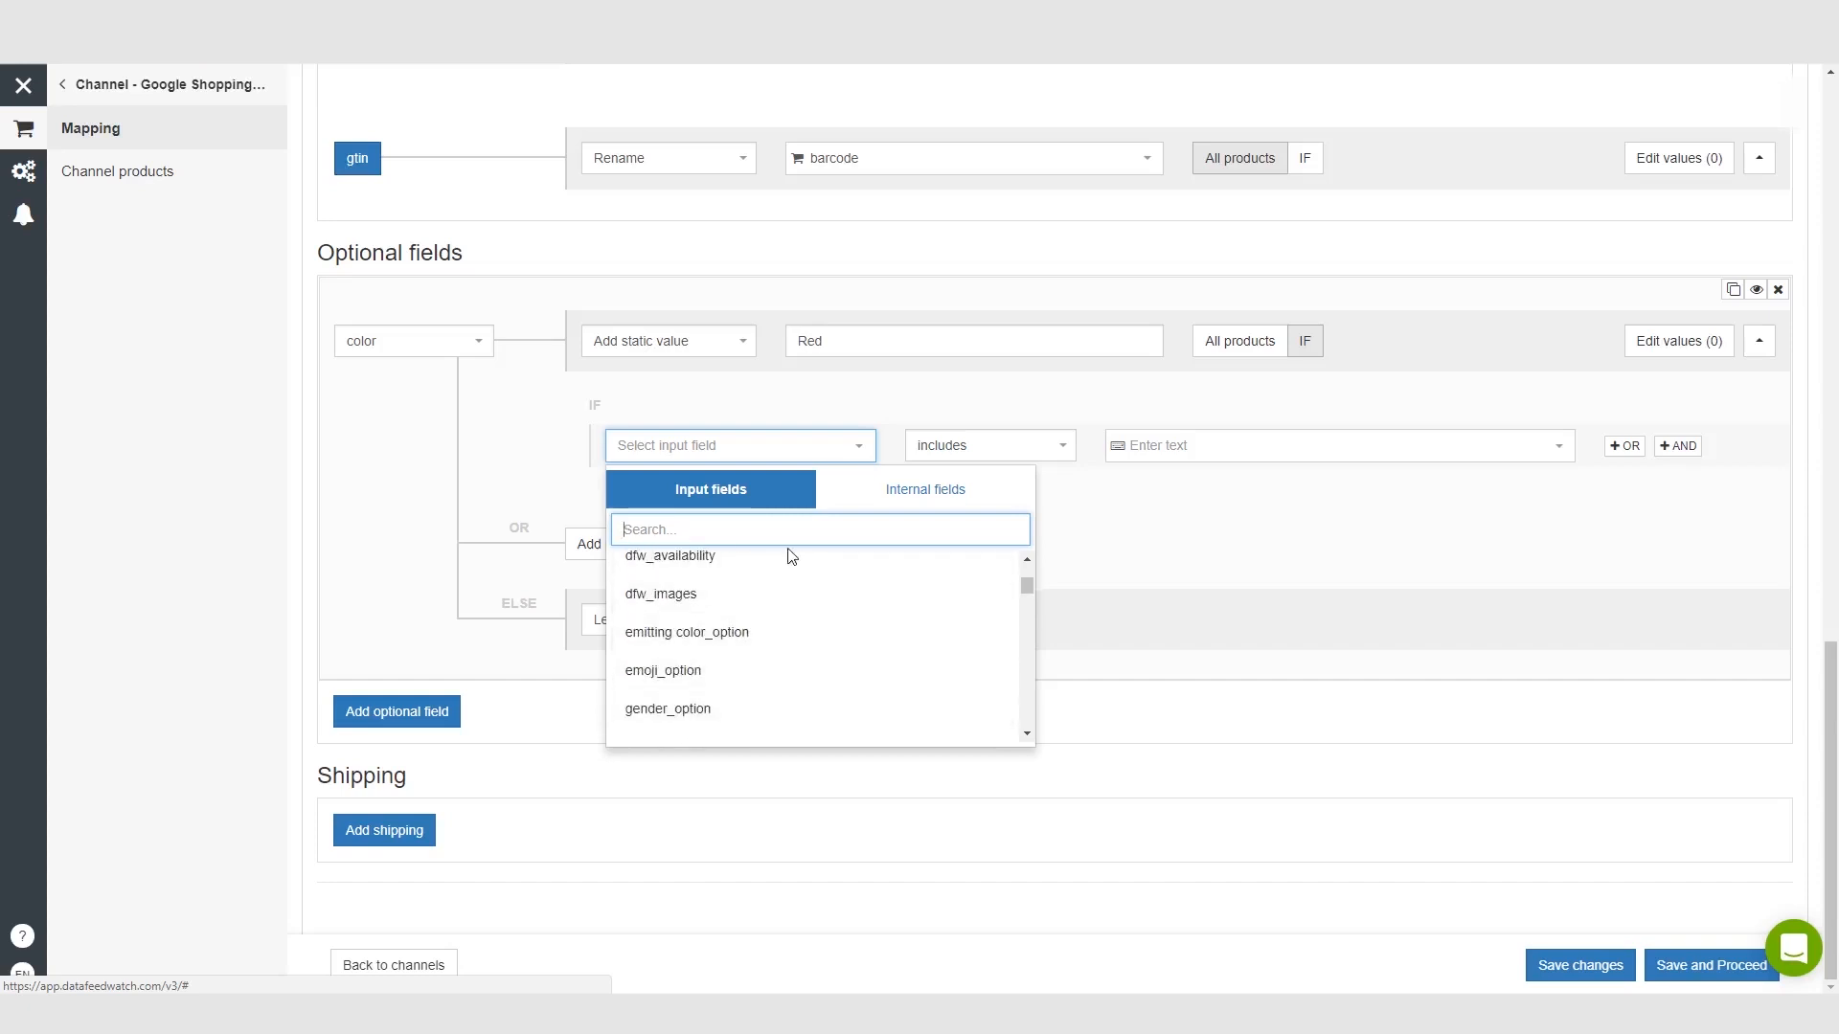
{"action": "type", "text": "var"}
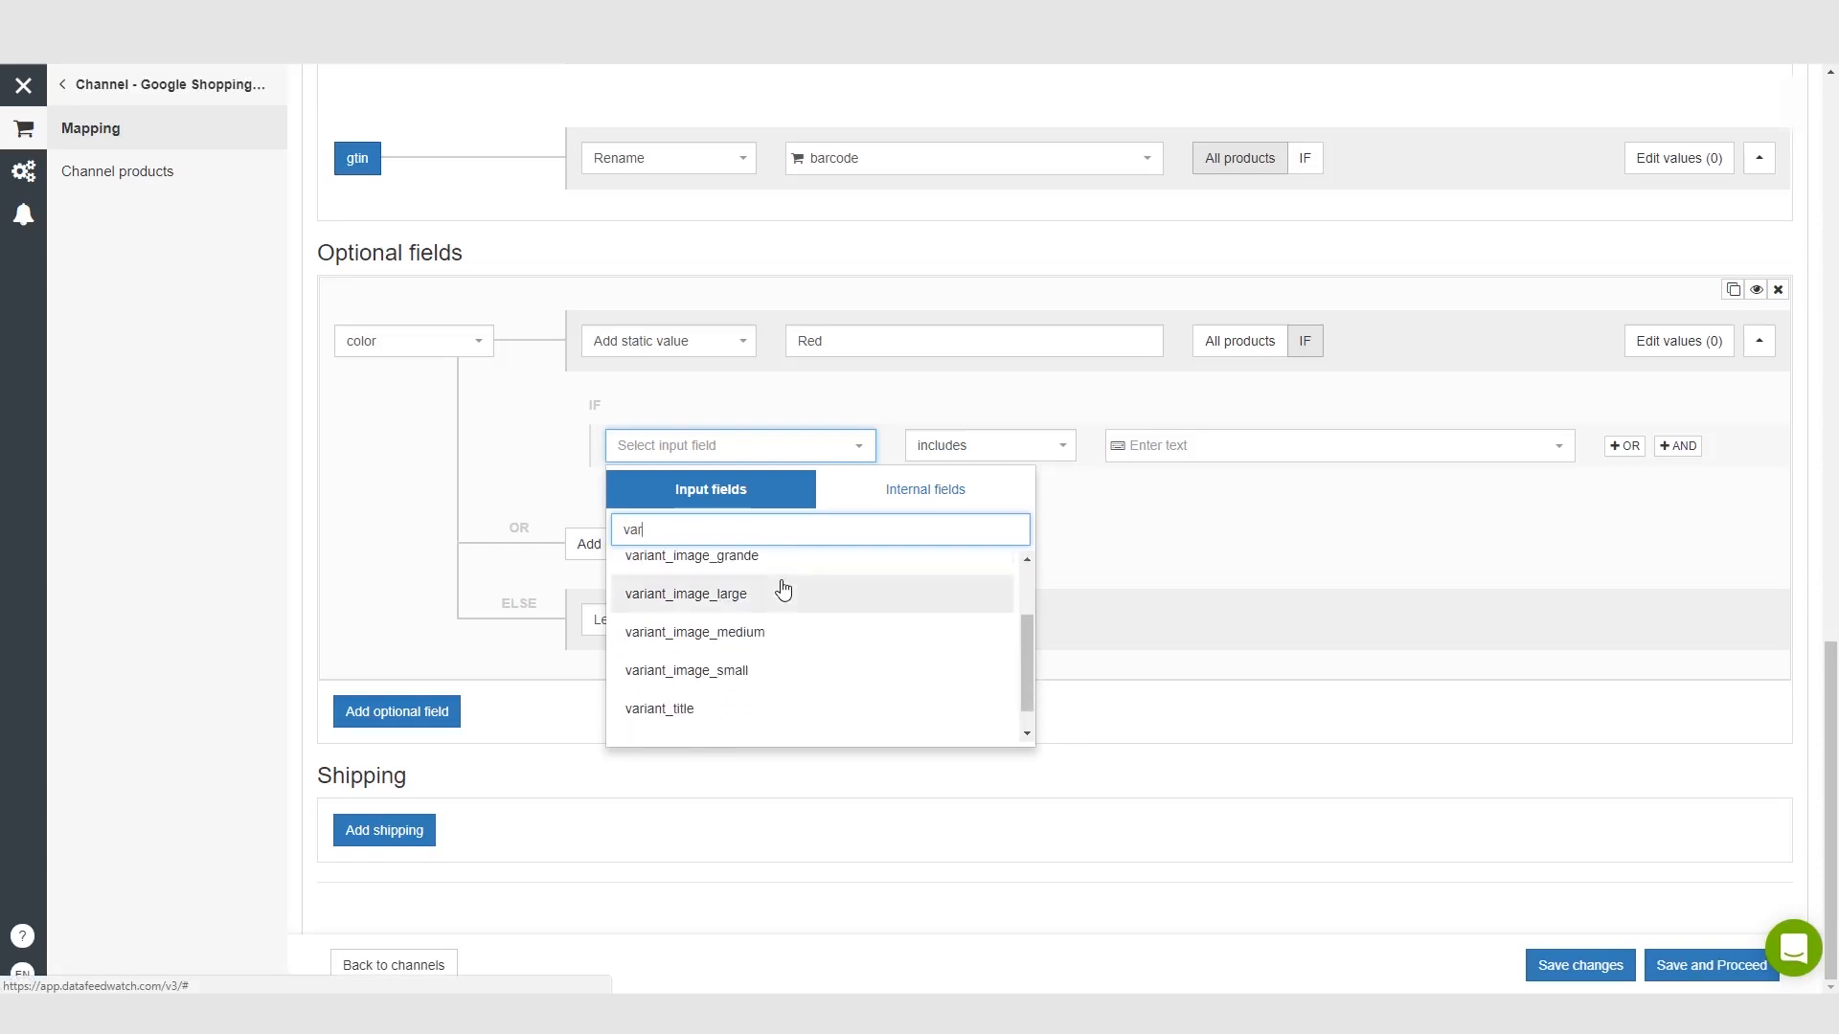
- Set the condition to variant_title includes 'Red'
{"action": "left_click", "coordinate": [659, 709]}
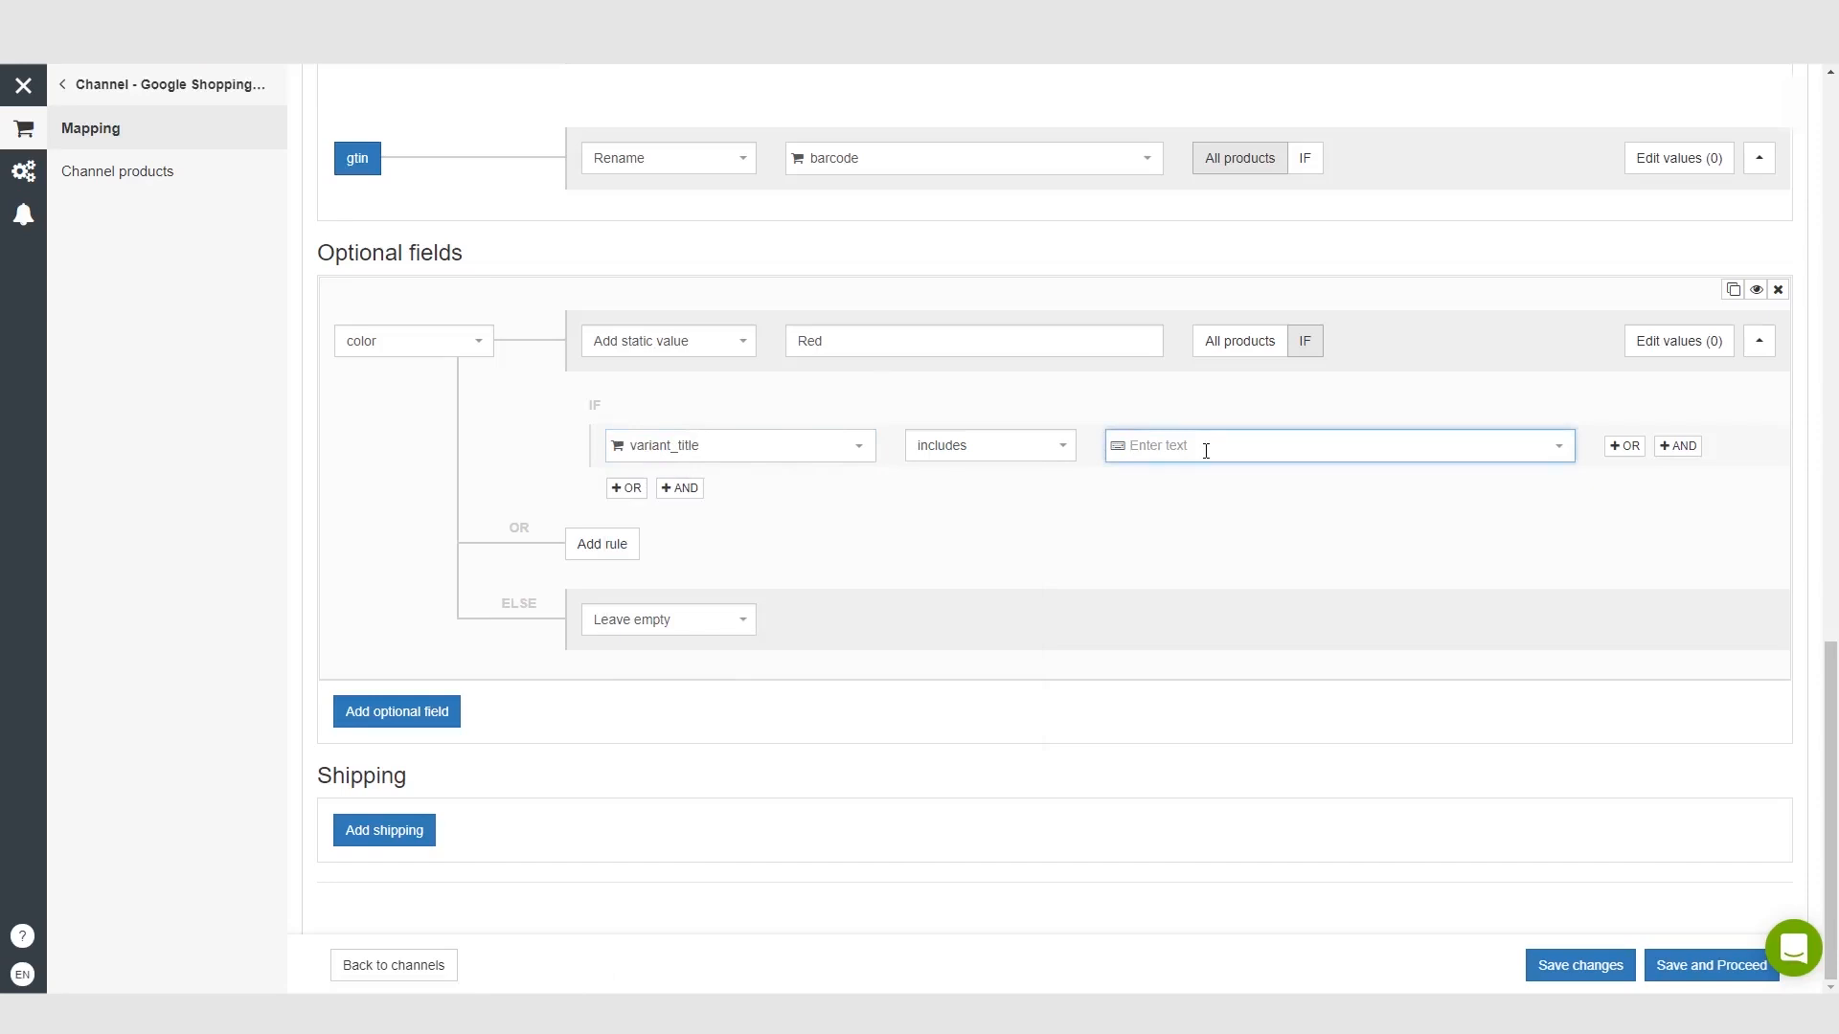
{"action": "type", "text": "RE"}
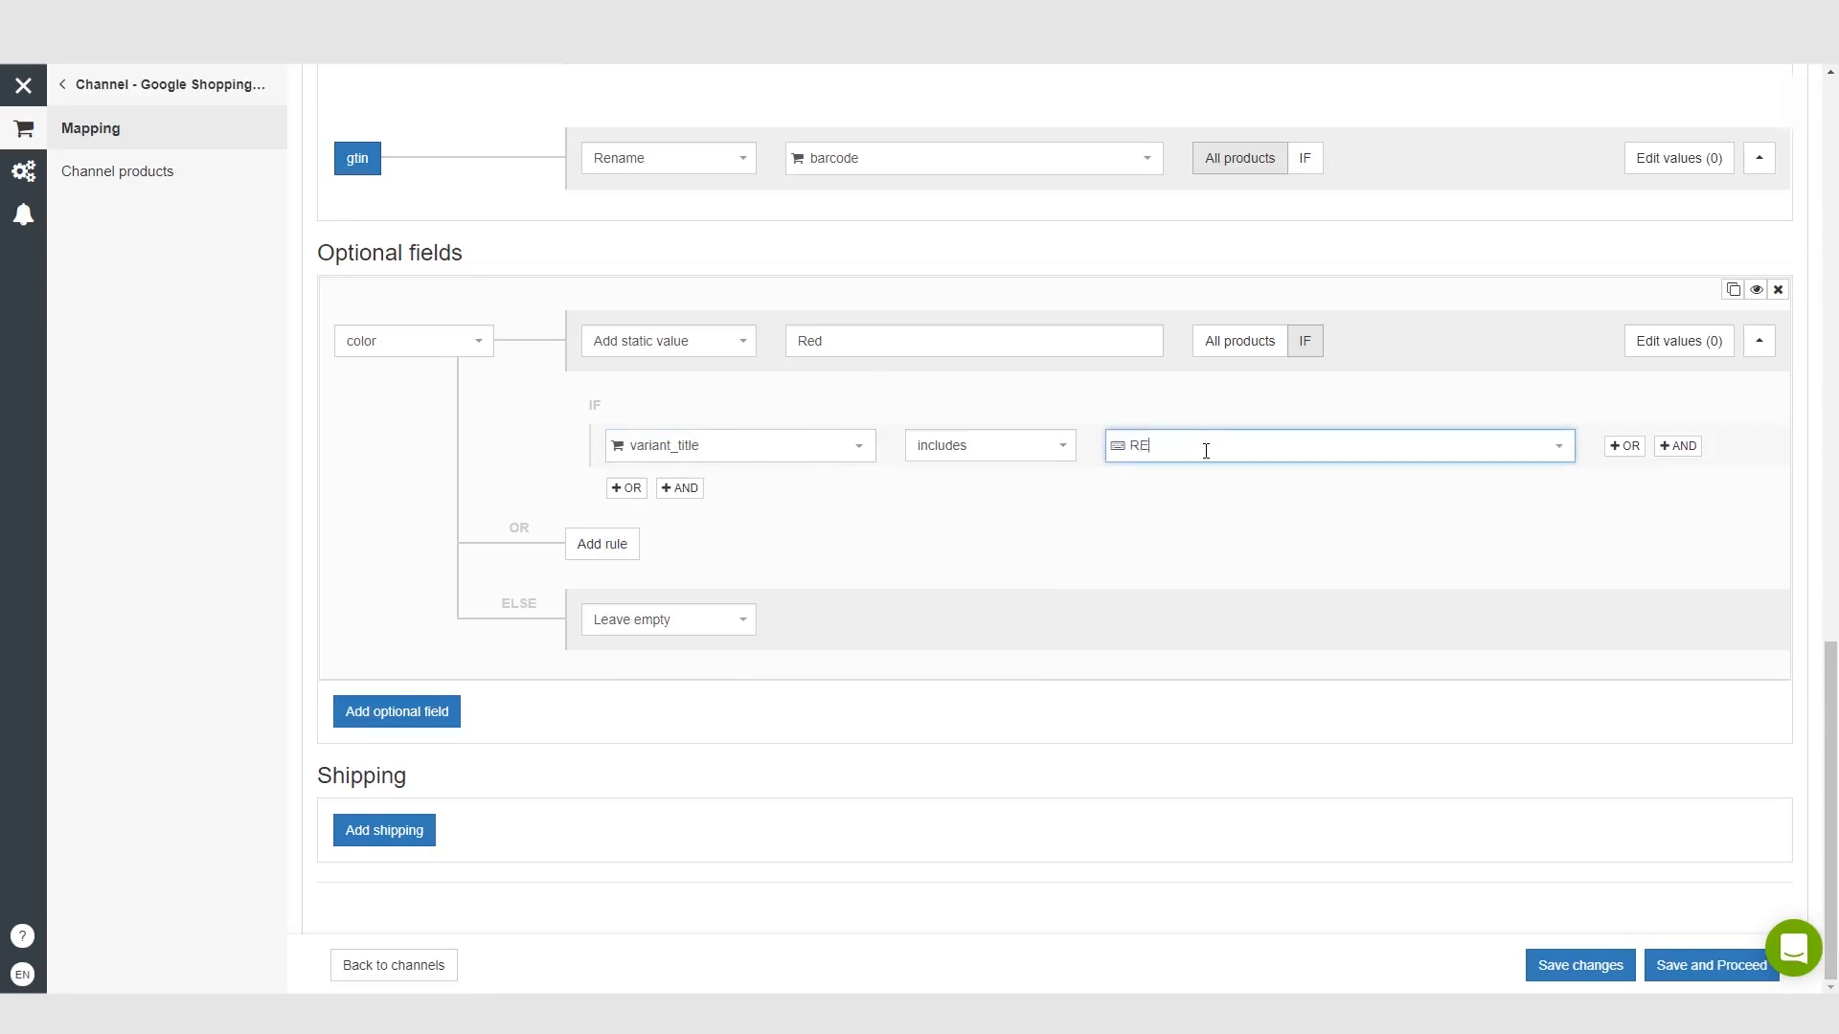
{"action": "type", "text": "d"}
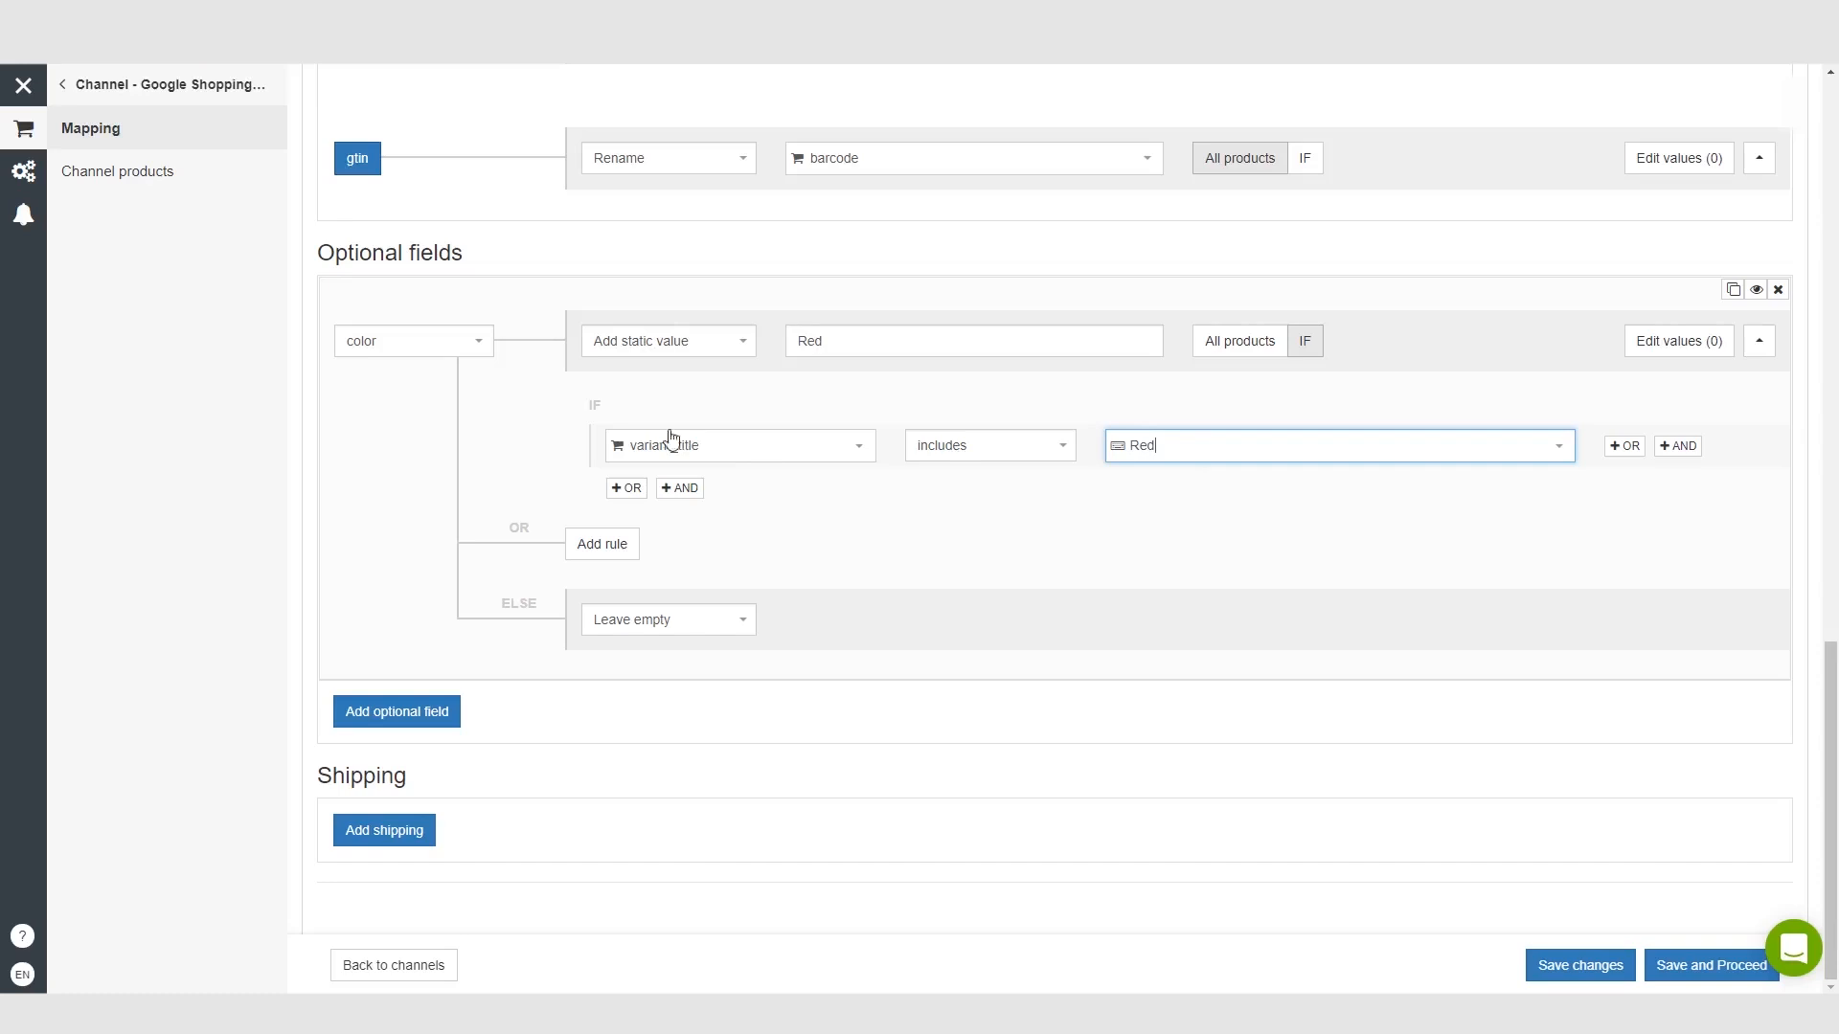
{"action": "mouse_move", "coordinate": [756, 353]}
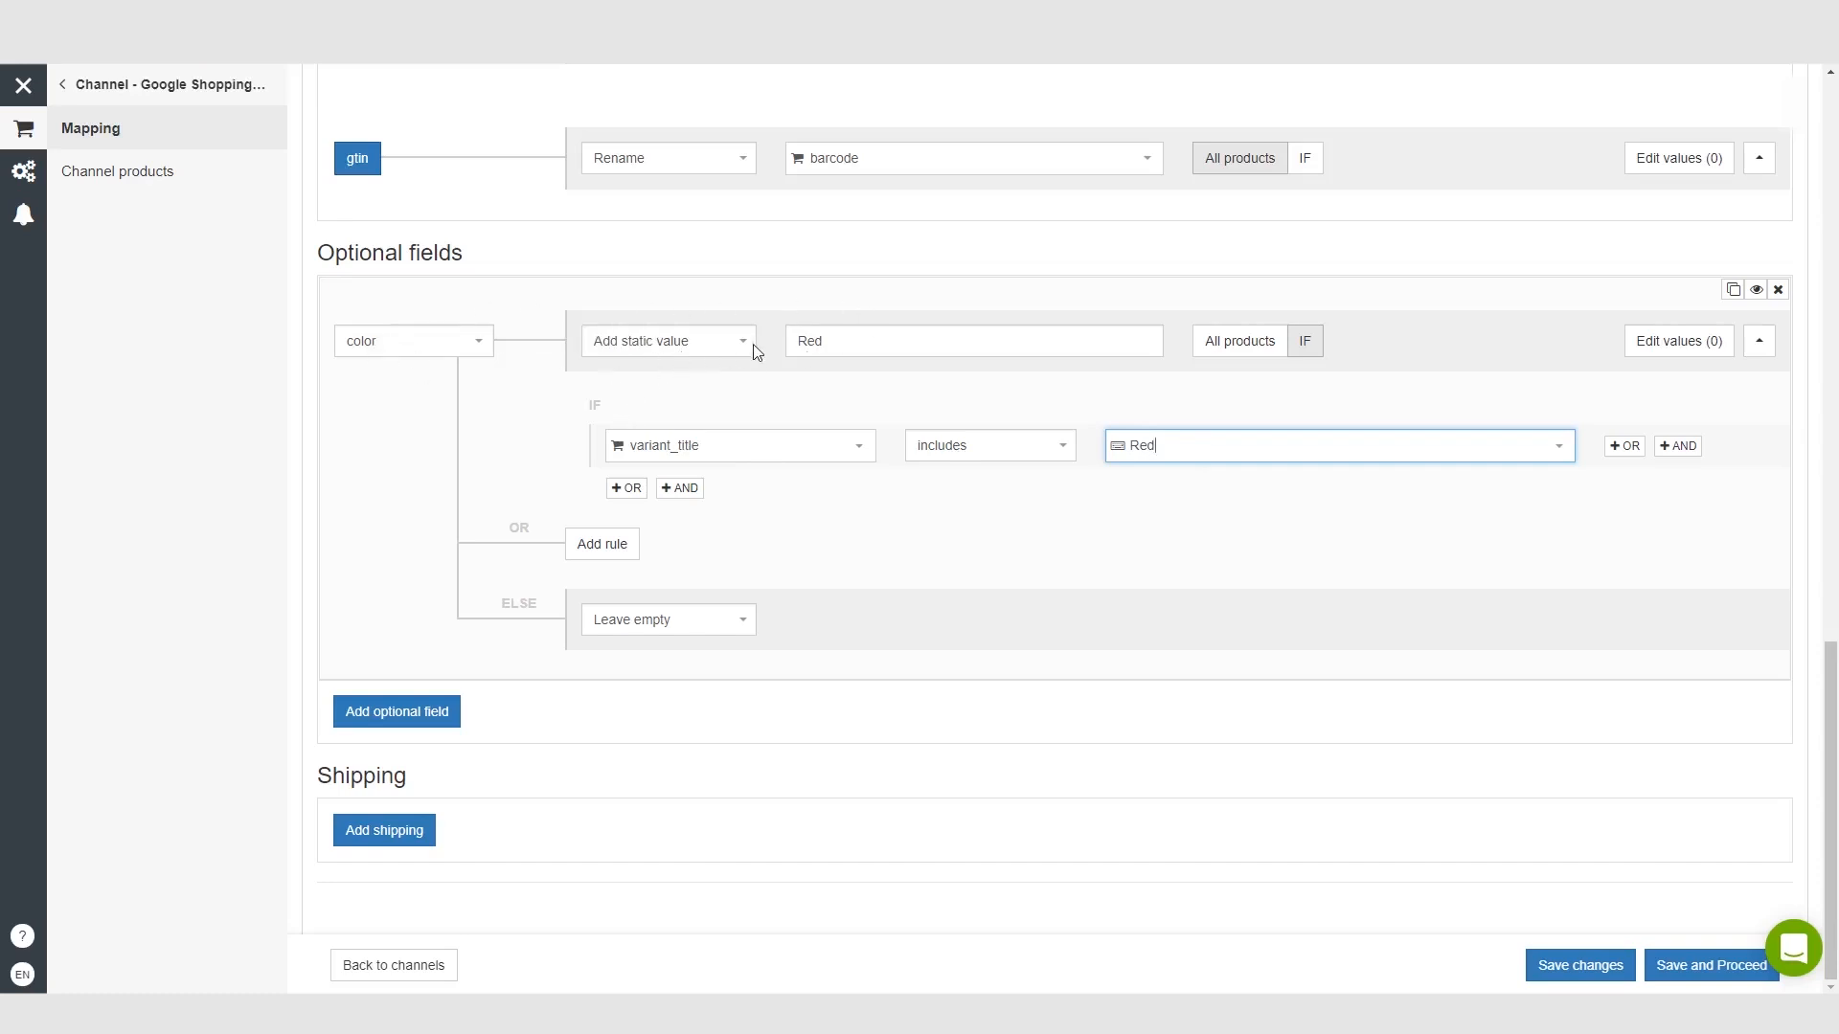
{"action": "mouse_move", "coordinate": [720, 420]}
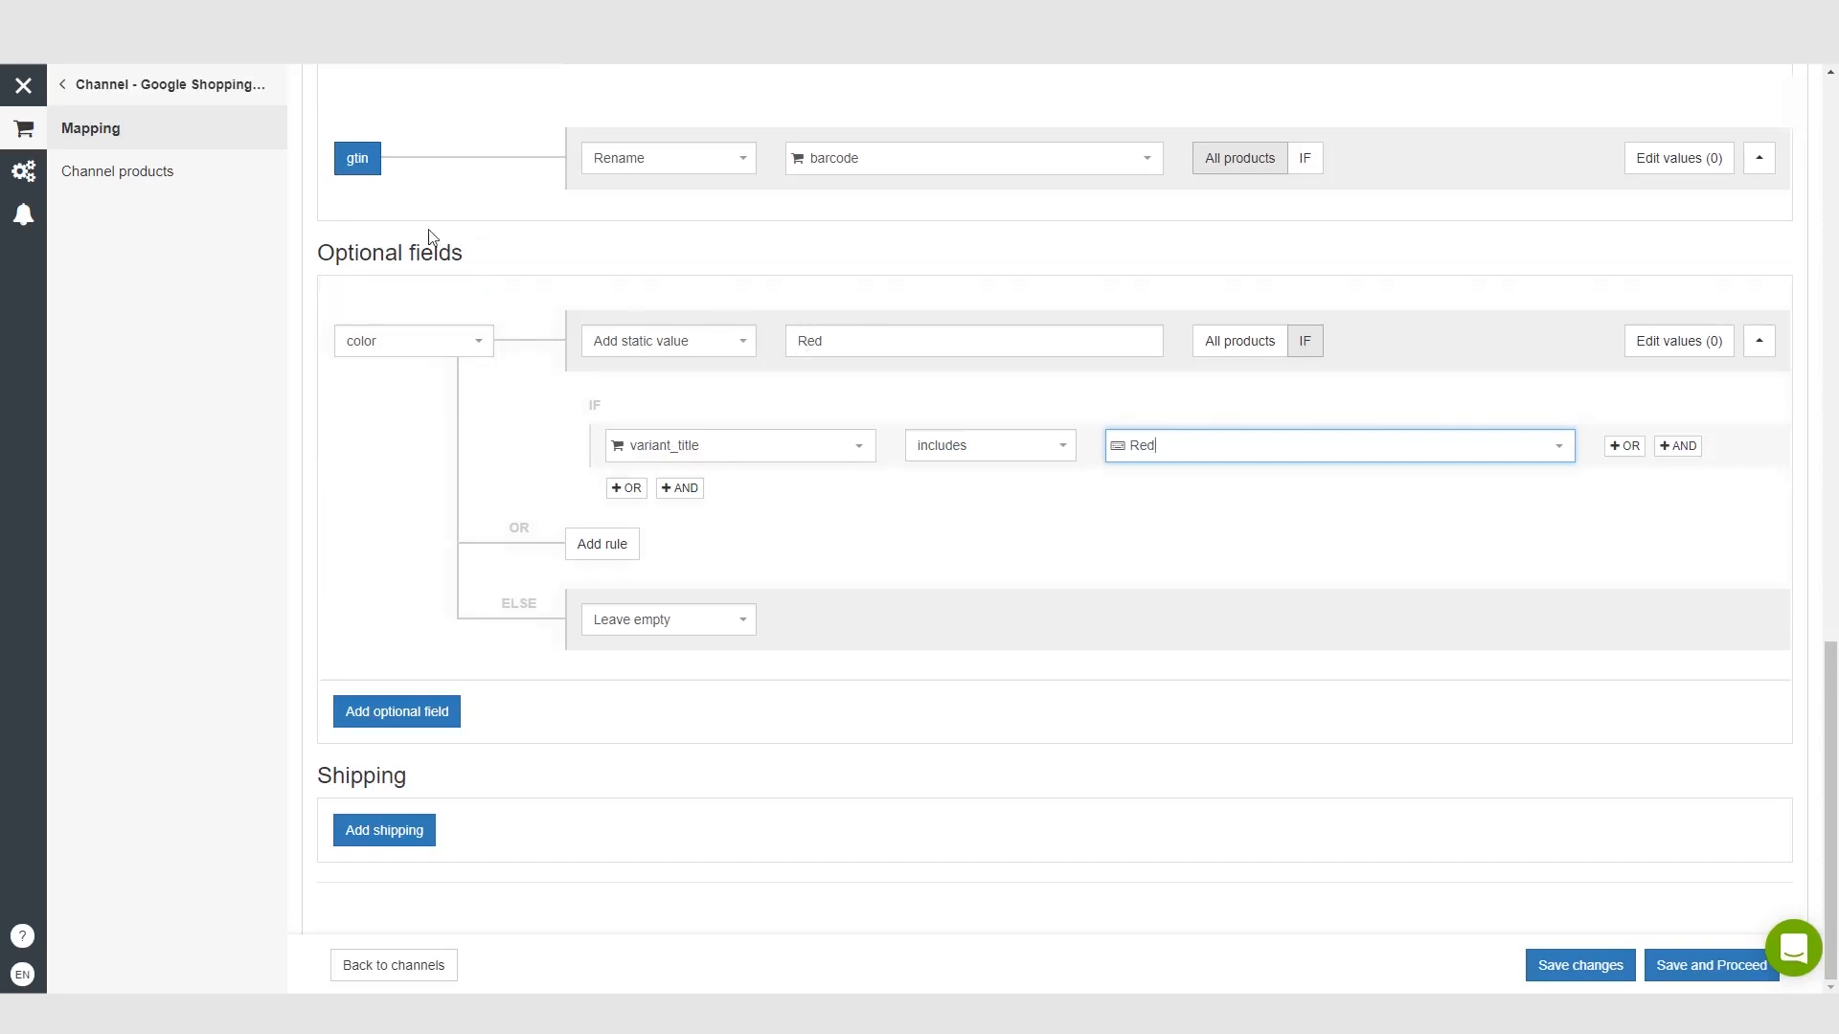
{"action": "mouse_move", "coordinate": [427, 382]}
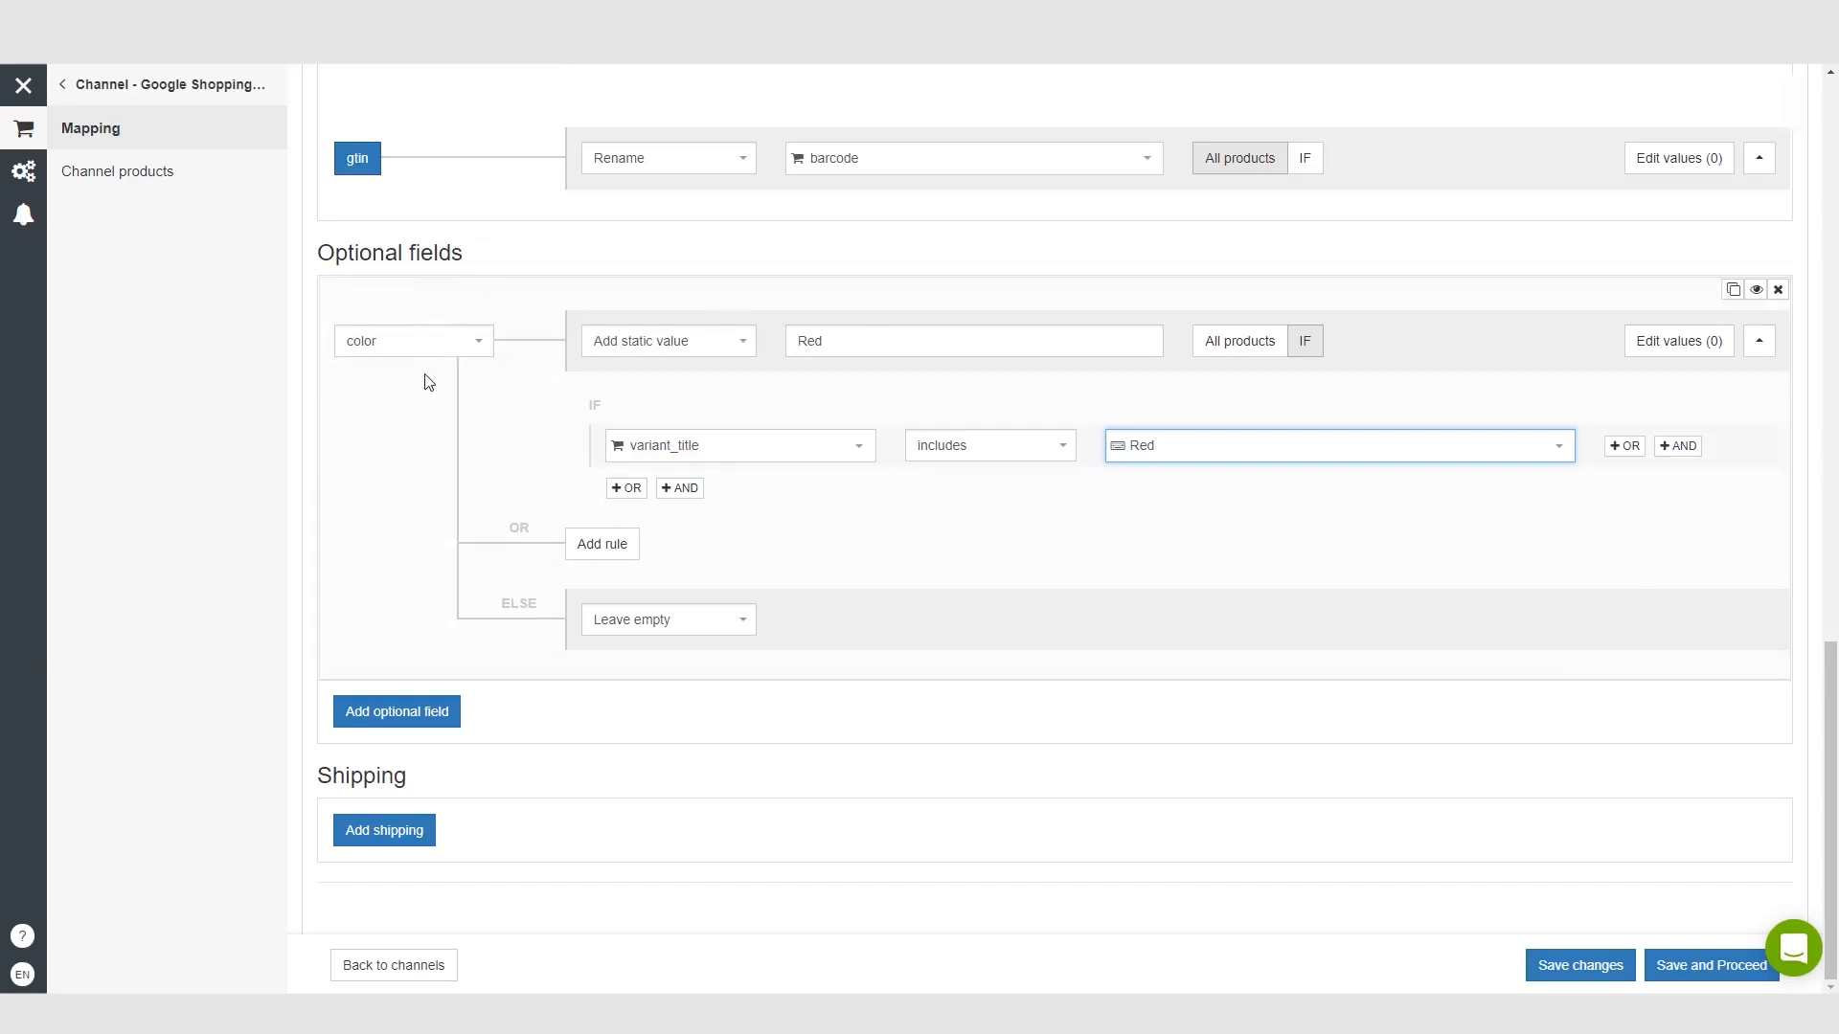
{"action": "mouse_move", "coordinate": [447, 387]}
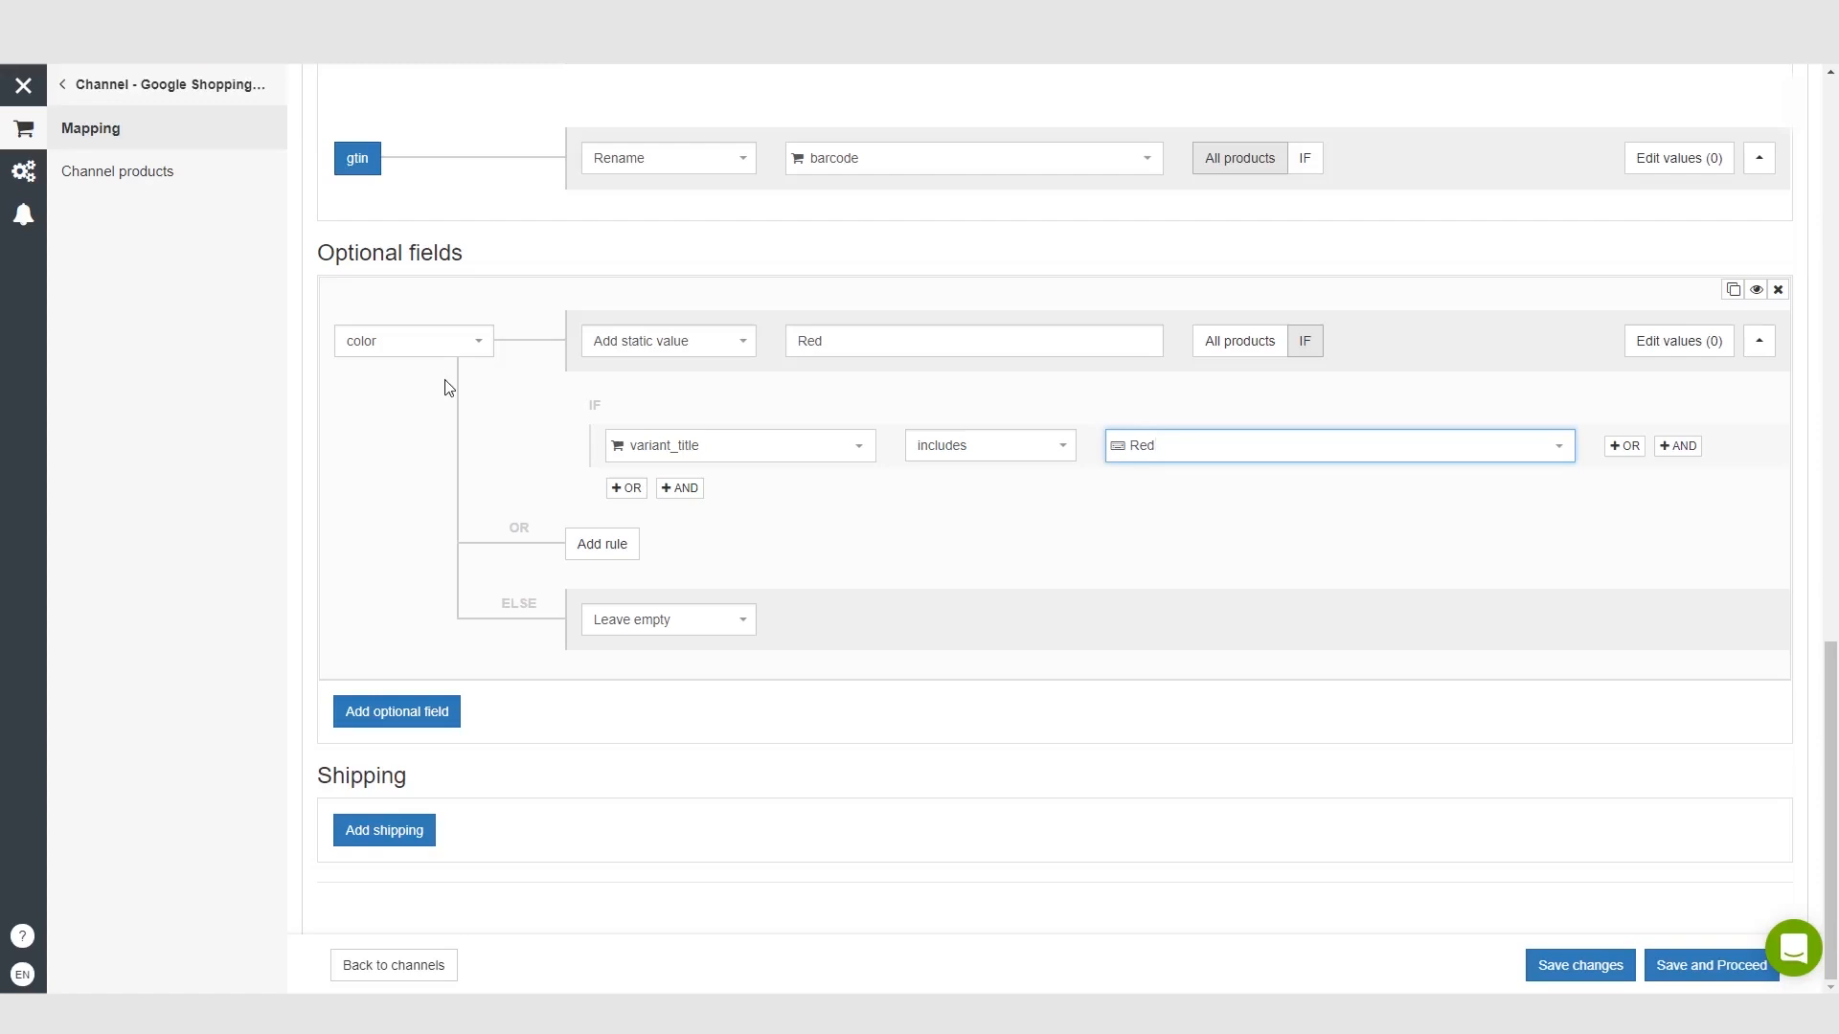
{"action": "left_click", "coordinate": [1337, 444]}
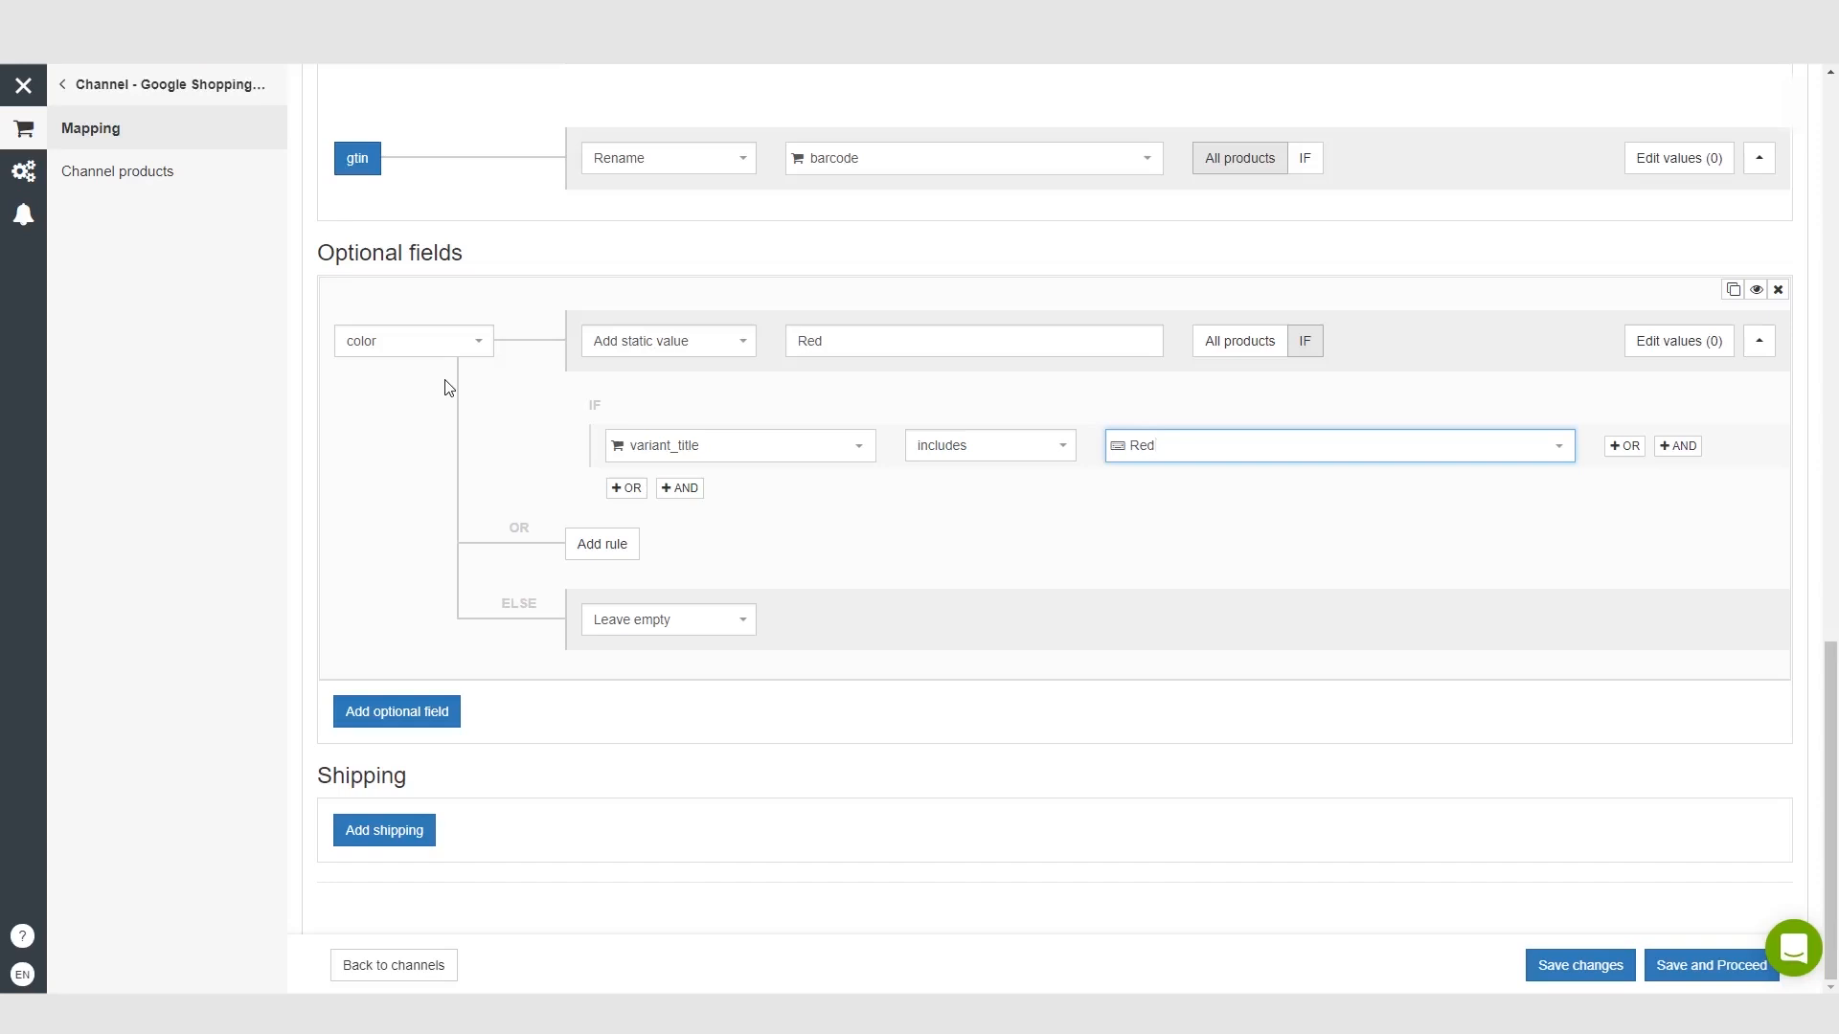
{"action": "mouse_move", "coordinate": [1011, 381]}
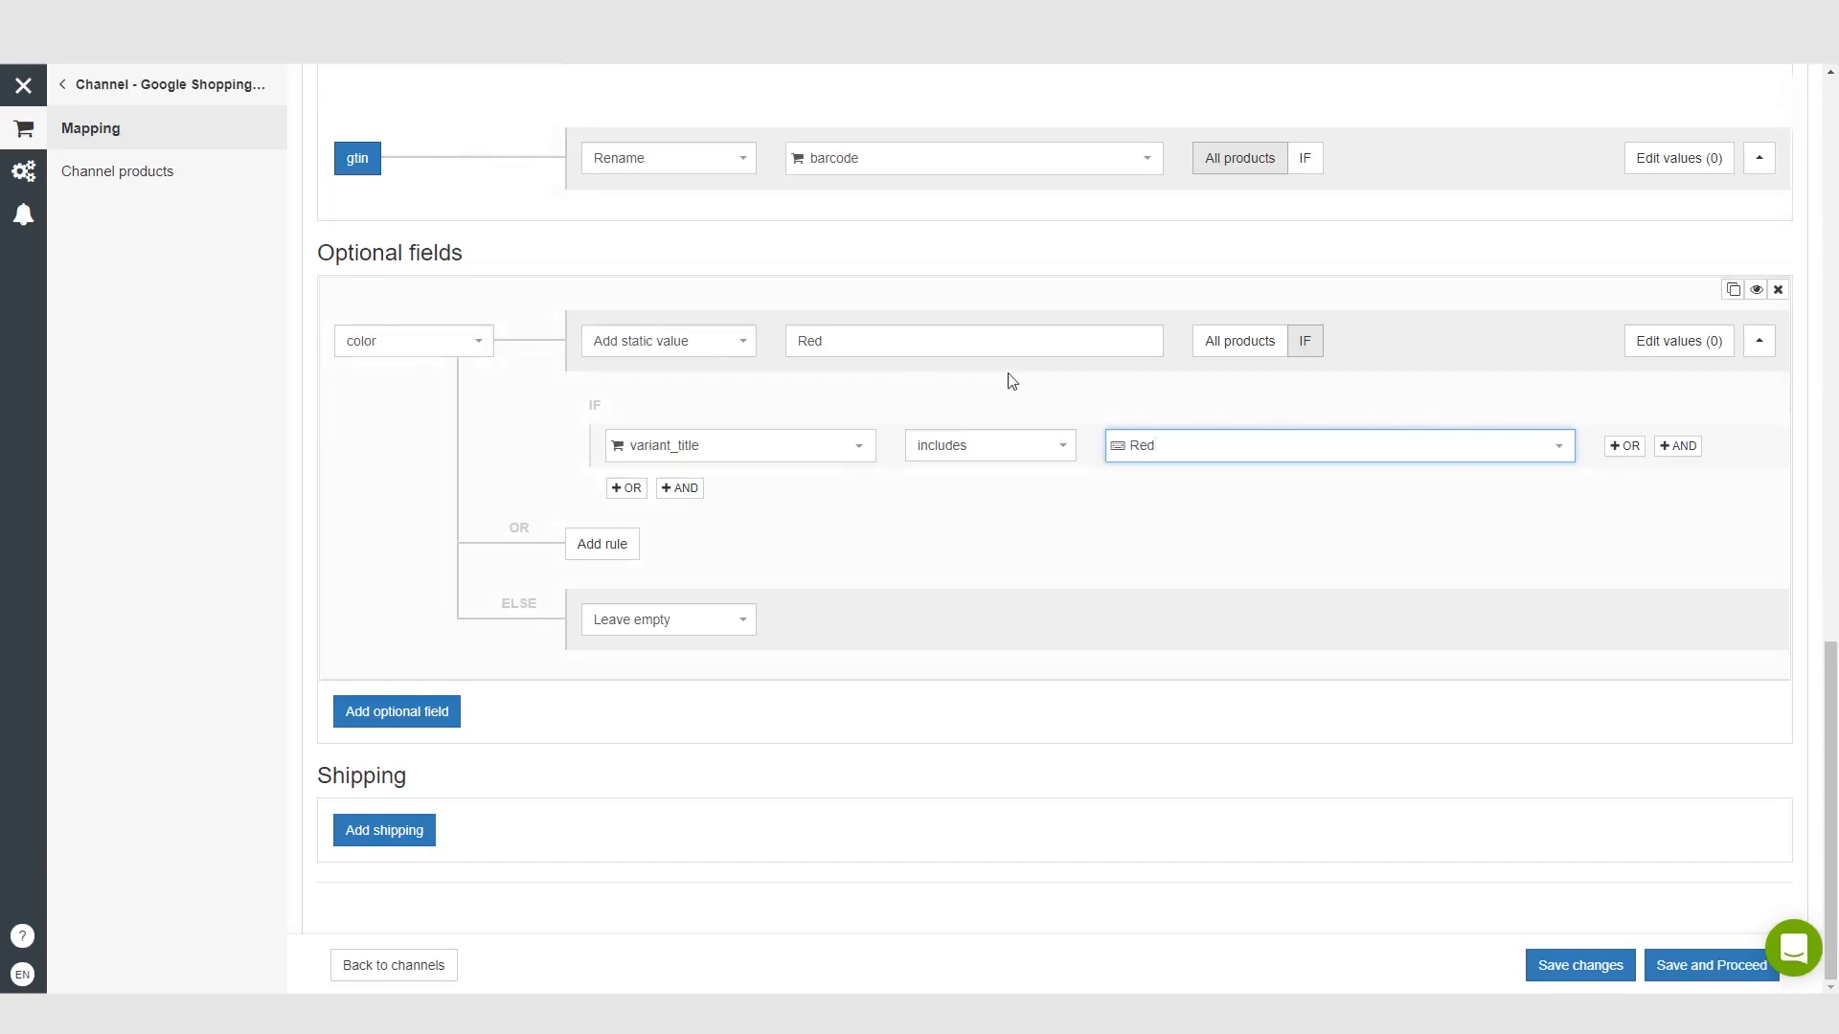
{"action": "mouse_move", "coordinate": [576, 536]}
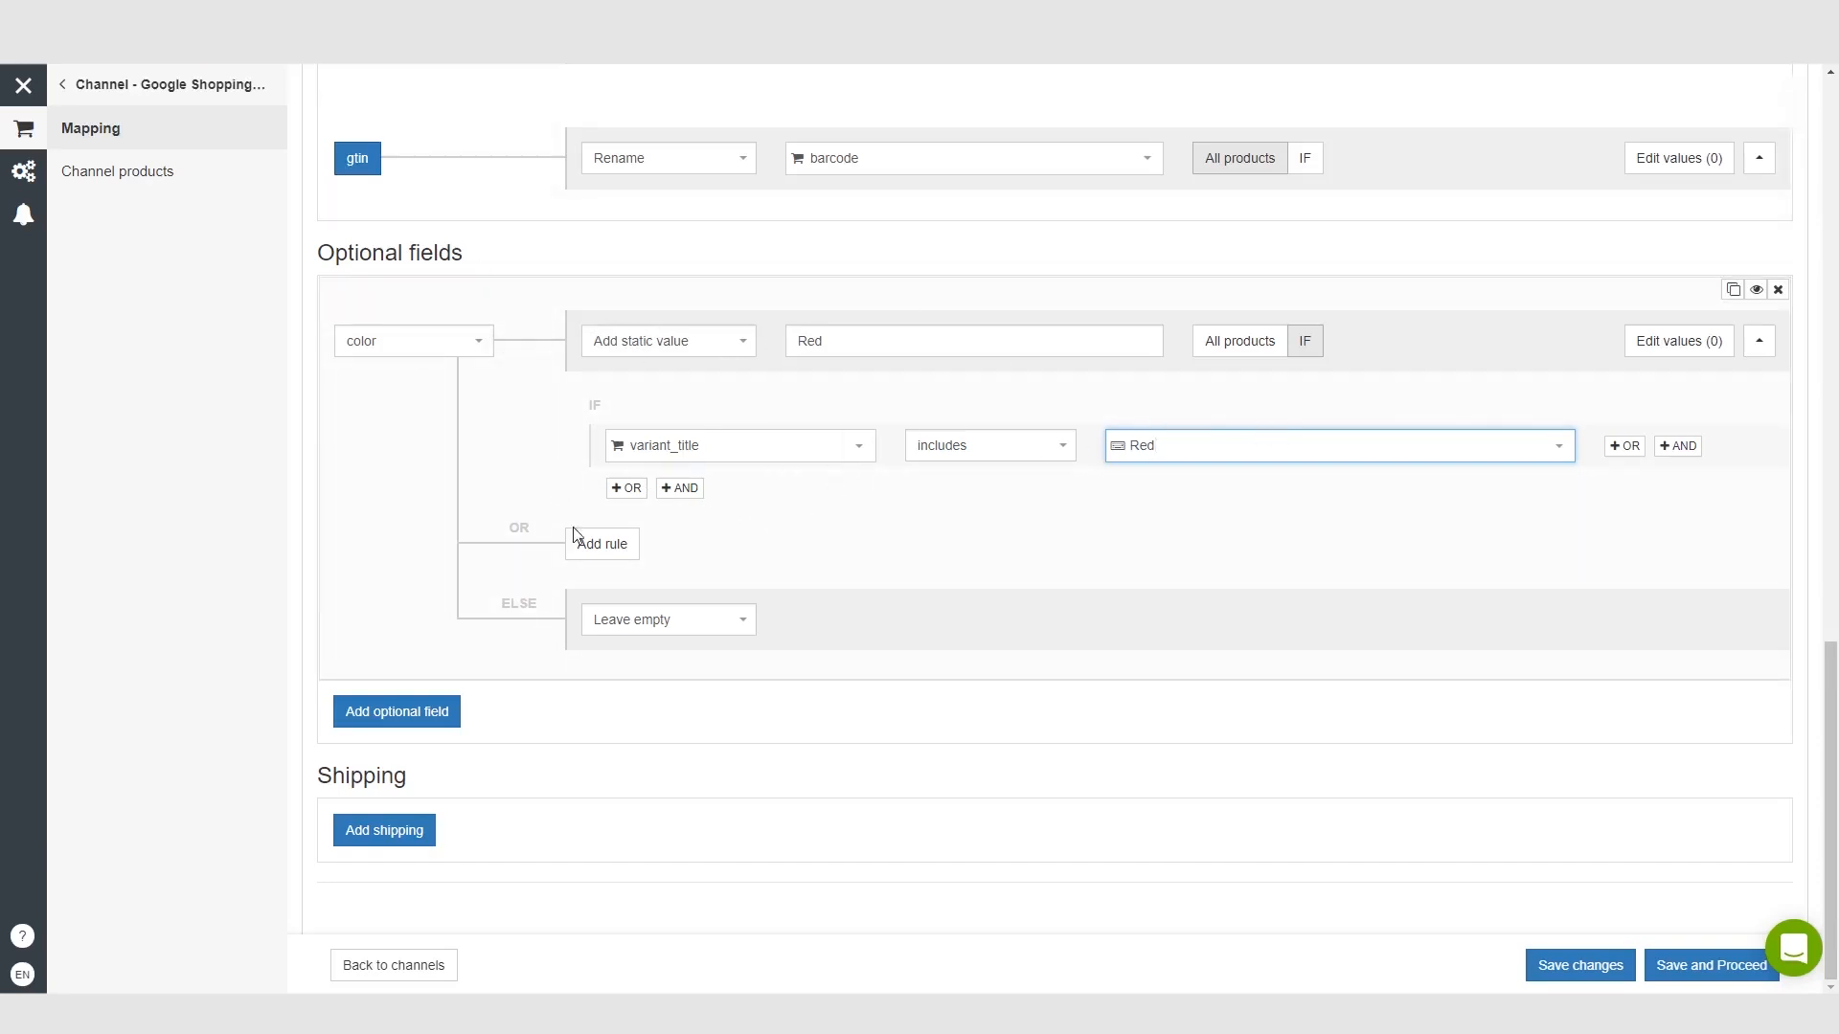
{"action": "mouse_move", "coordinate": [579, 334]}
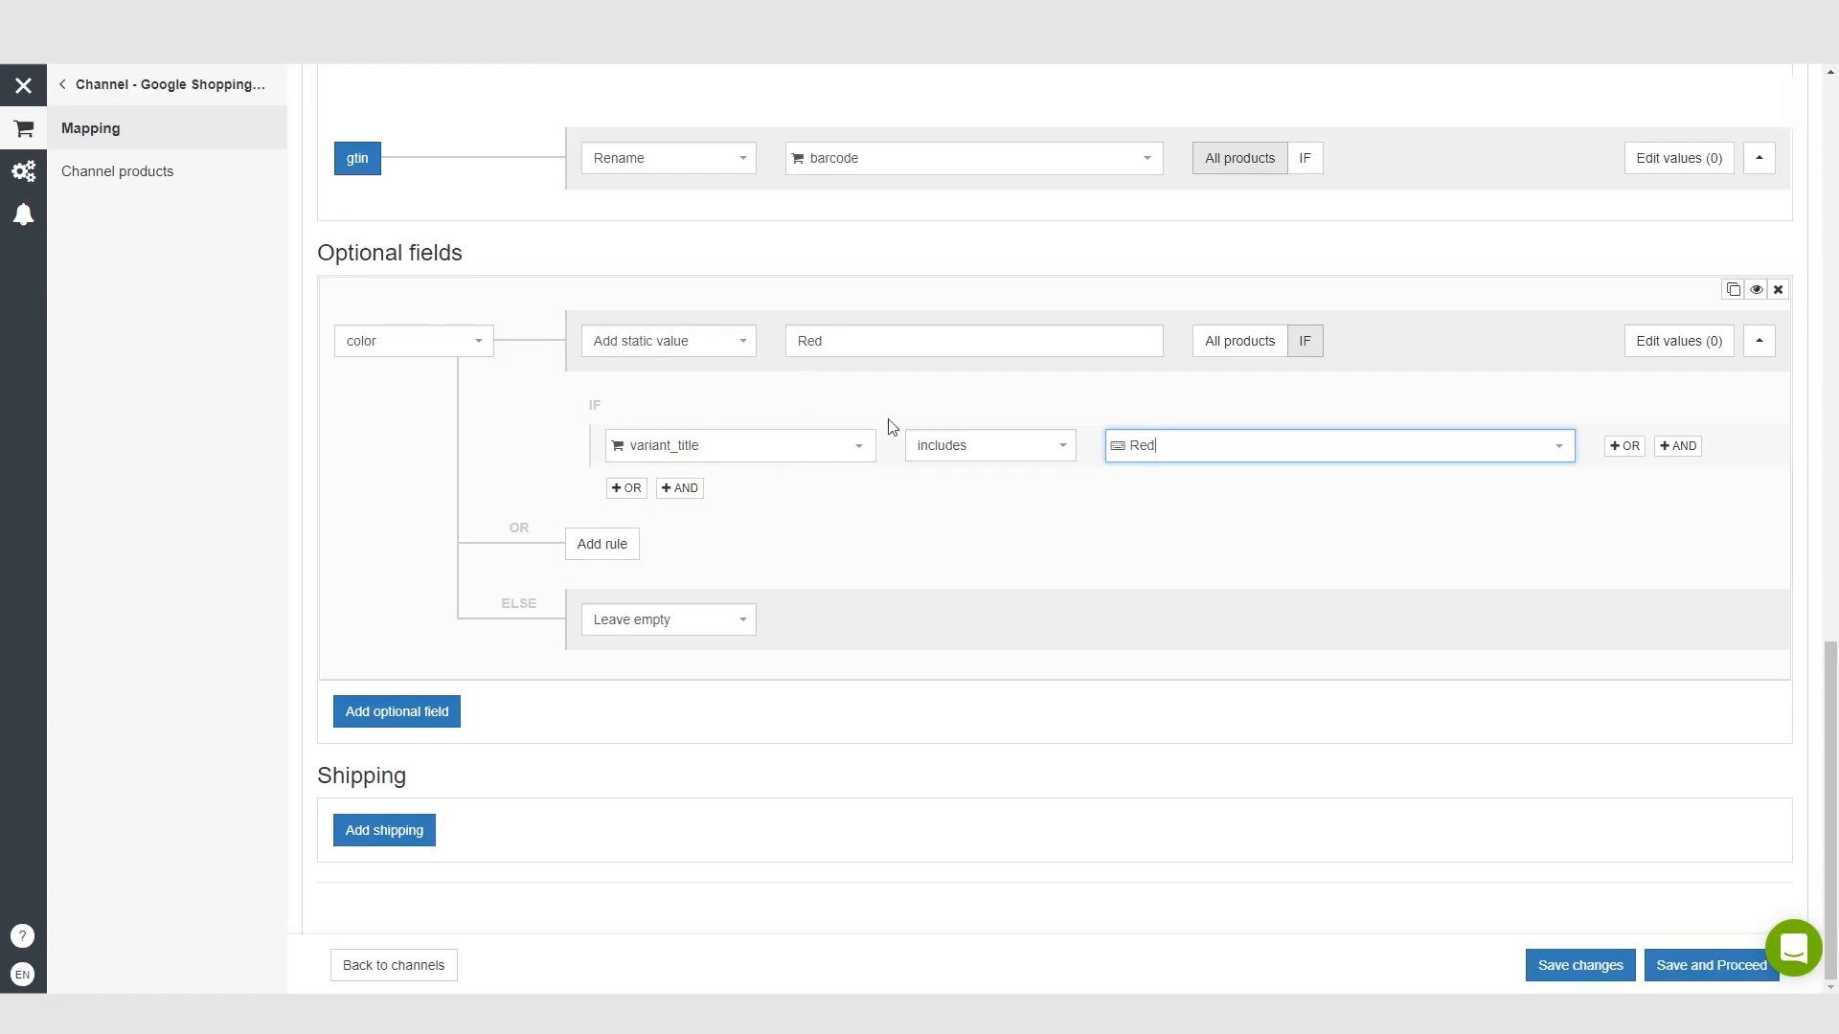
{"action": "mouse_move", "coordinate": [747, 414]}
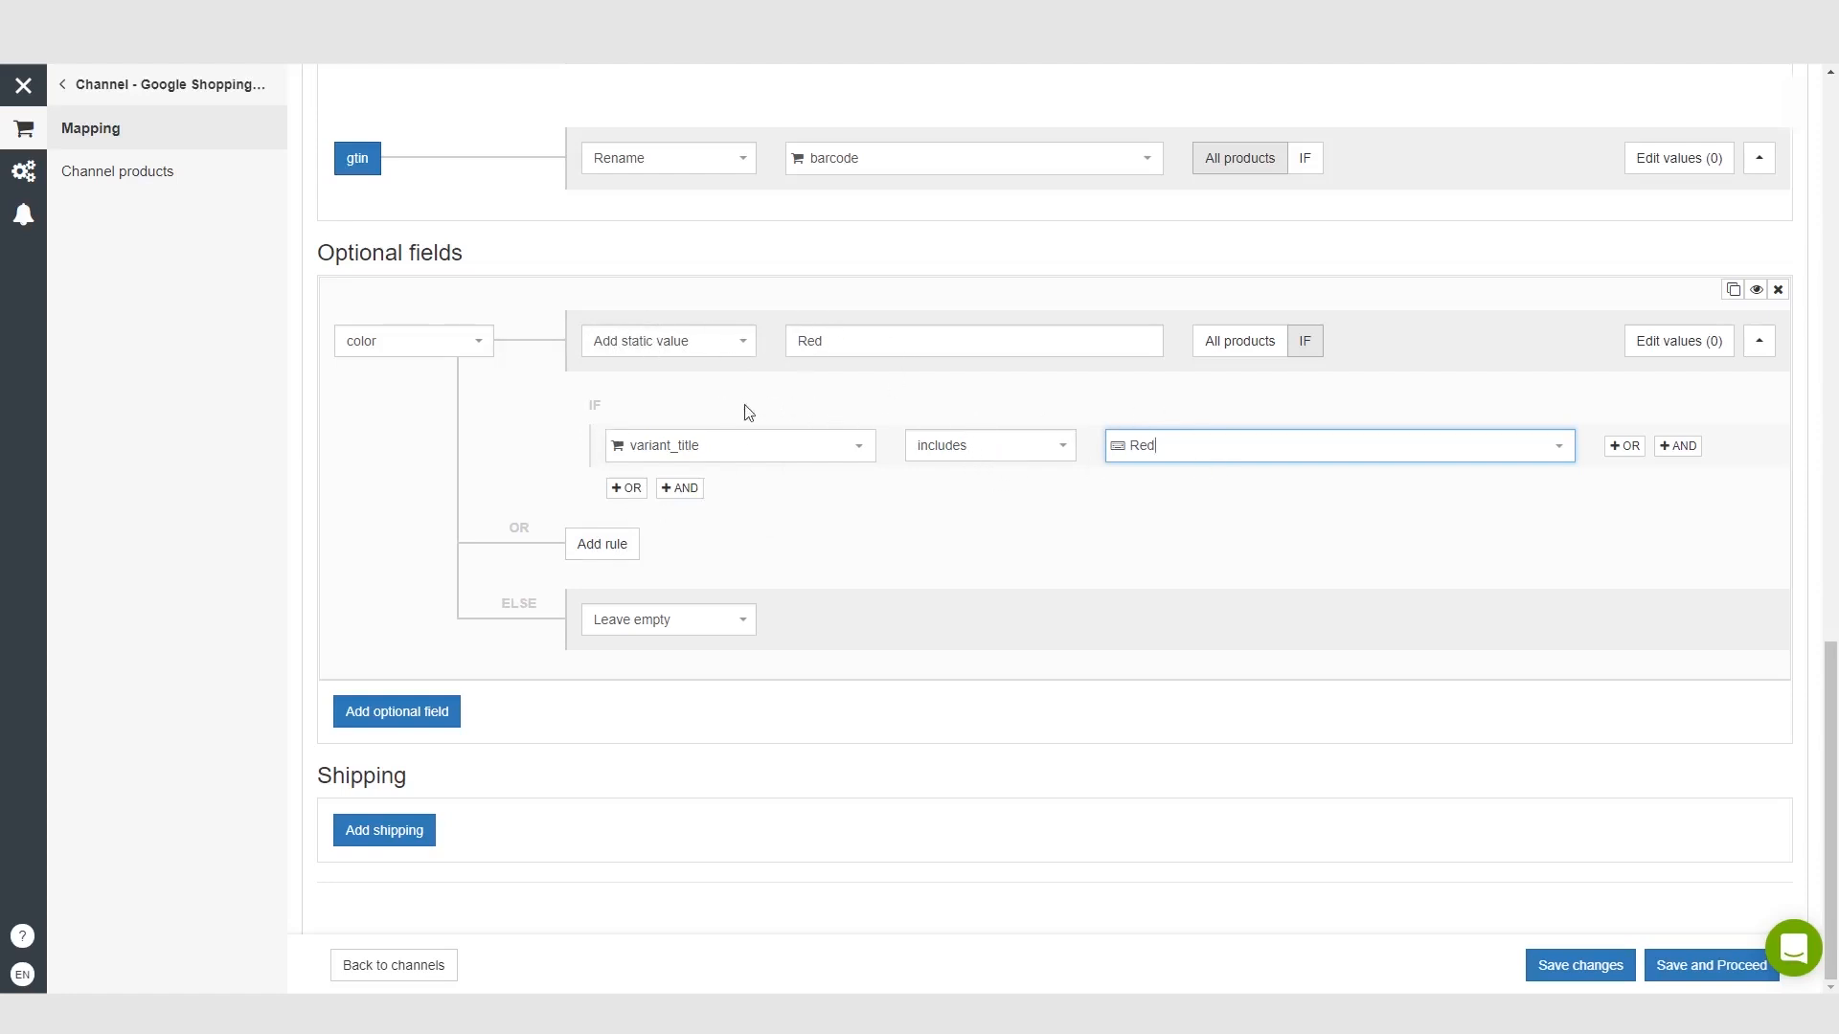
{"action": "mouse_move", "coordinate": [651, 479]}
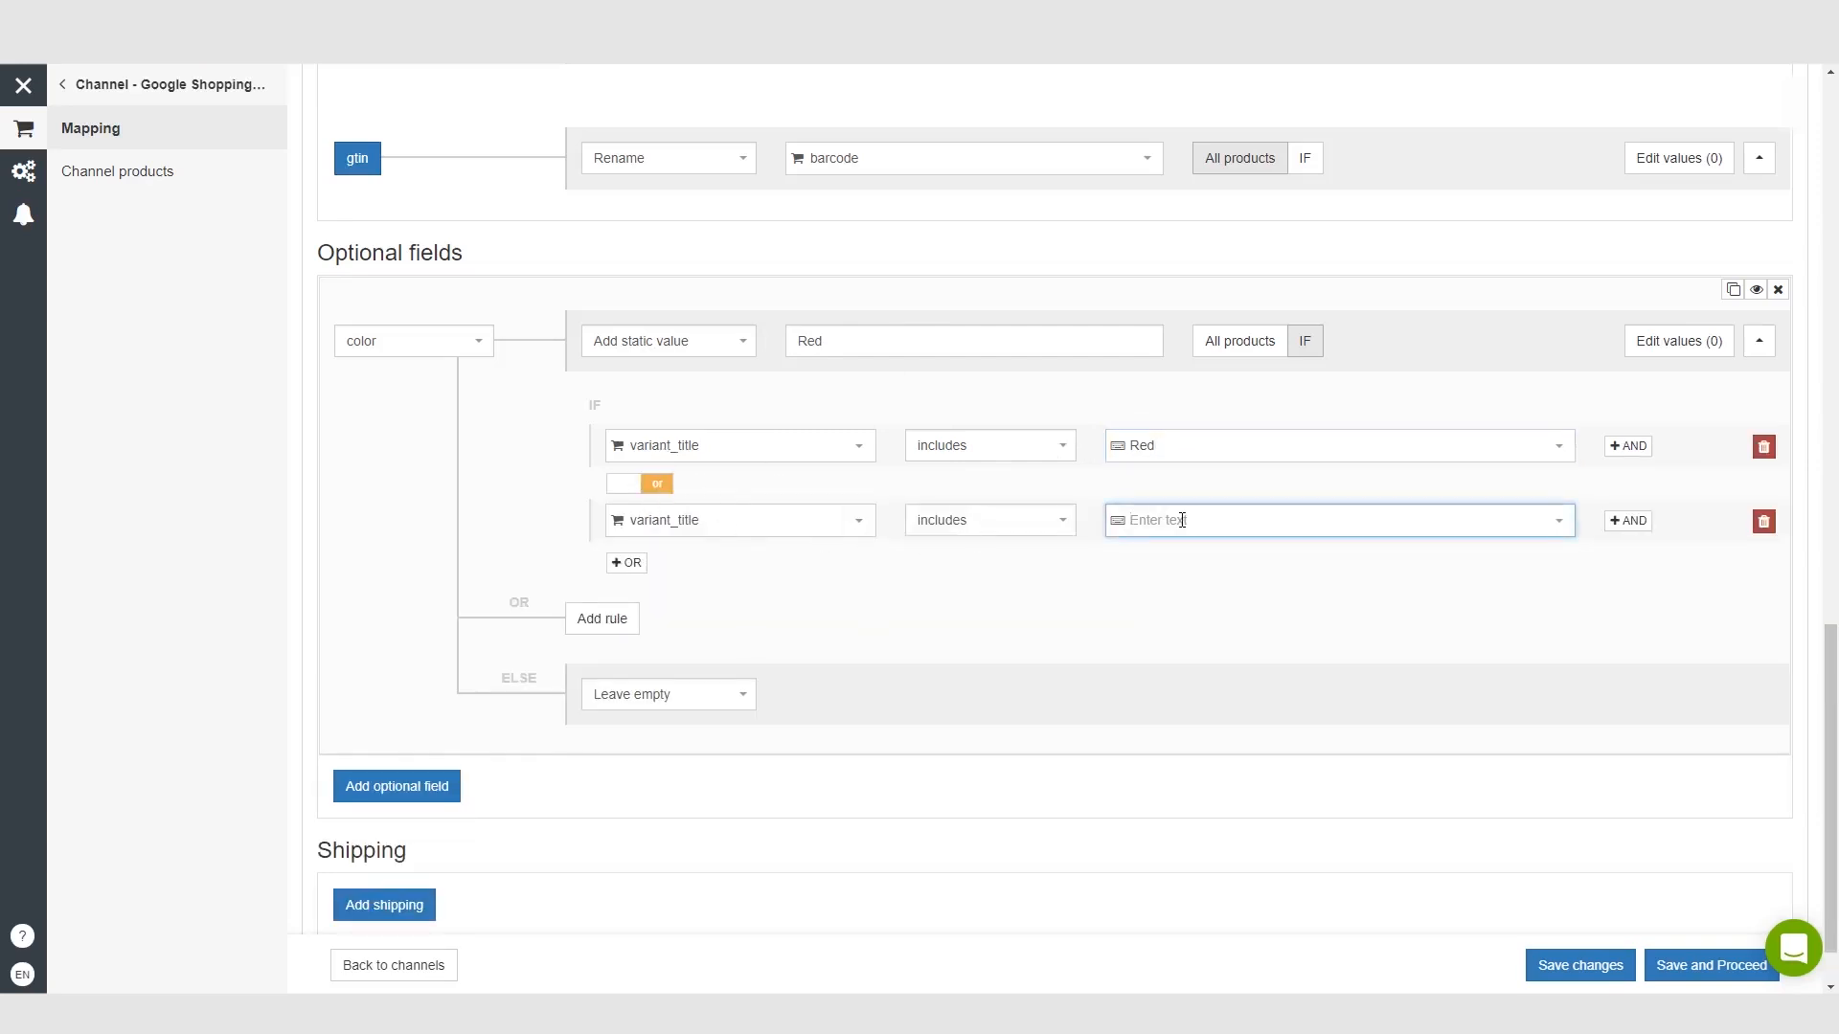
- Enter 'Pink' as the OR condition's value for variant_title includes
{"action": "type", "text": "Pink"}
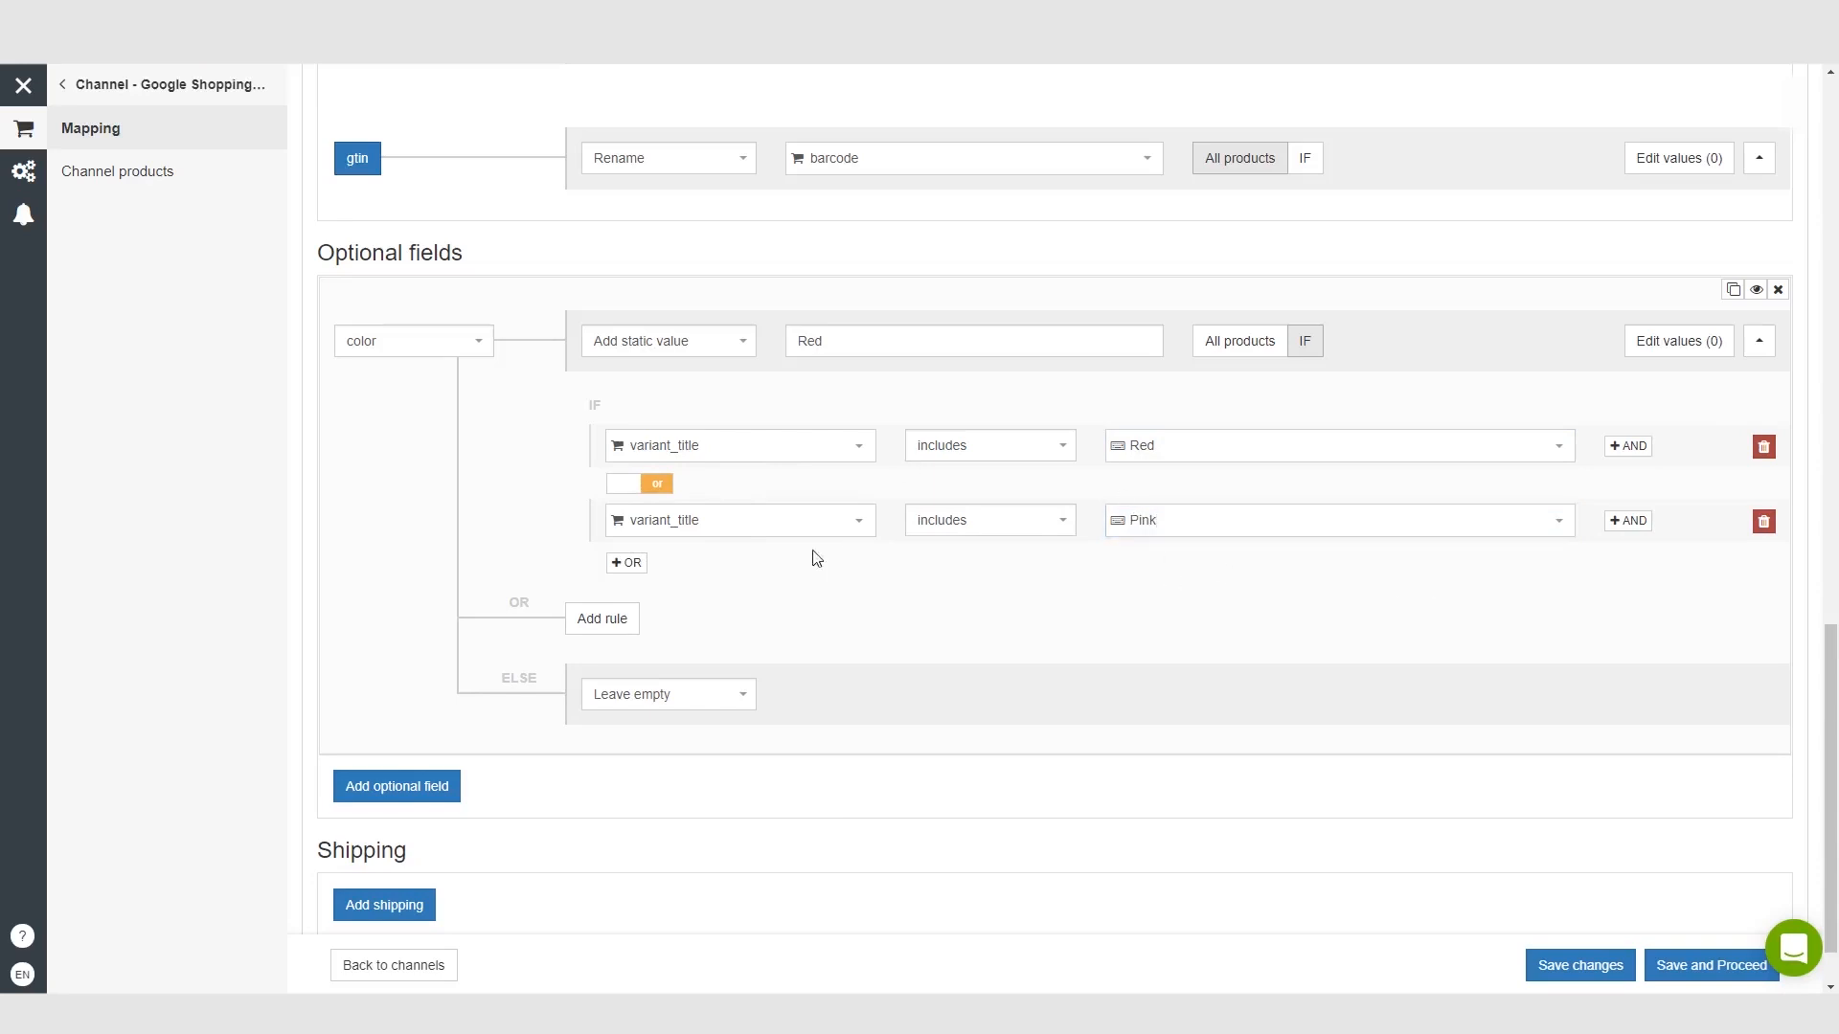
{"action": "mouse_move", "coordinate": [1155, 651]}
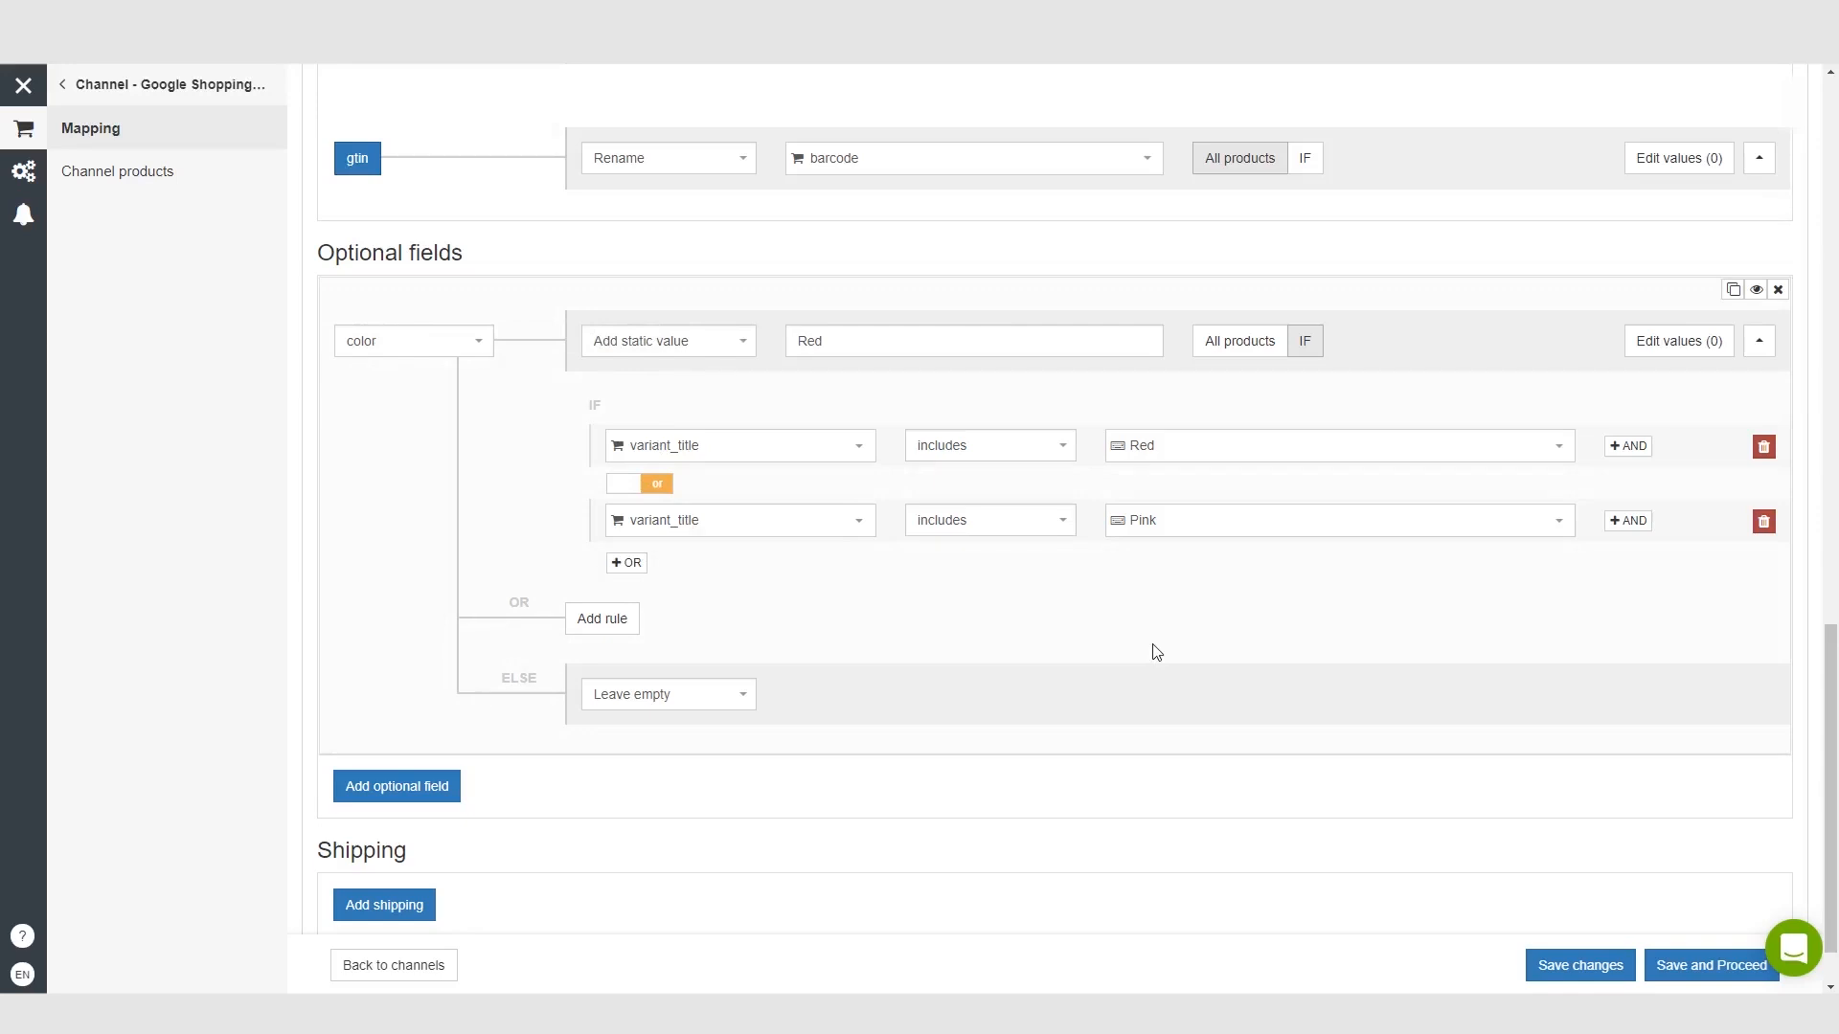
{"action": "mouse_move", "coordinate": [1138, 665]}
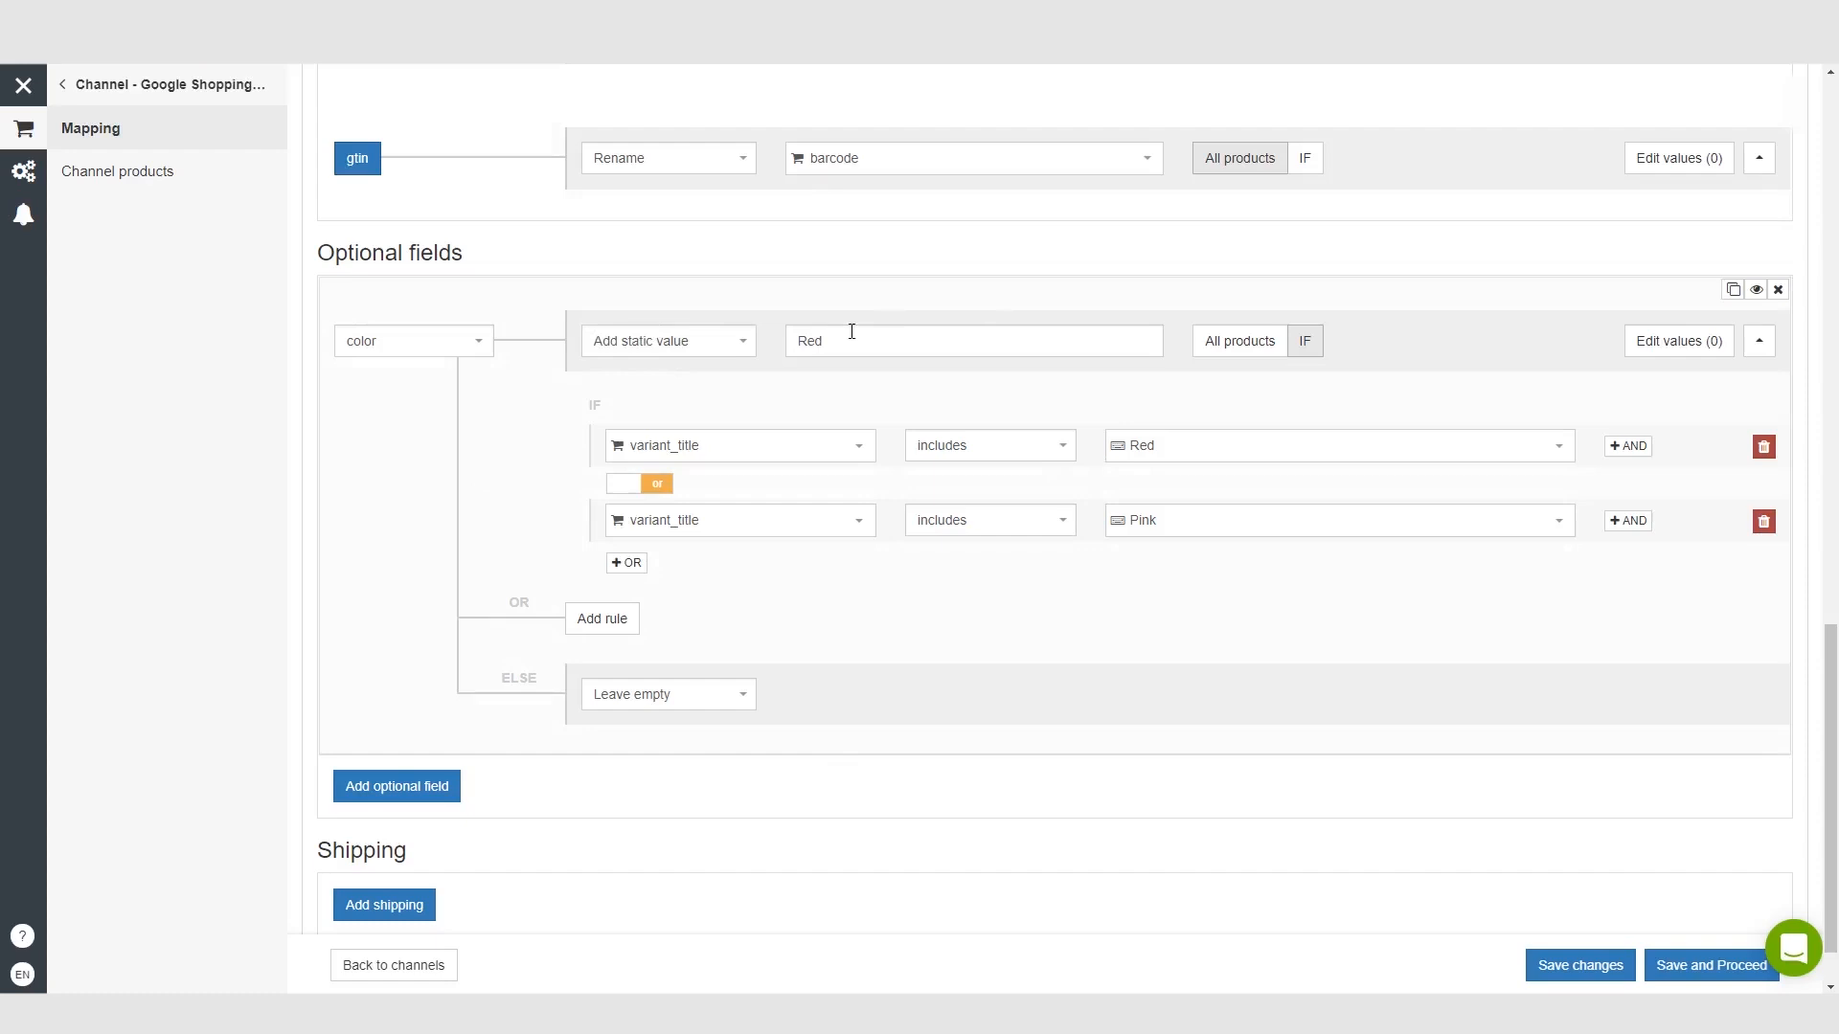
{"action": "mouse_move", "coordinate": [567, 680]}
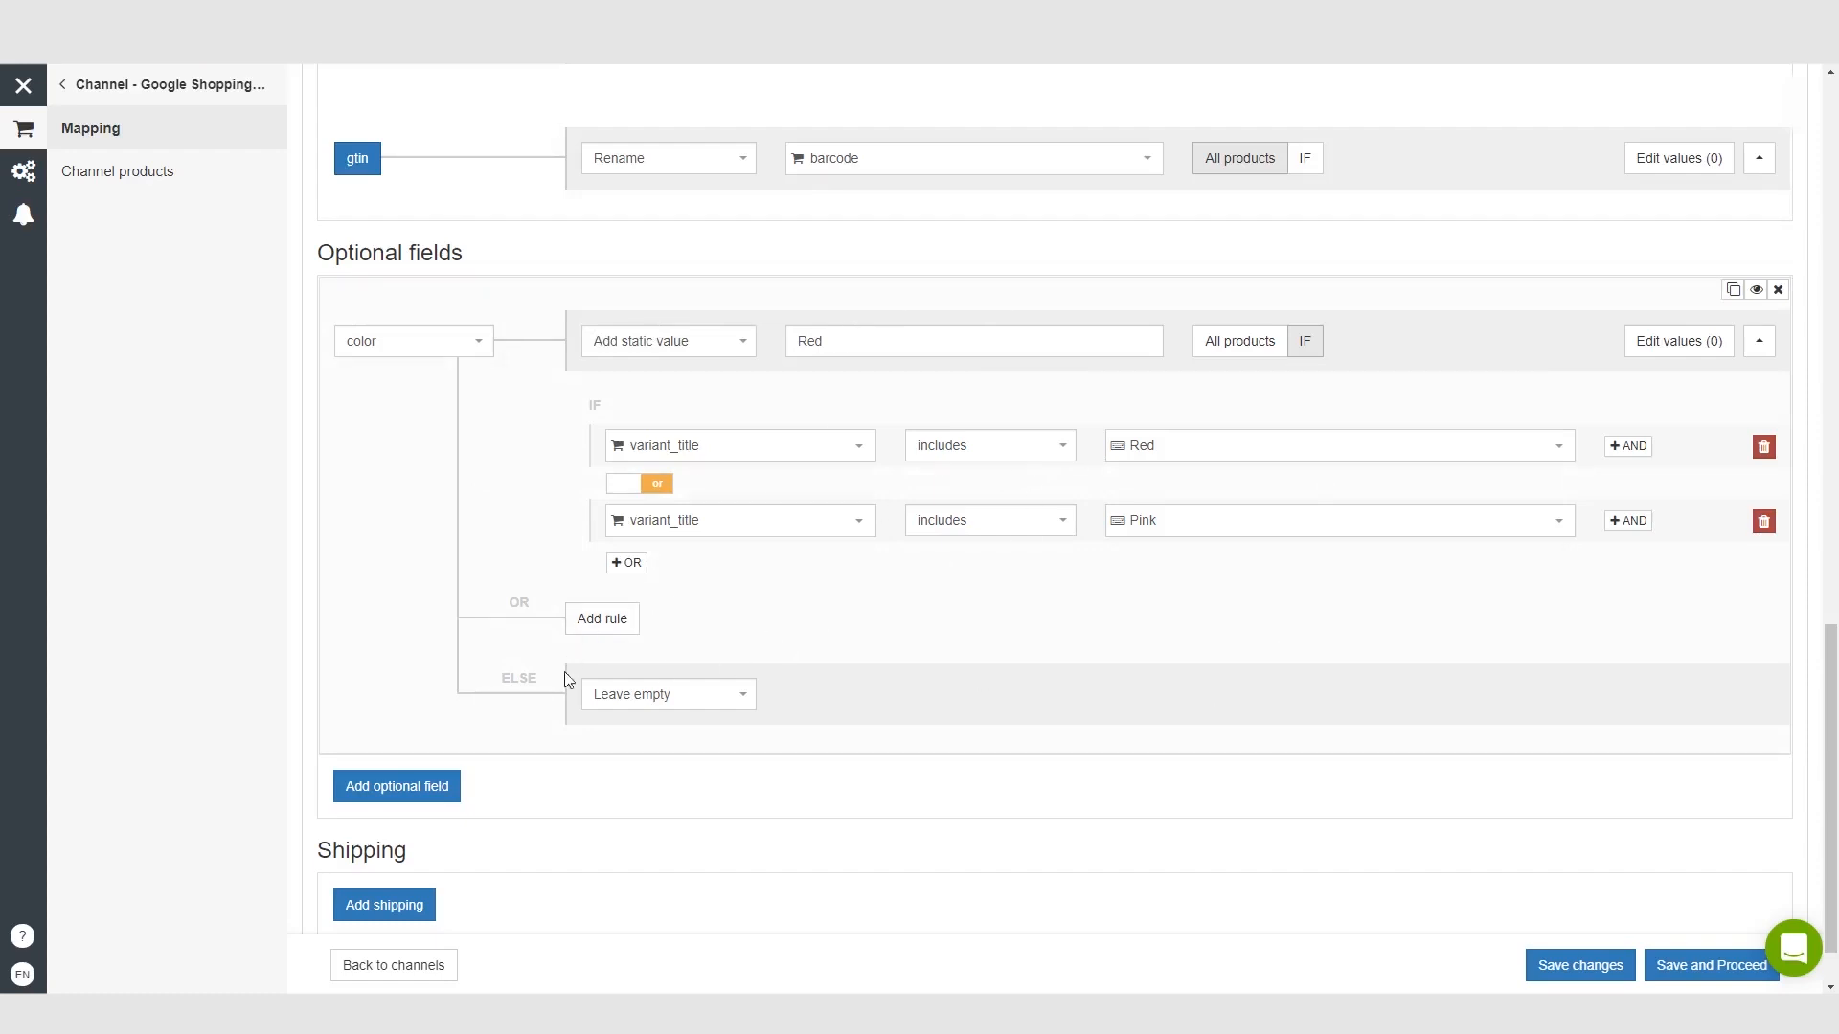
- Add a second color value rule with static value Blue
{"action": "left_click", "coordinate": [601, 618]}
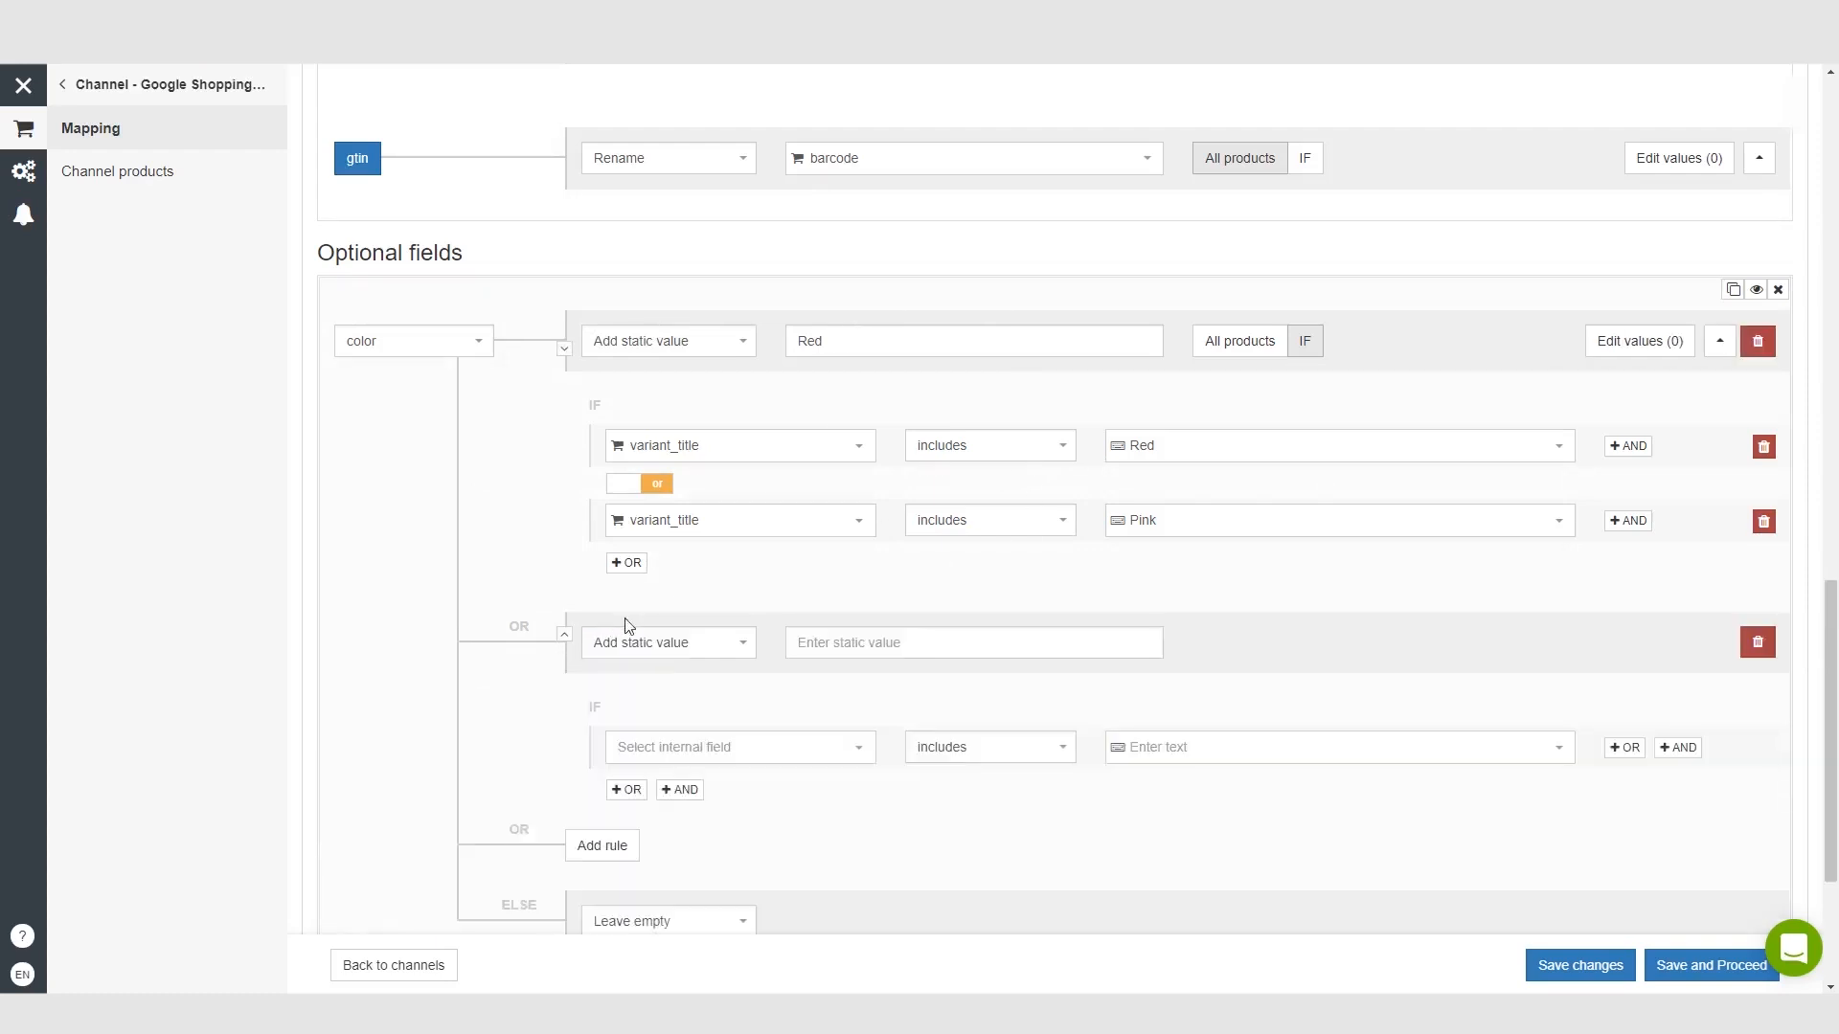
{"action": "left_click", "coordinate": [971, 644]}
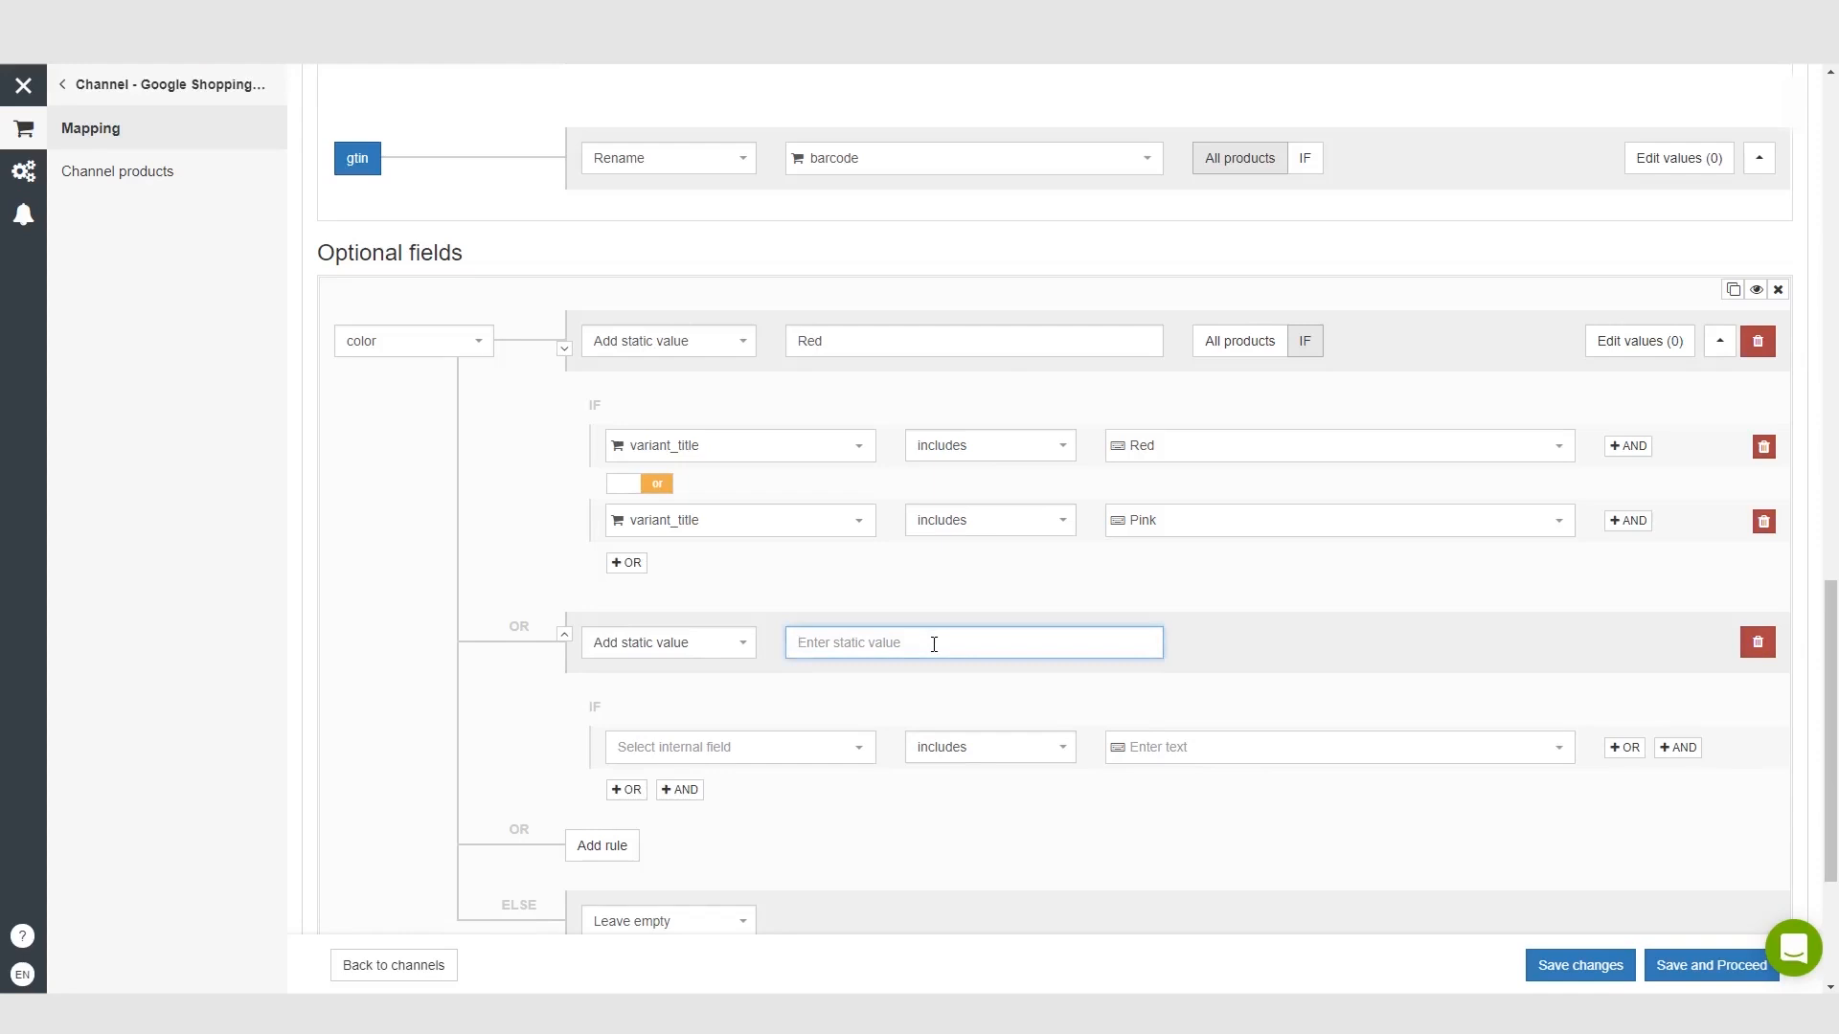
{"action": "type", "text": "Blue"}
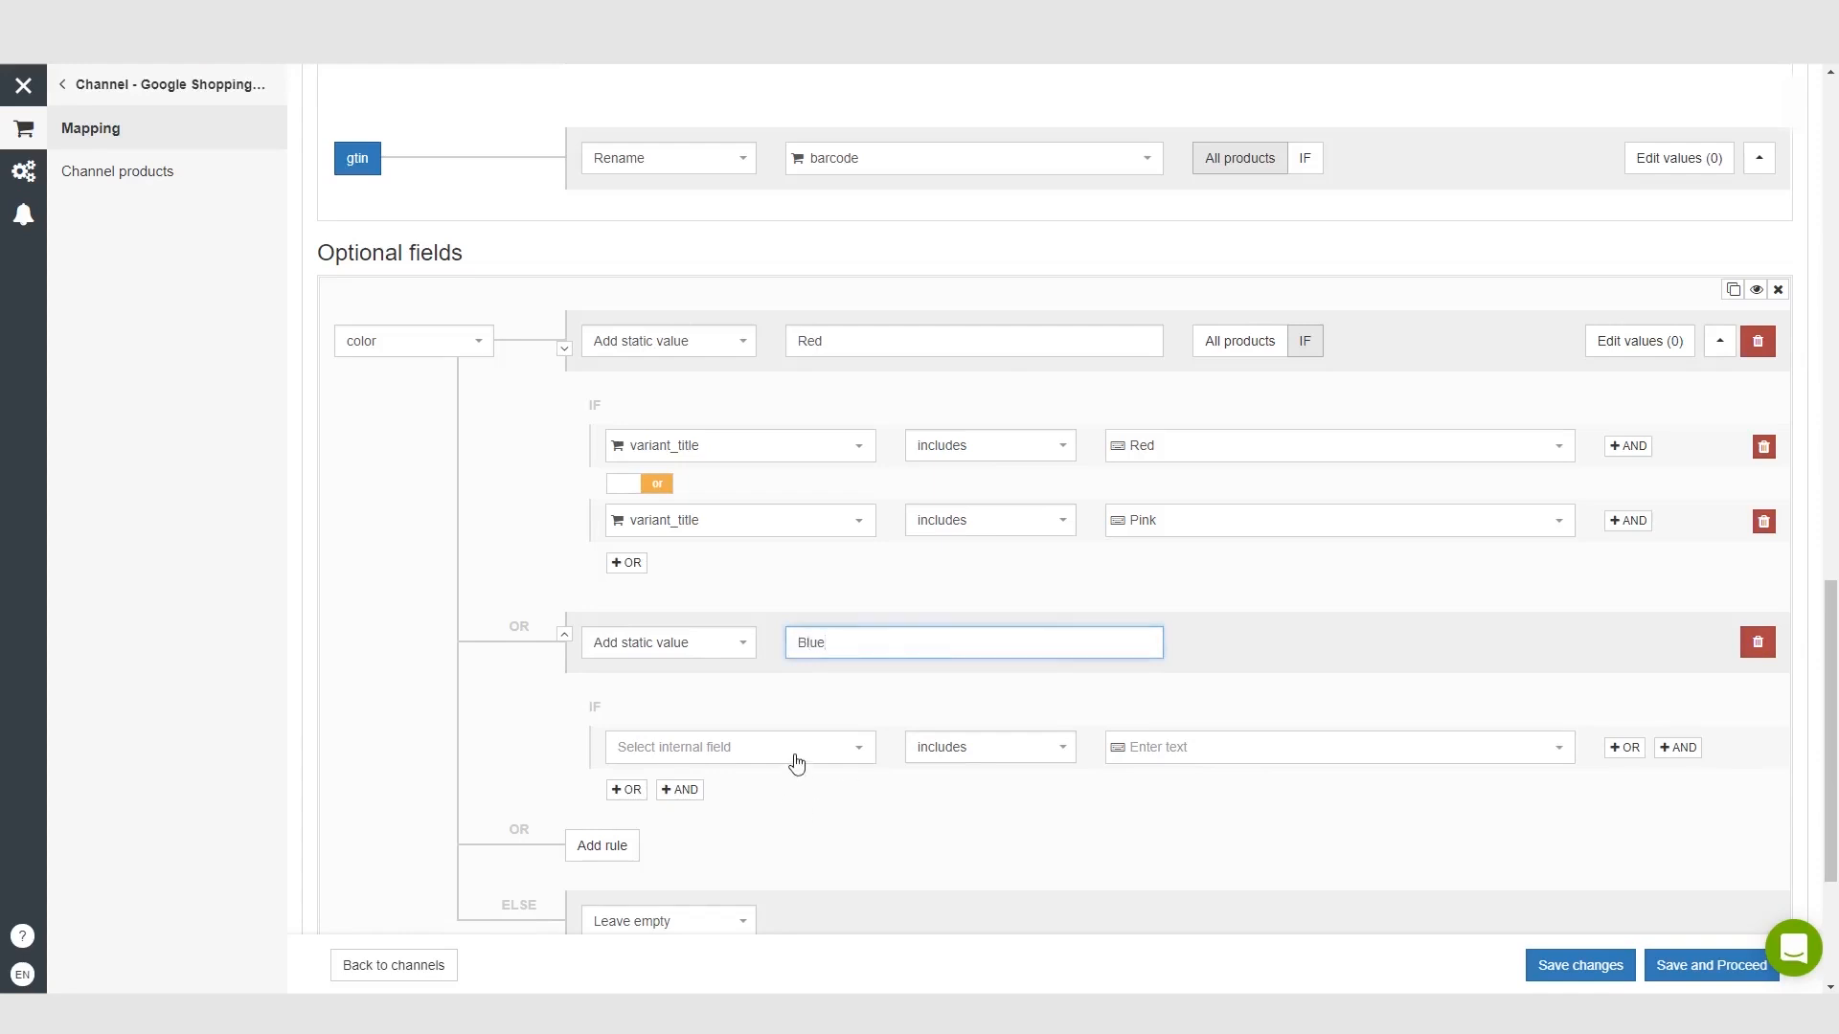
- Condition the Blue rule on variant_title includes 'Blue'
{"action": "left_click", "coordinate": [739, 747]}
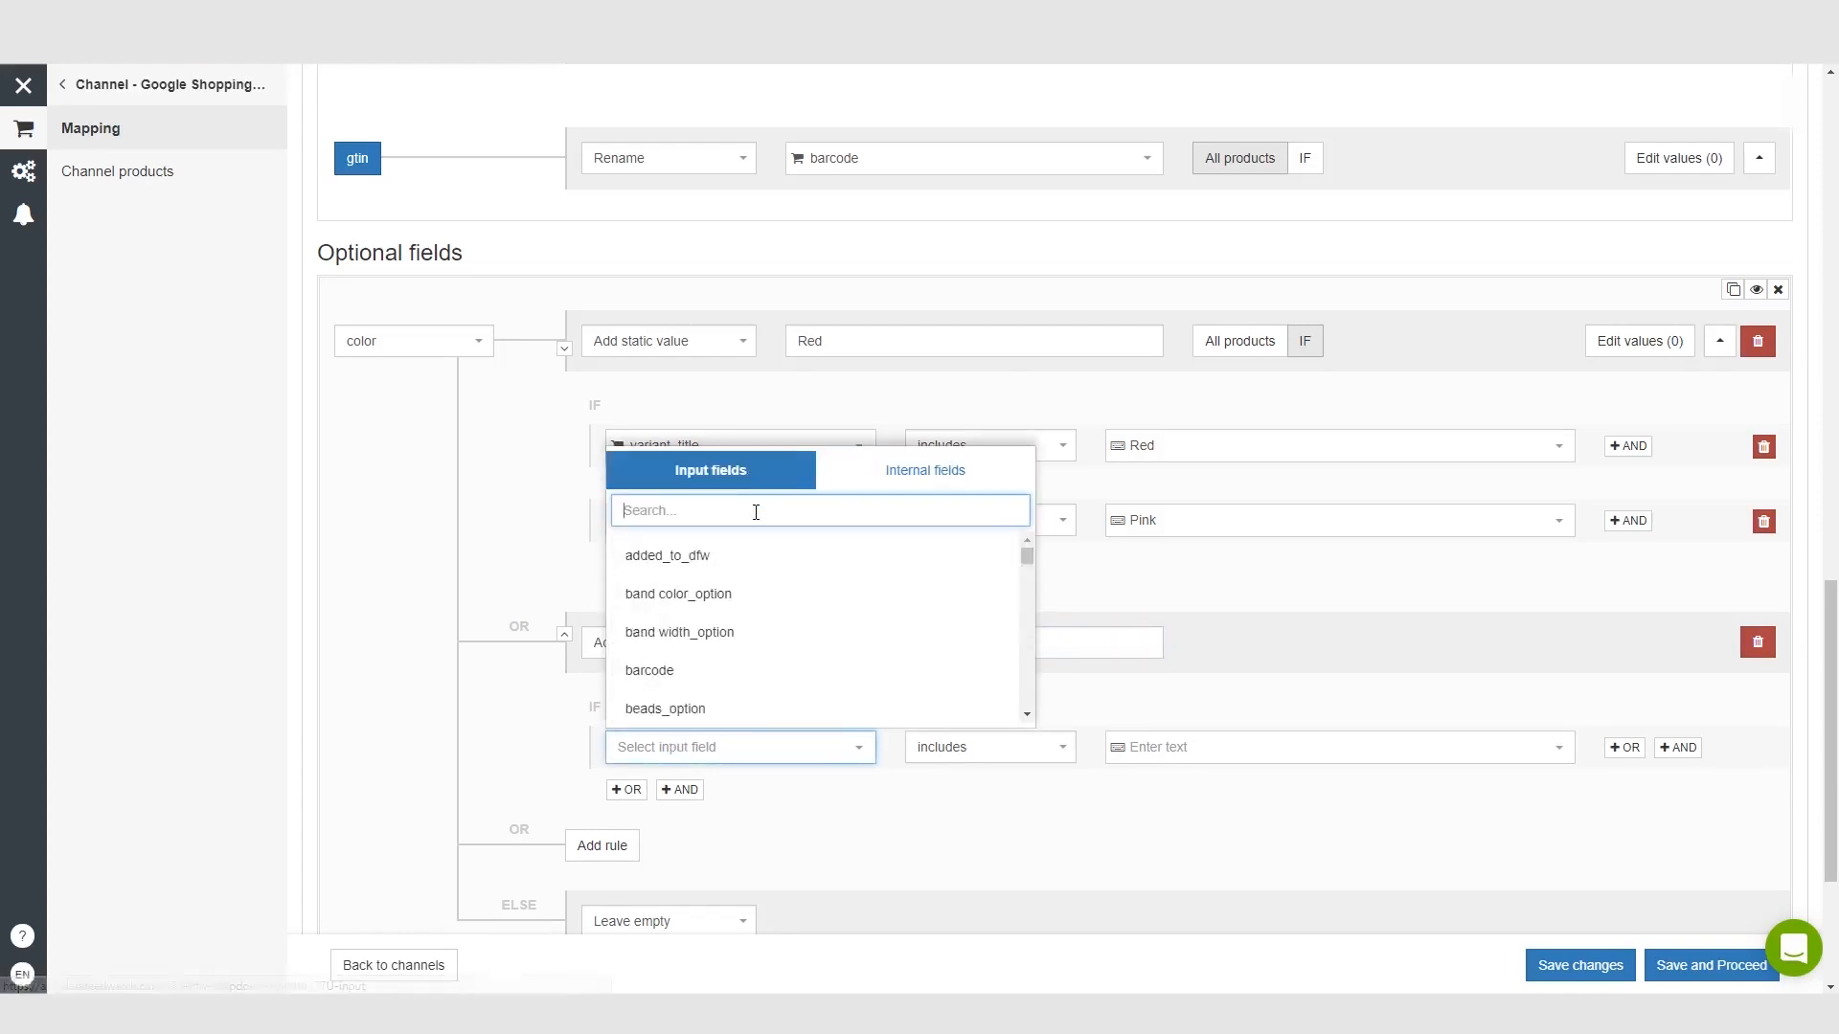
{"action": "type", "text": "variant"}
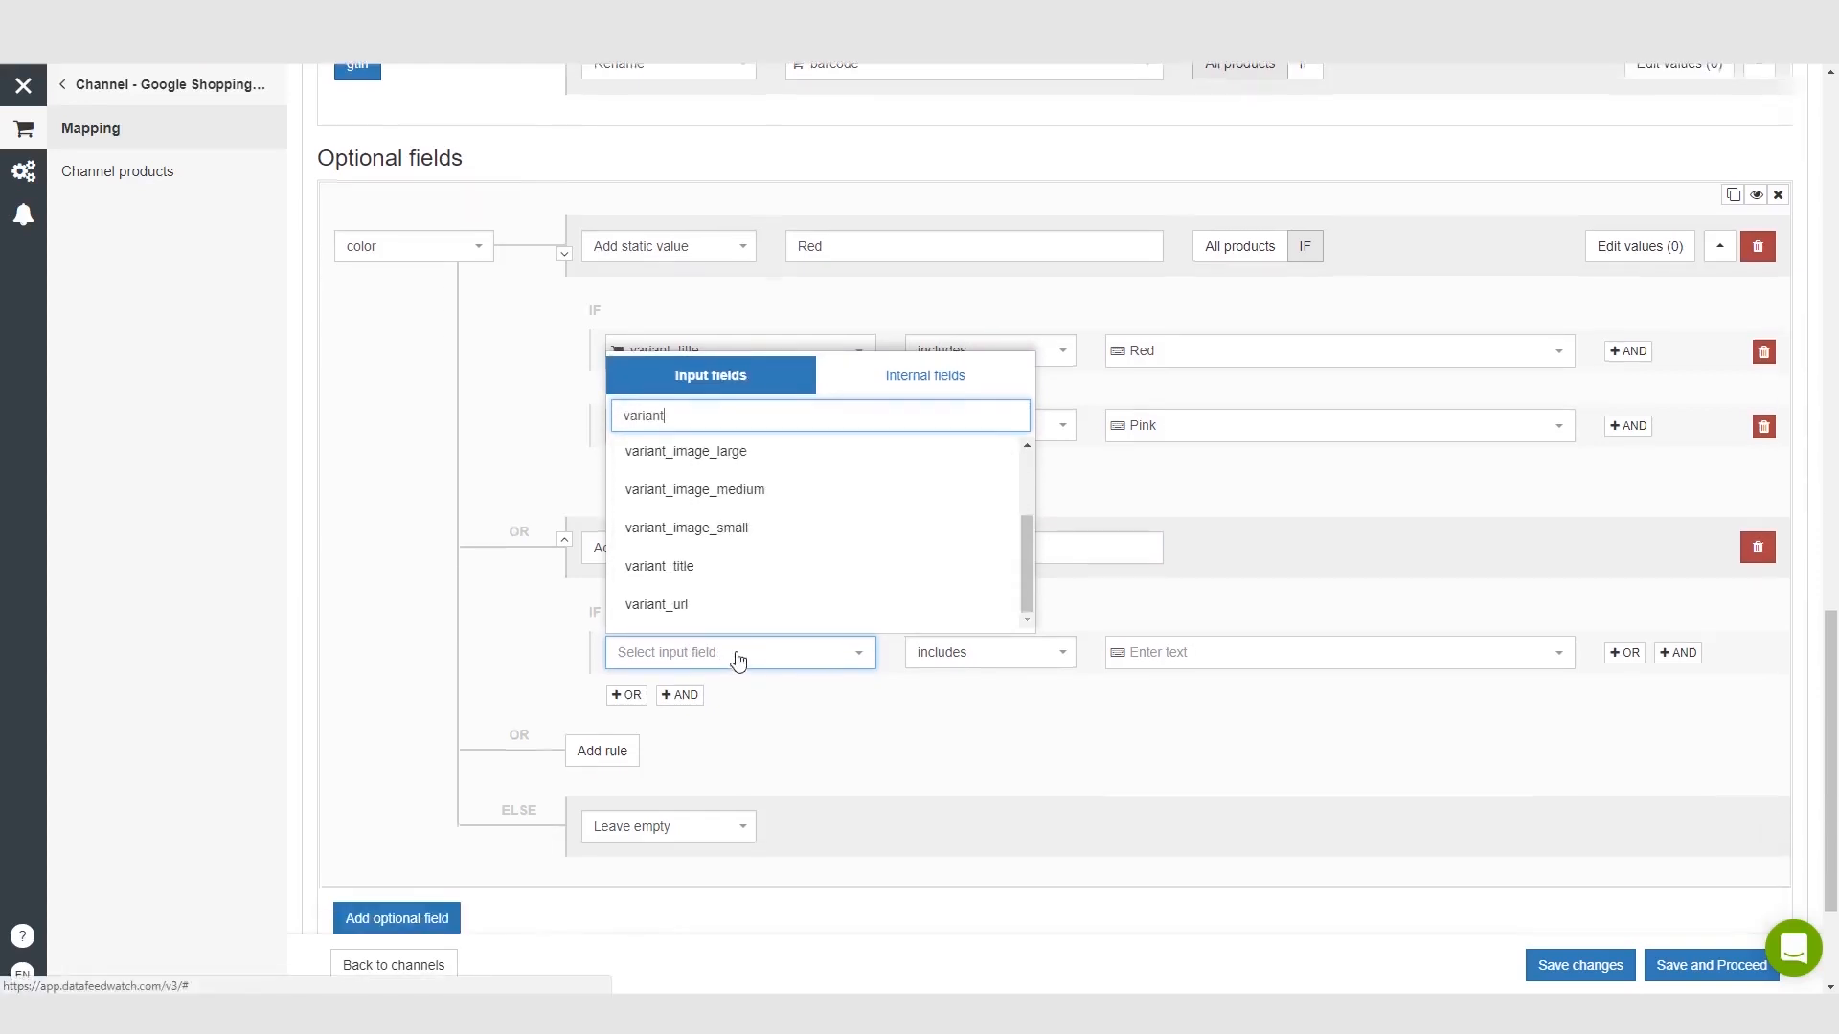
{"action": "left_click", "coordinate": [659, 565]}
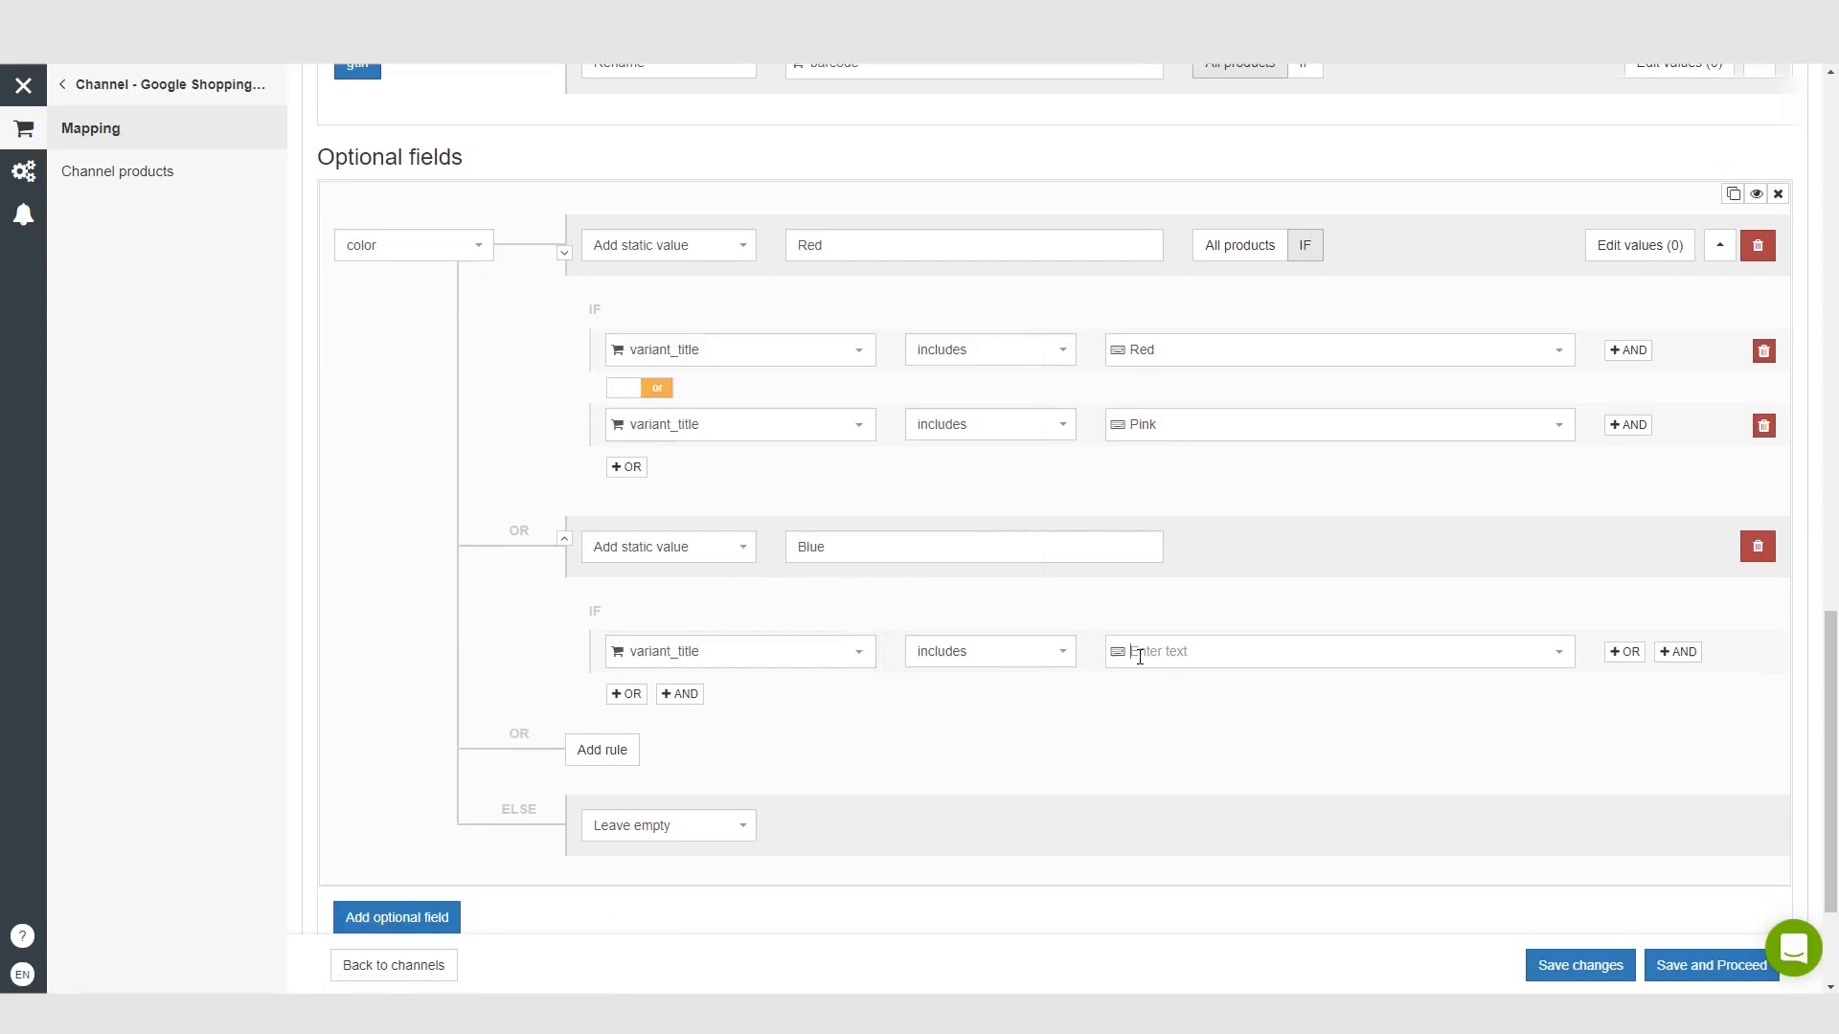
{"action": "type", "text": "Blue"}
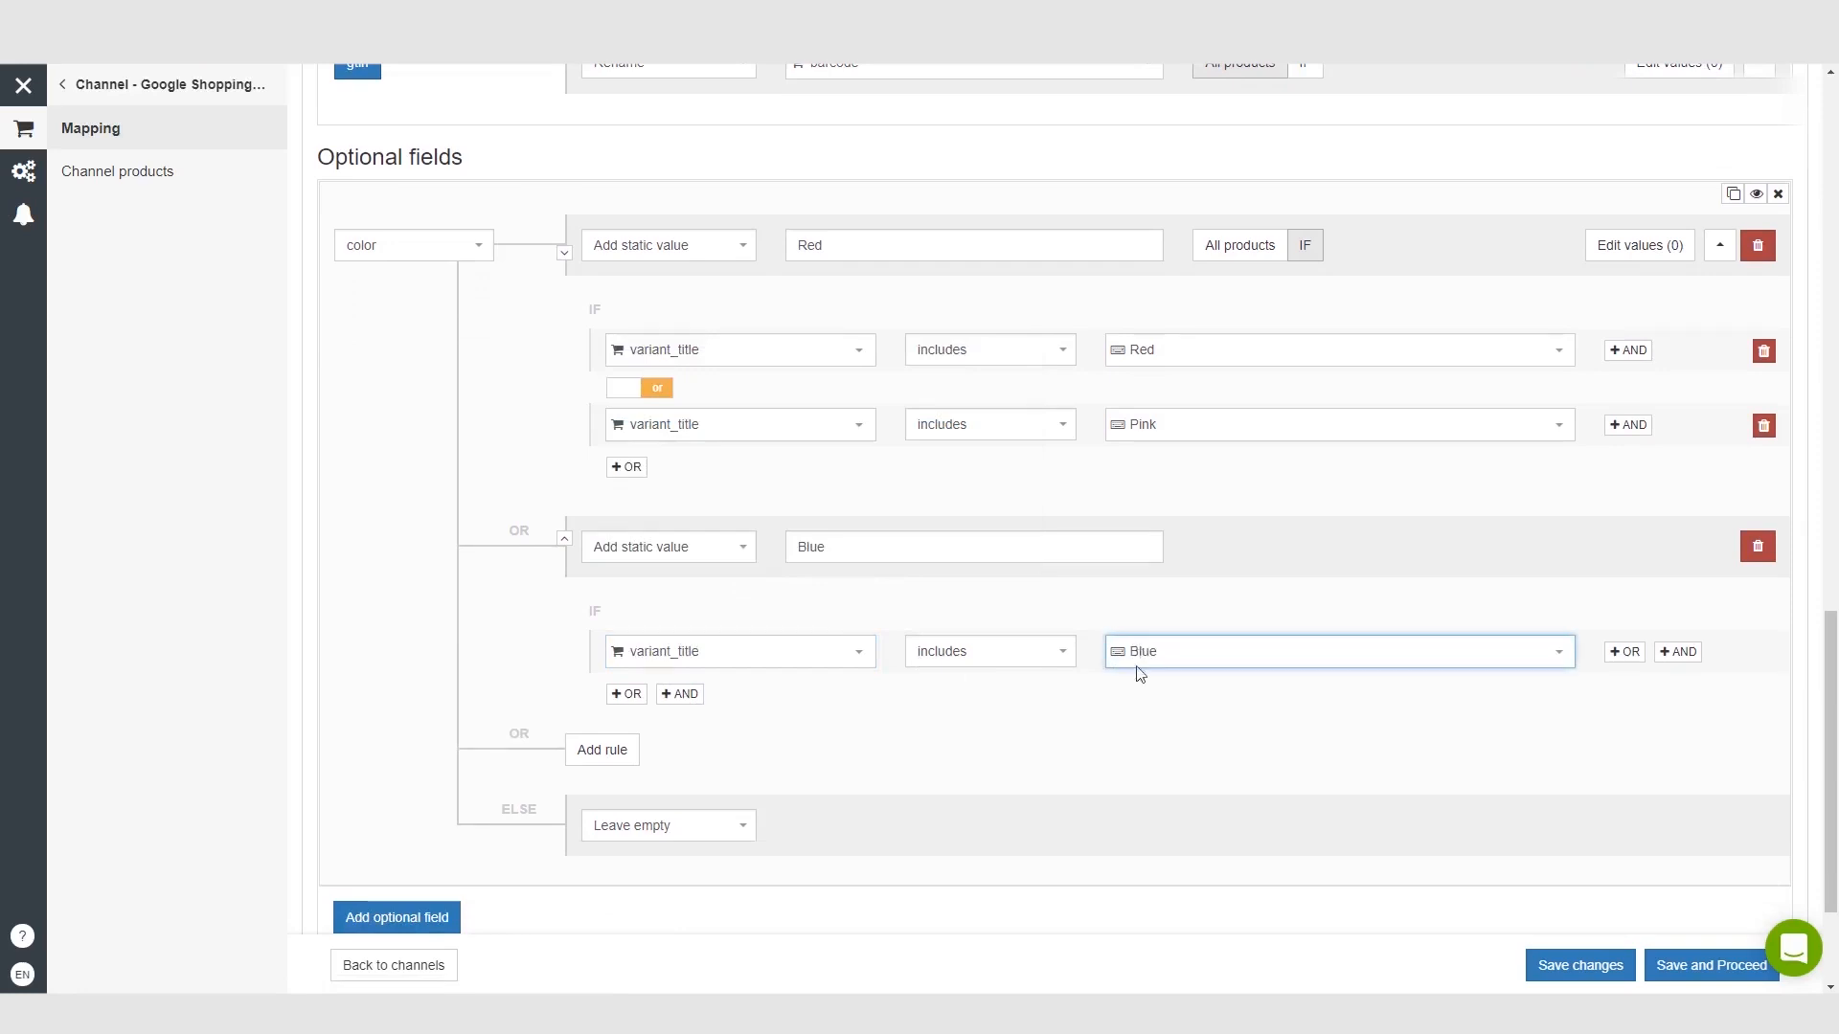
{"action": "mouse_move", "coordinate": [872, 634]}
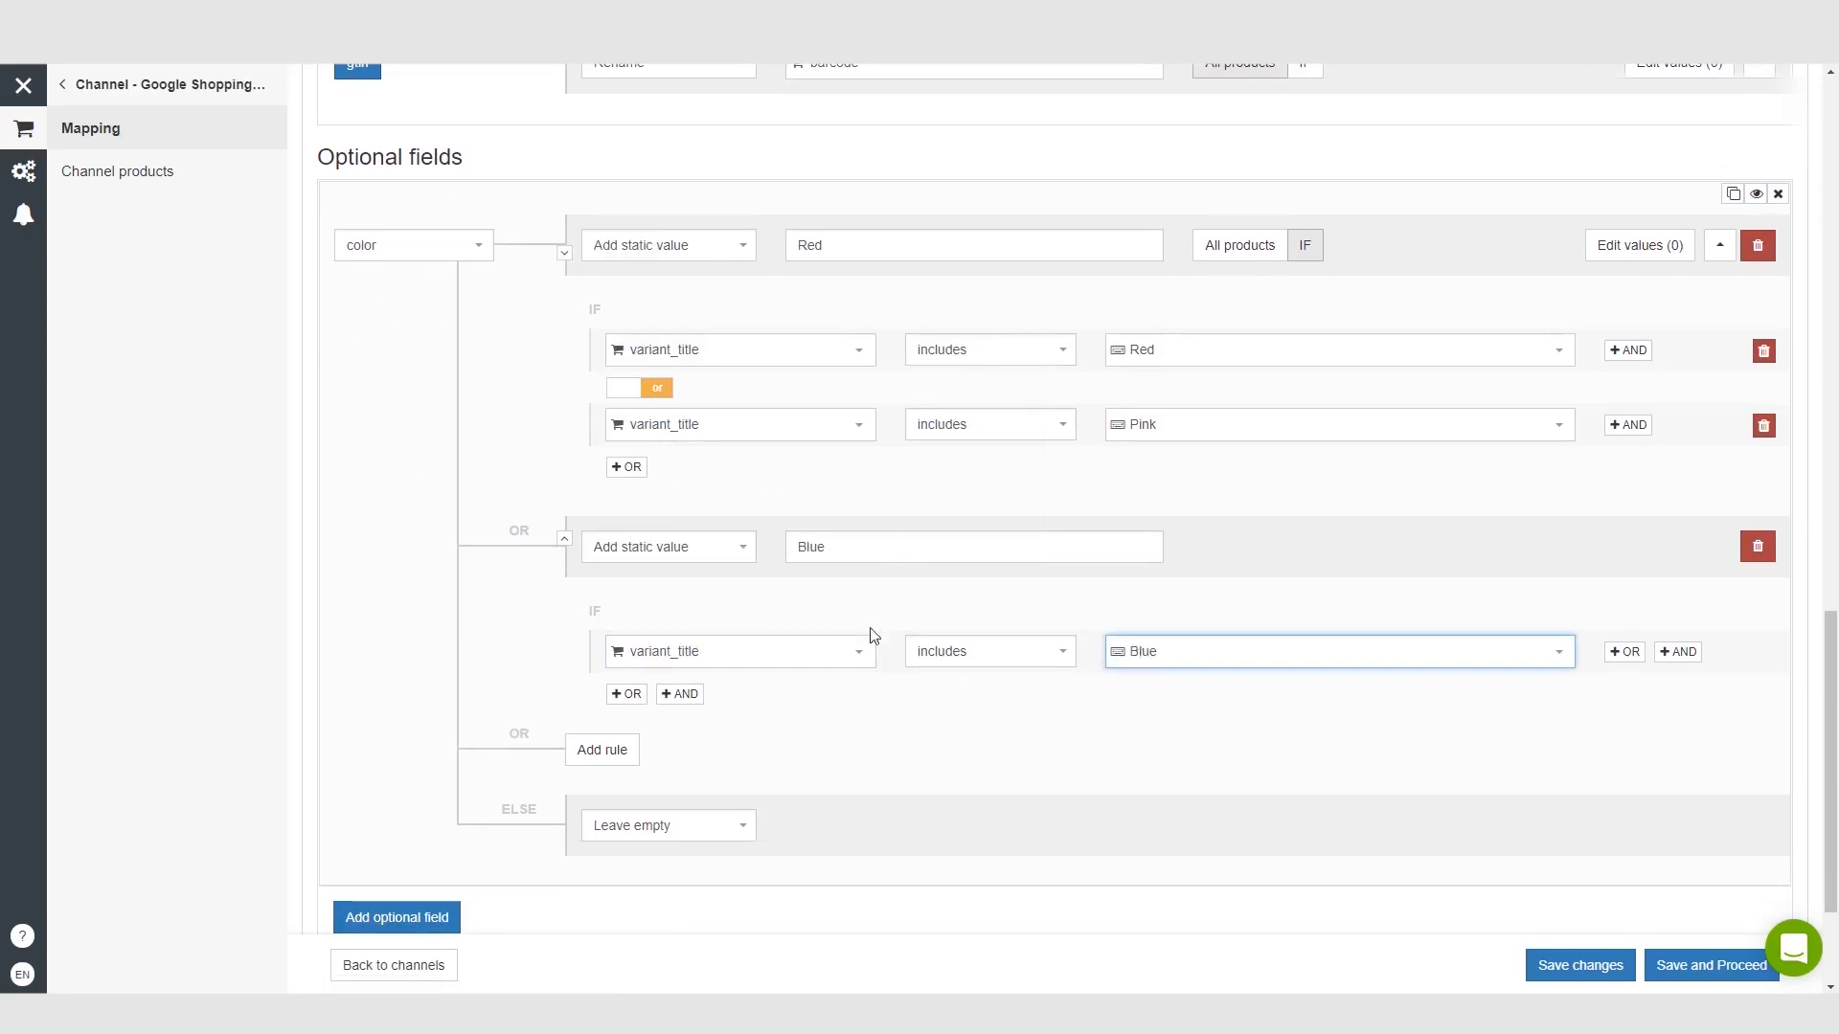
{"action": "mouse_move", "coordinate": [1078, 249]}
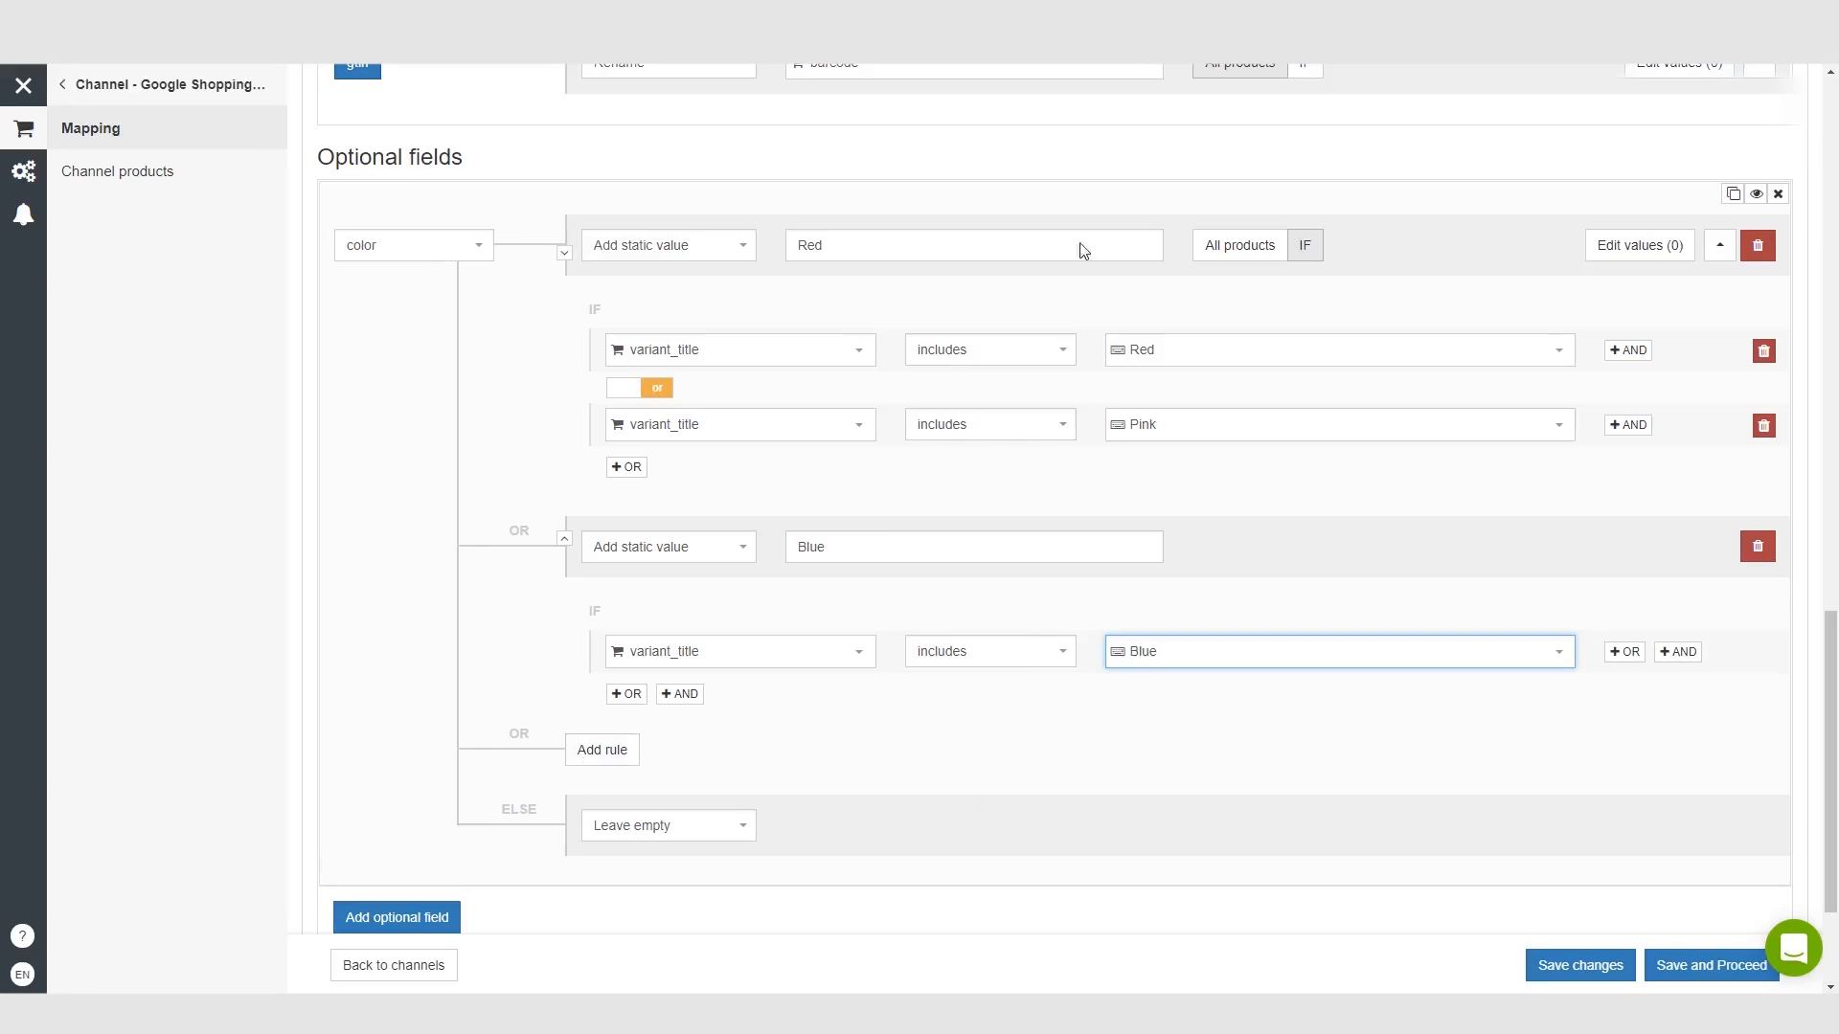
{"action": "scroll", "scroll_direction": "down", "scroll_amount": 3}
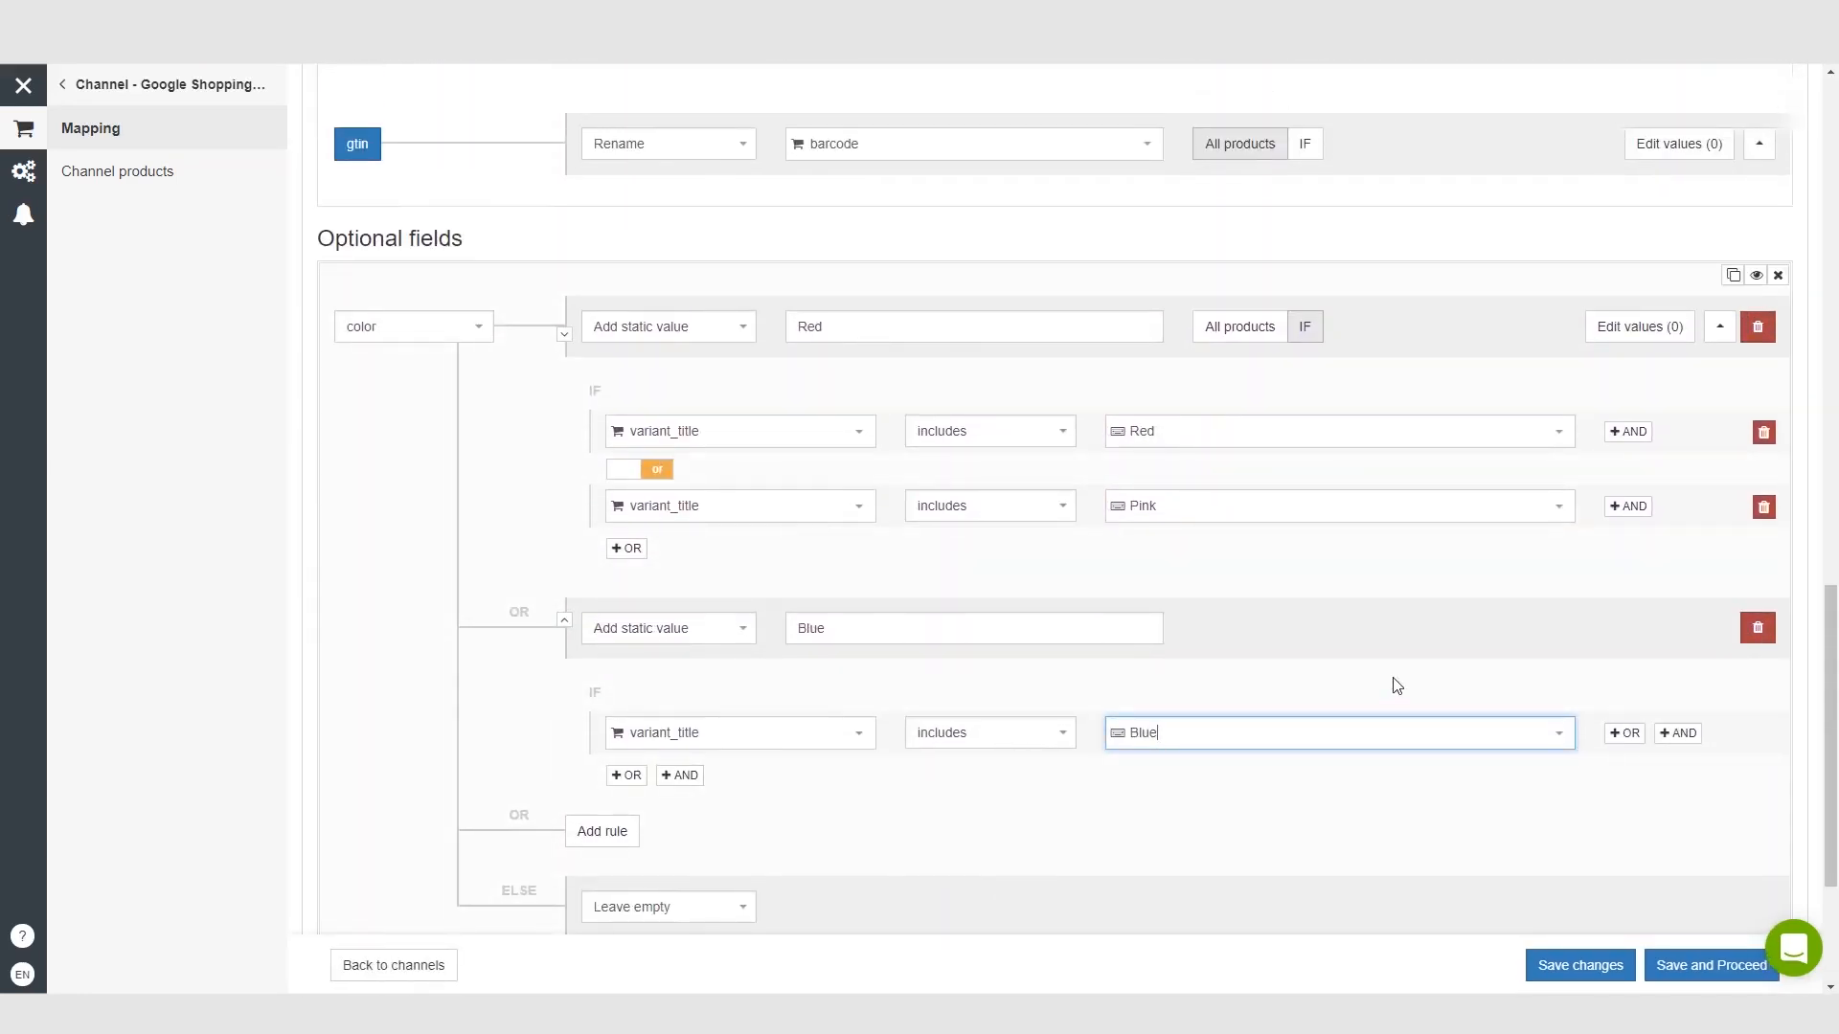
{"action": "mouse_move", "coordinate": [1000, 629]}
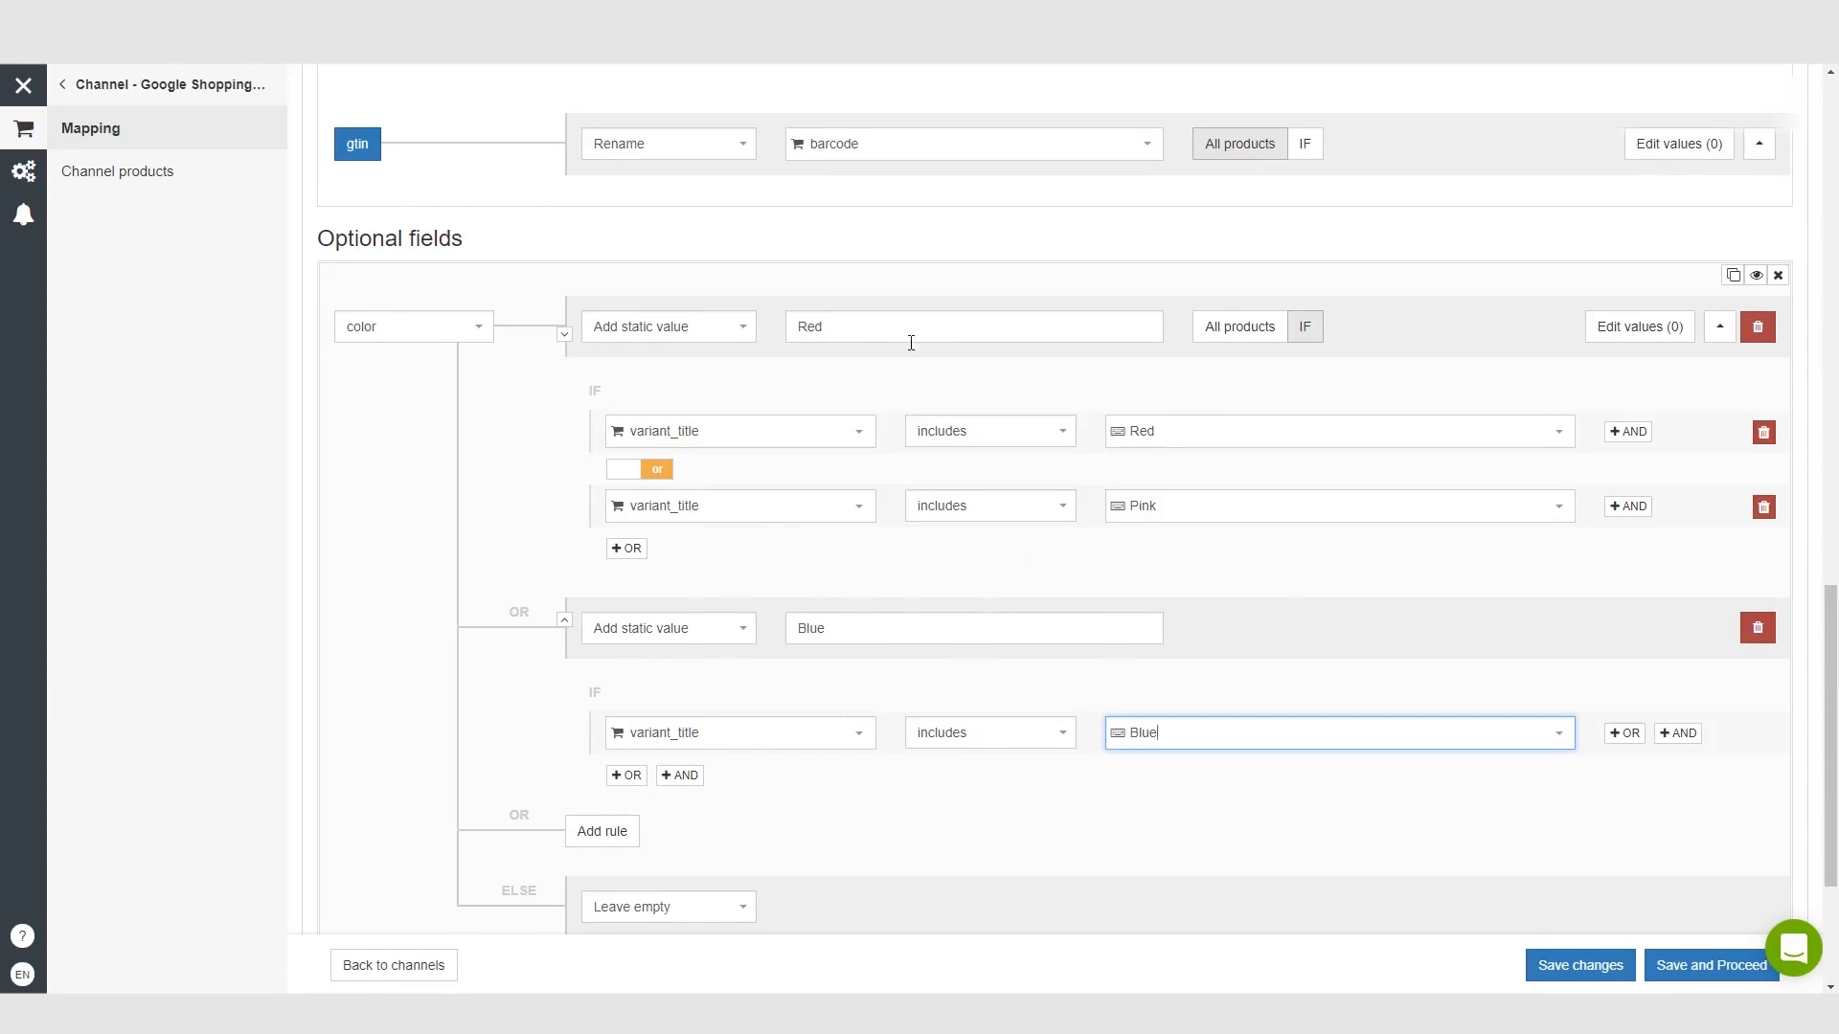
{"action": "scroll", "scroll_direction": "up", "scroll_amount": 3}
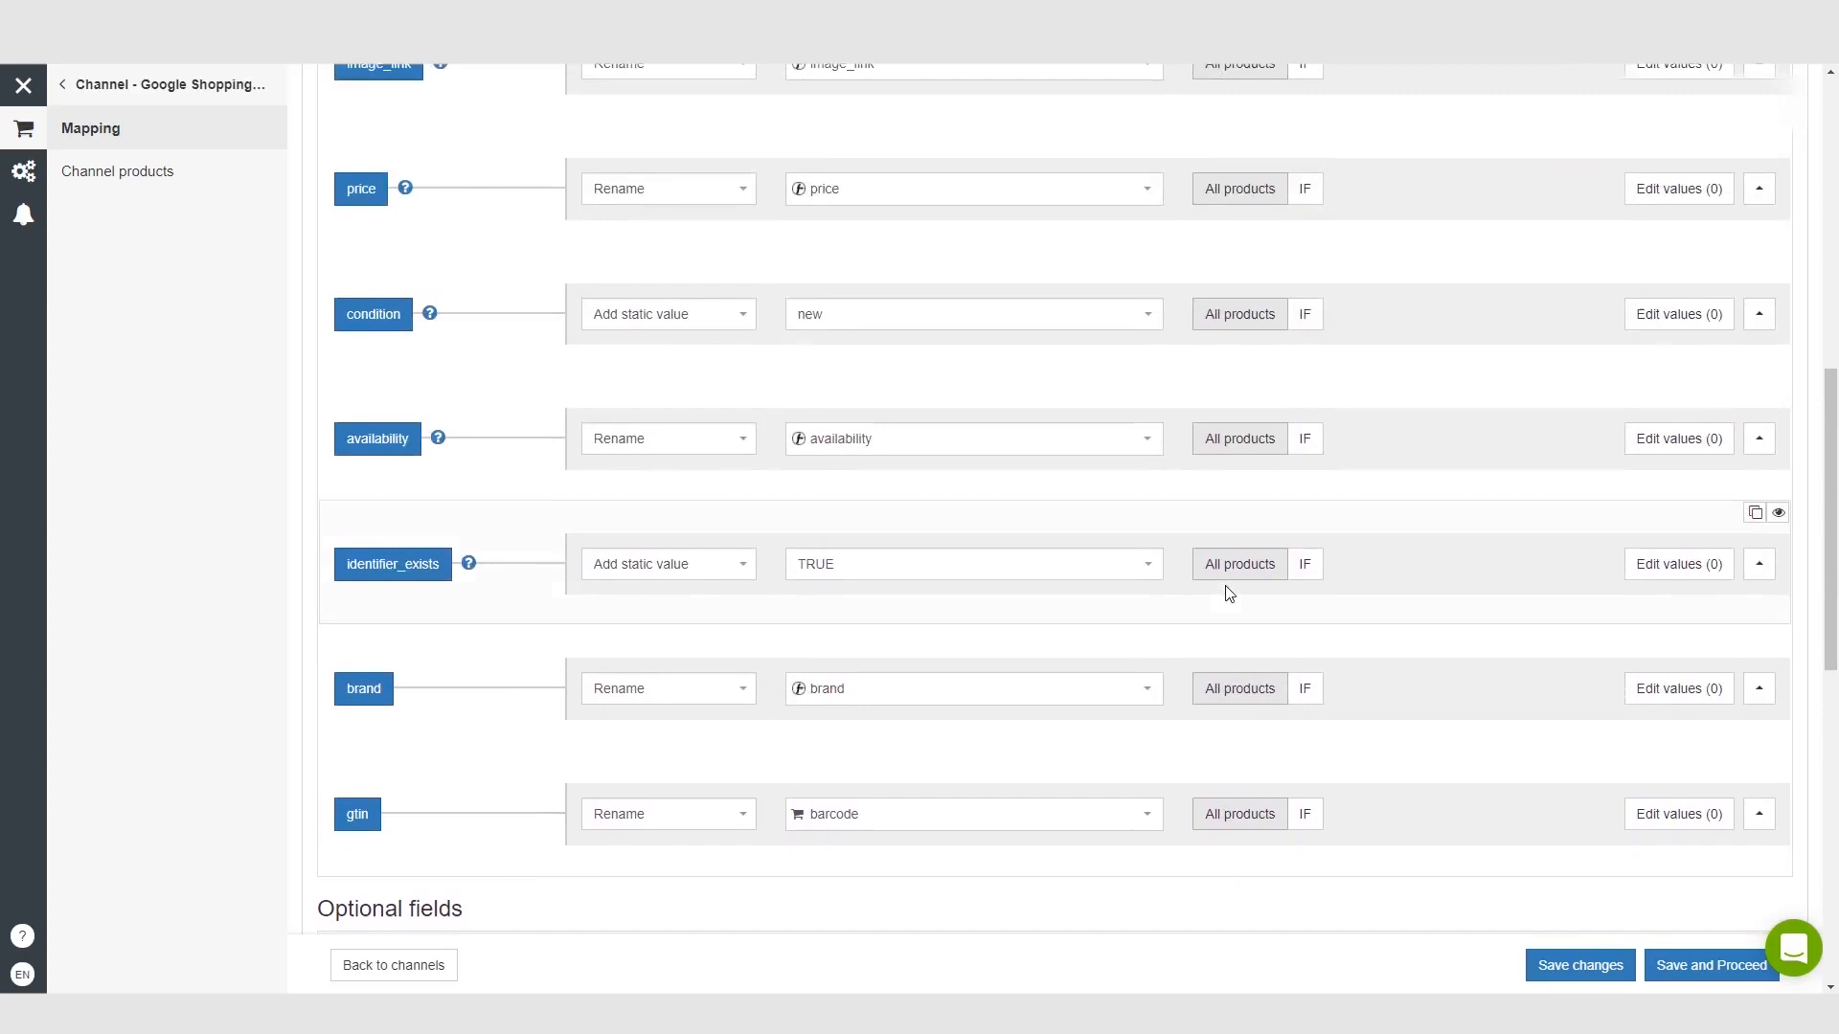
{"action": "scroll", "scroll_direction": "down", "scroll_amount": 3}
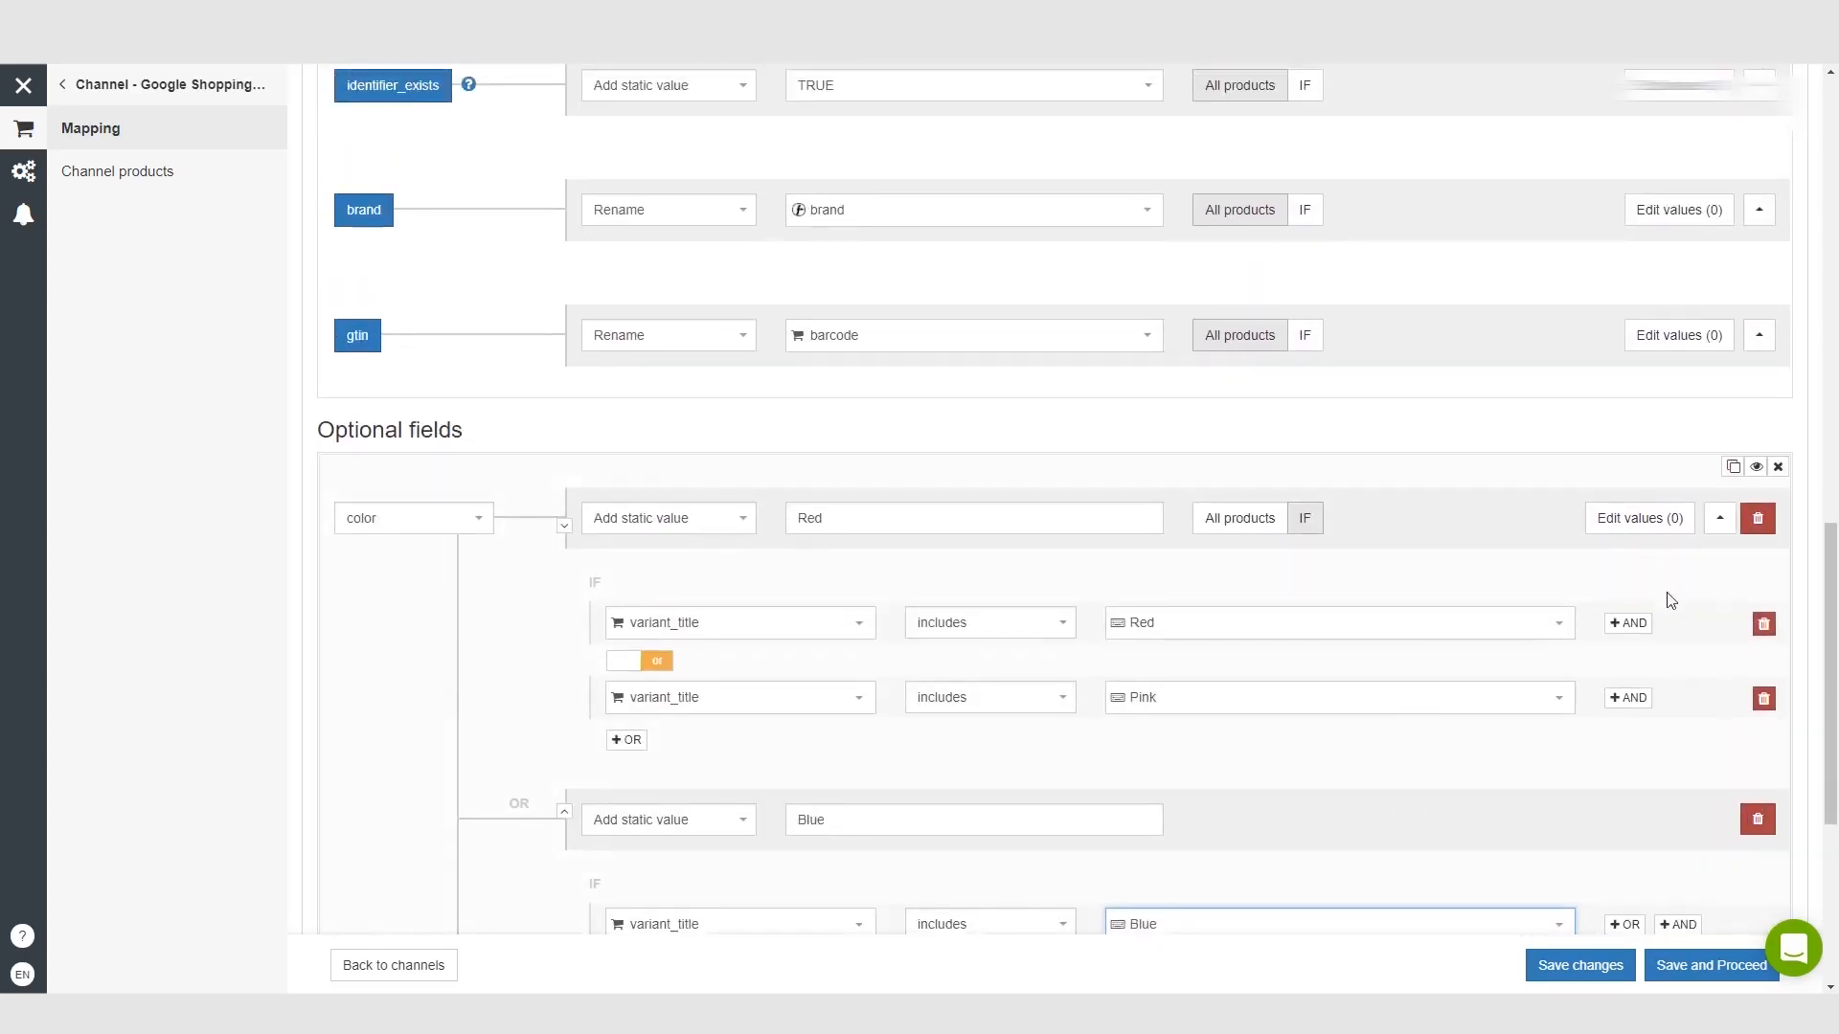
{"action": "scroll", "scroll_direction": "up", "scroll_amount": 3}
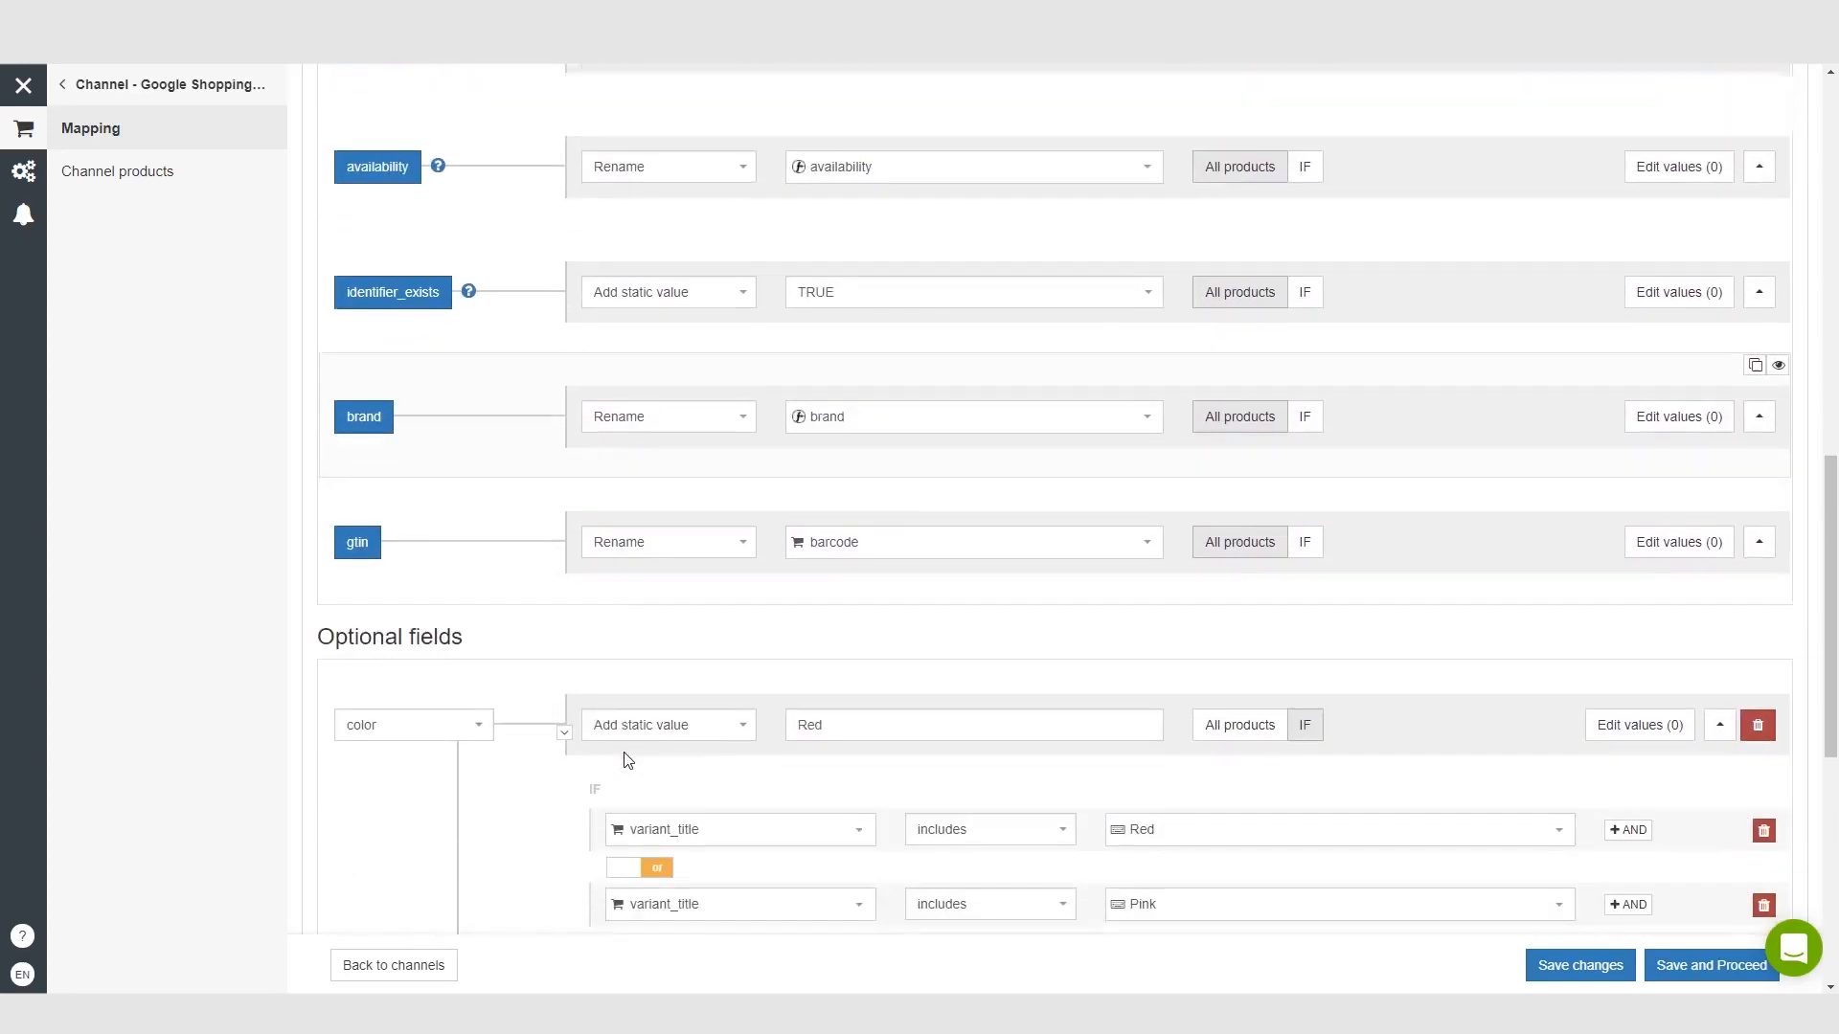
{"action": "scroll", "scroll_direction": "down", "scroll_amount": 3}
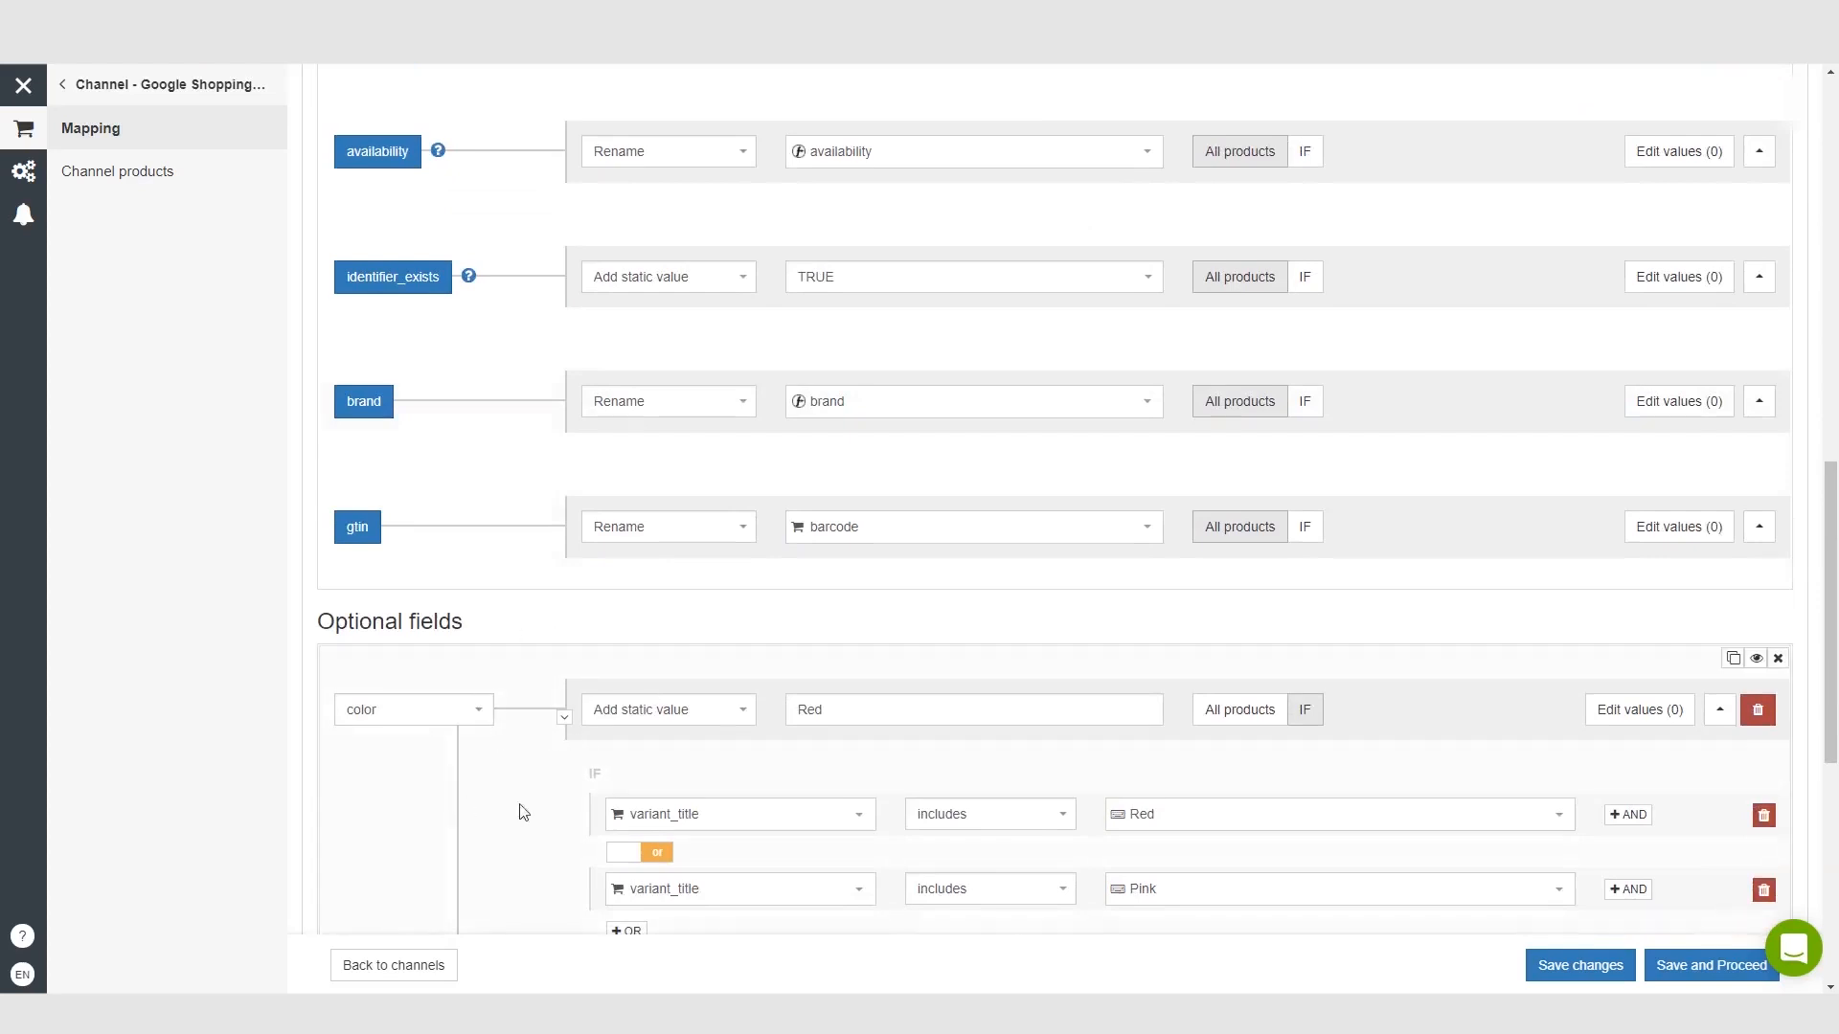
{"action": "scroll", "scroll_direction": "up", "scroll_amount": 3}
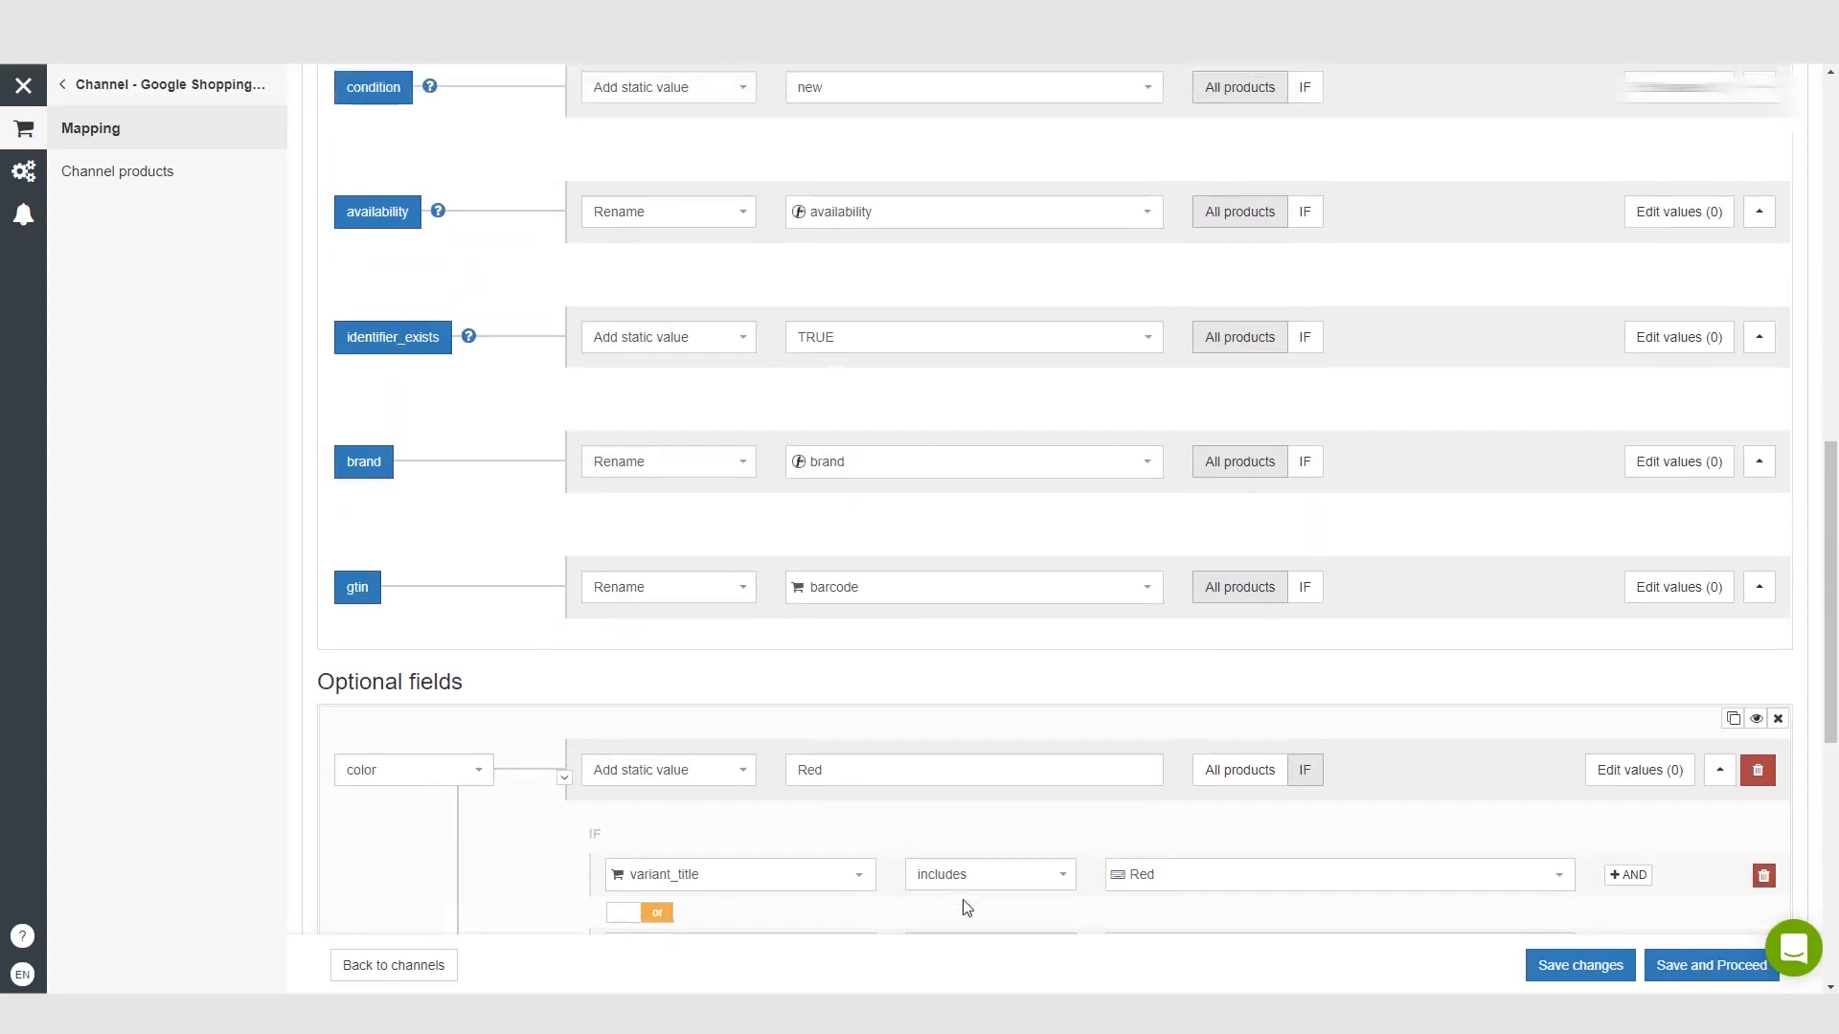
{"action": "scroll", "scroll_direction": "up", "scroll_amount": 3}
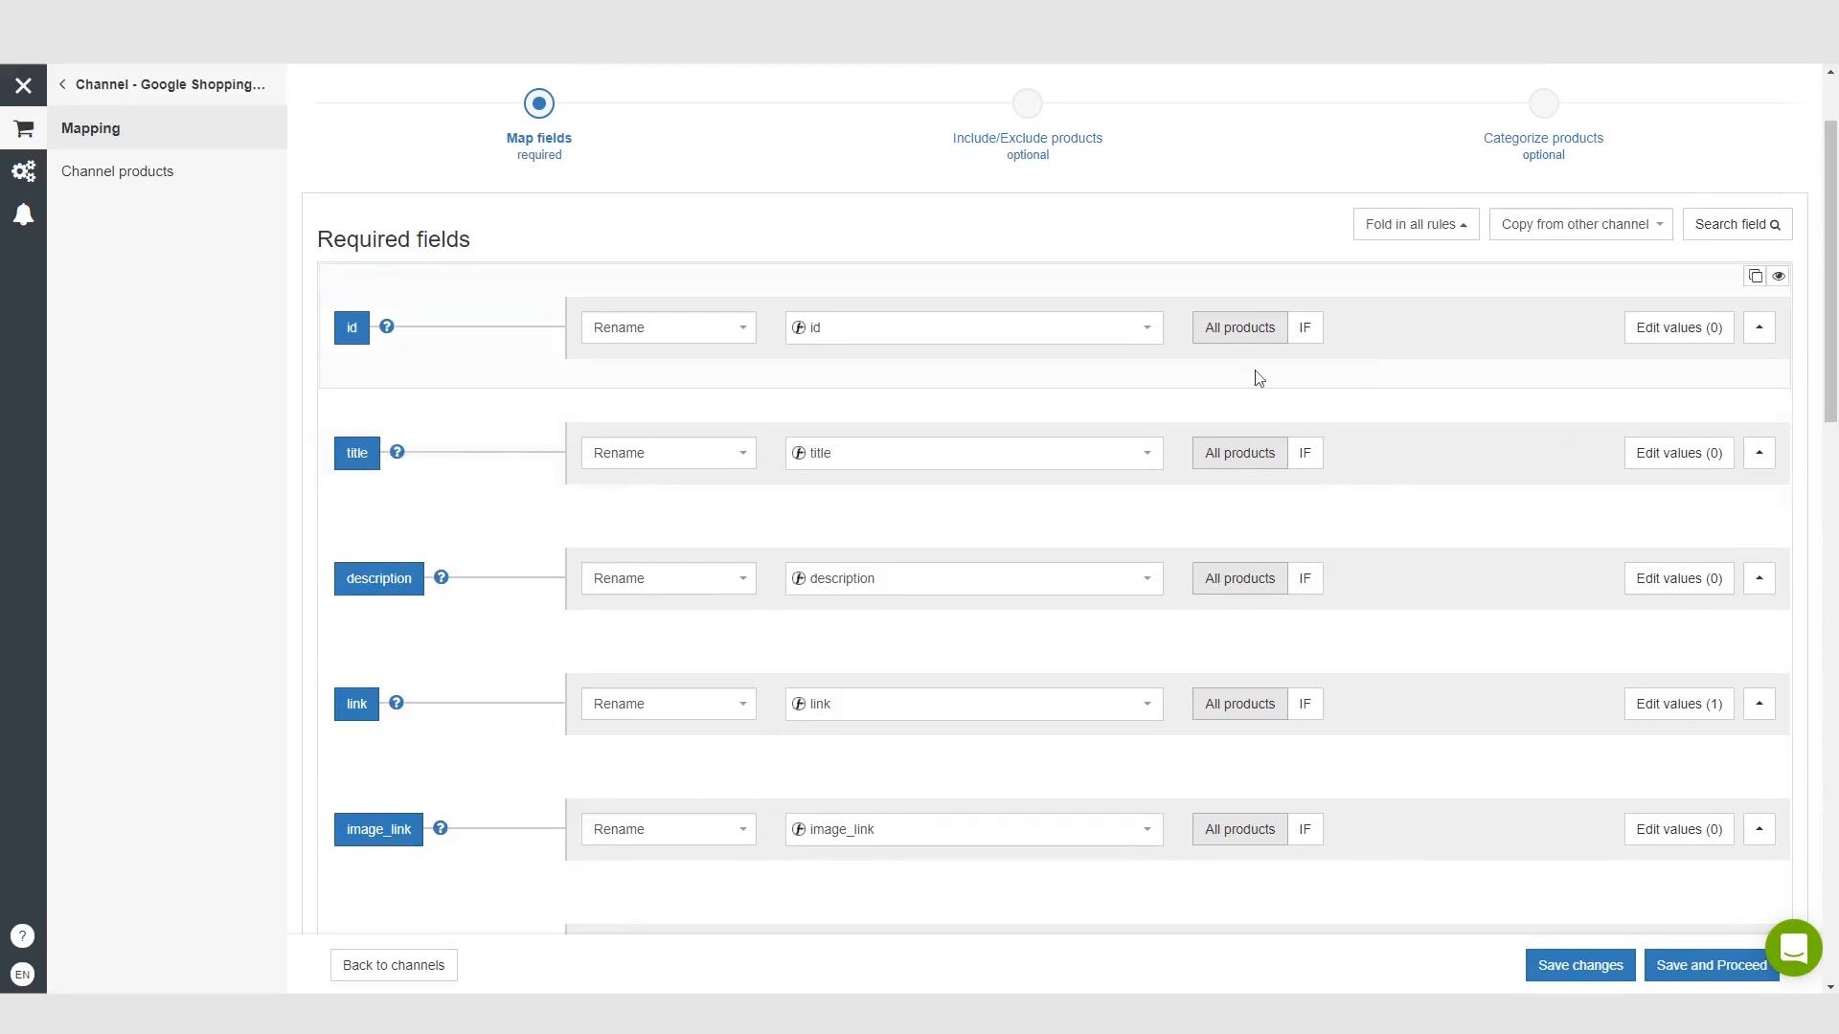
{"action": "mouse_move", "coordinate": [1483, 478]}
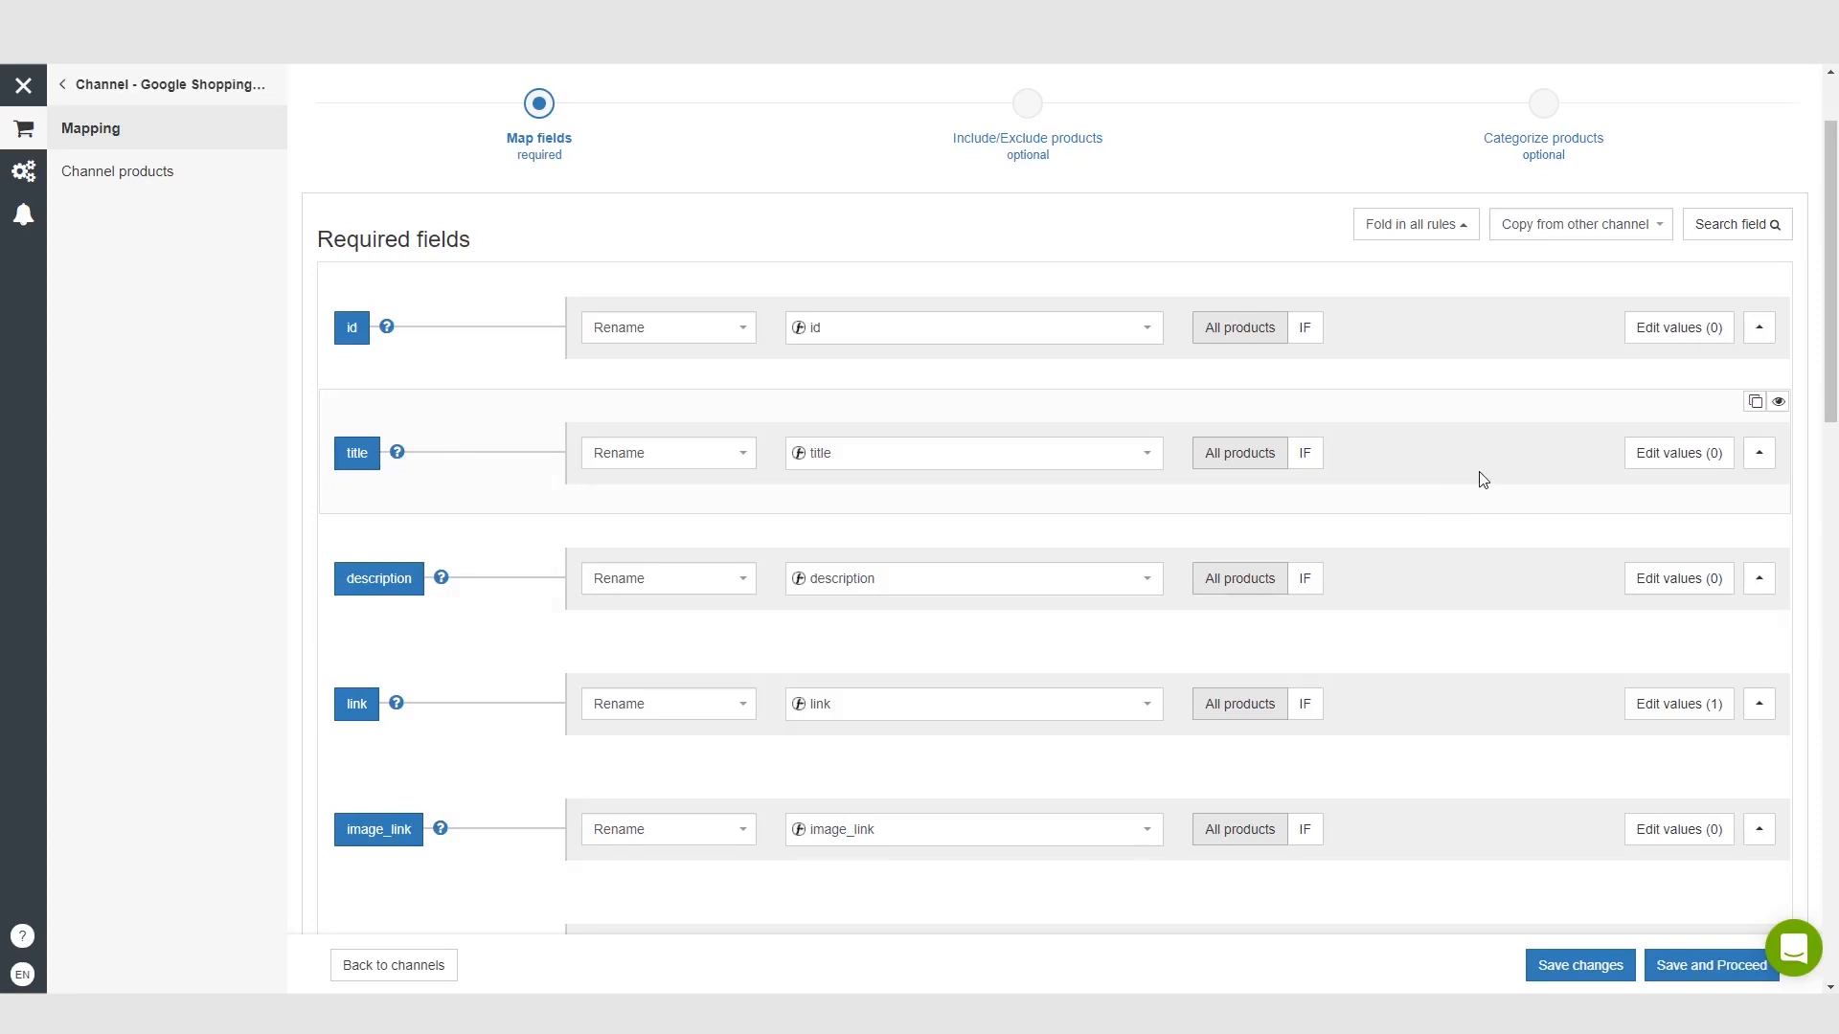
{"action": "mouse_move", "coordinate": [697, 452]}
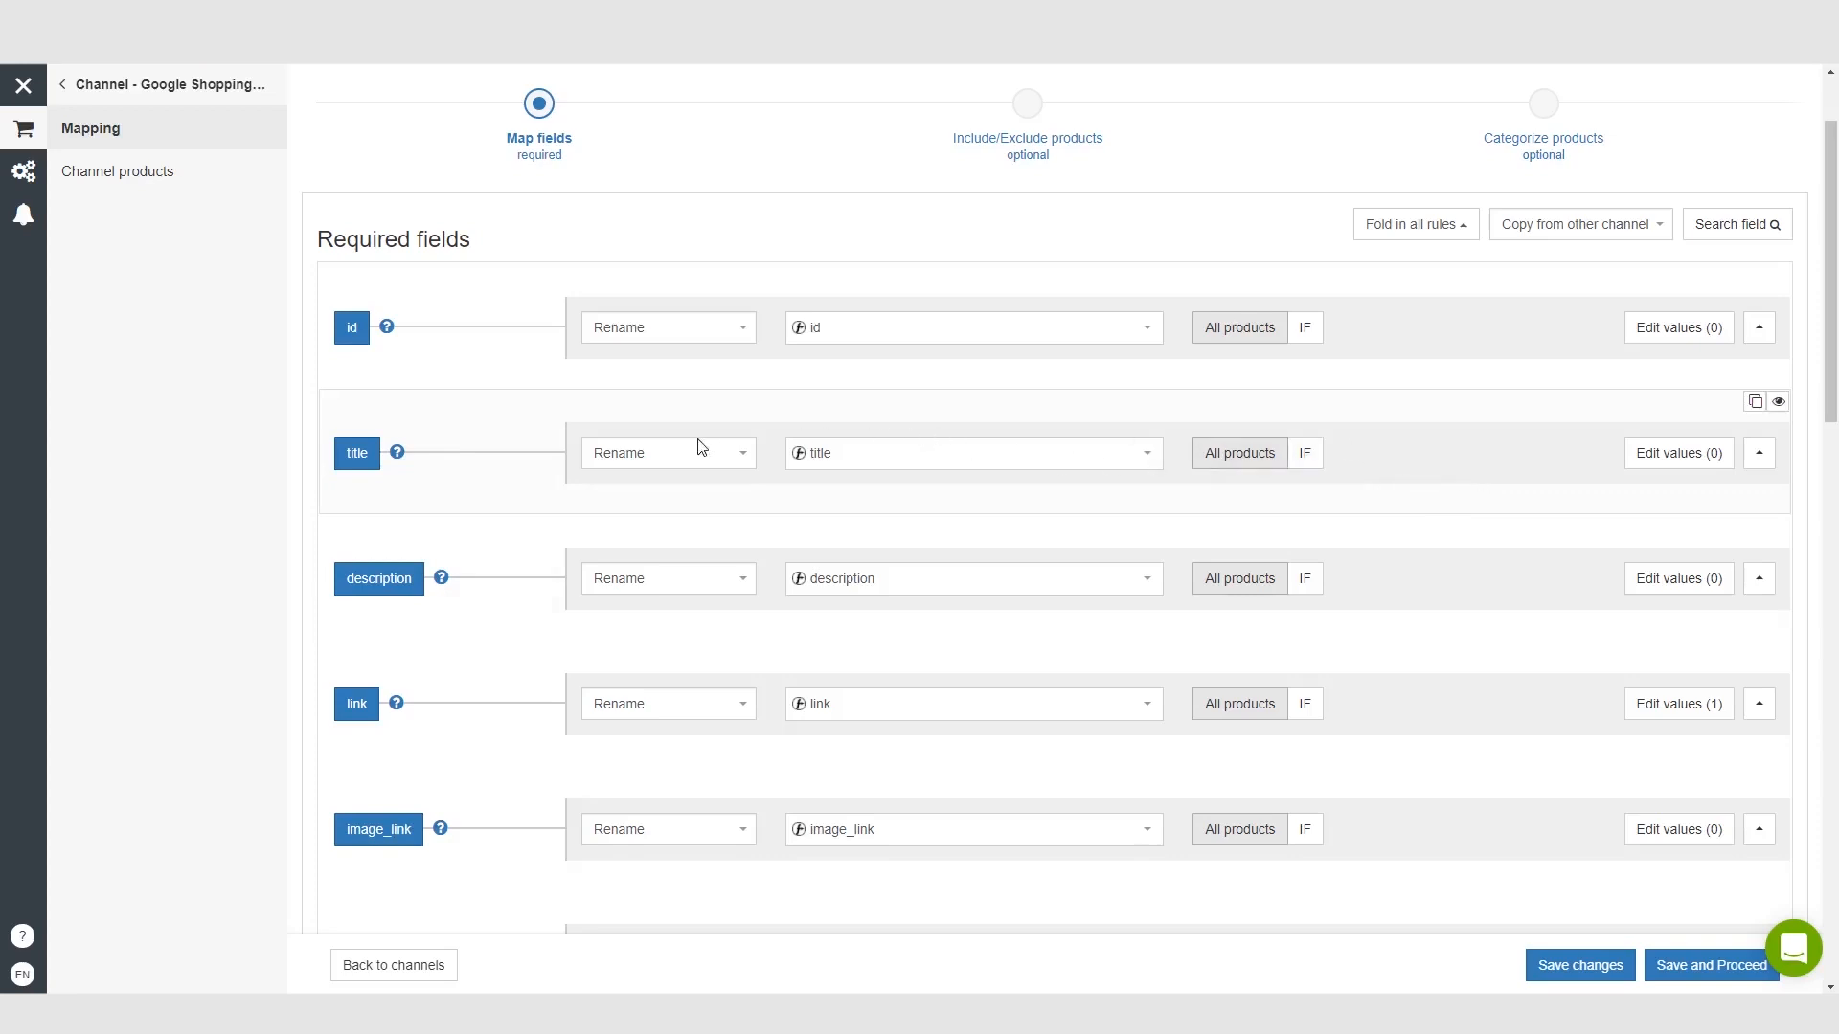
{"action": "mouse_move", "coordinate": [908, 436]}
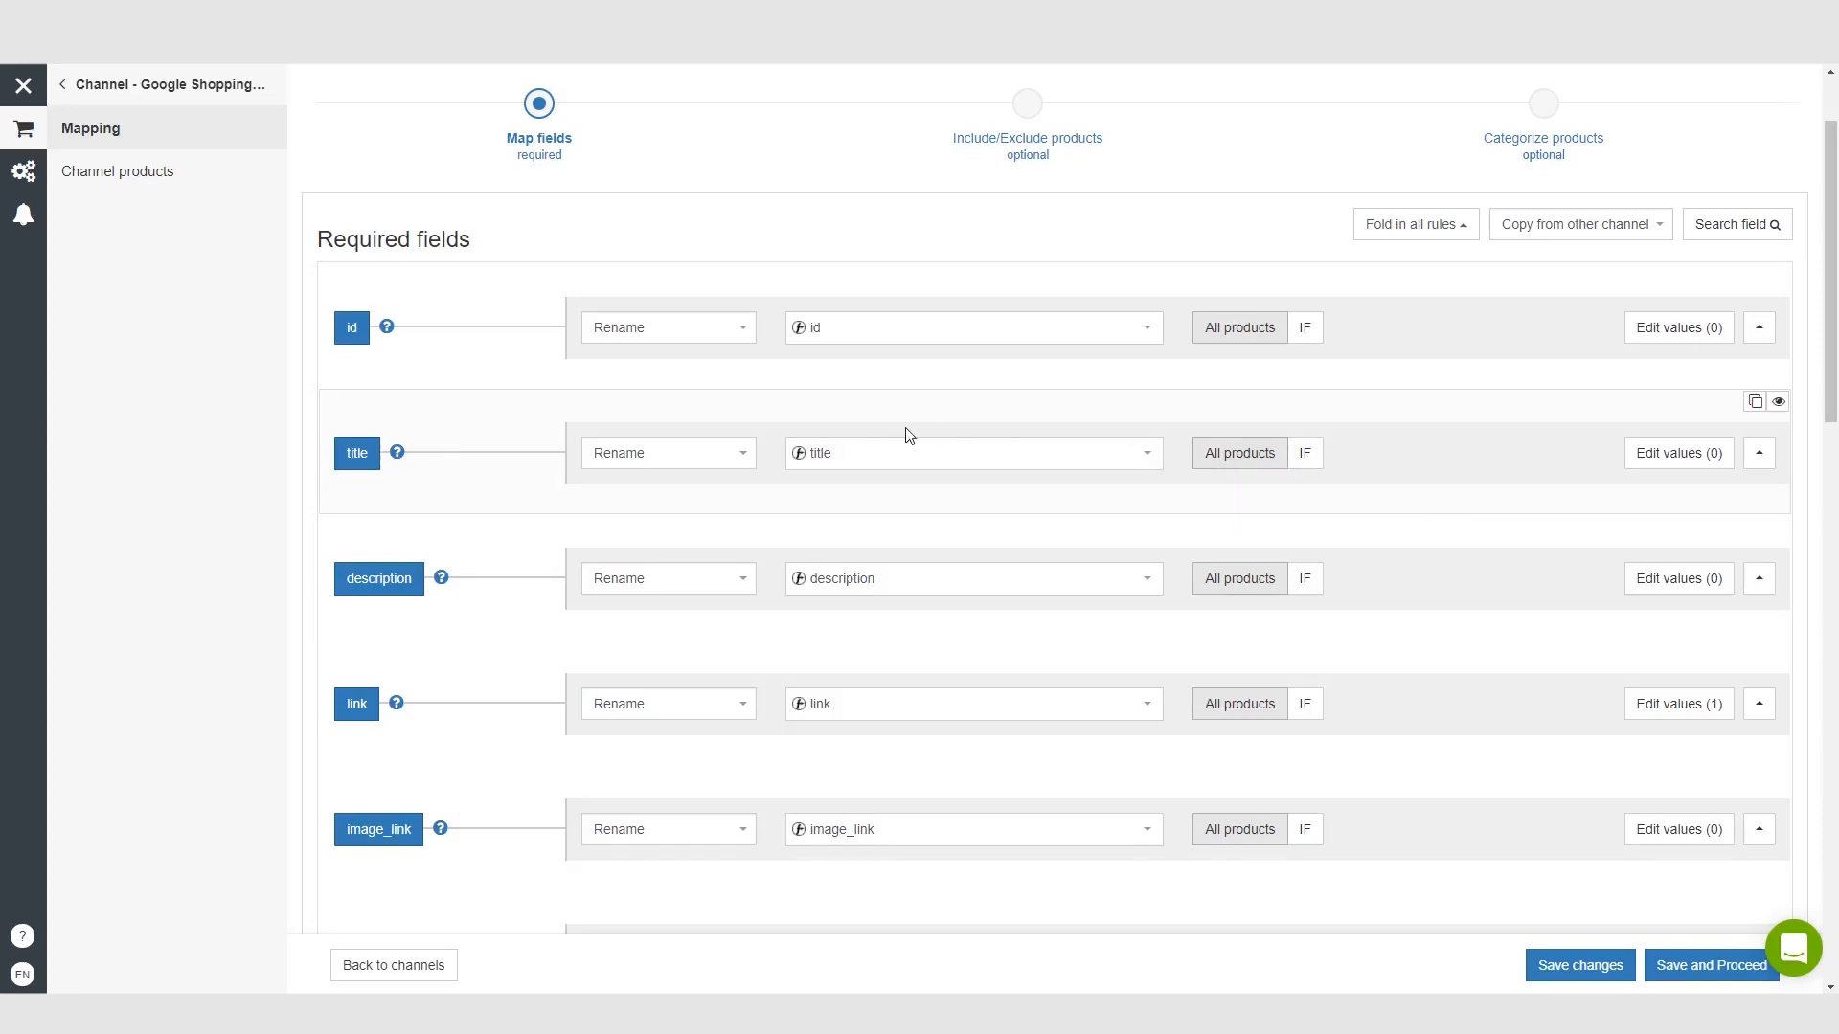
{"action": "mouse_move", "coordinate": [1067, 476]}
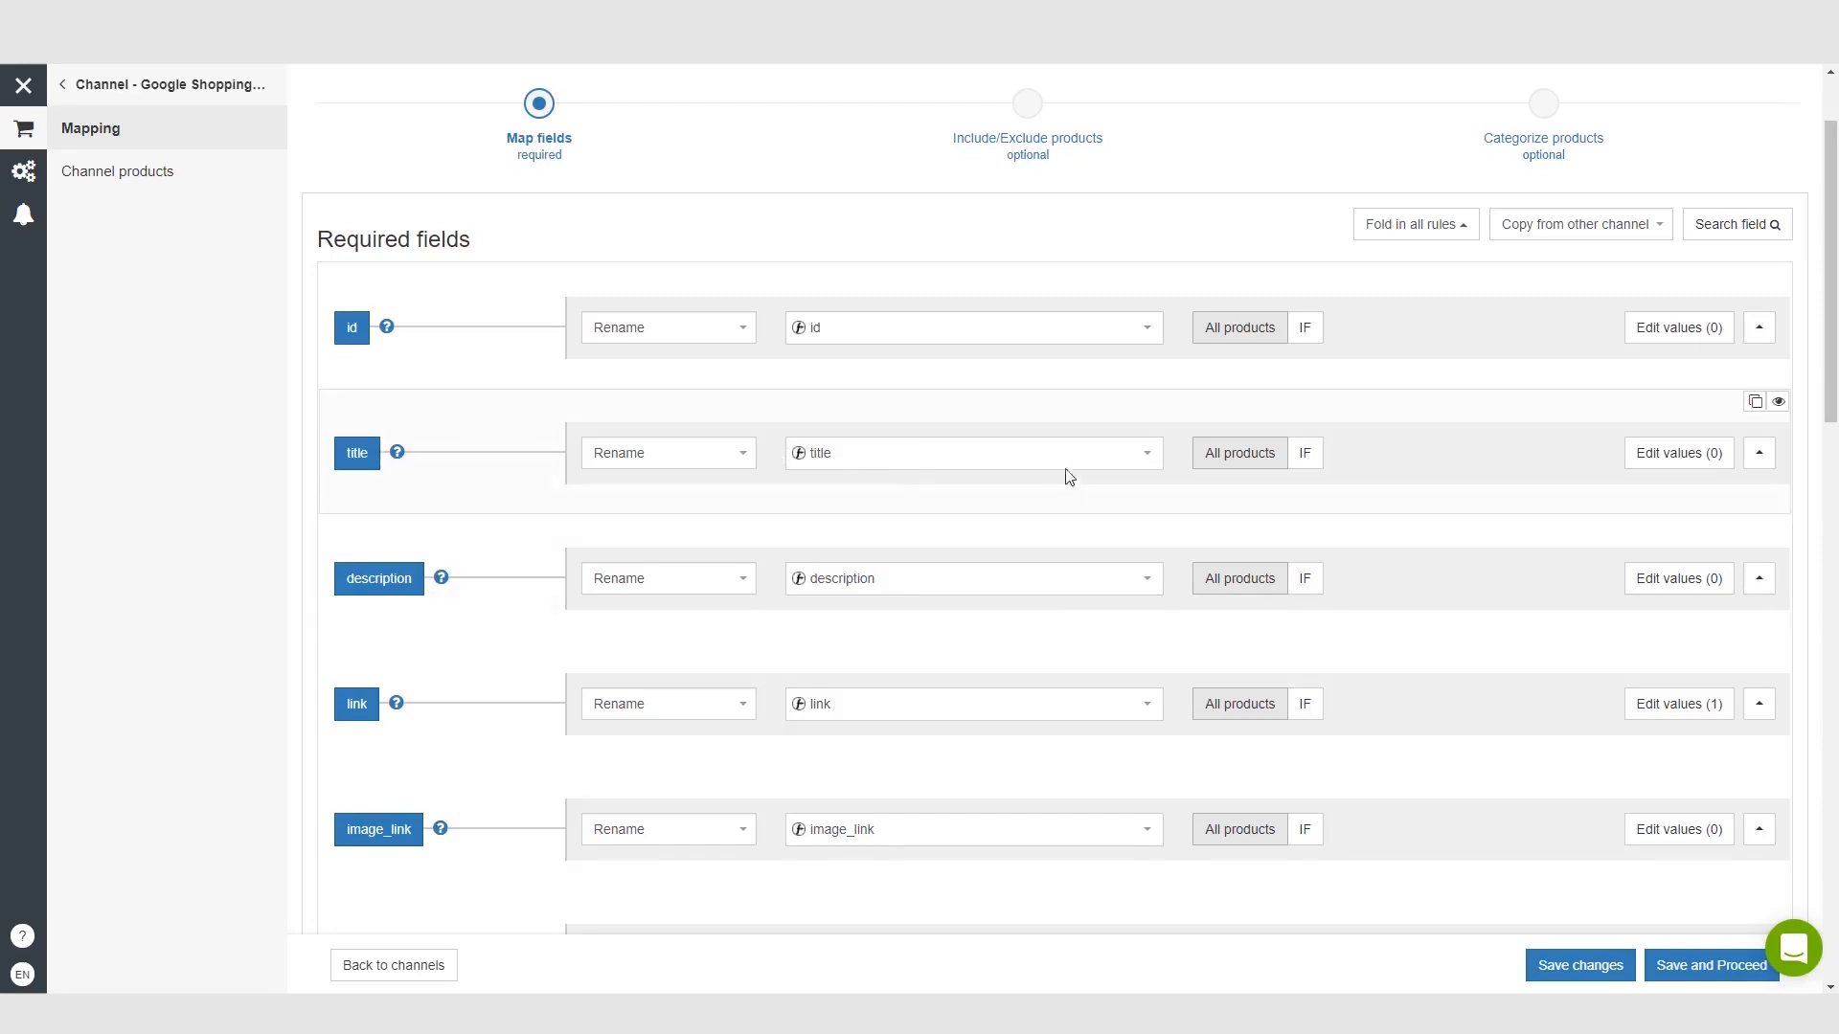
{"action": "mouse_move", "coordinate": [927, 410]}
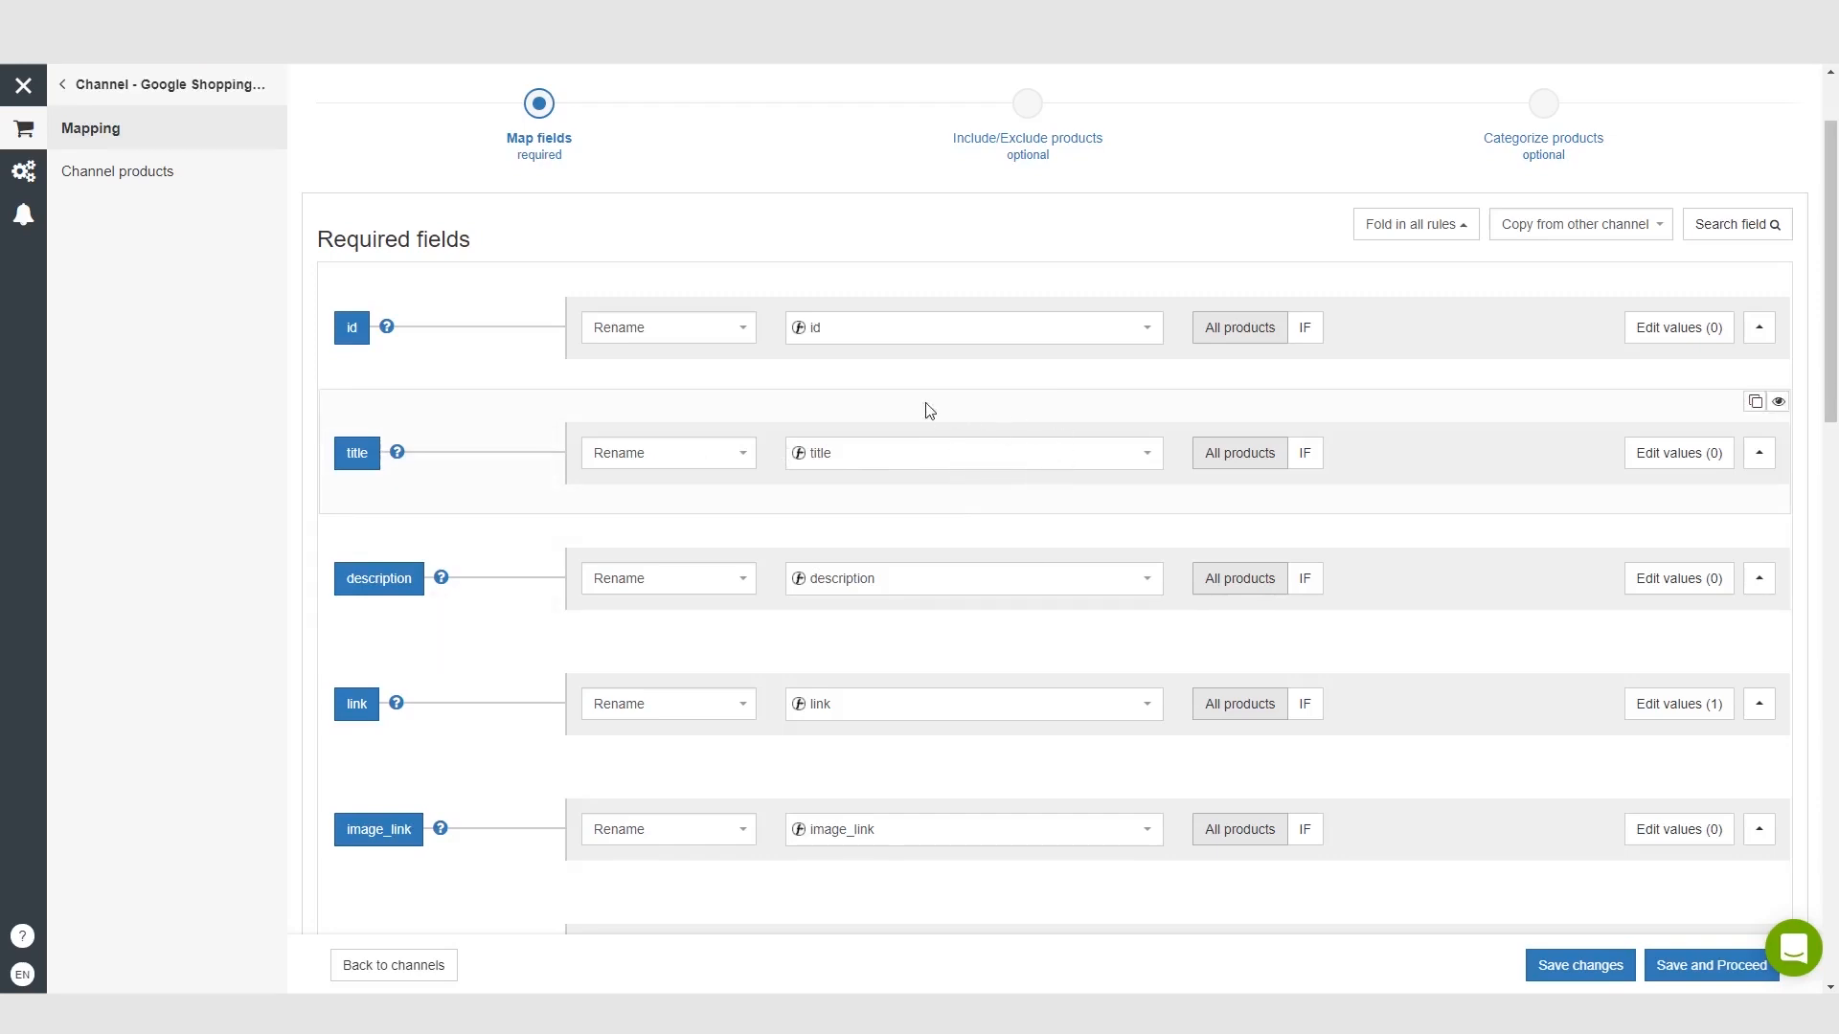
{"action": "mouse_move", "coordinate": [960, 462]}
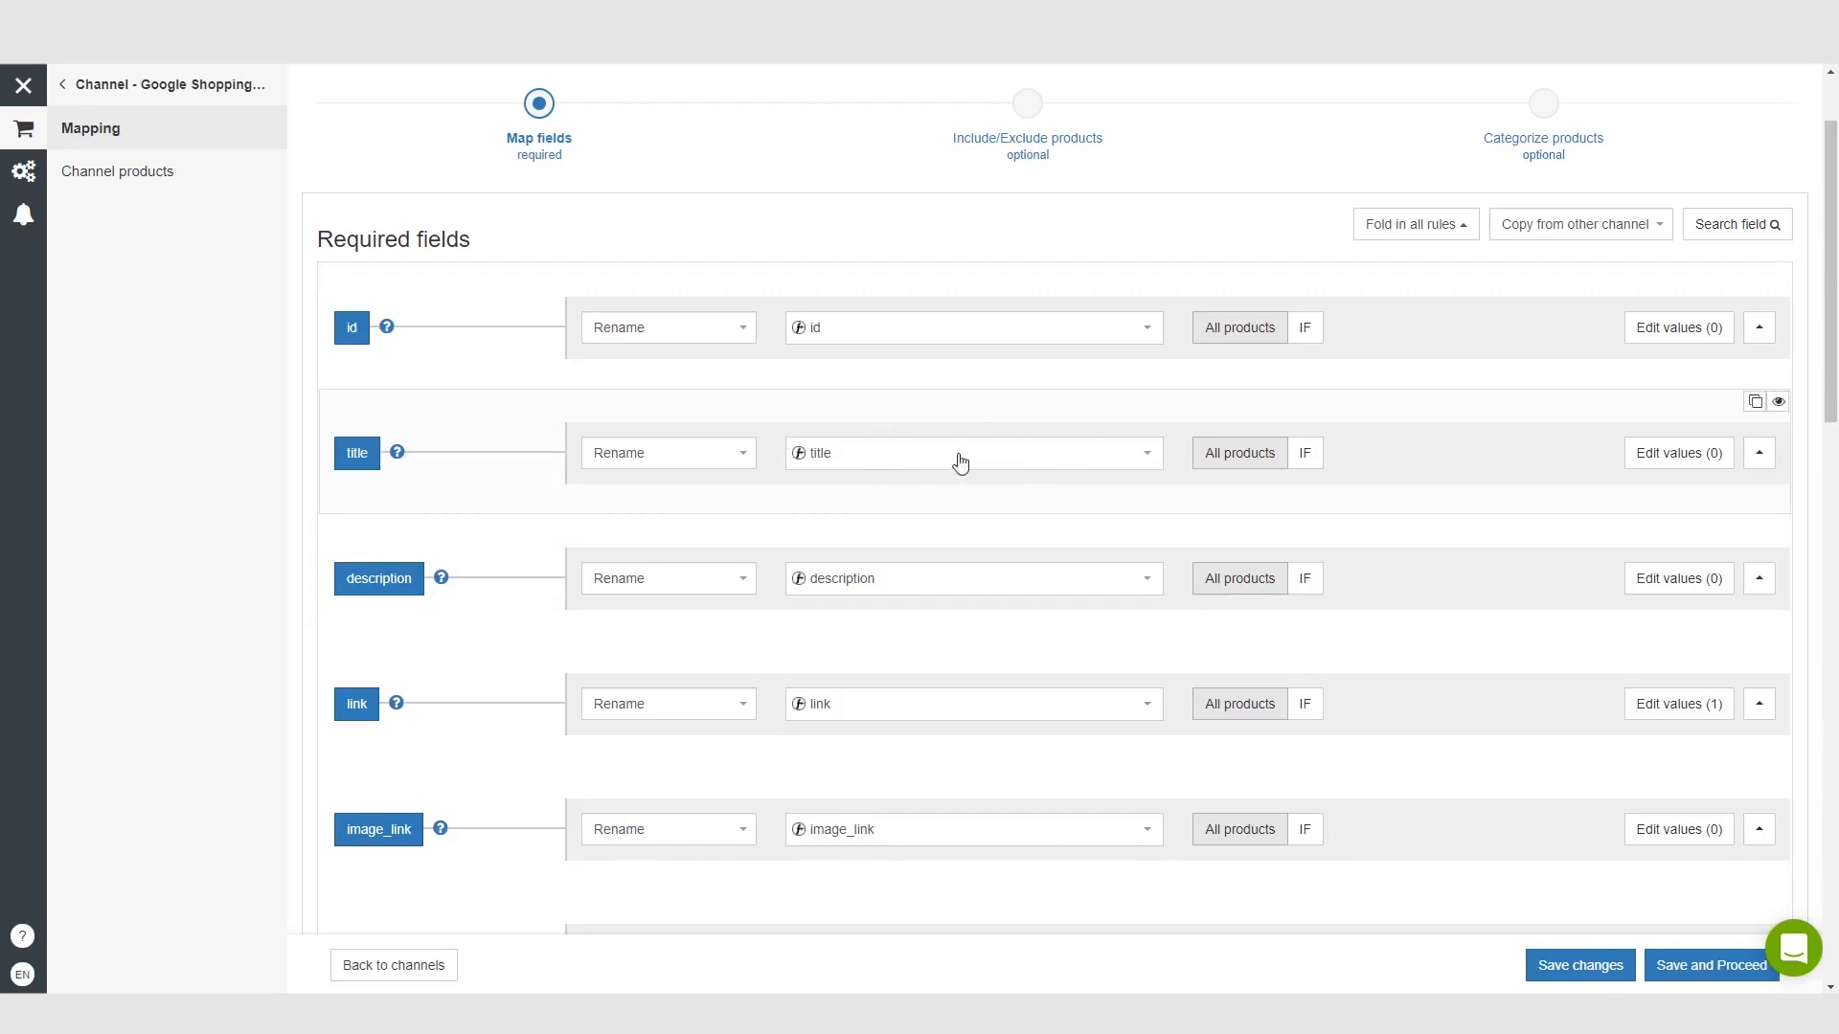
{"action": "mouse_move", "coordinate": [1023, 500]}
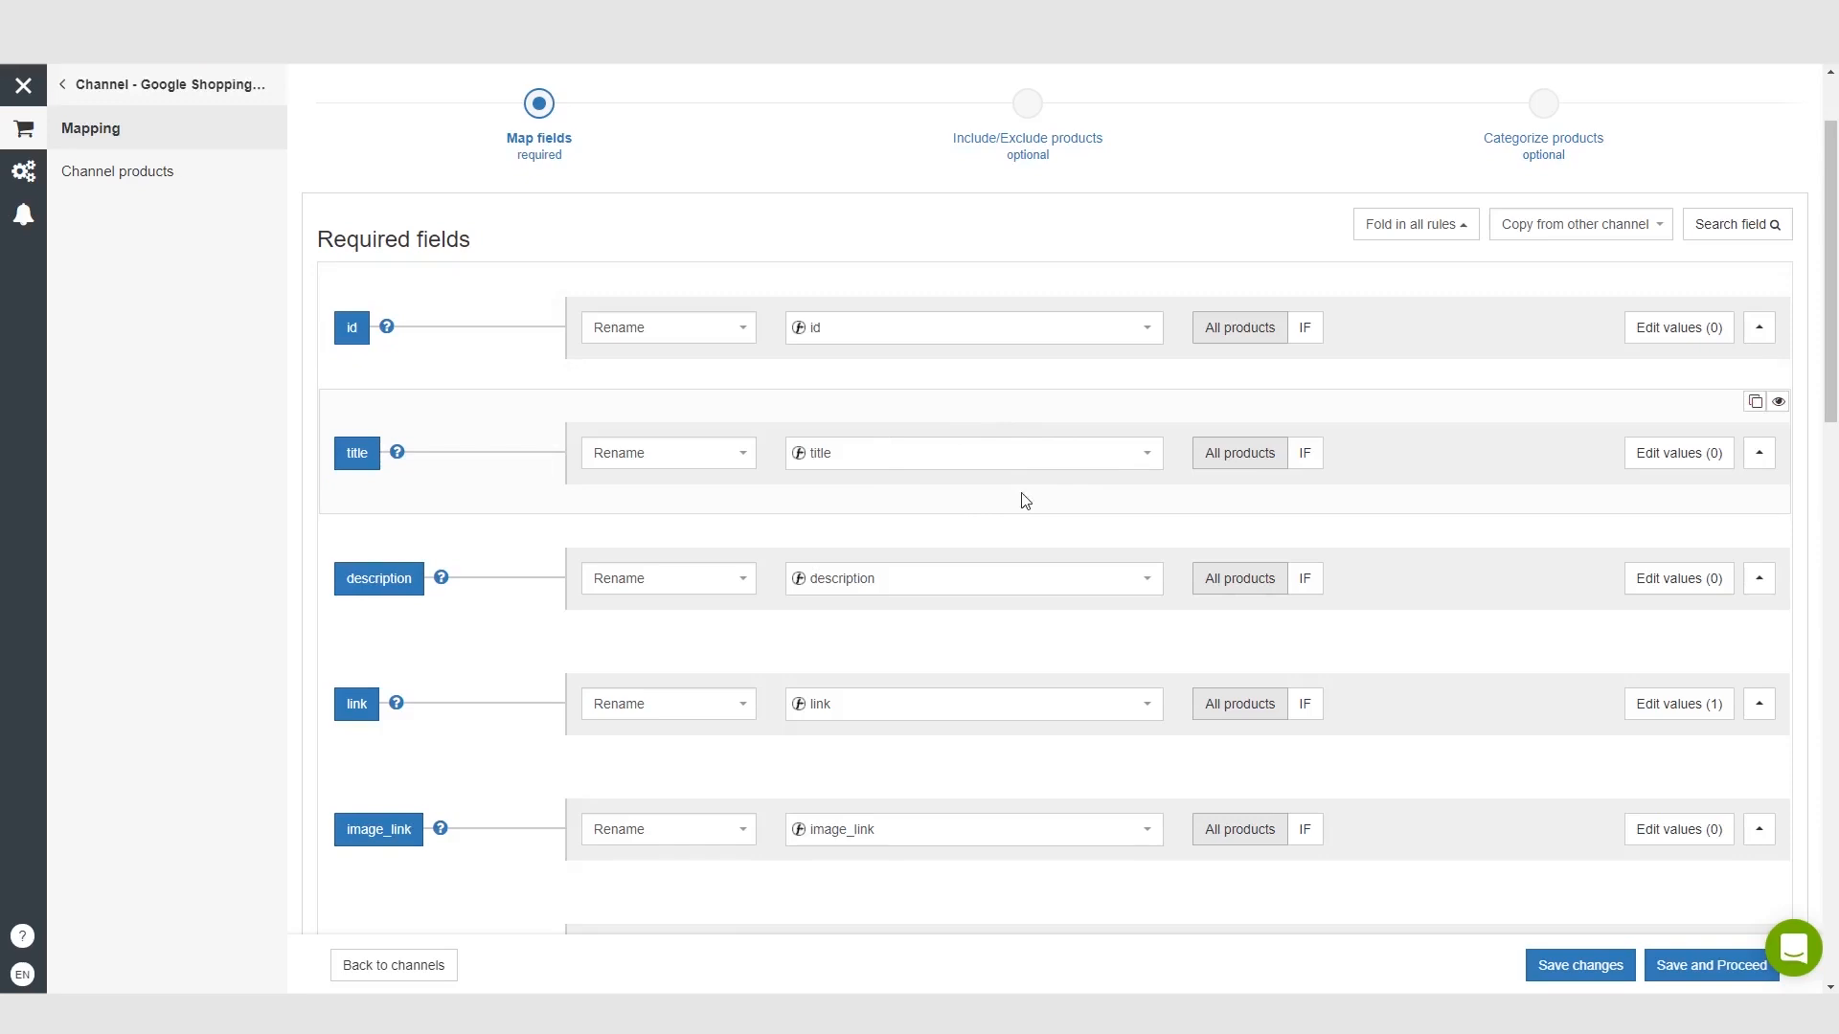
{"action": "mouse_move", "coordinate": [398, 467]}
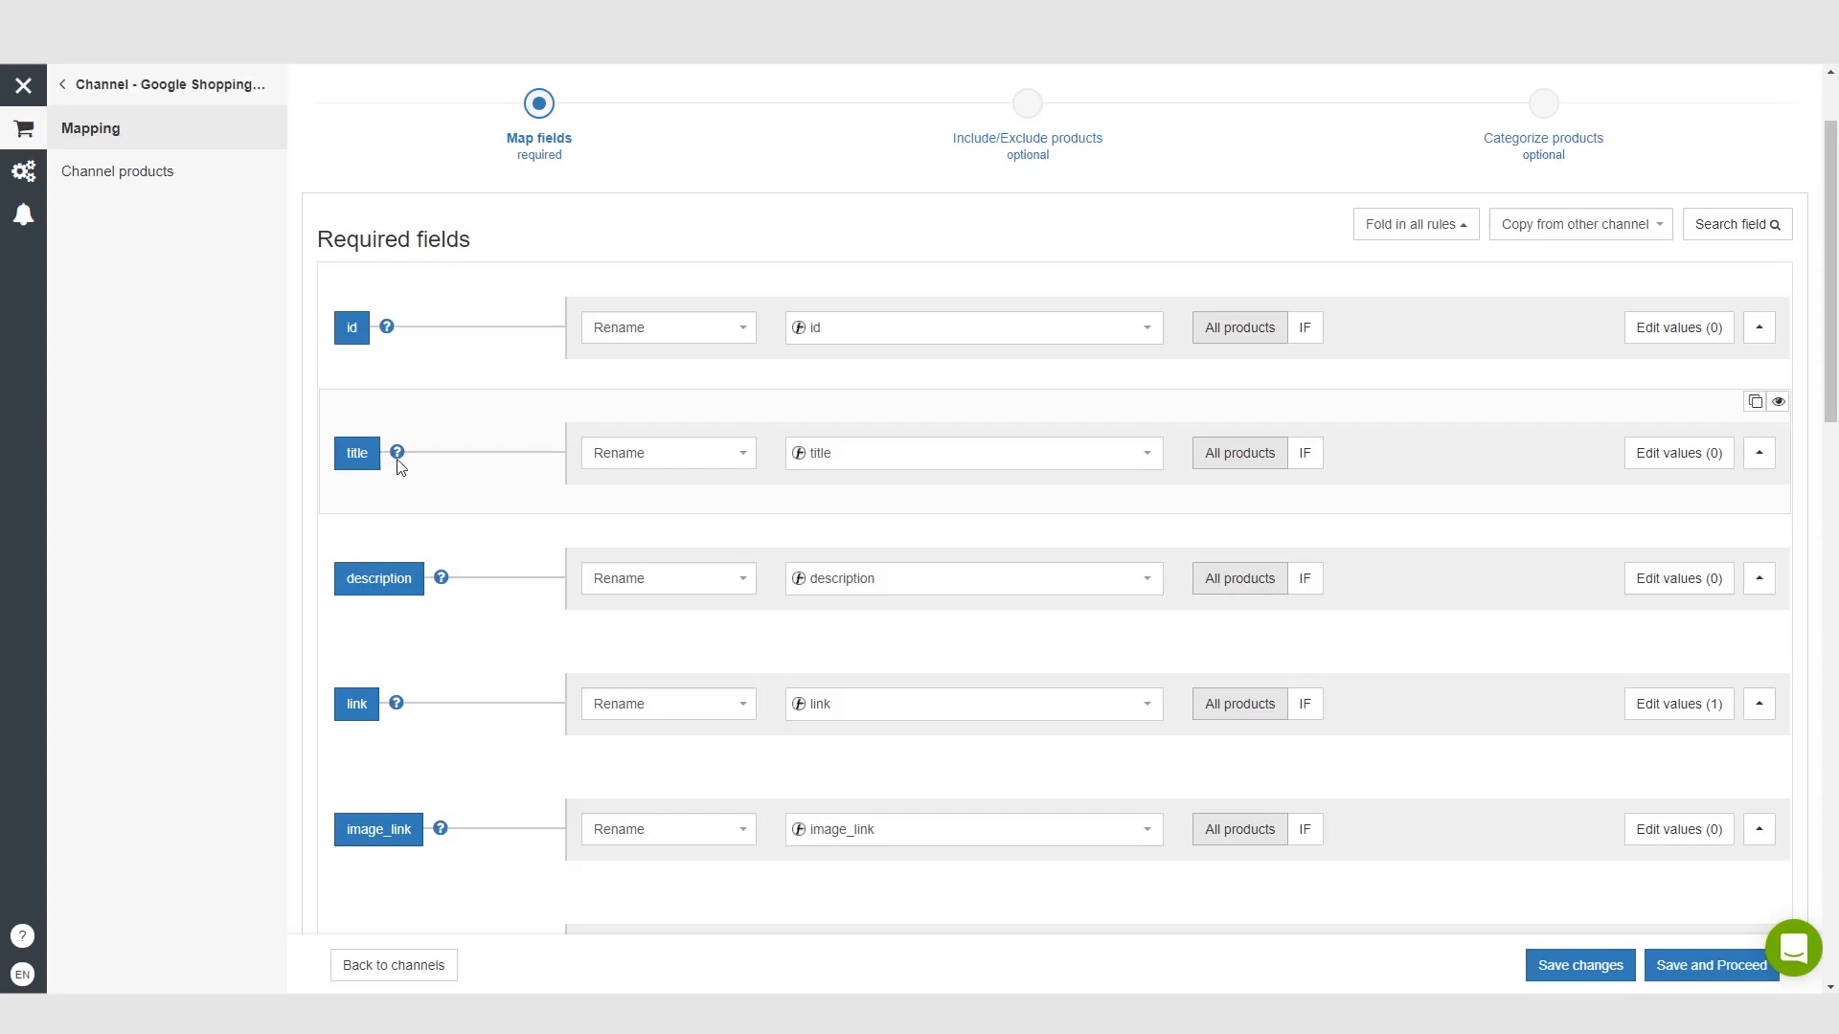
{"action": "mouse_move", "coordinate": [393, 414]}
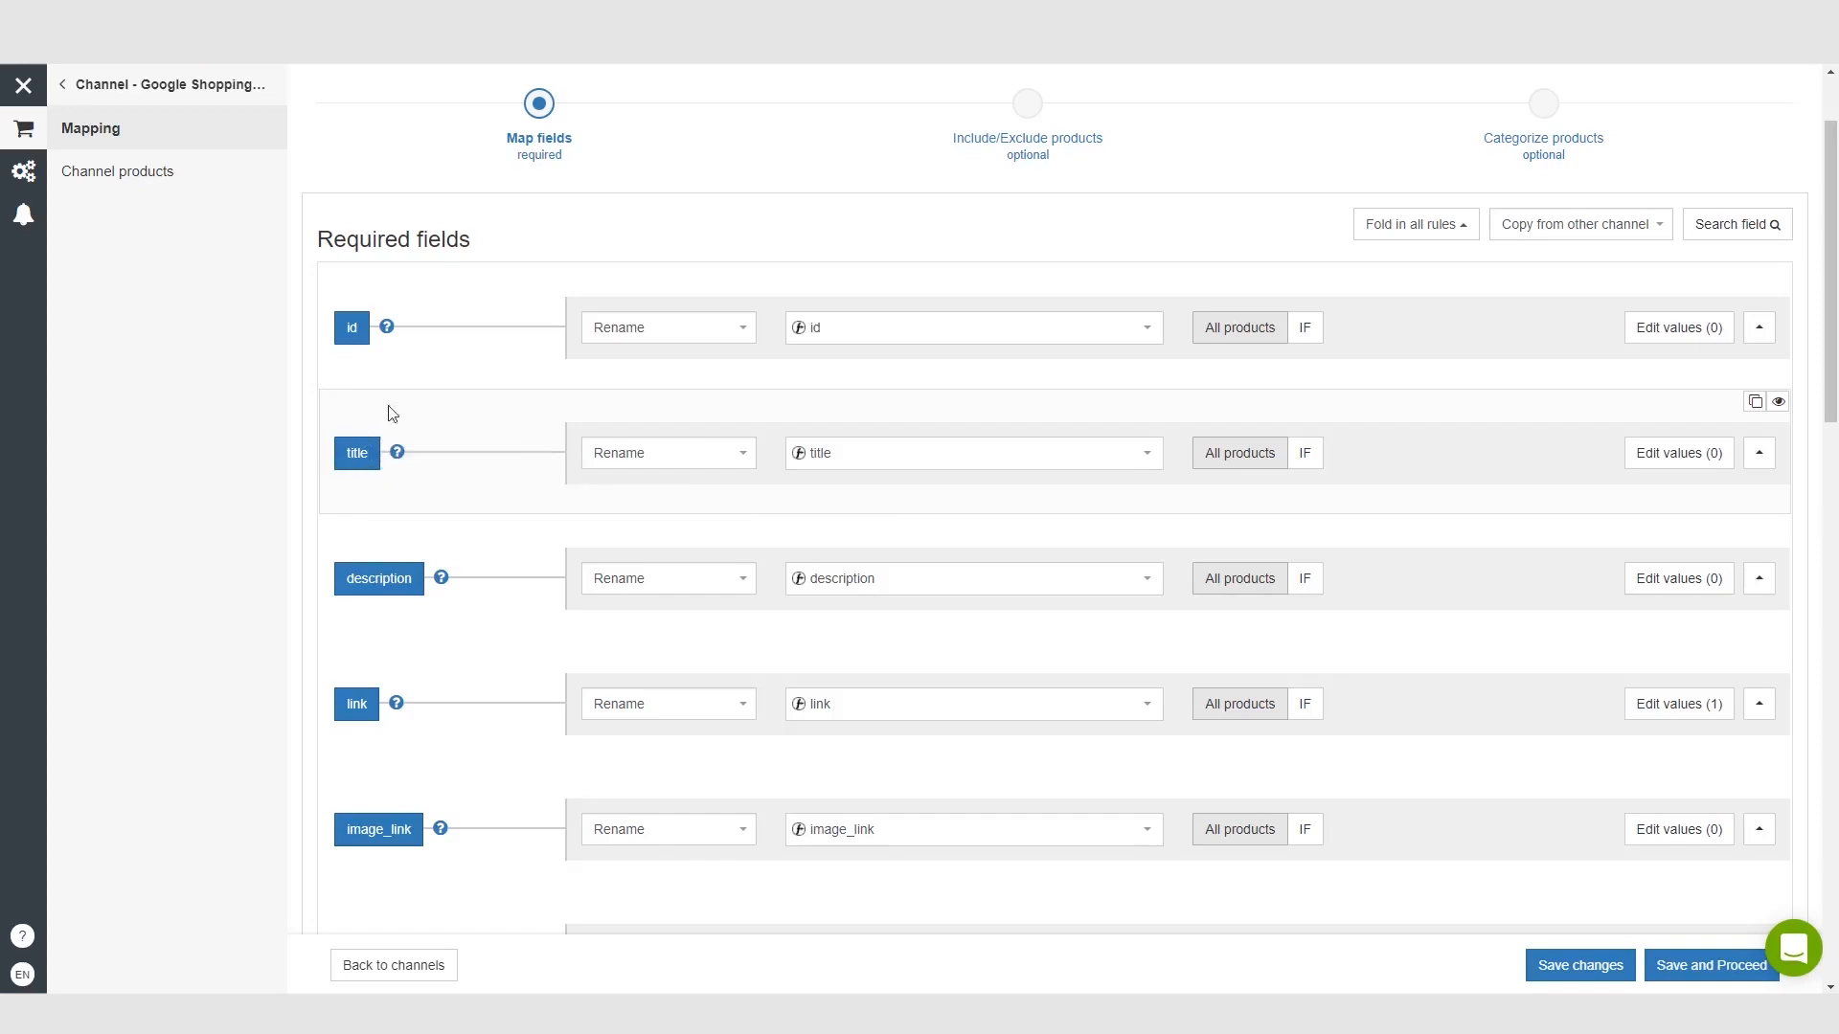
{"action": "mouse_move", "coordinate": [352, 414]}
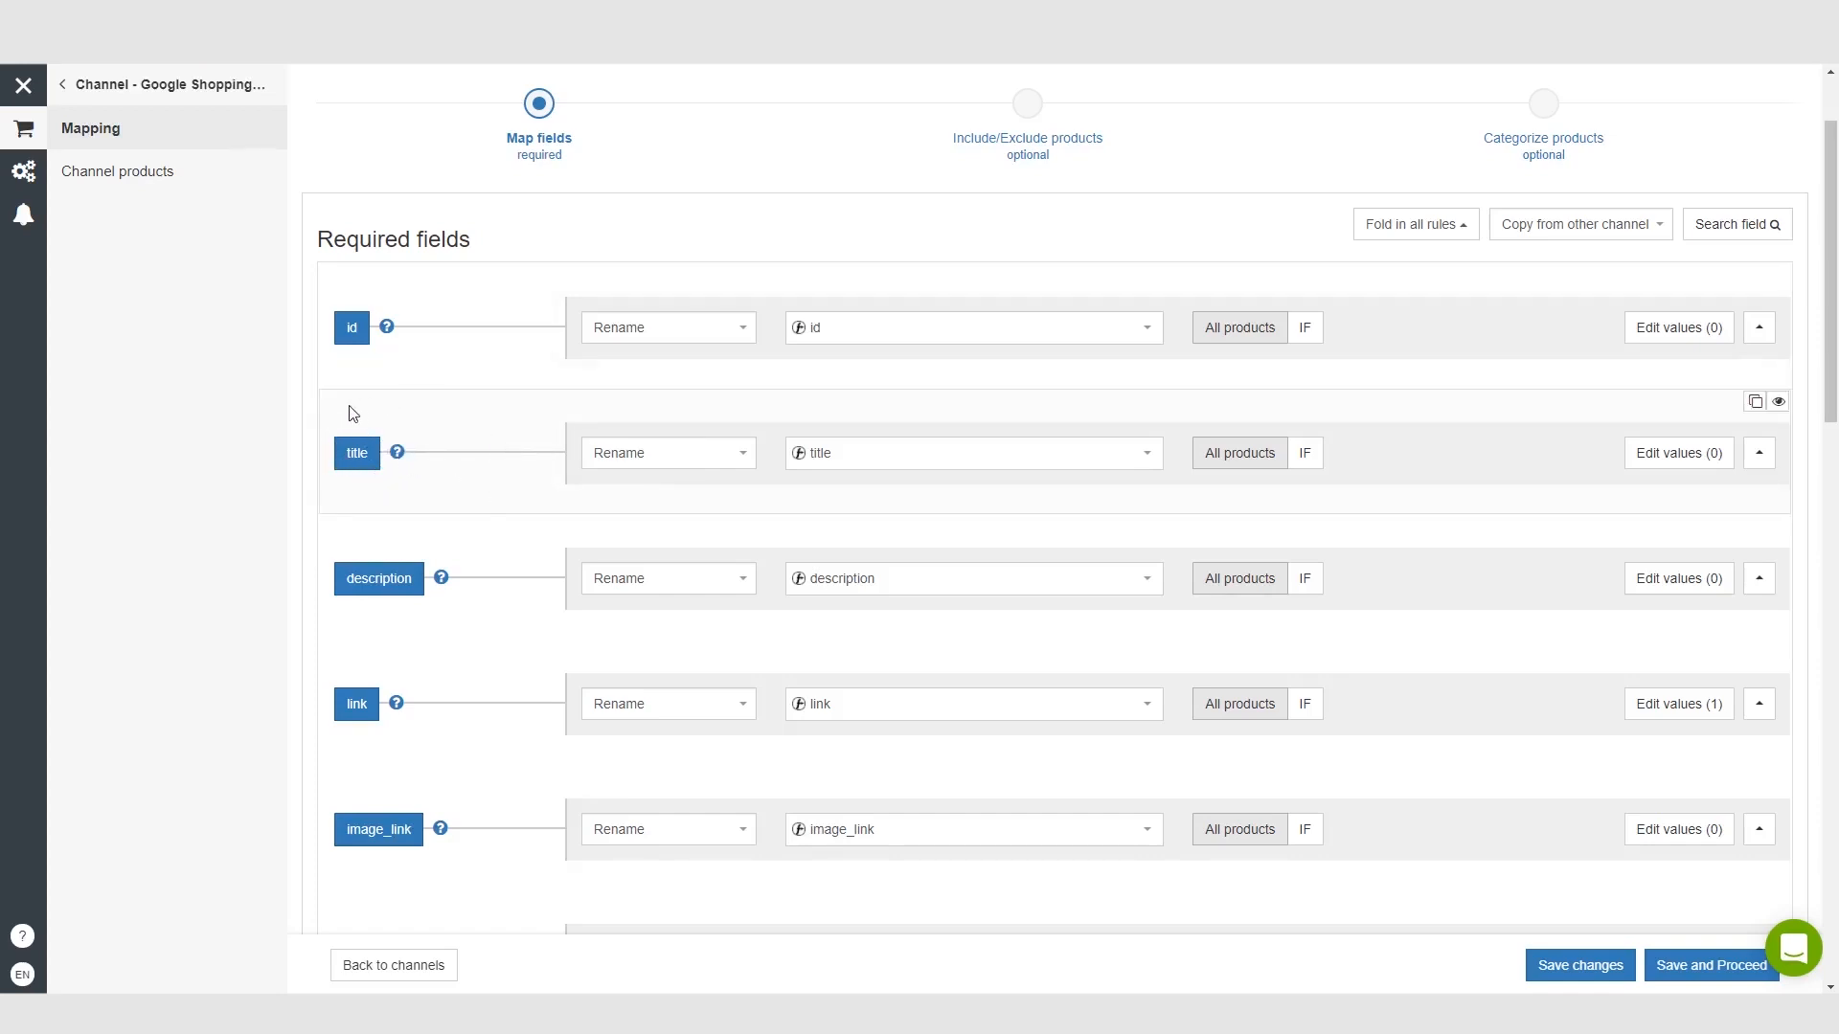
{"action": "mouse_move", "coordinate": [492, 505]}
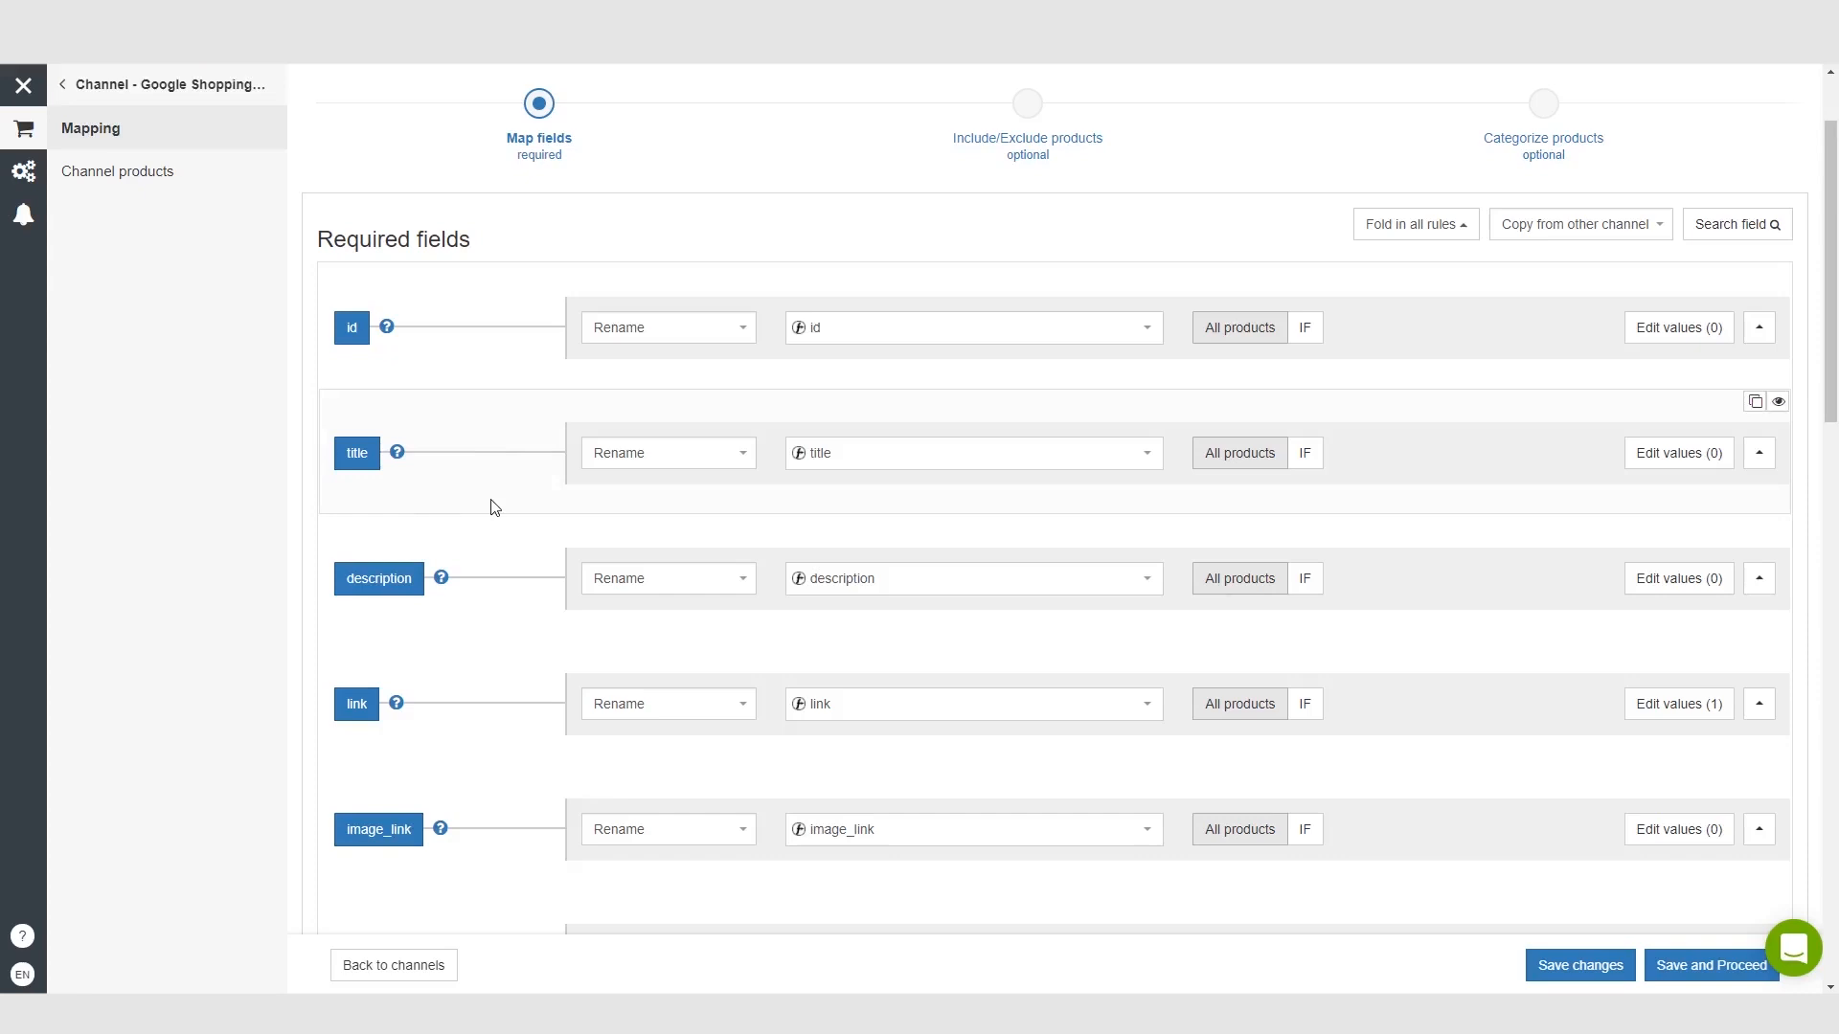